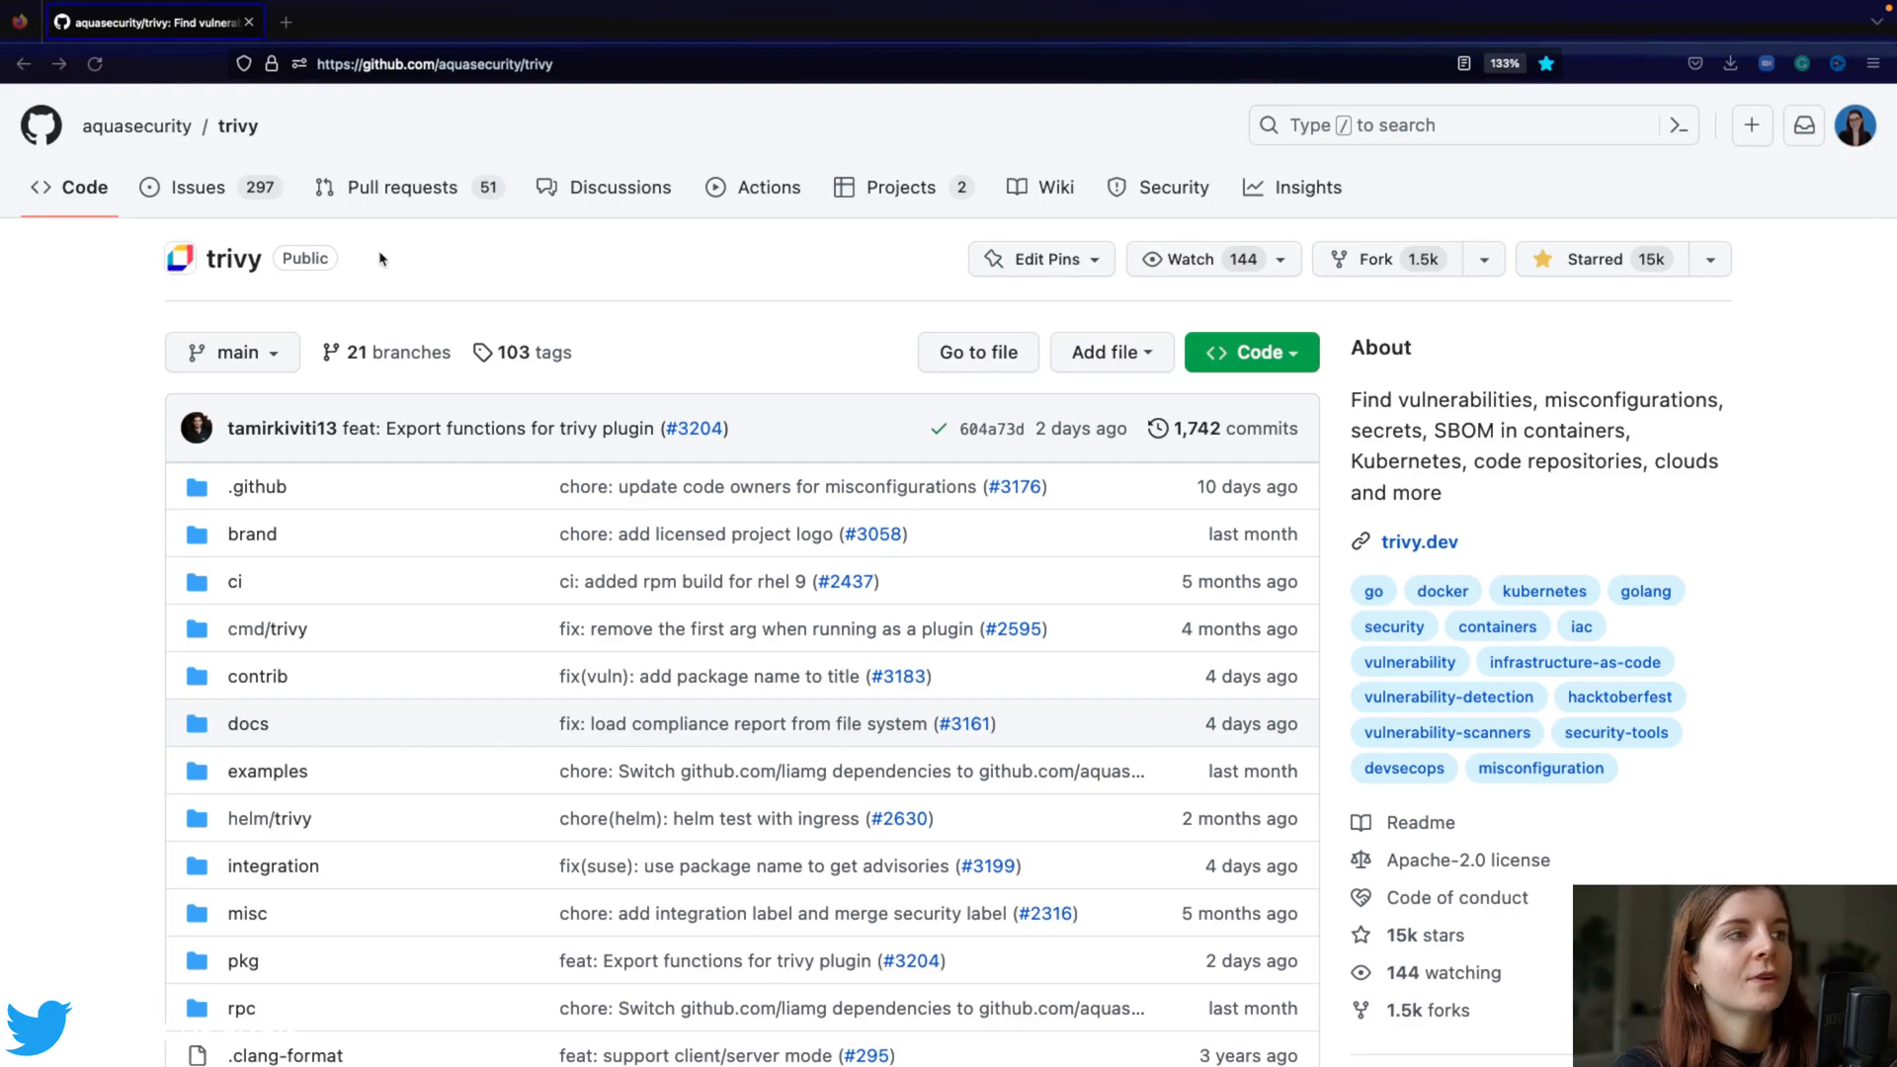
- Open the README's Documentation link in a new browser tab
{"action": "scroll", "scroll_direction": "down", "scroll_amount": 3}
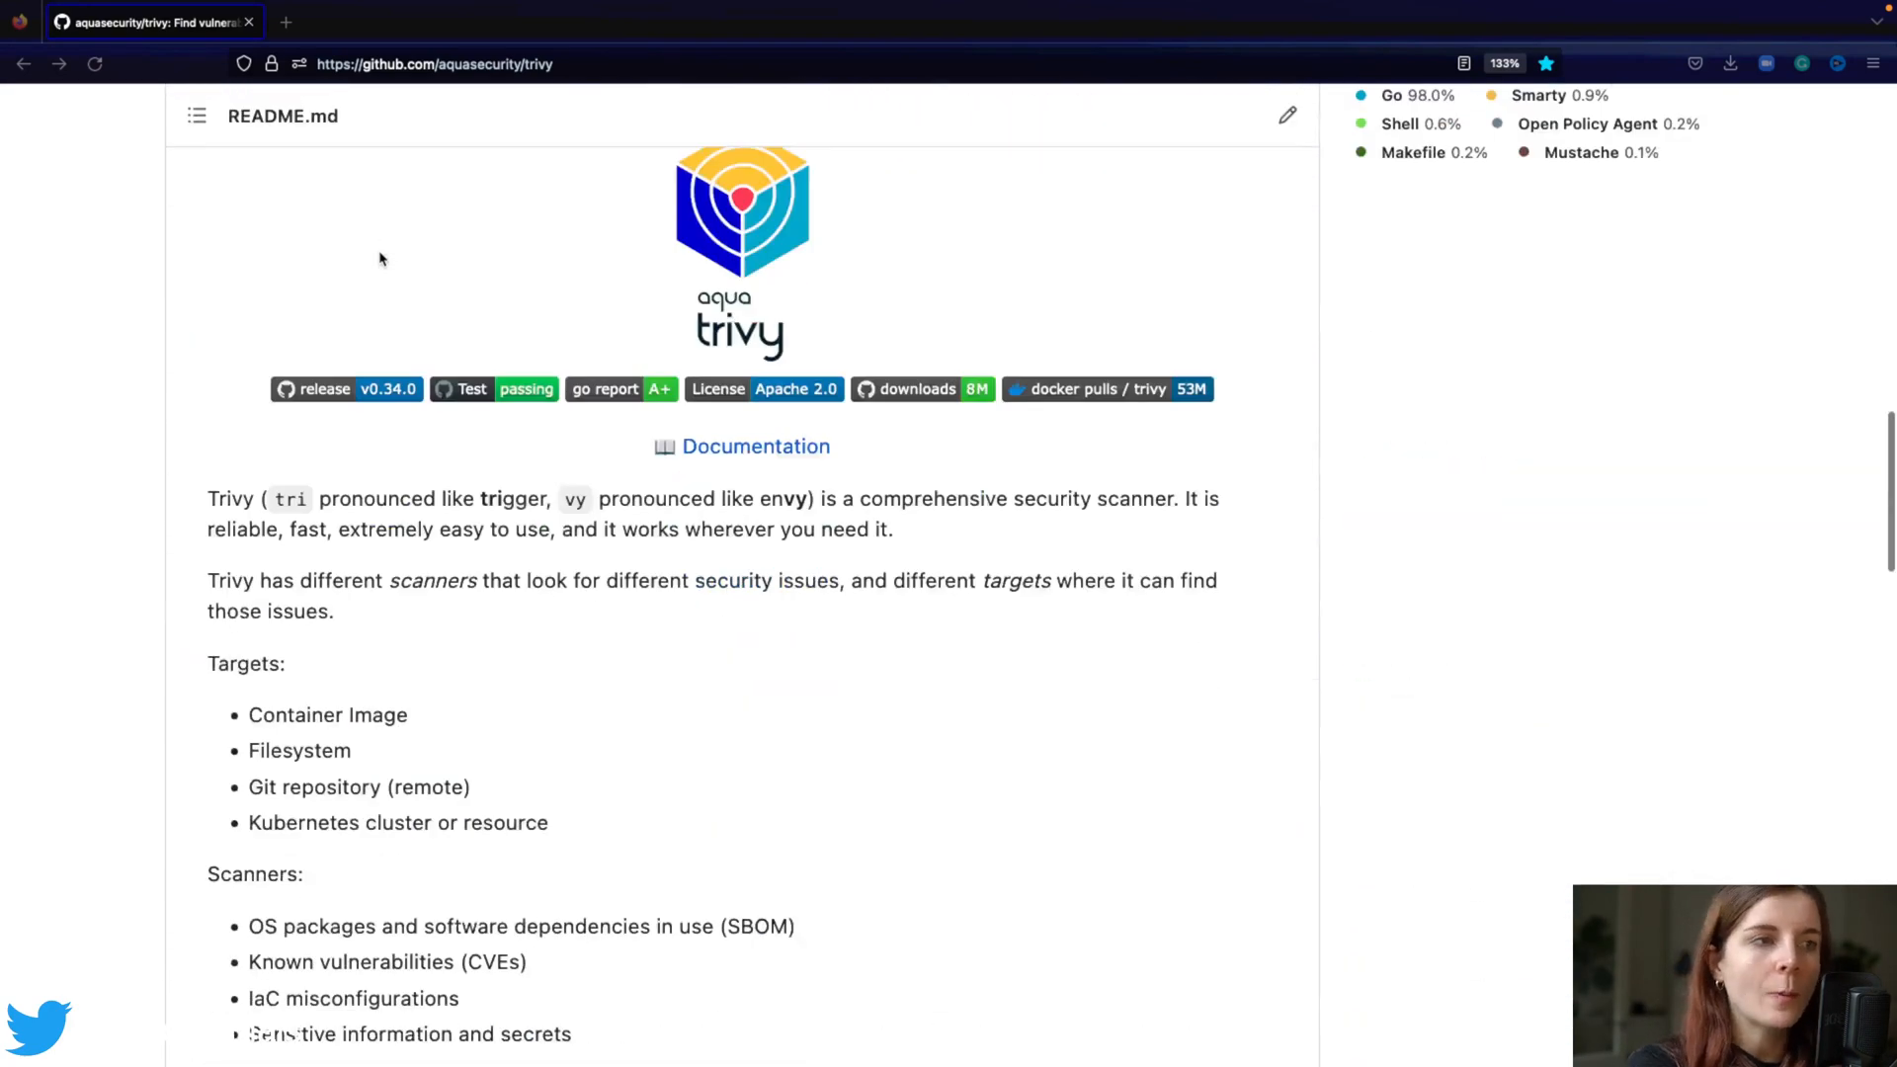
{"action": "right_click", "coordinate": [755, 444]}
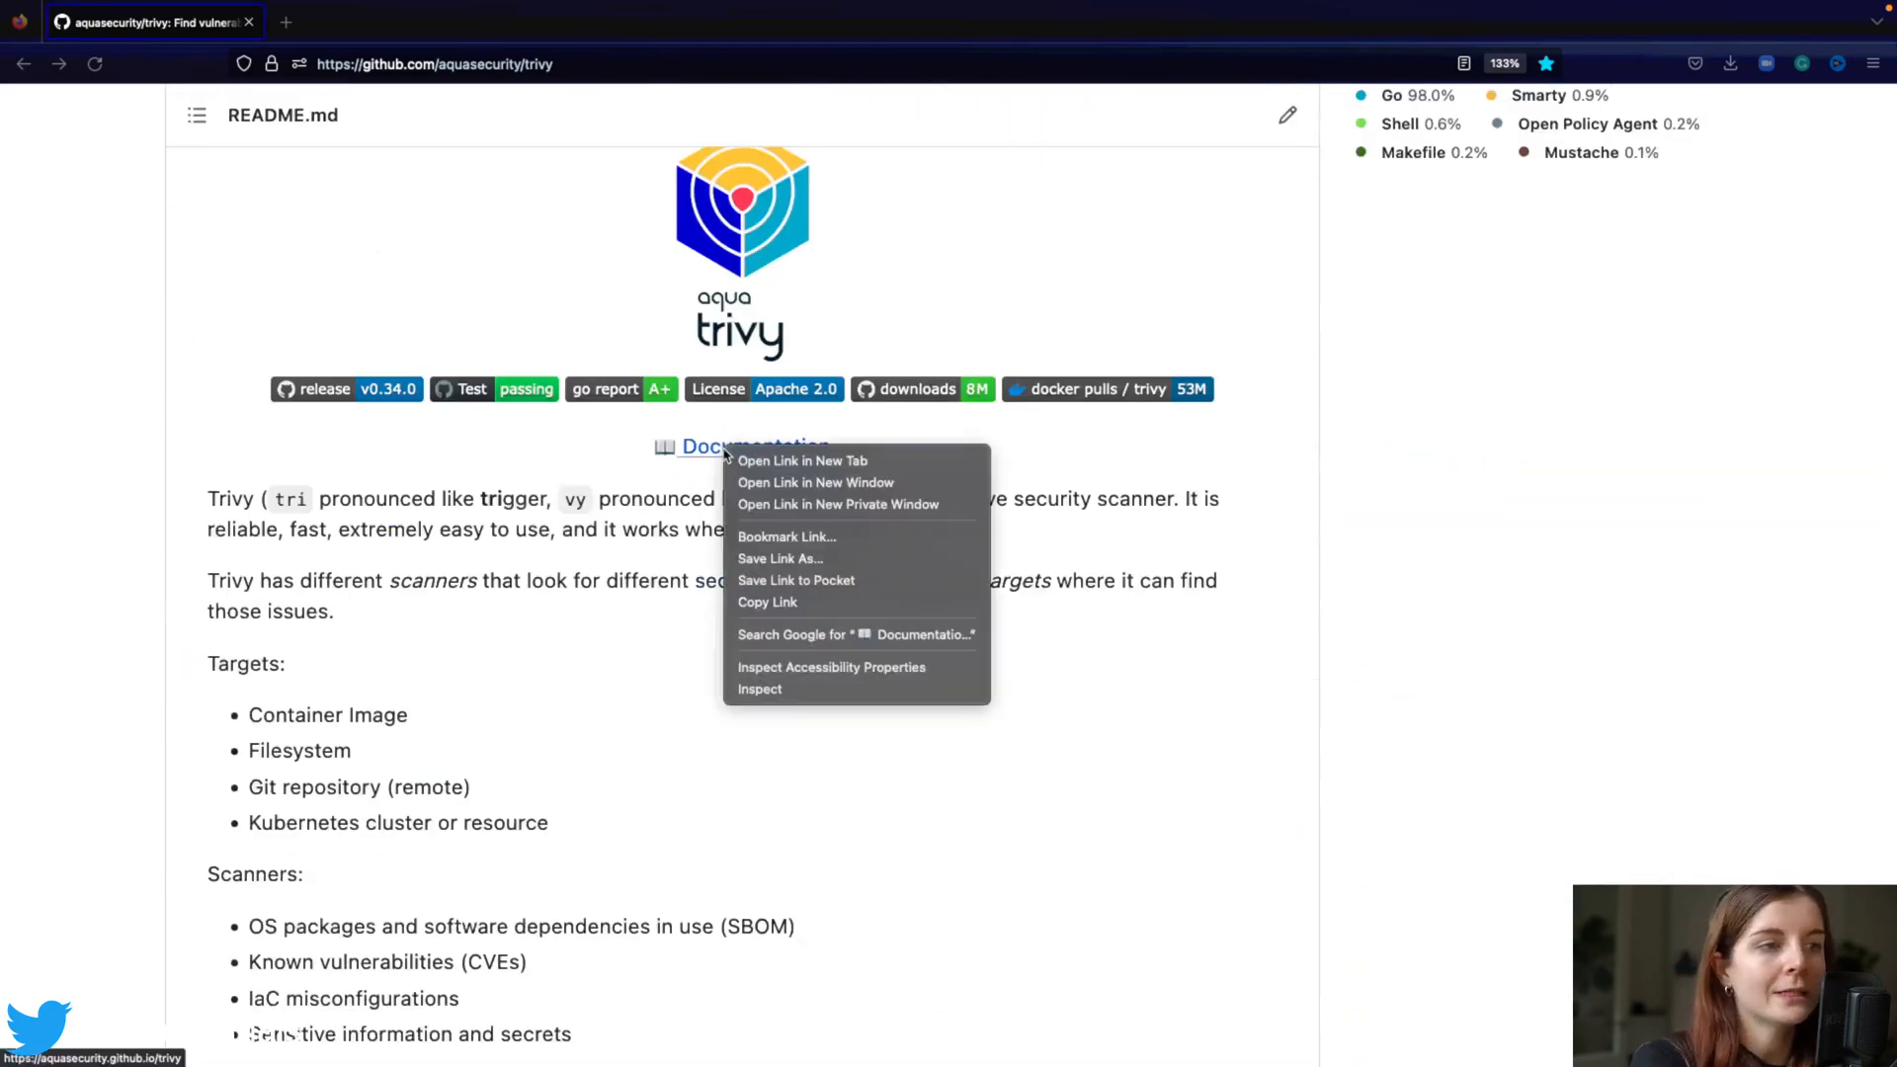
{"action": "left_click", "coordinate": [802, 461]}
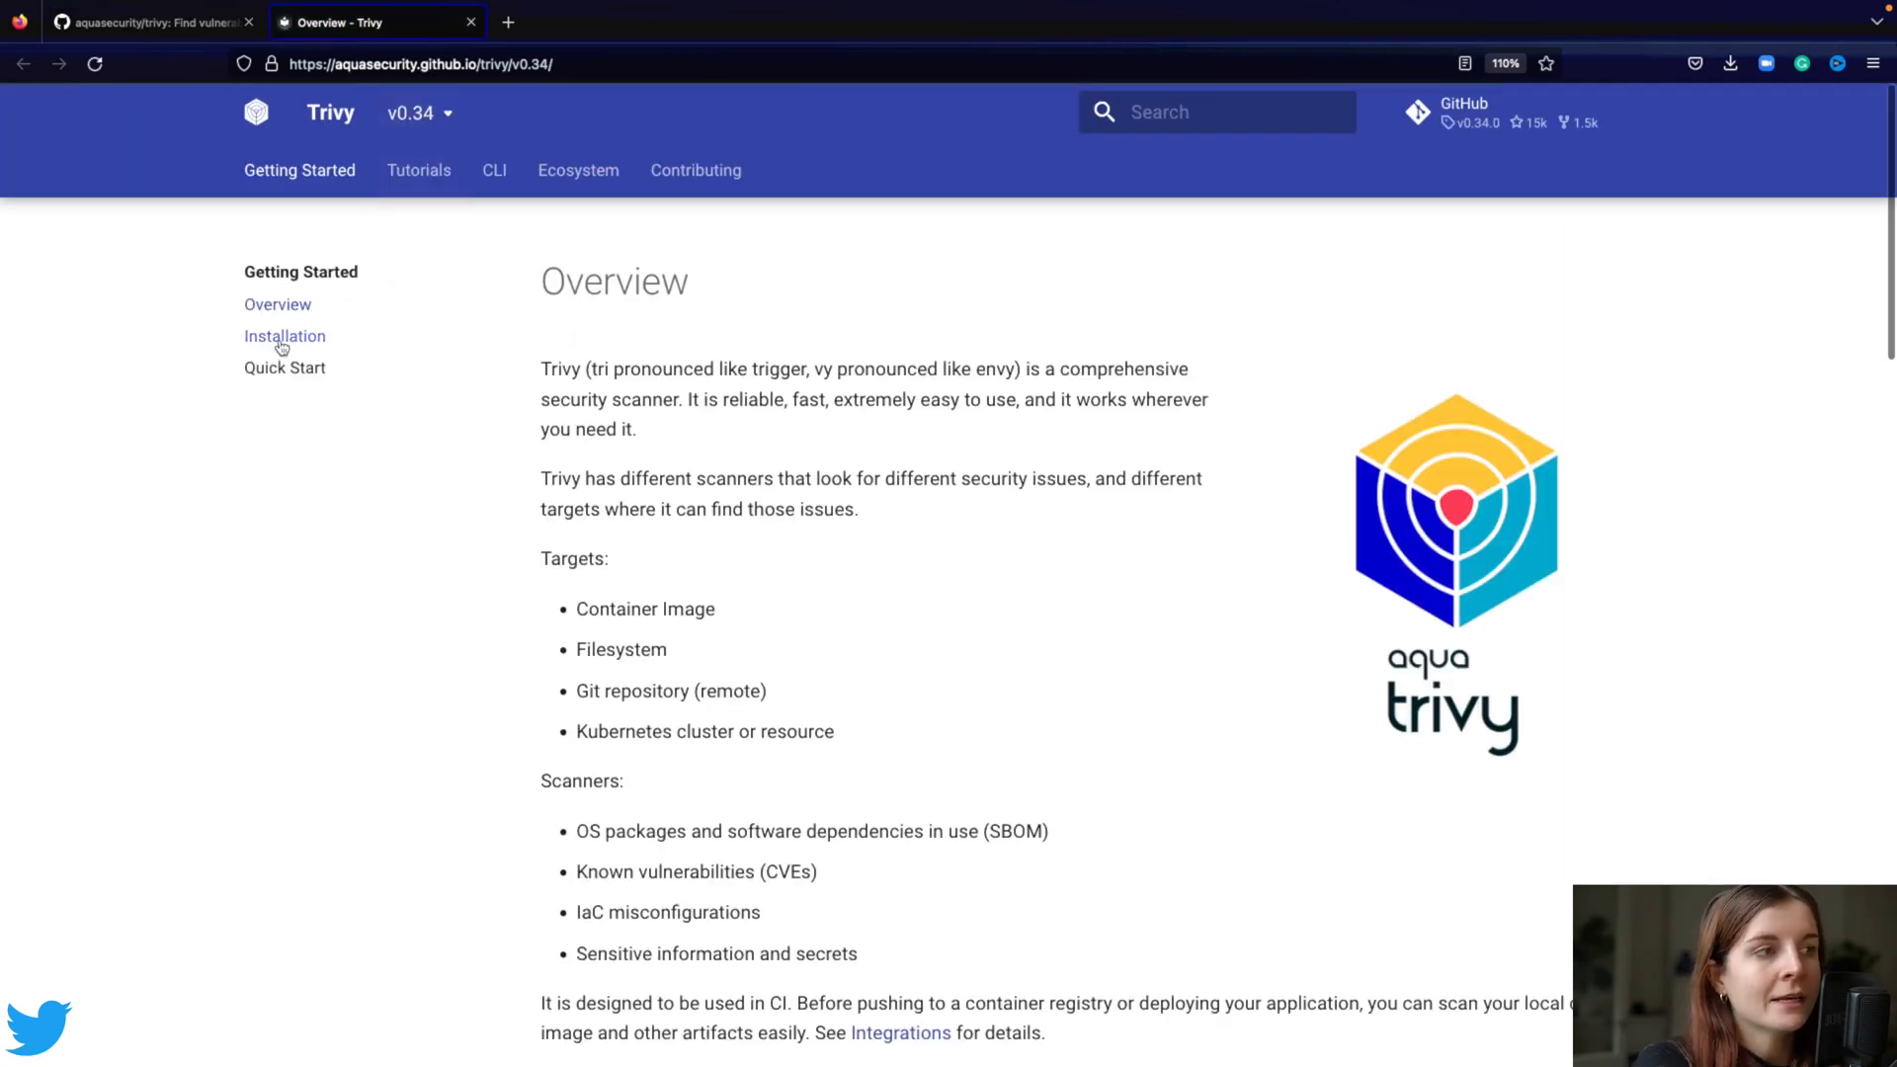
- Open the Installation page from Getting Started and scroll through the install methods
{"action": "left_click", "coordinate": [284, 336]}
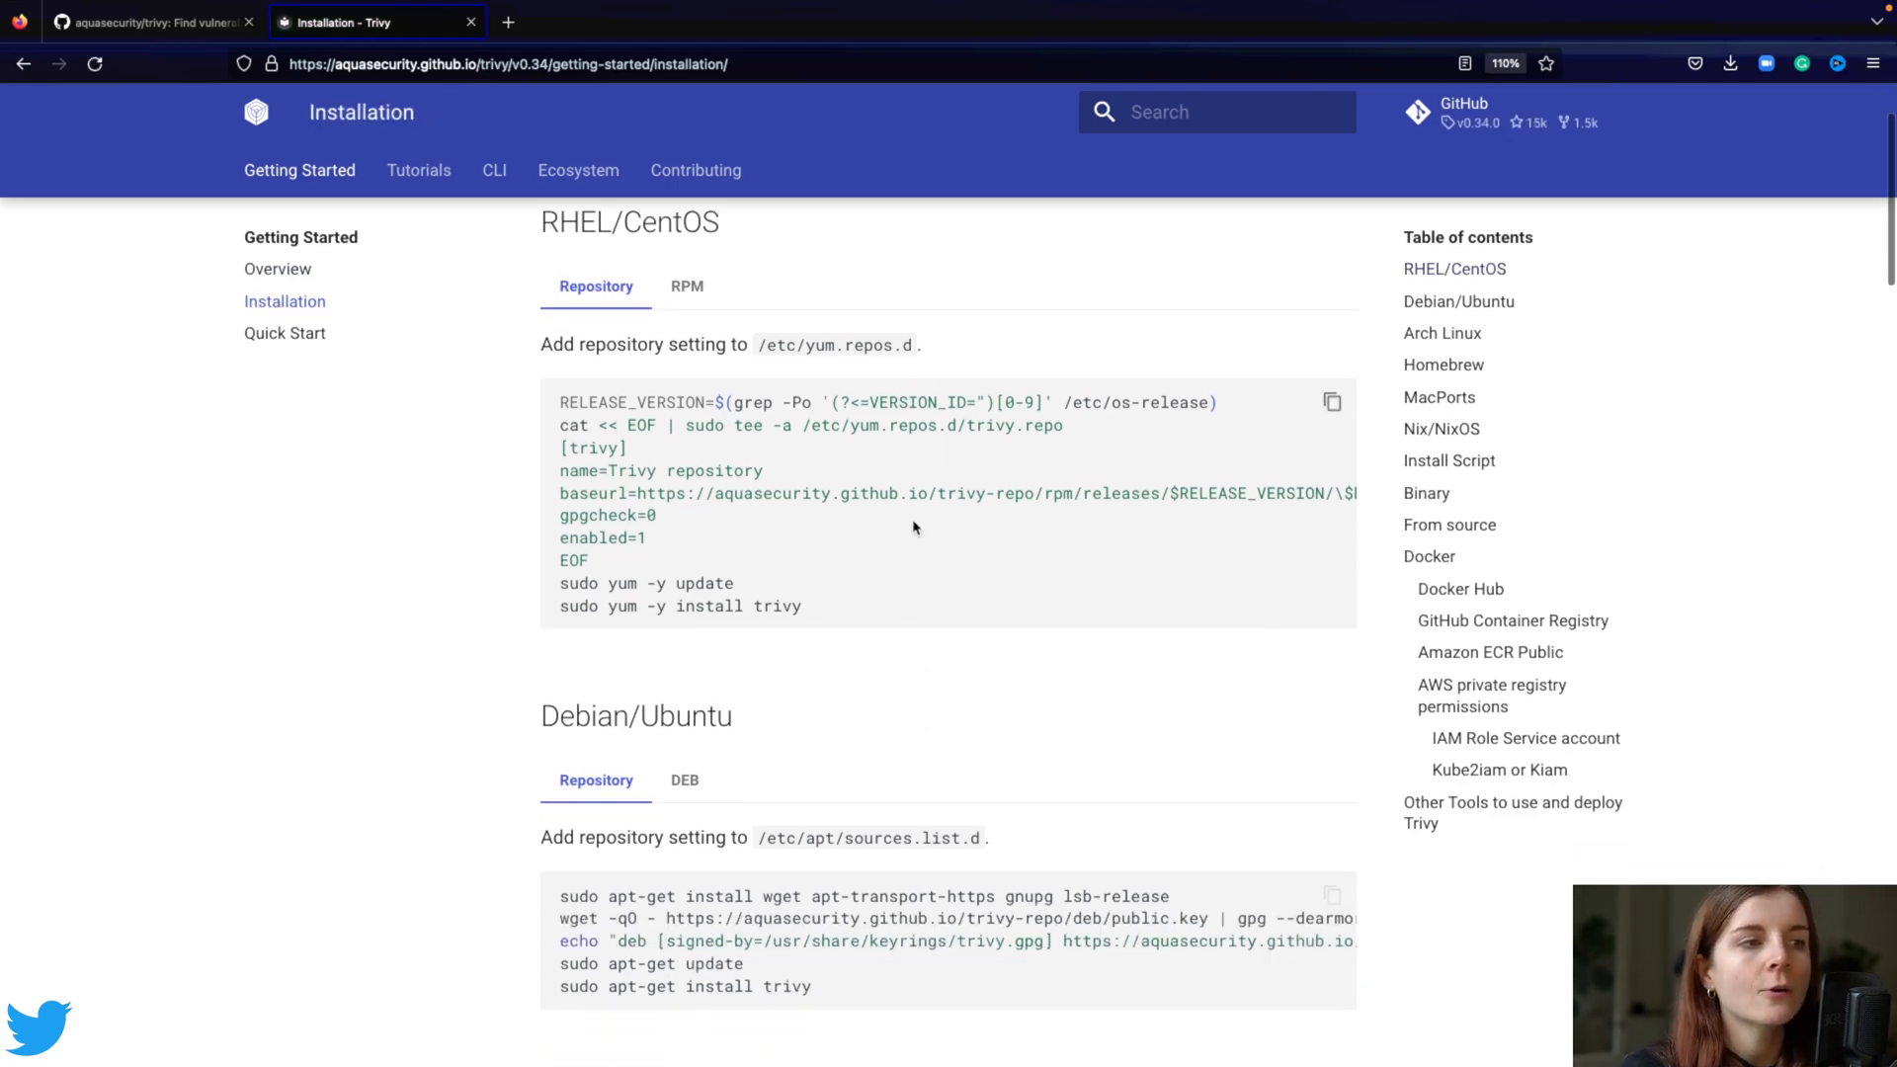
{"action": "scroll", "scroll_direction": "down", "scroll_amount": 3}
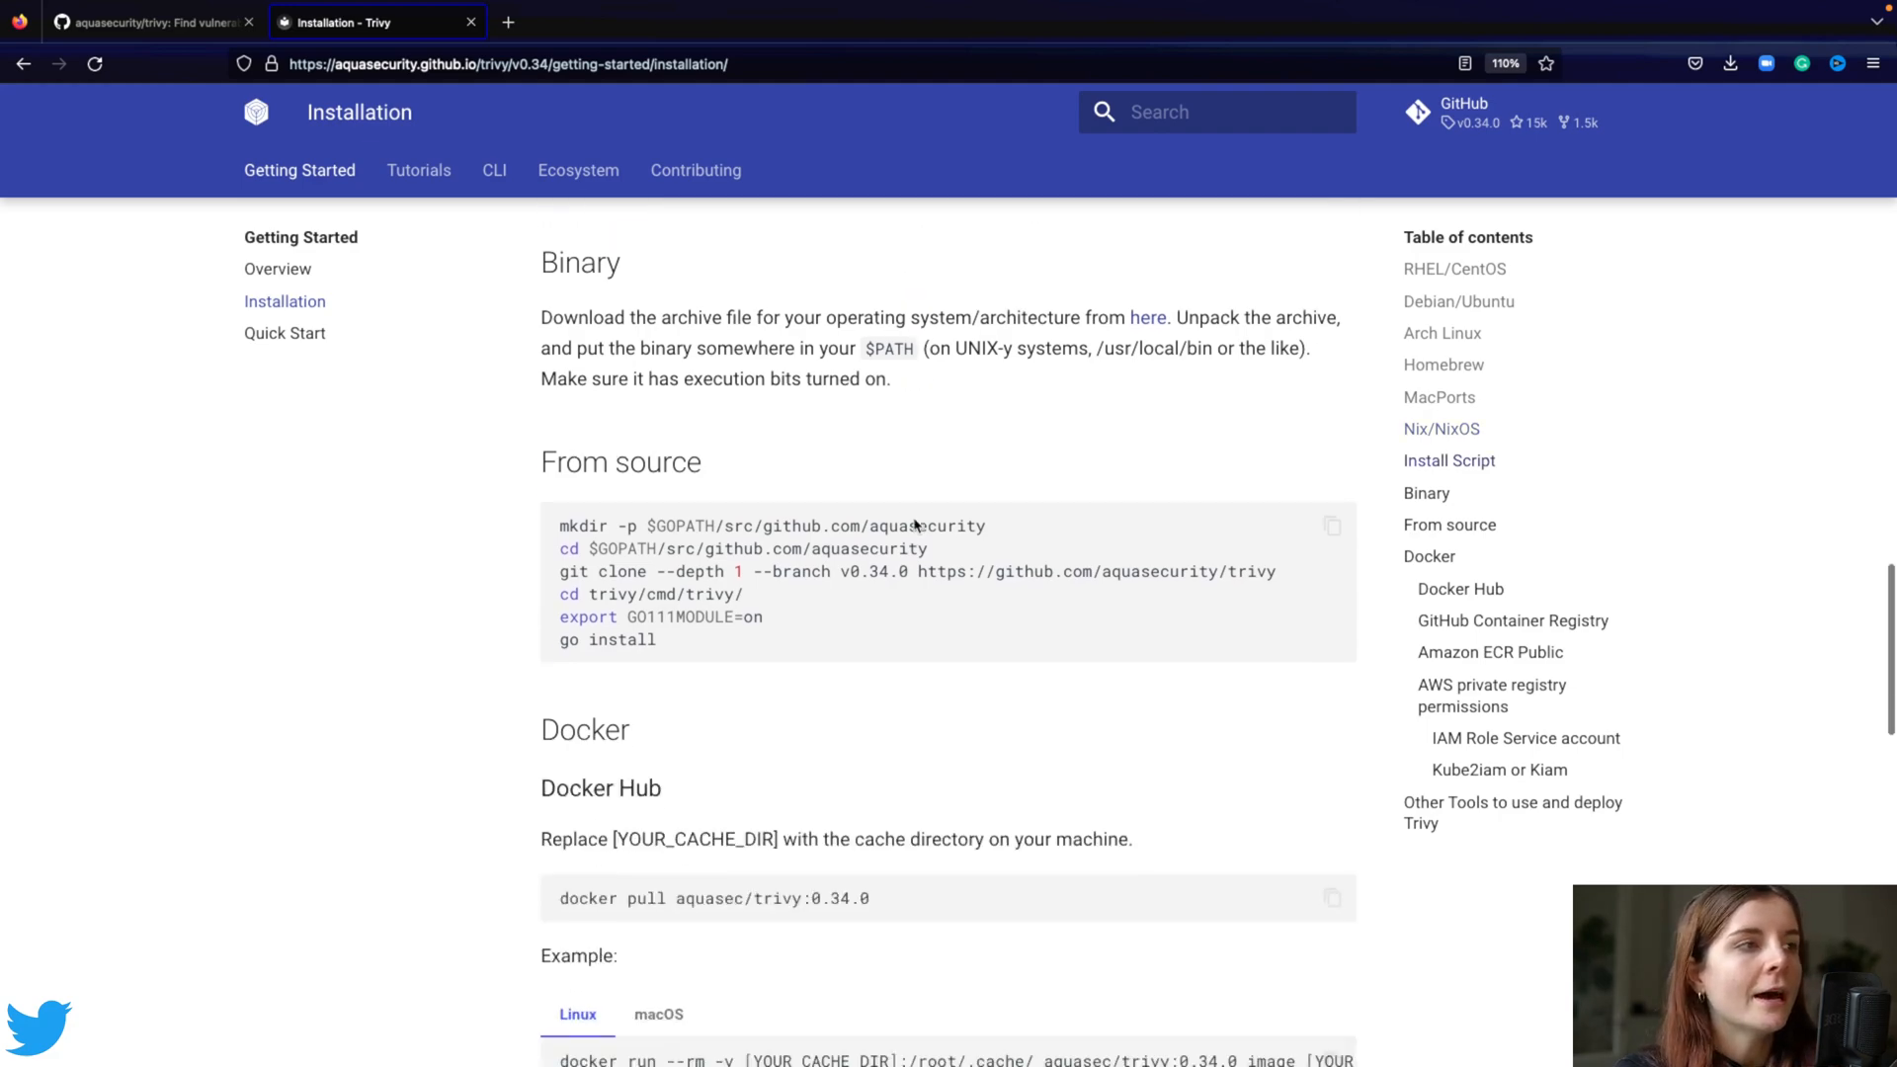
{"action": "scroll", "scroll_direction": "down", "scroll_amount": 3}
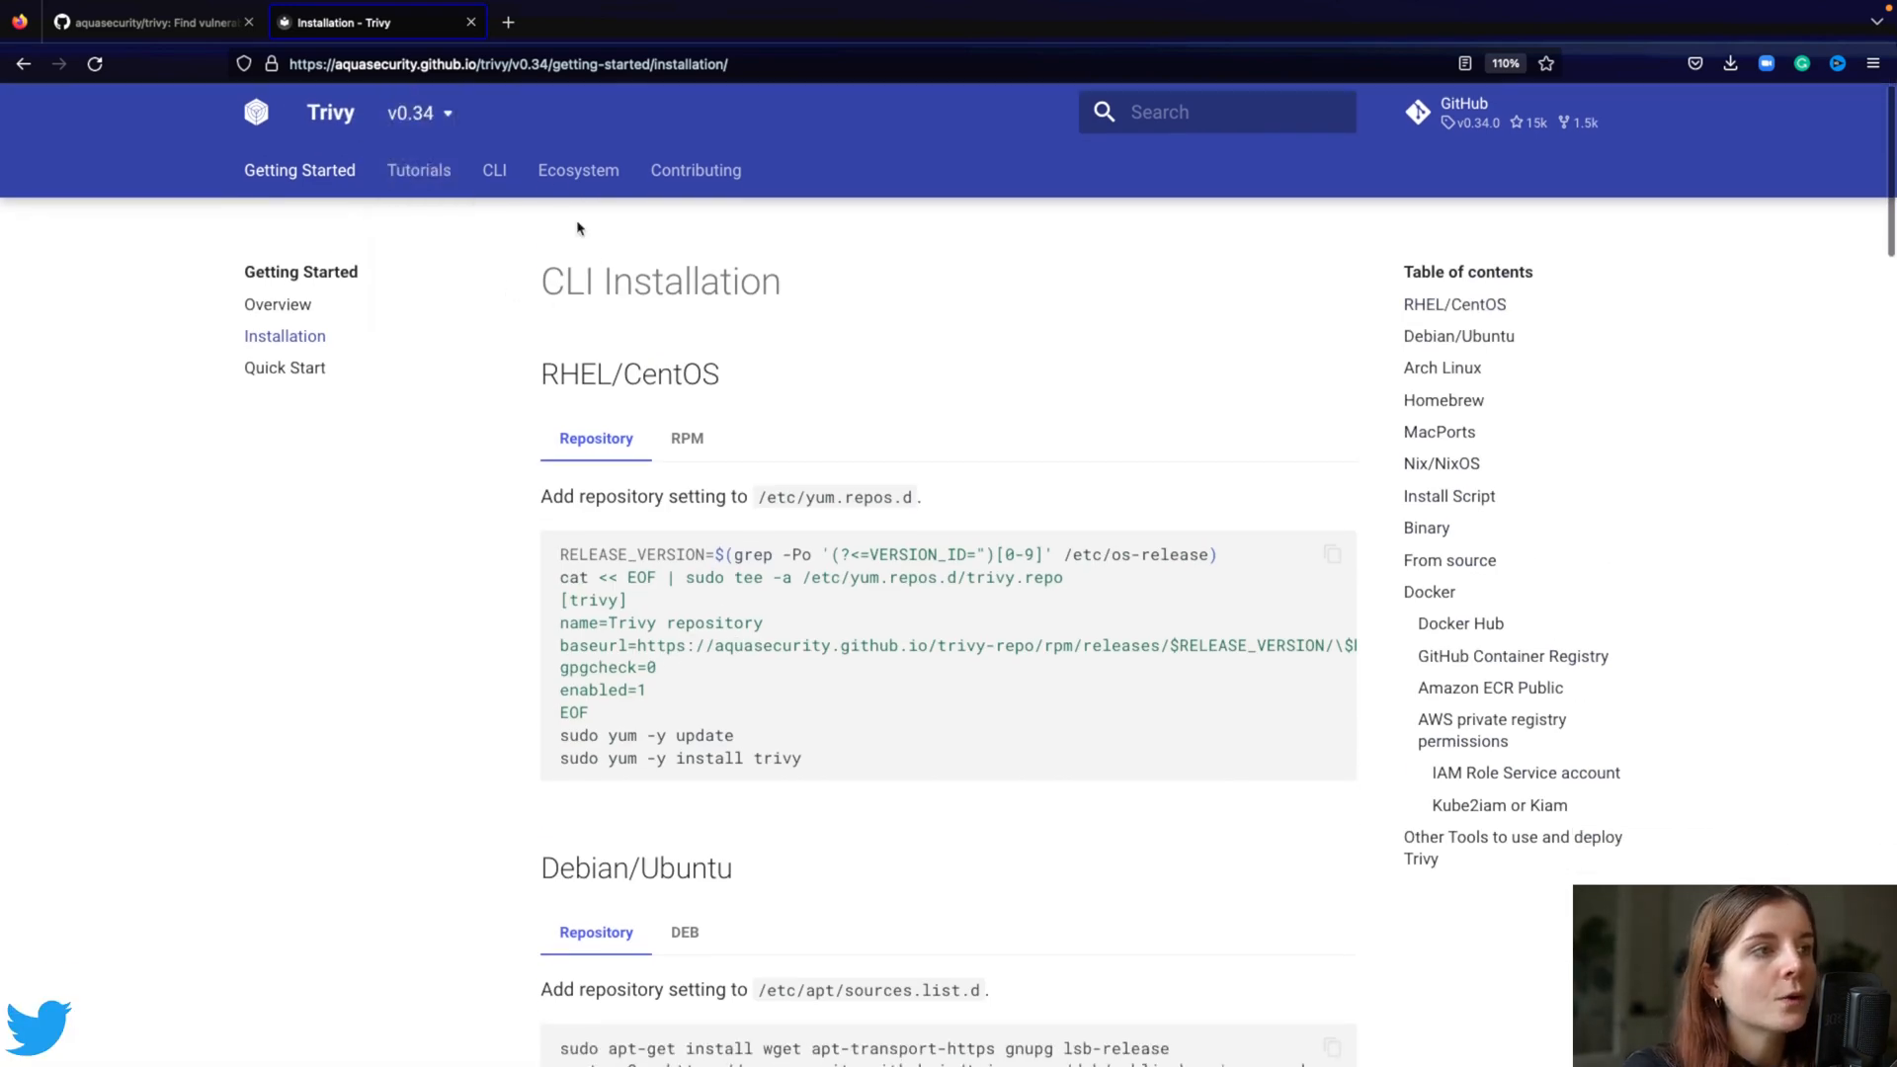
- Browse the Ecosystem tools page, then switch to the Tutorials overview
{"action": "left_click", "coordinate": [577, 170]}
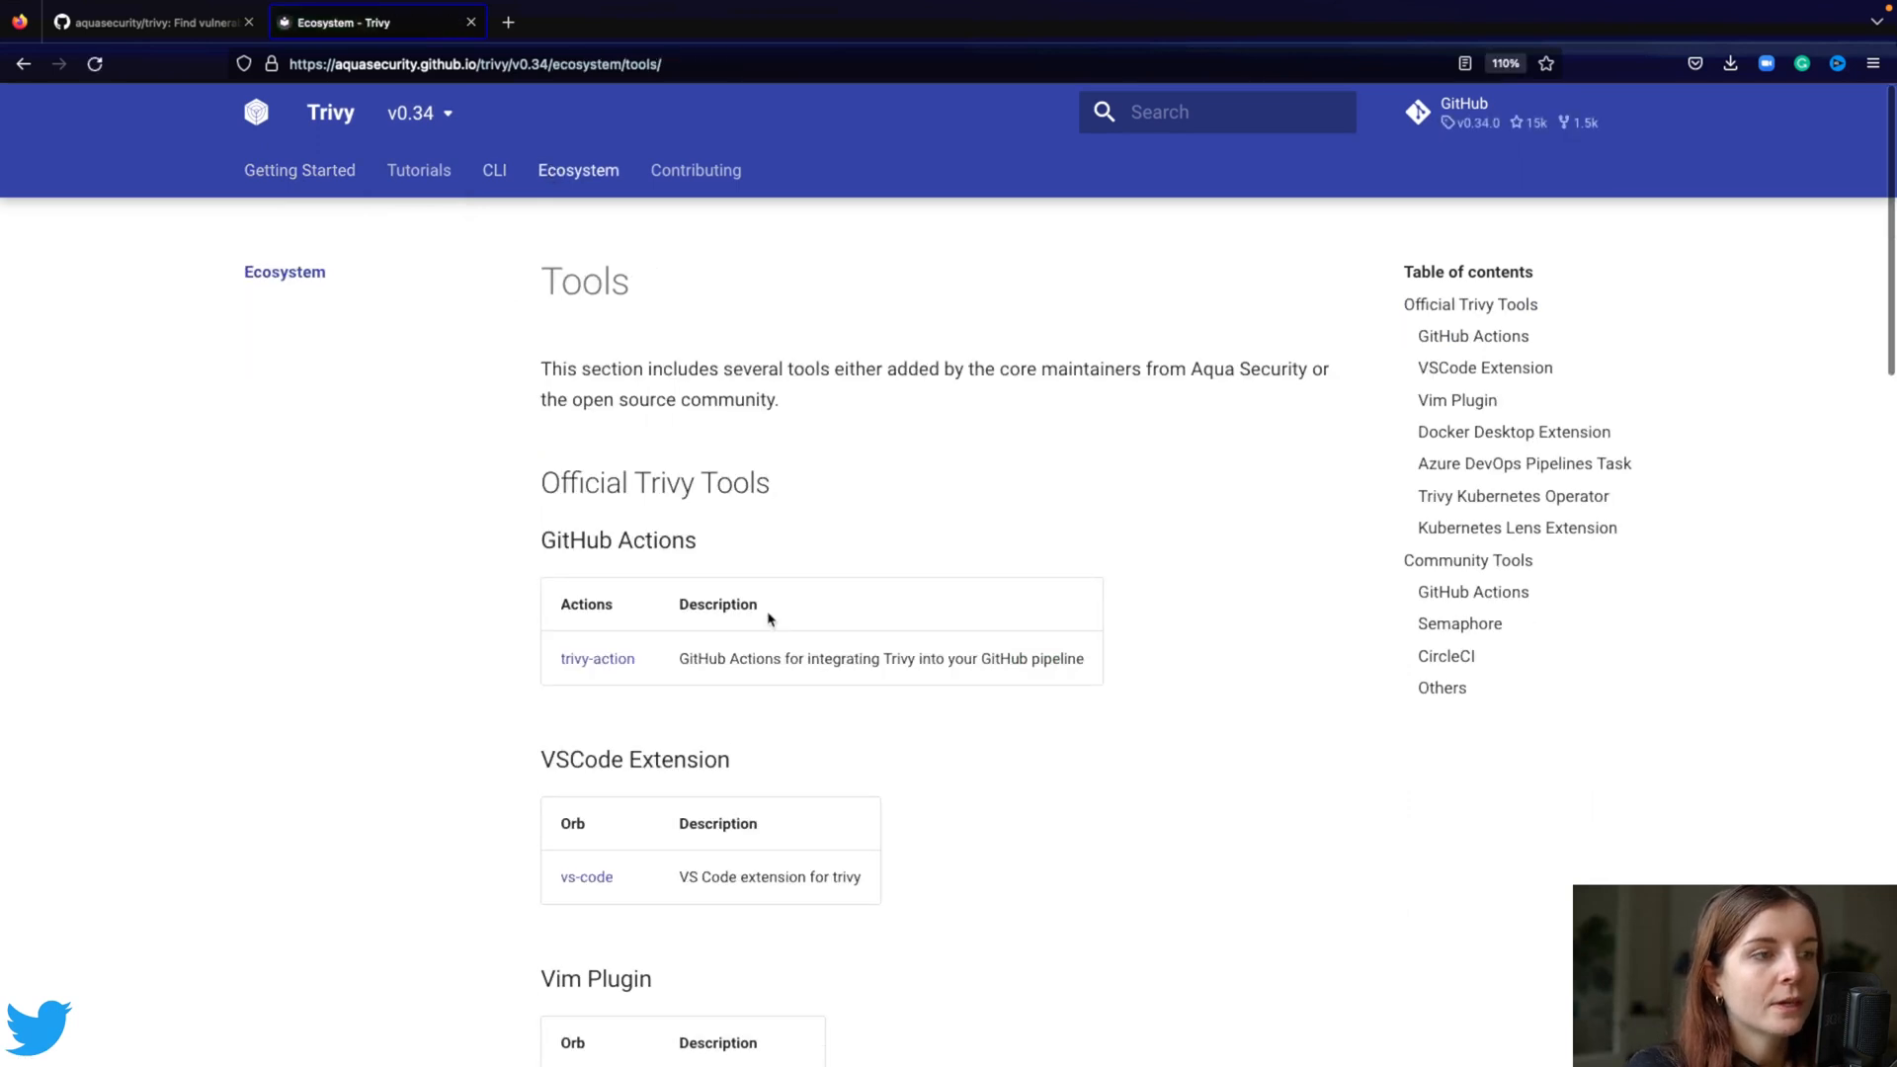
{"action": "scroll", "scroll_direction": "down", "scroll_amount": 3}
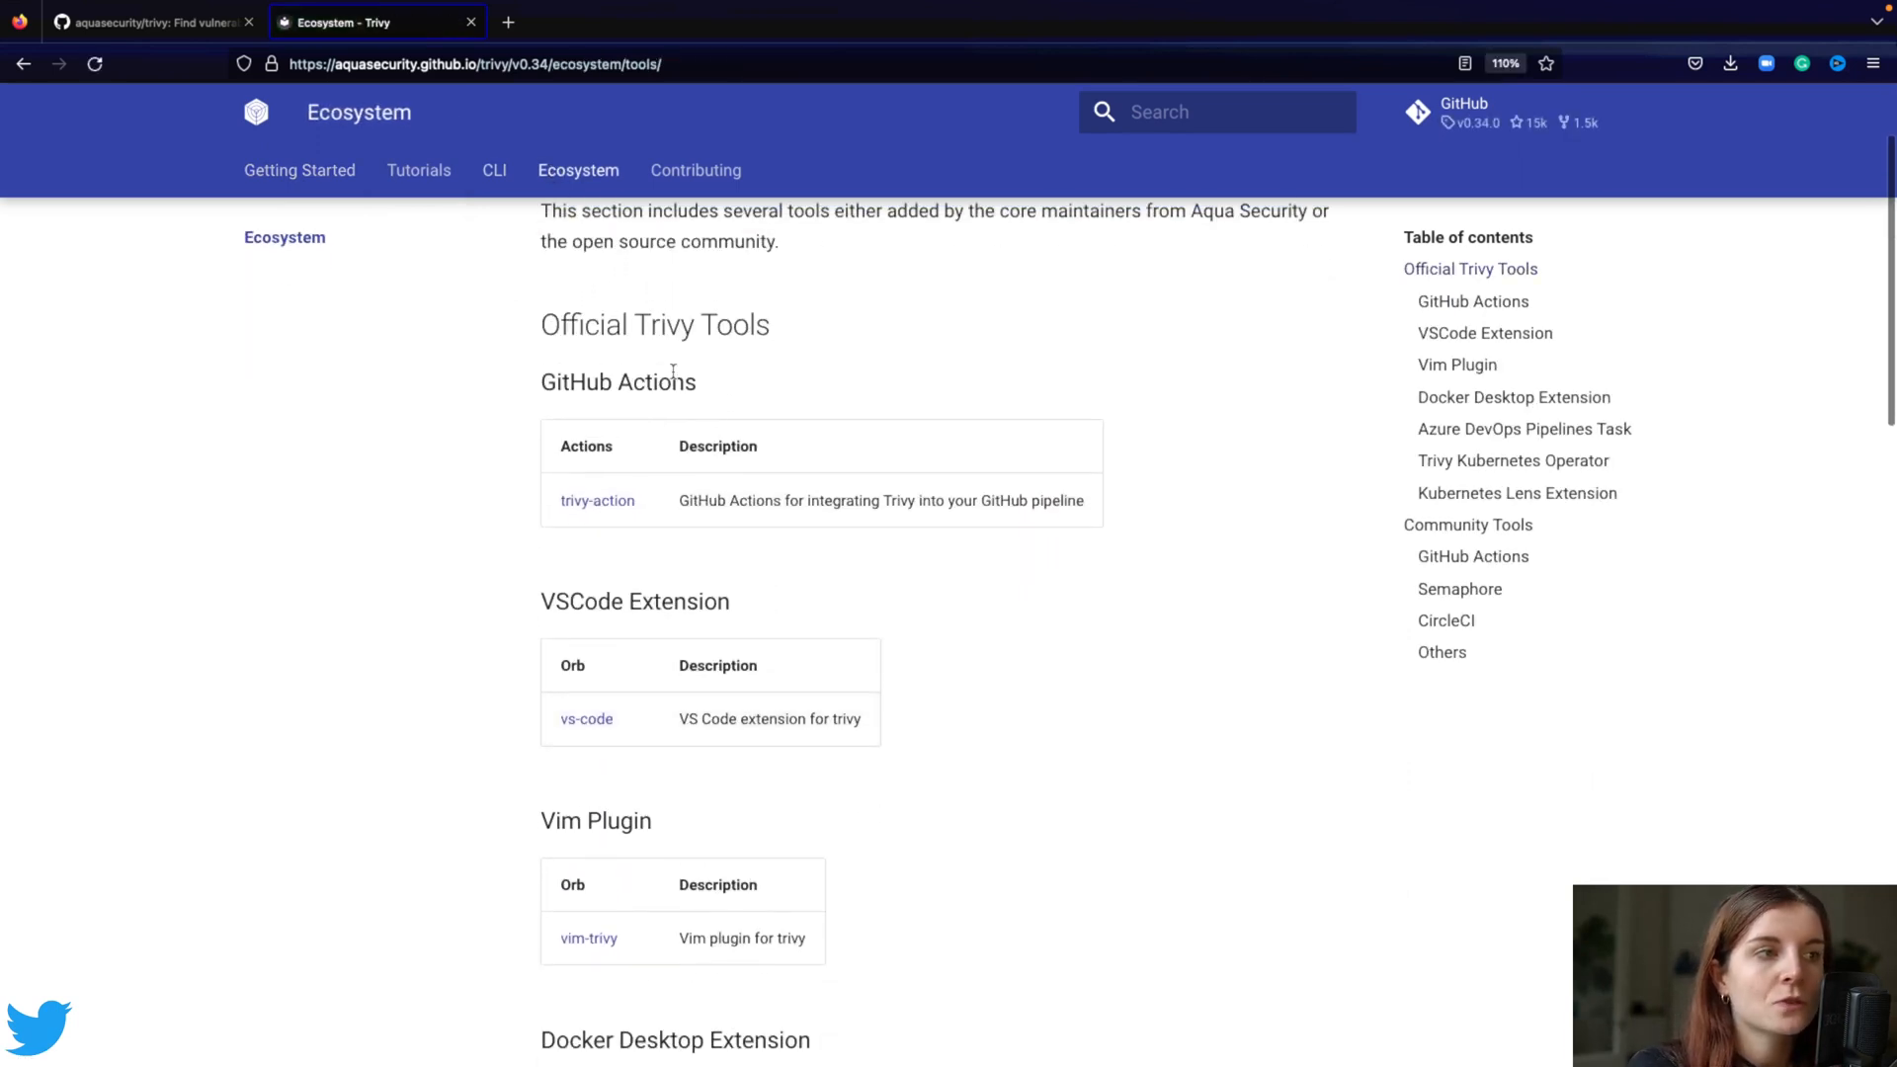
{"action": "double_click", "coordinate": [616, 381]}
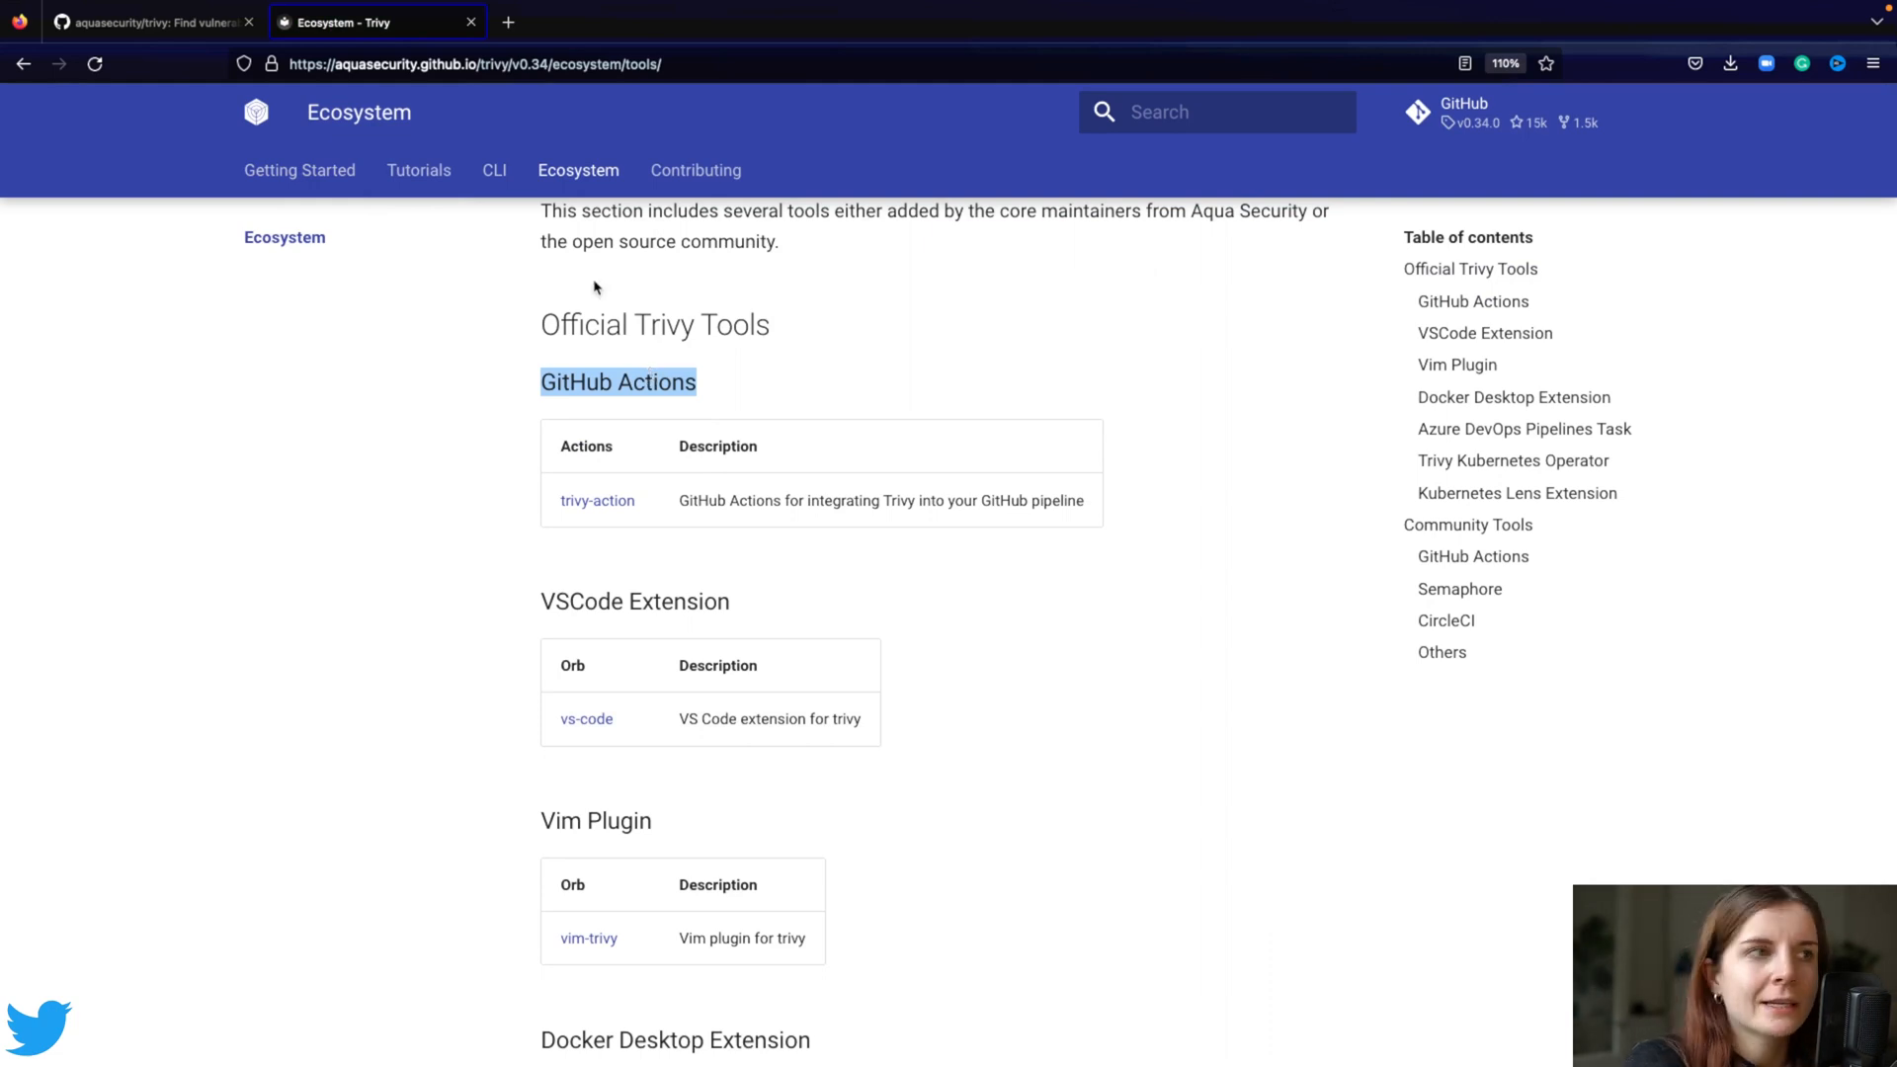
{"action": "left_click", "coordinate": [418, 169]}
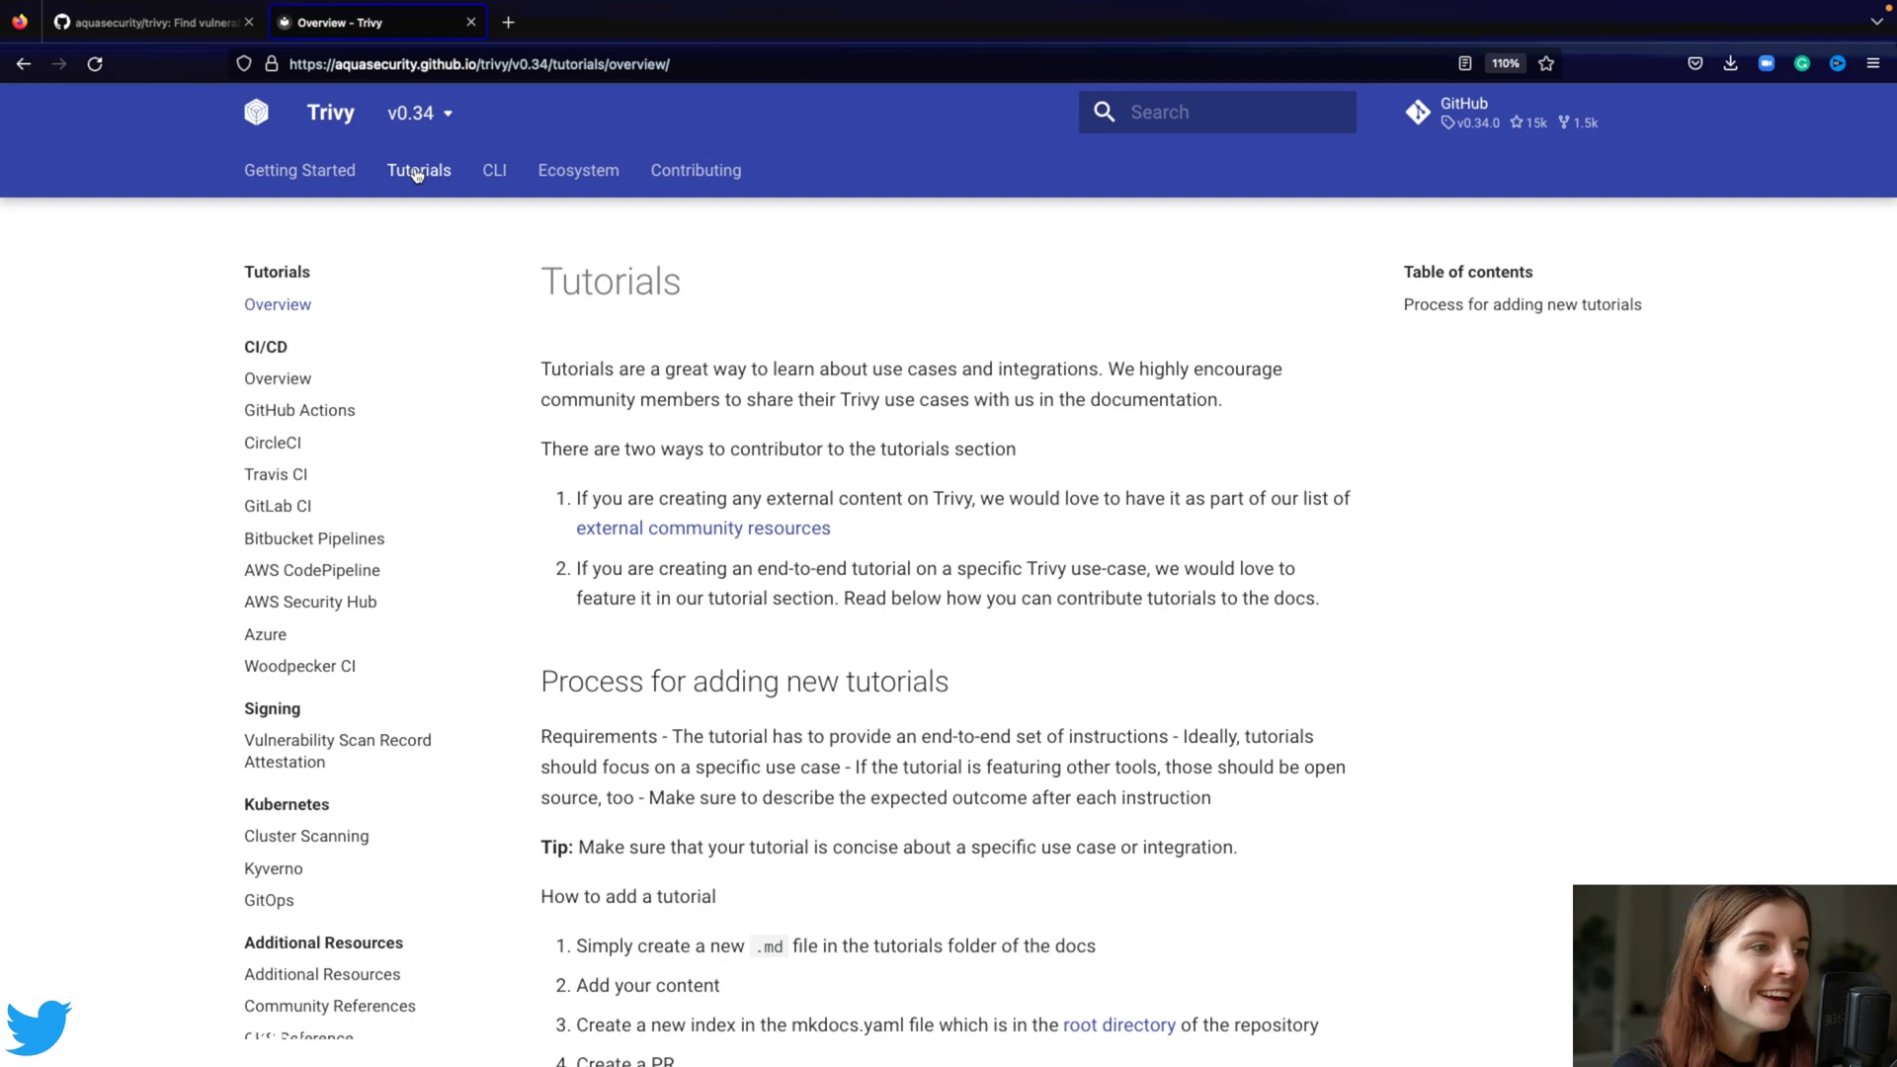
{"action": "mouse_move", "coordinate": [273, 442]}
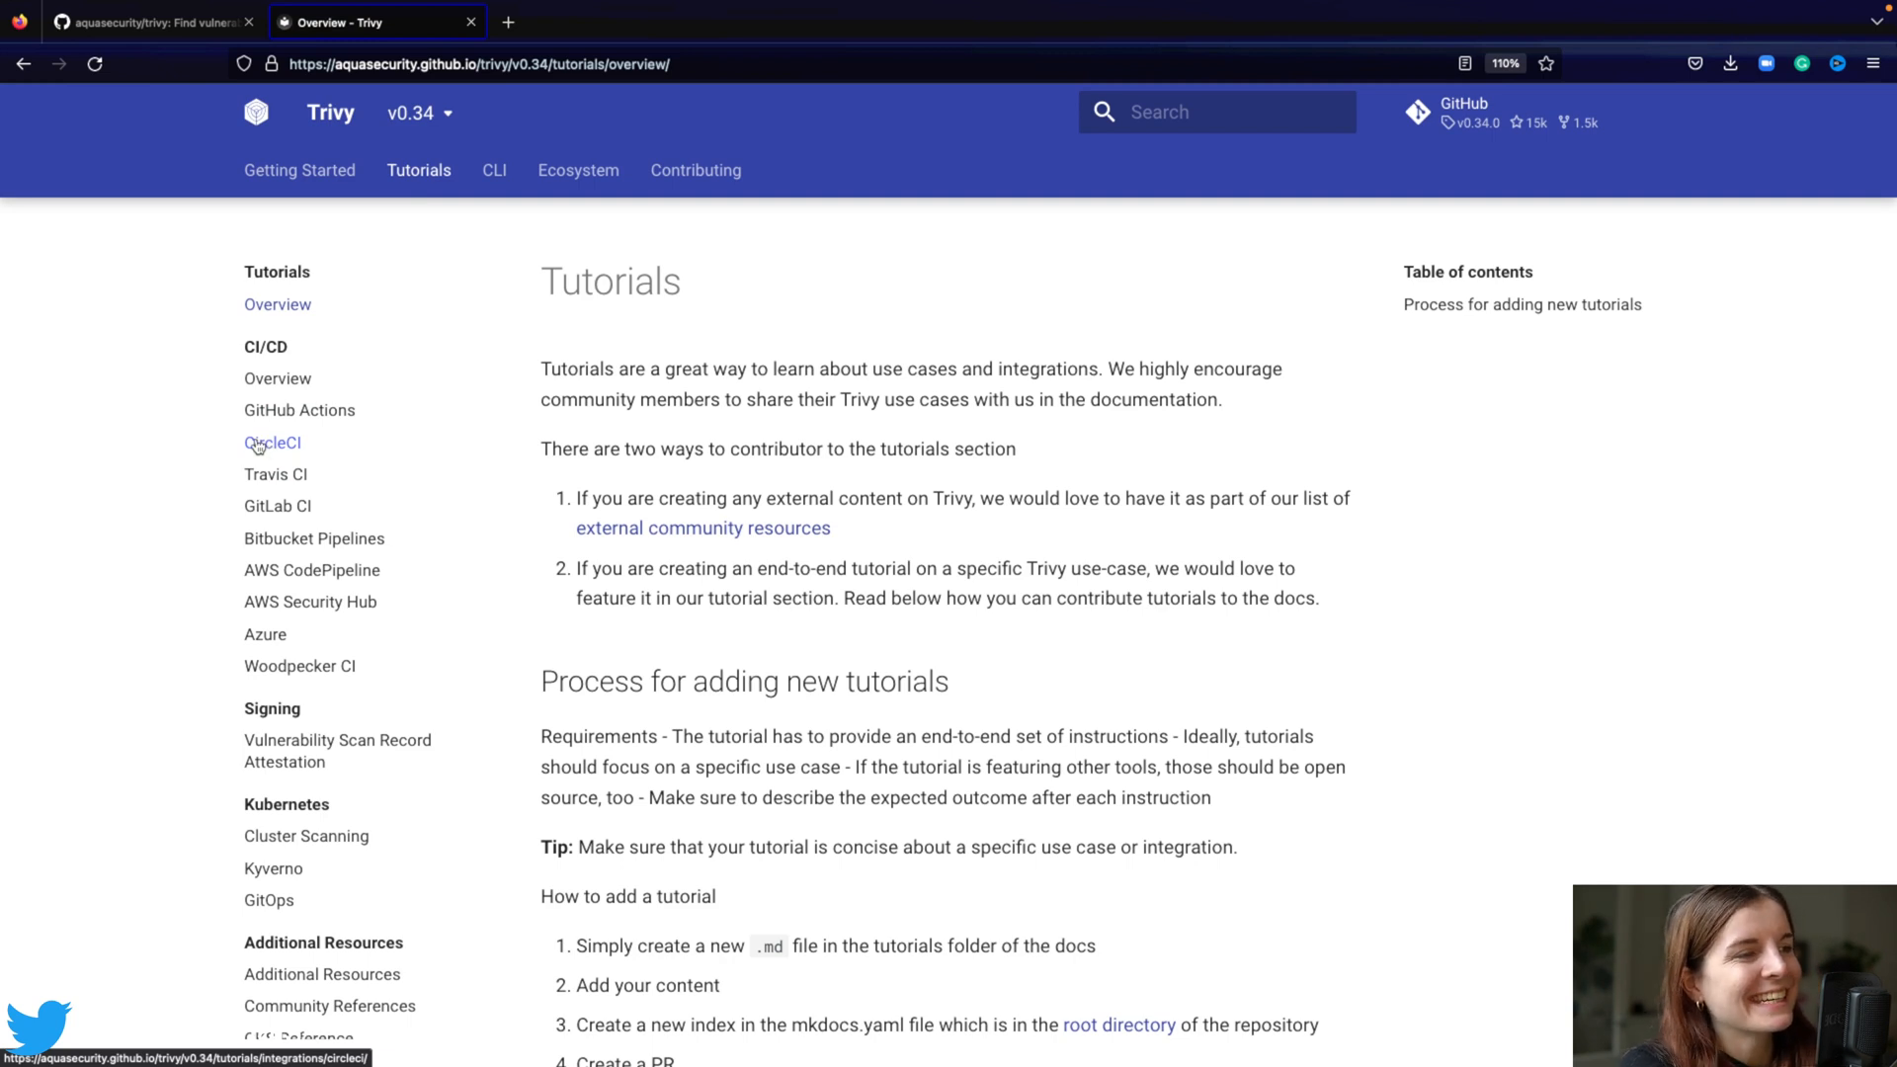
{"action": "mouse_move", "coordinate": [274, 472]}
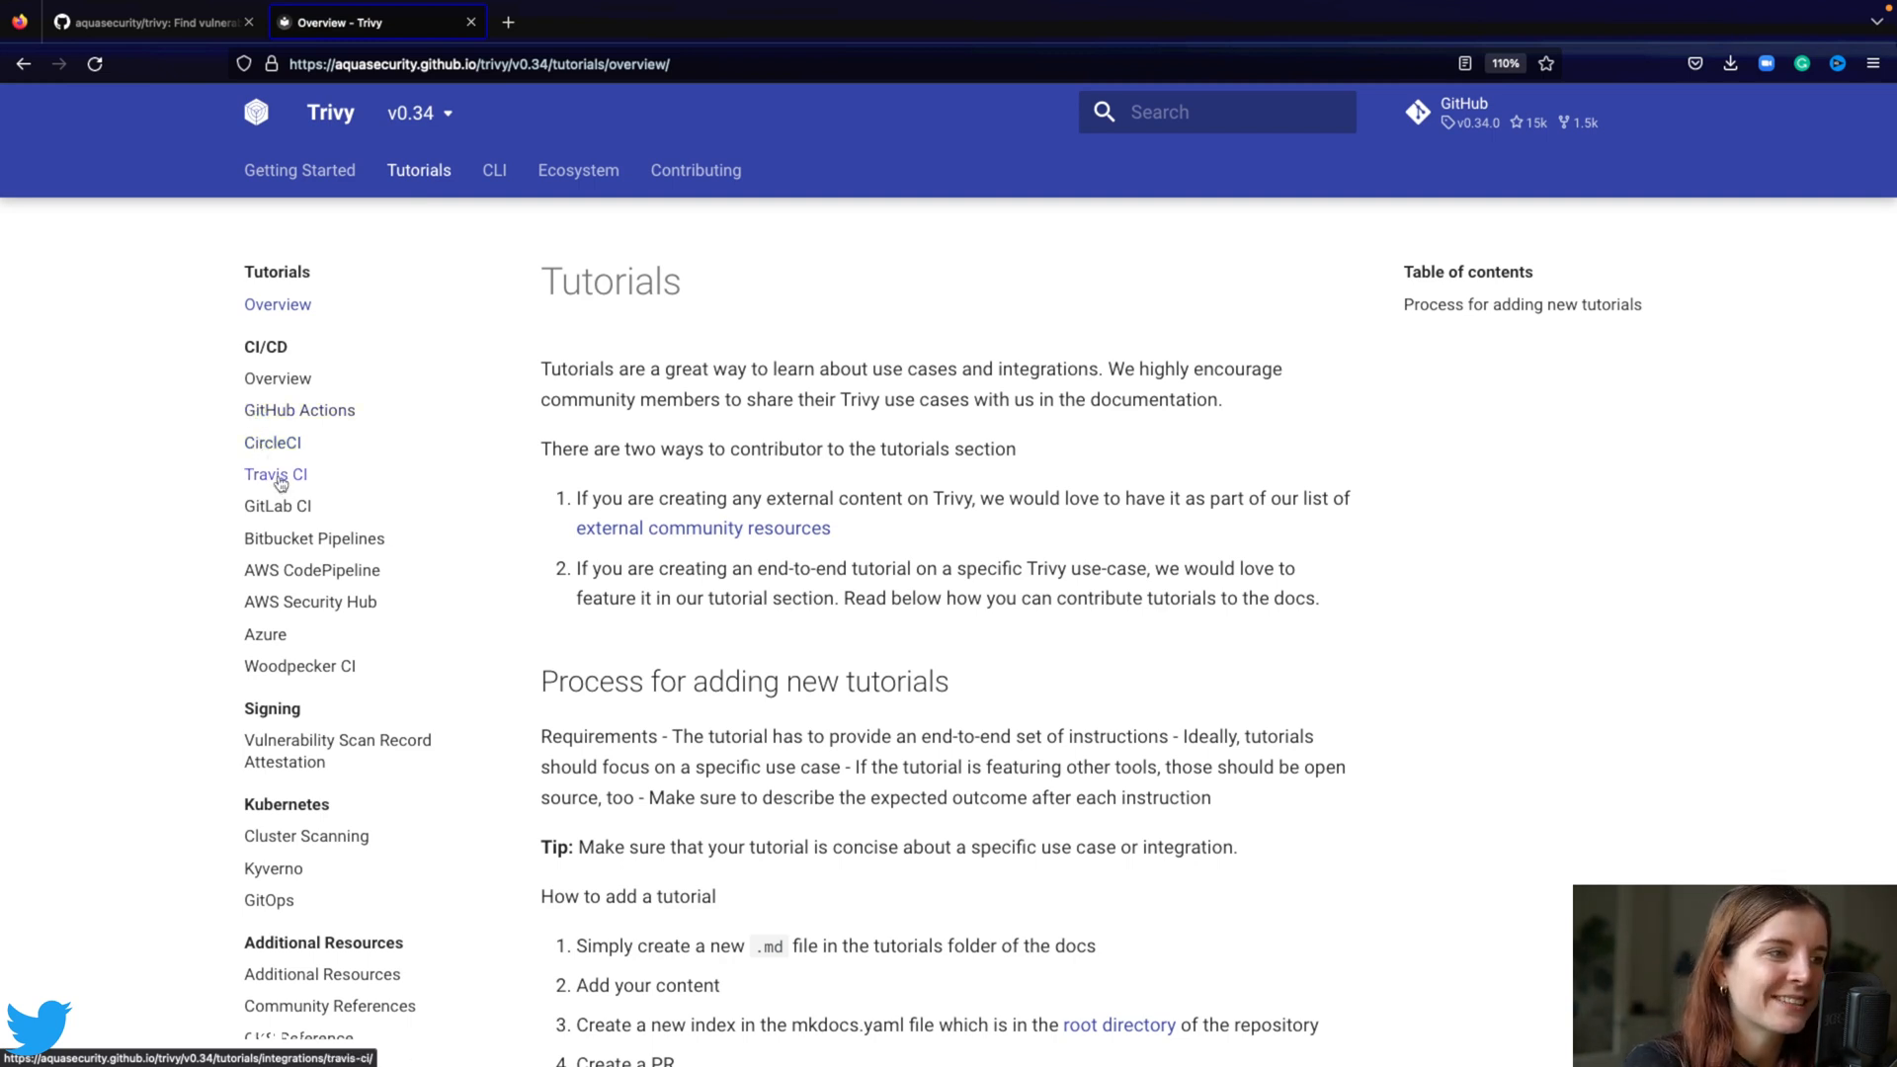
{"action": "mouse_move", "coordinate": [277, 505]}
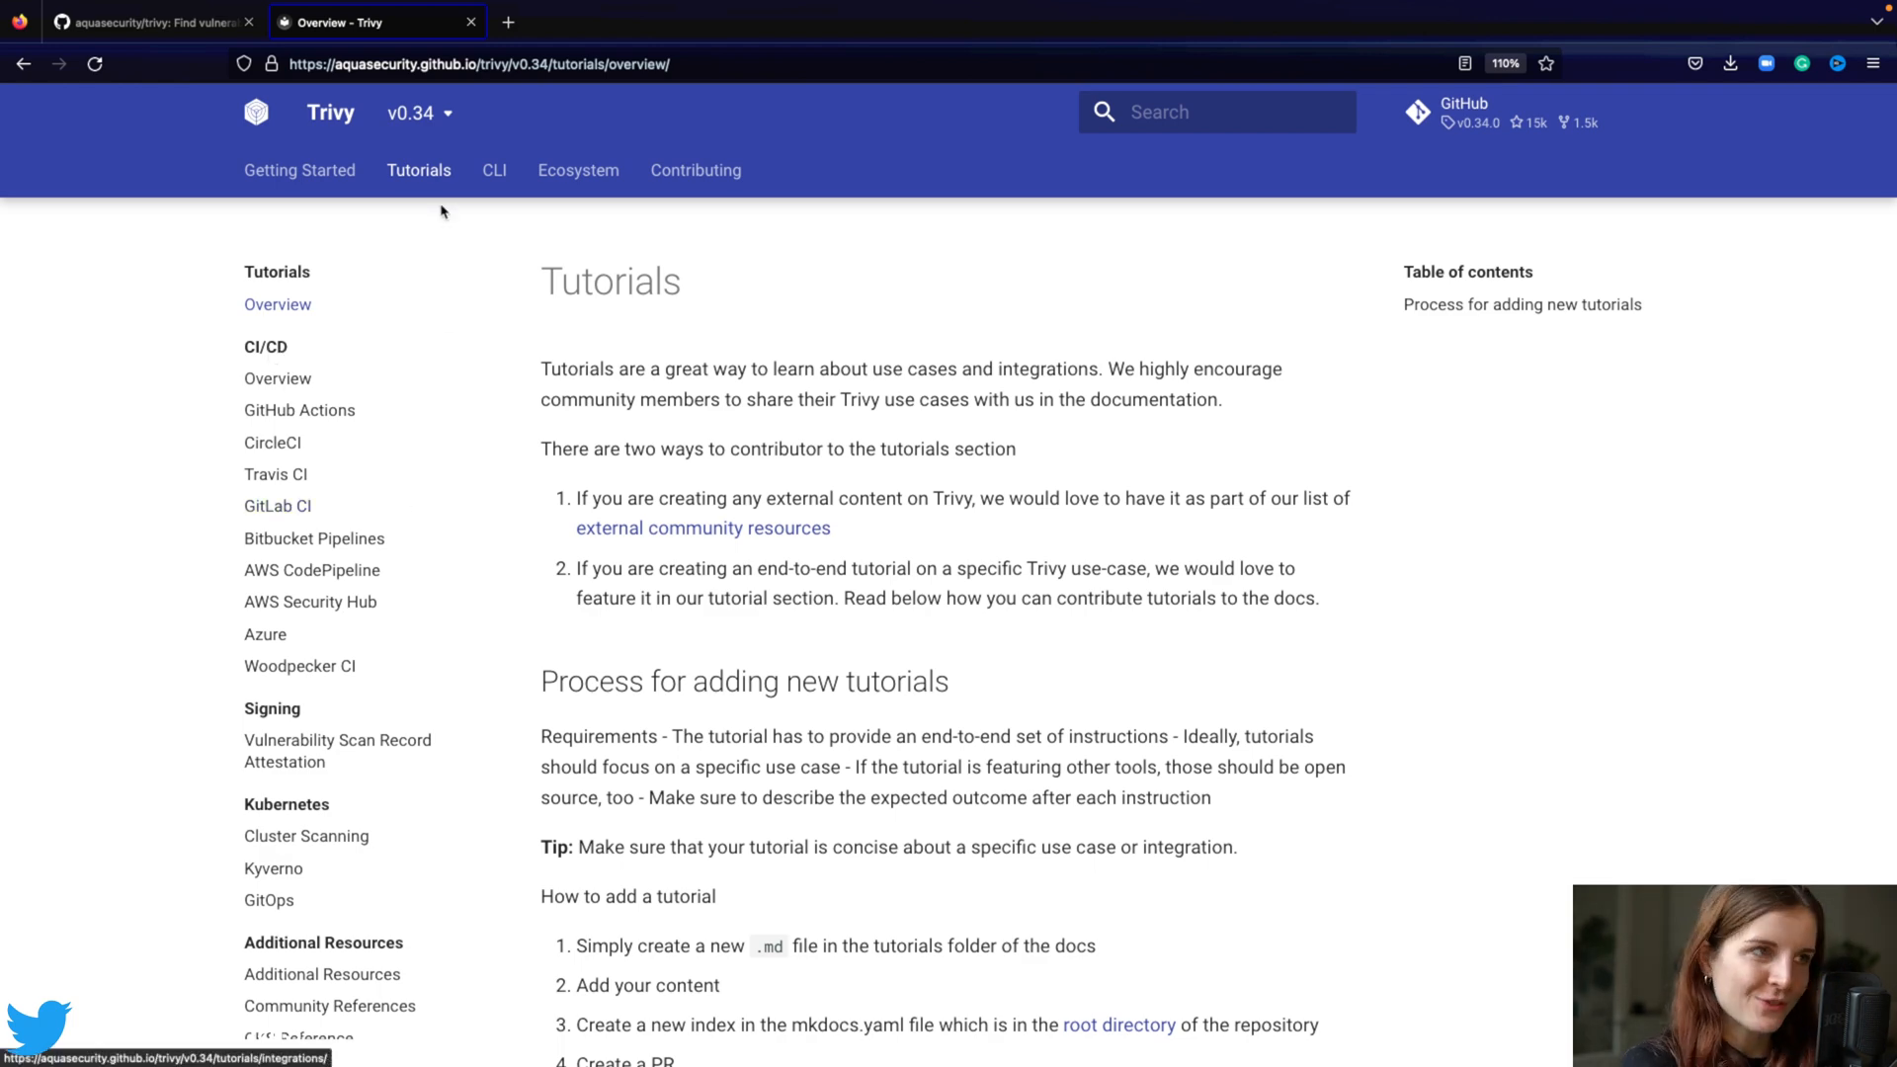
{"action": "mouse_move", "coordinate": [494, 170]}
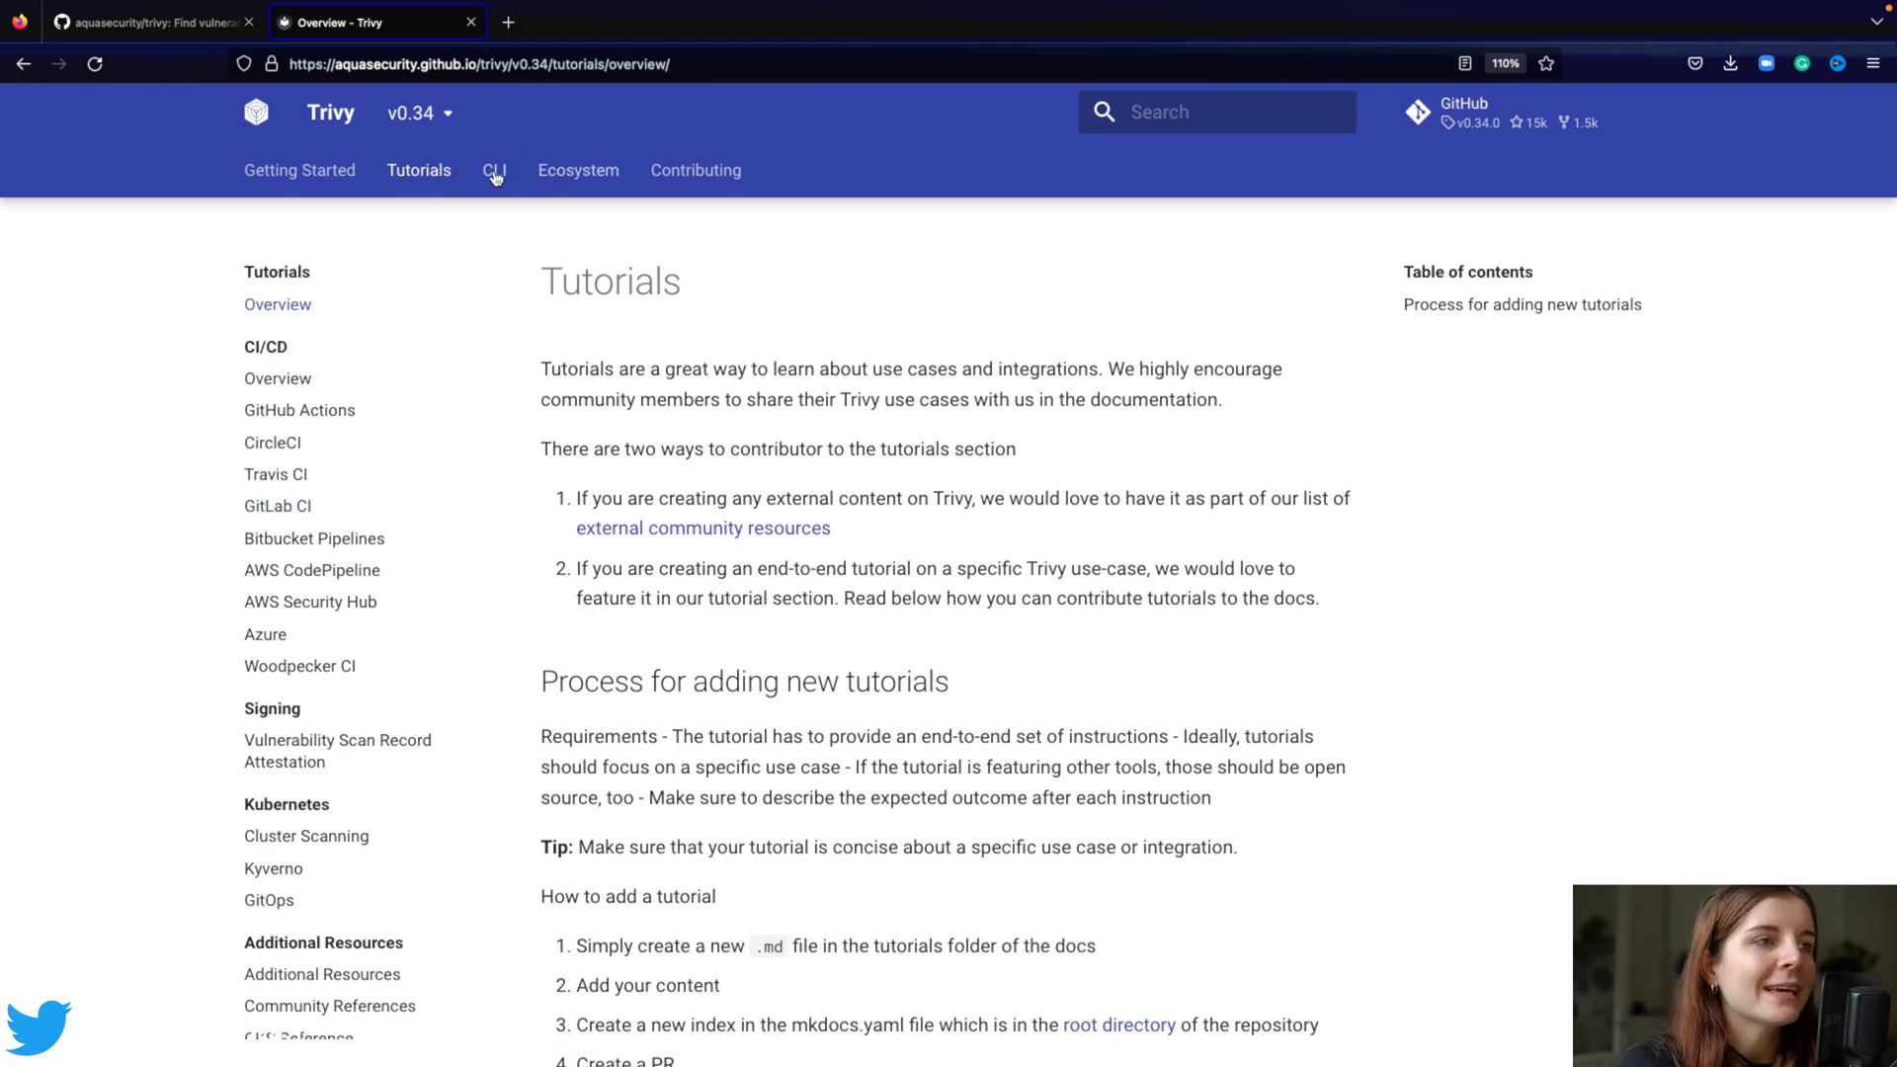
- Open the CLI Docs page listing Trivy's features
{"action": "left_click", "coordinate": [494, 170]}
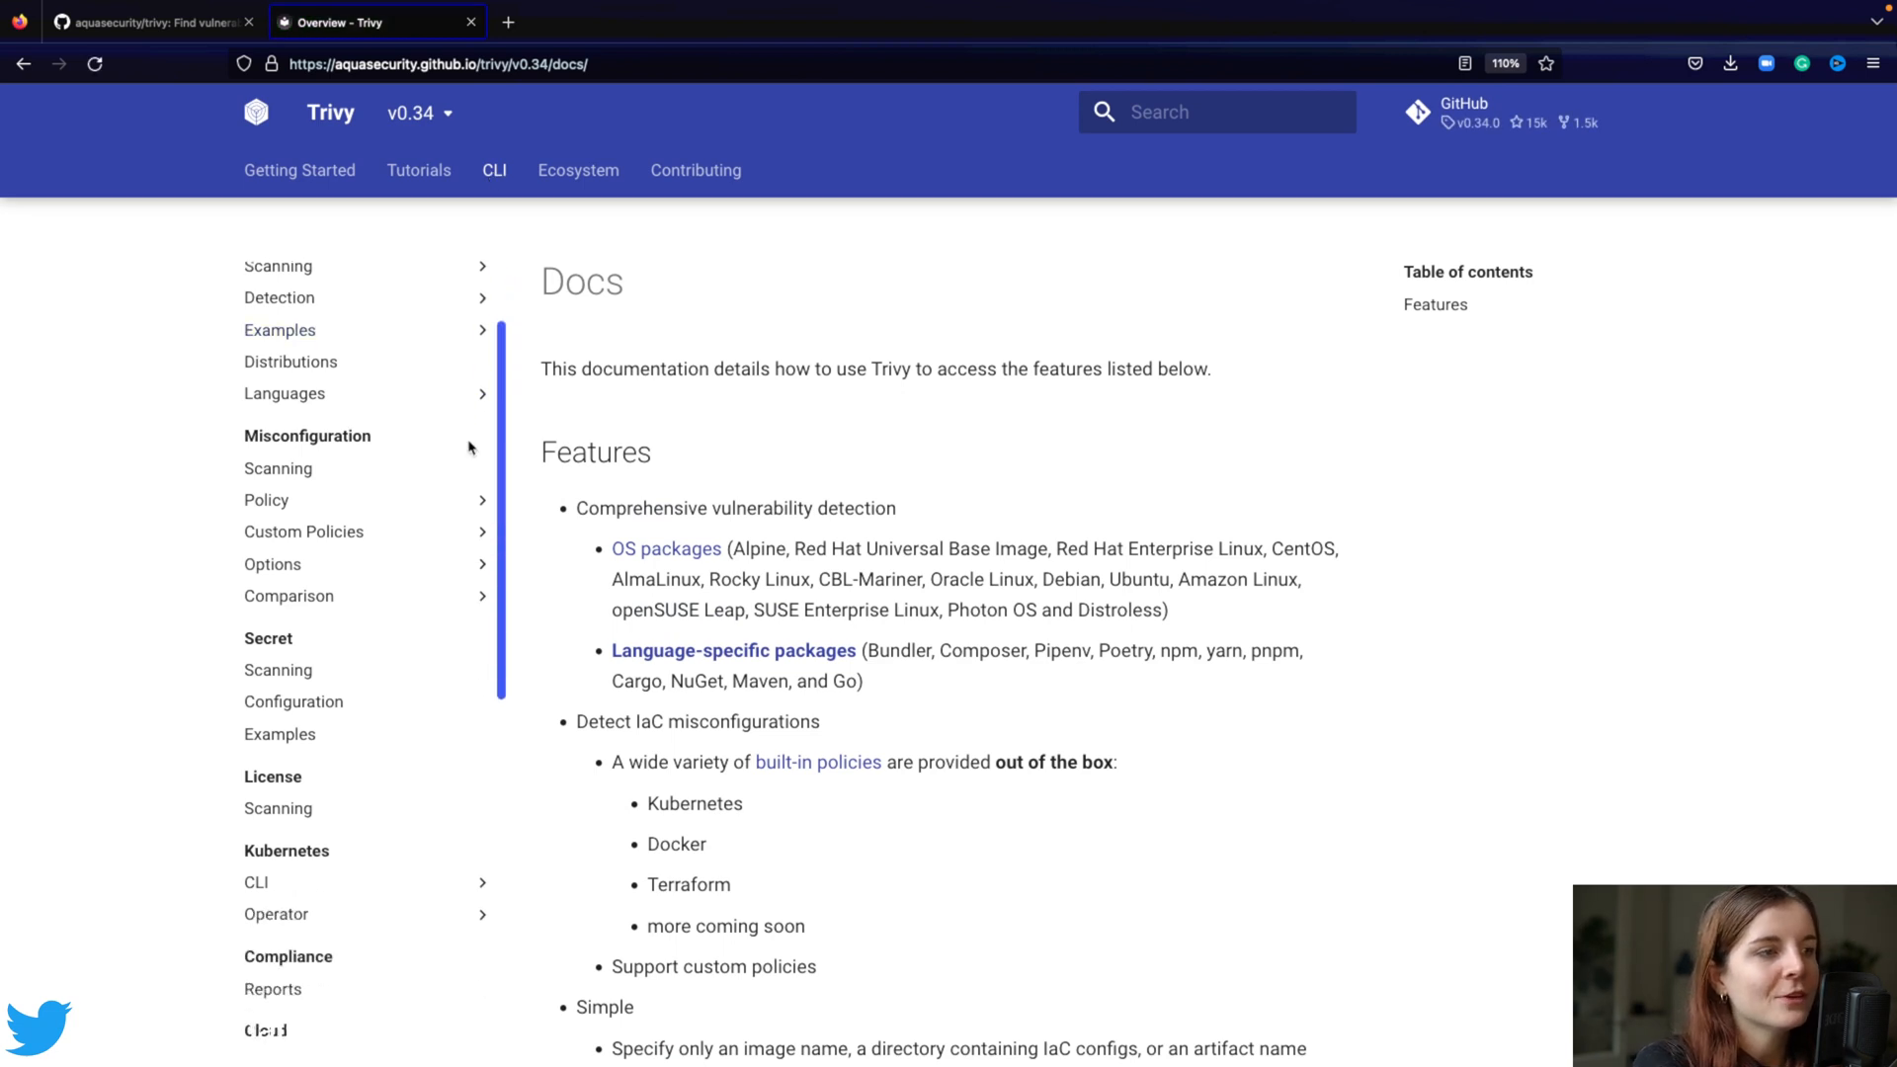
{"action": "mouse_move", "coordinate": [267, 500]}
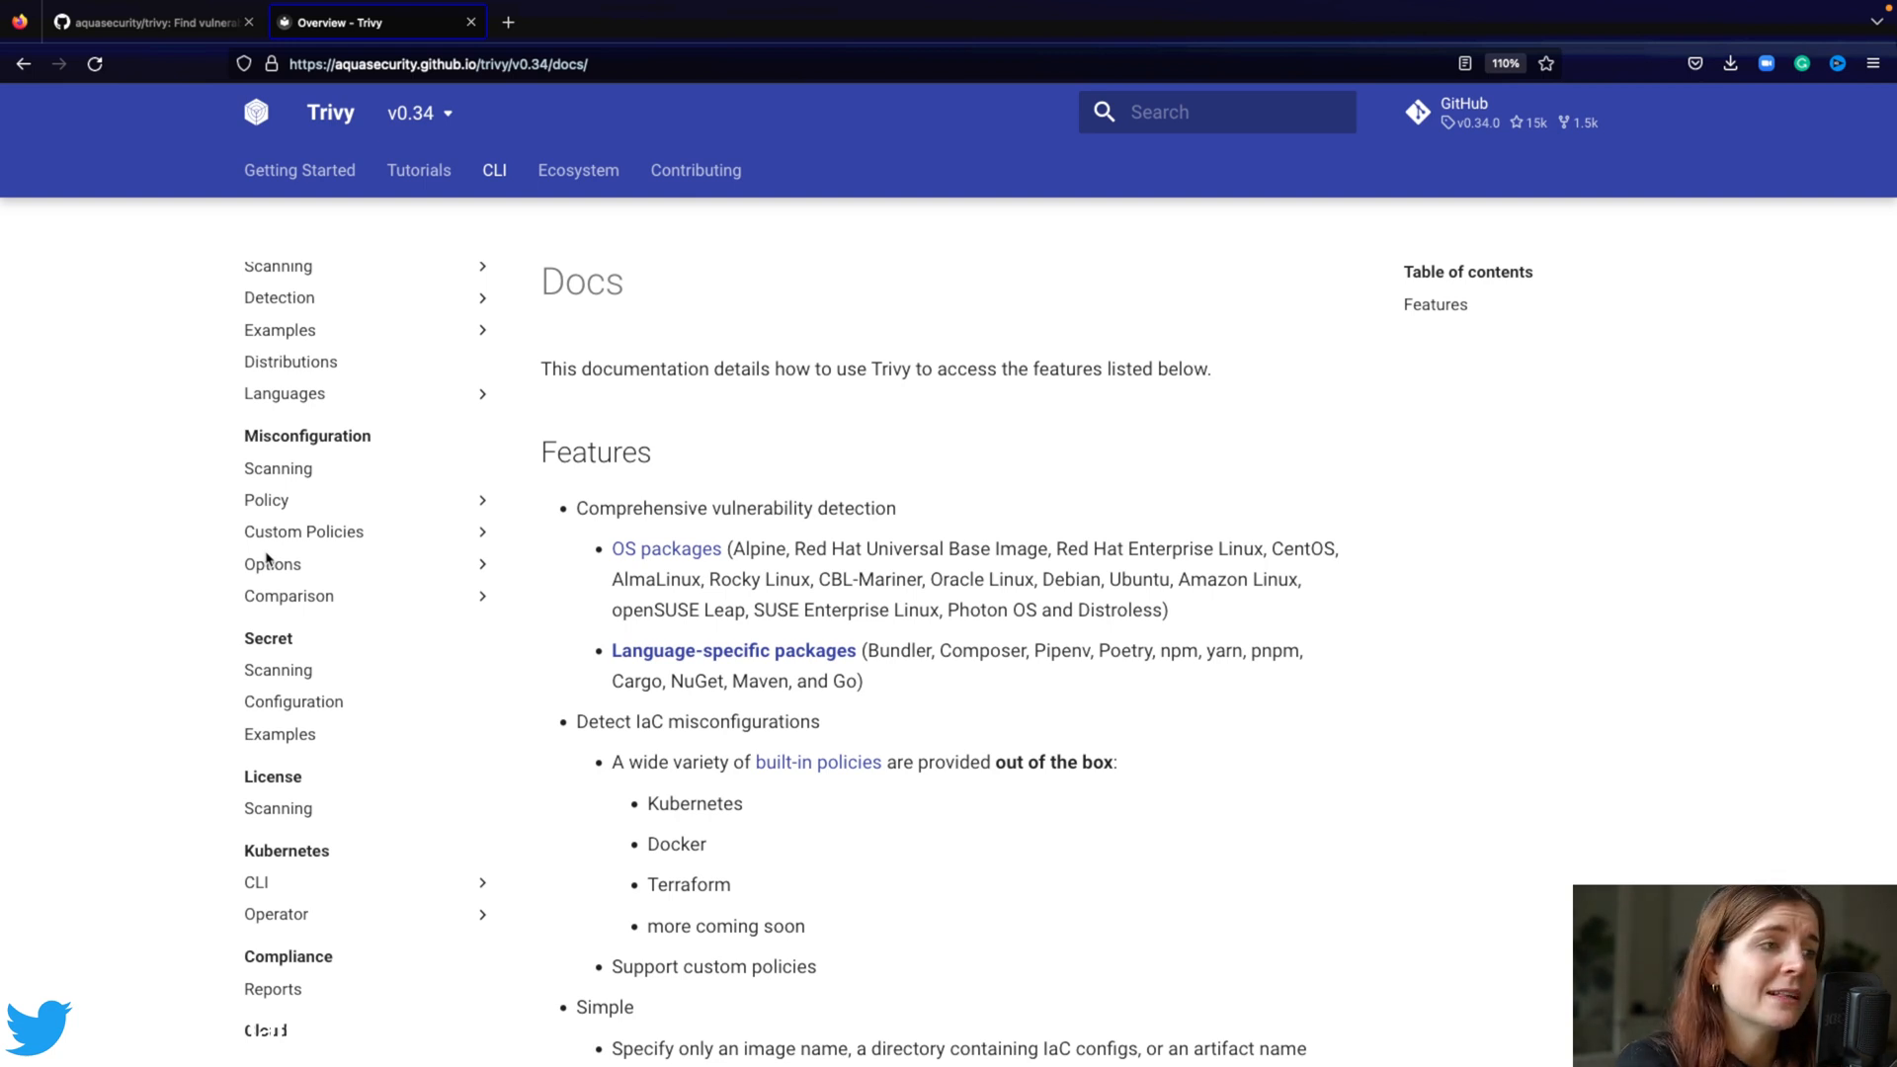
{"action": "mouse_move", "coordinate": [304, 531]}
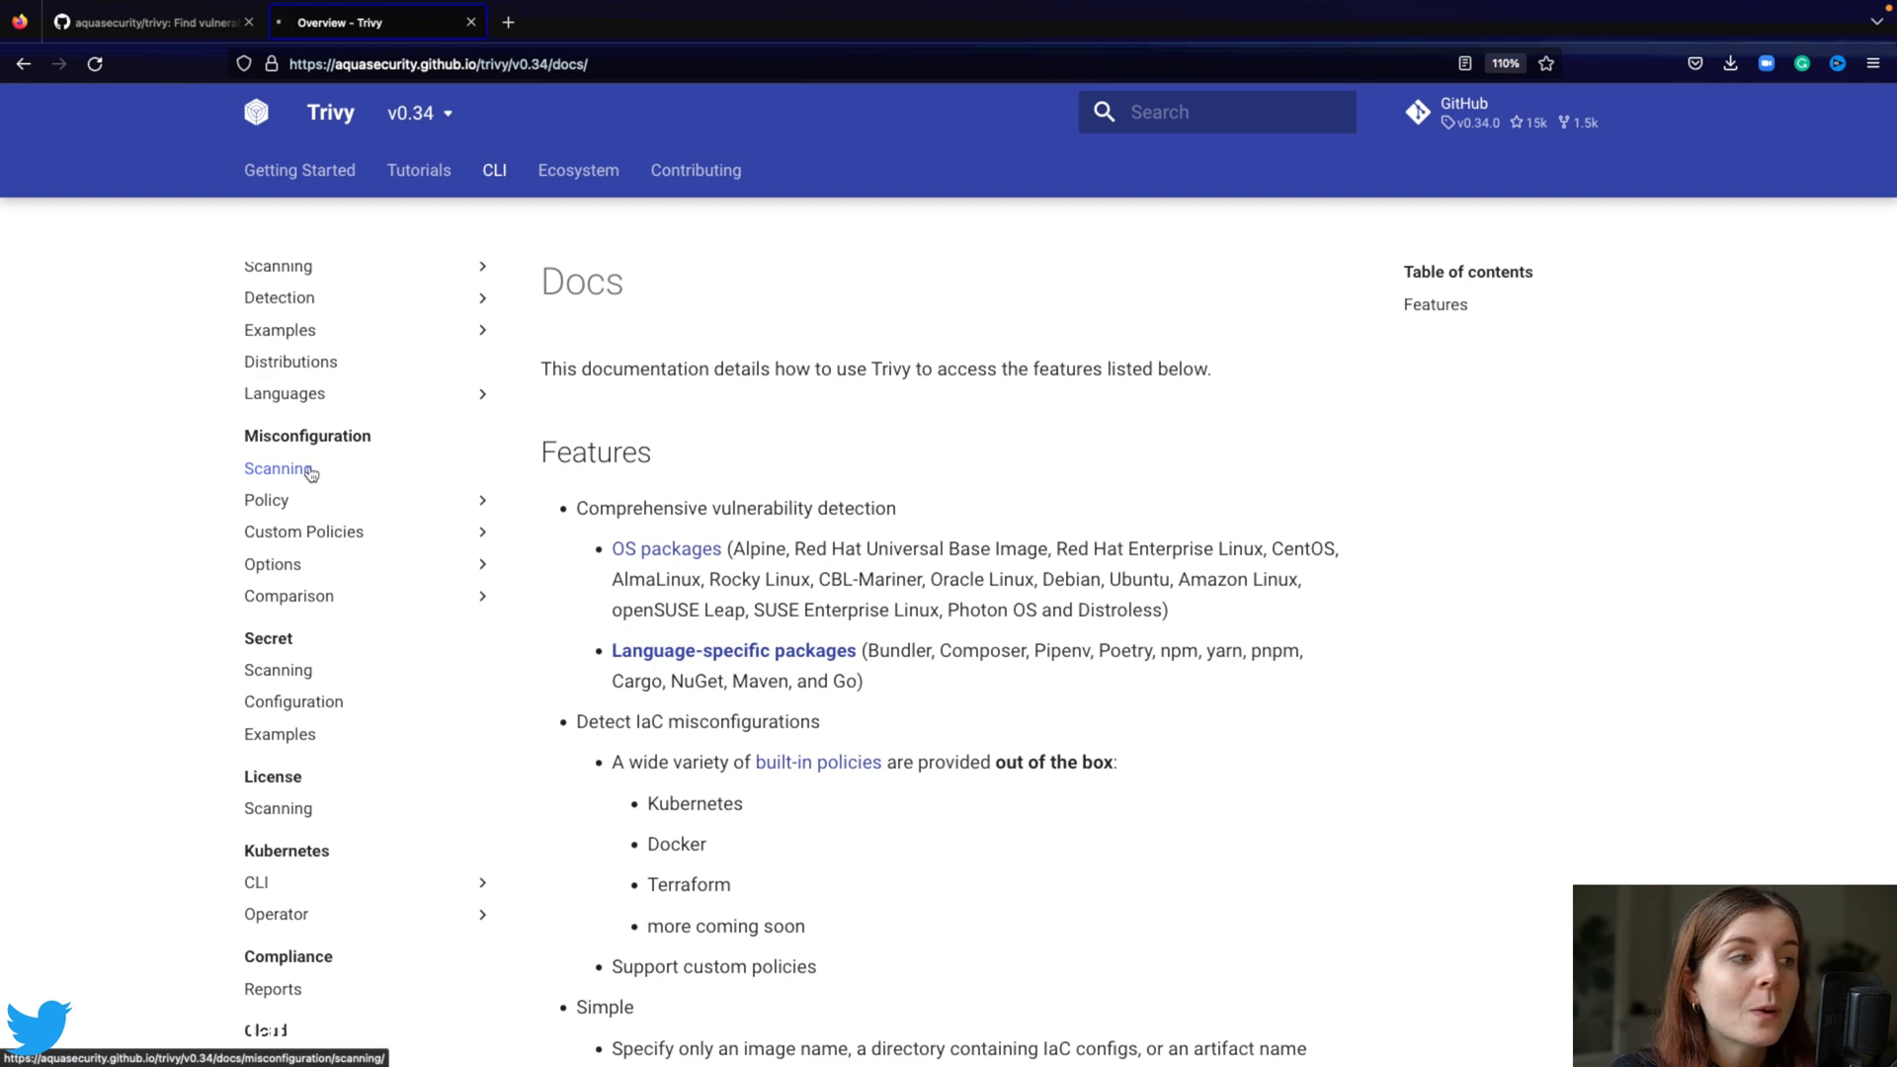
- Read the Misconfiguration Scanning guide down to the trivy conf --severity HIGH,CRITICAL ./iac example output
{"action": "left_click", "coordinate": [277, 468]}
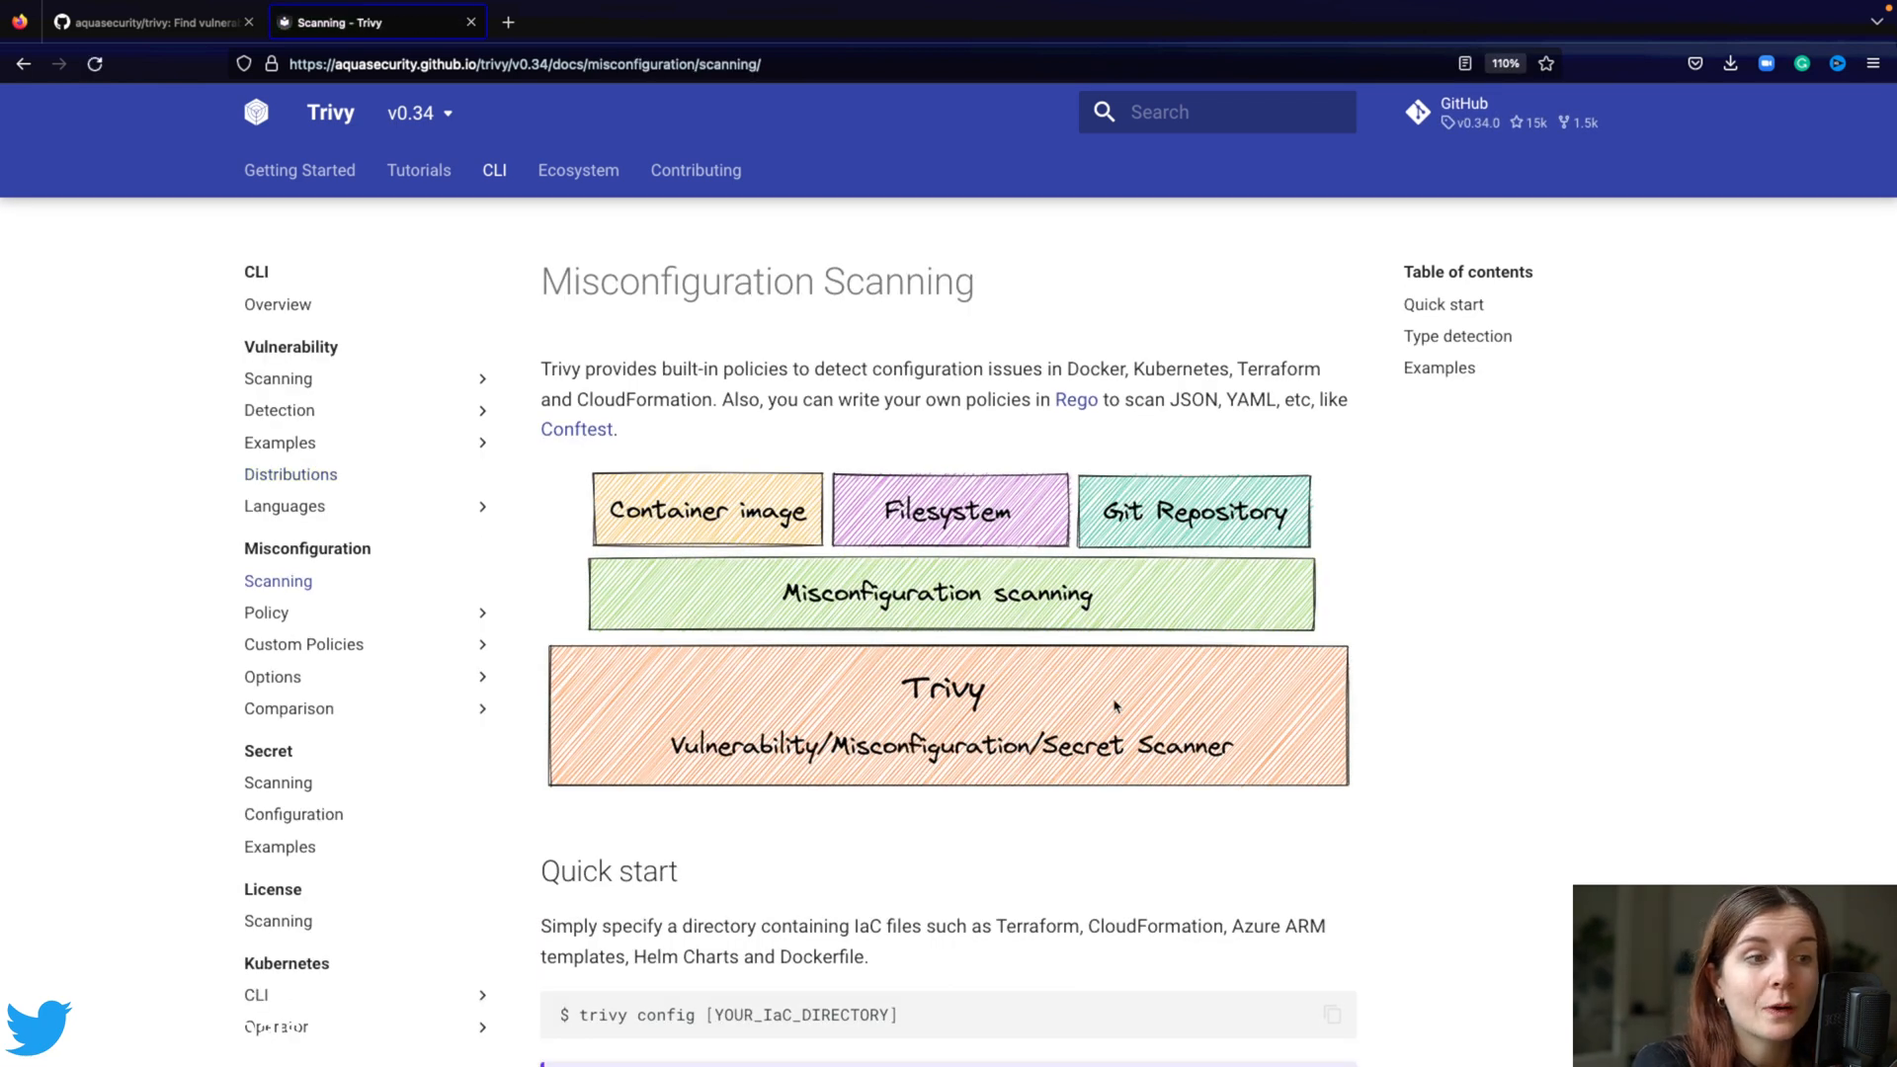
{"action": "scroll", "scroll_direction": "down", "scroll_amount": 3}
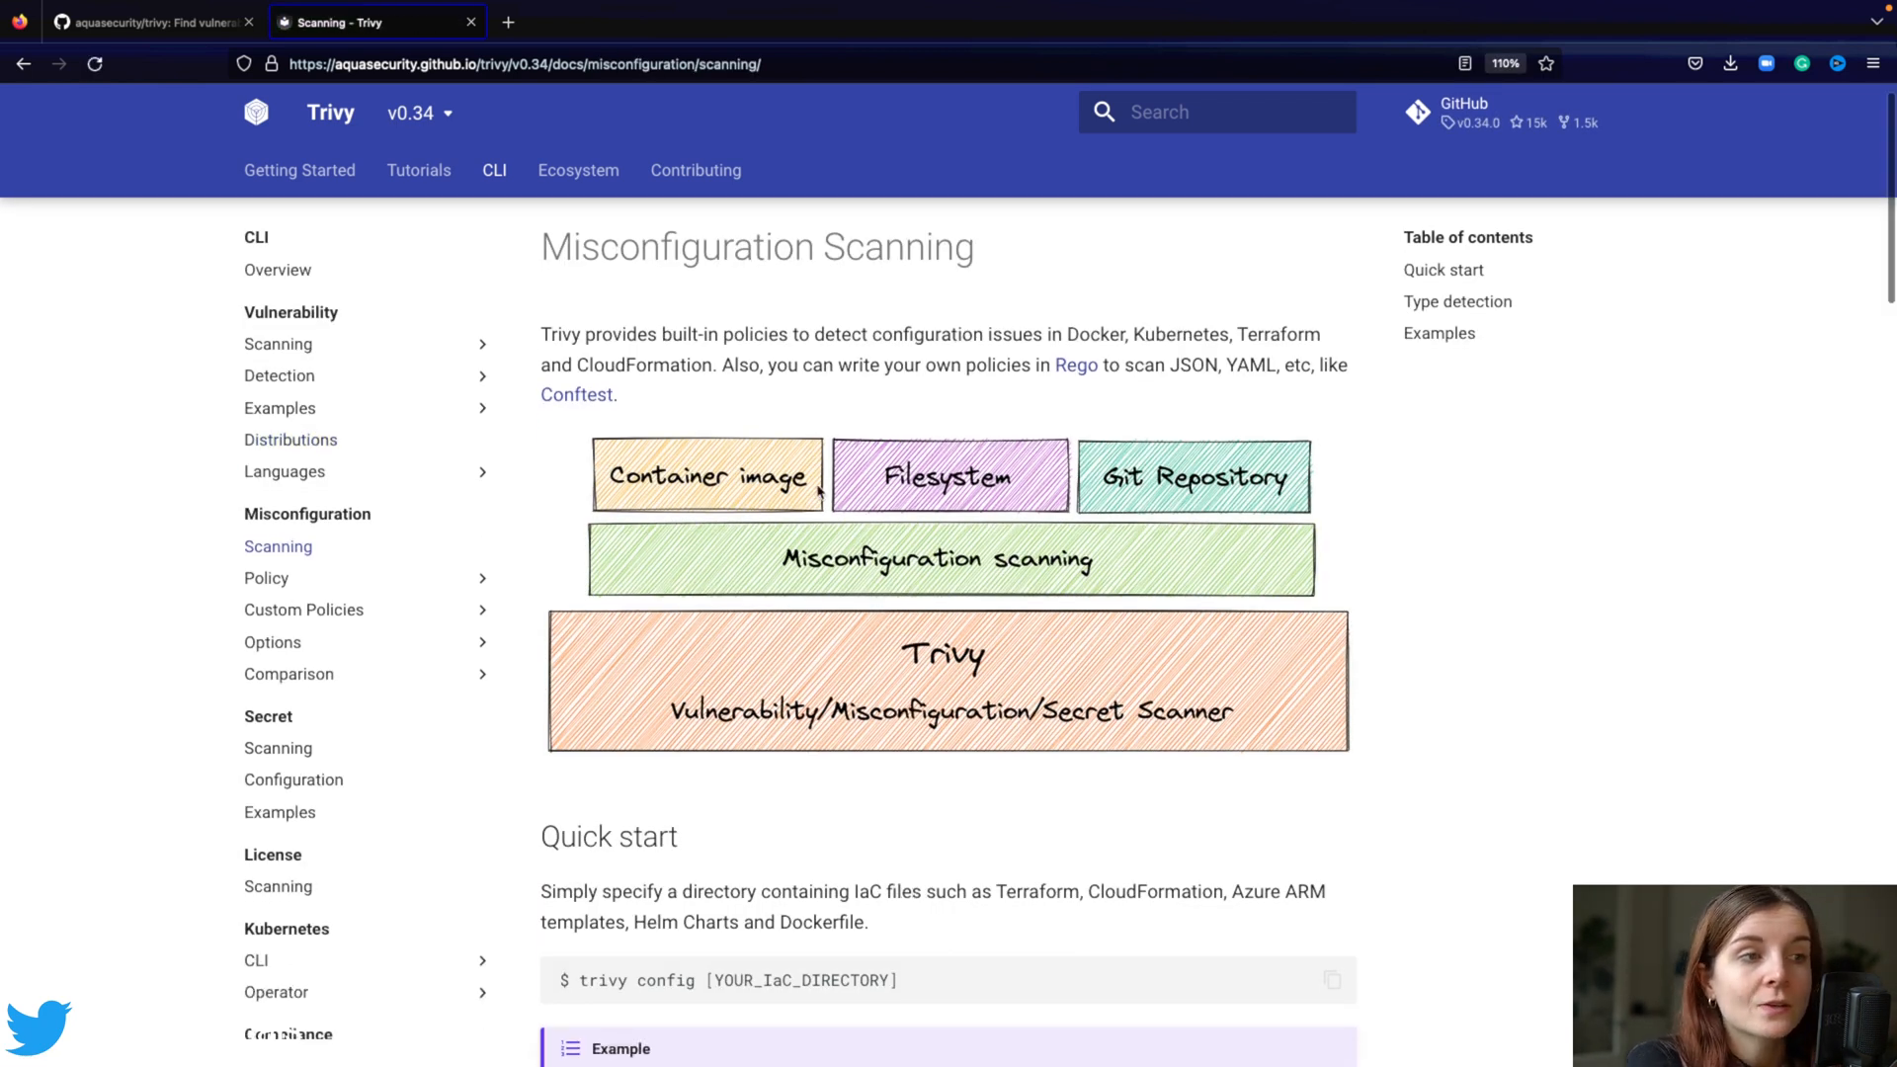
{"action": "mouse_move", "coordinate": [863, 508]}
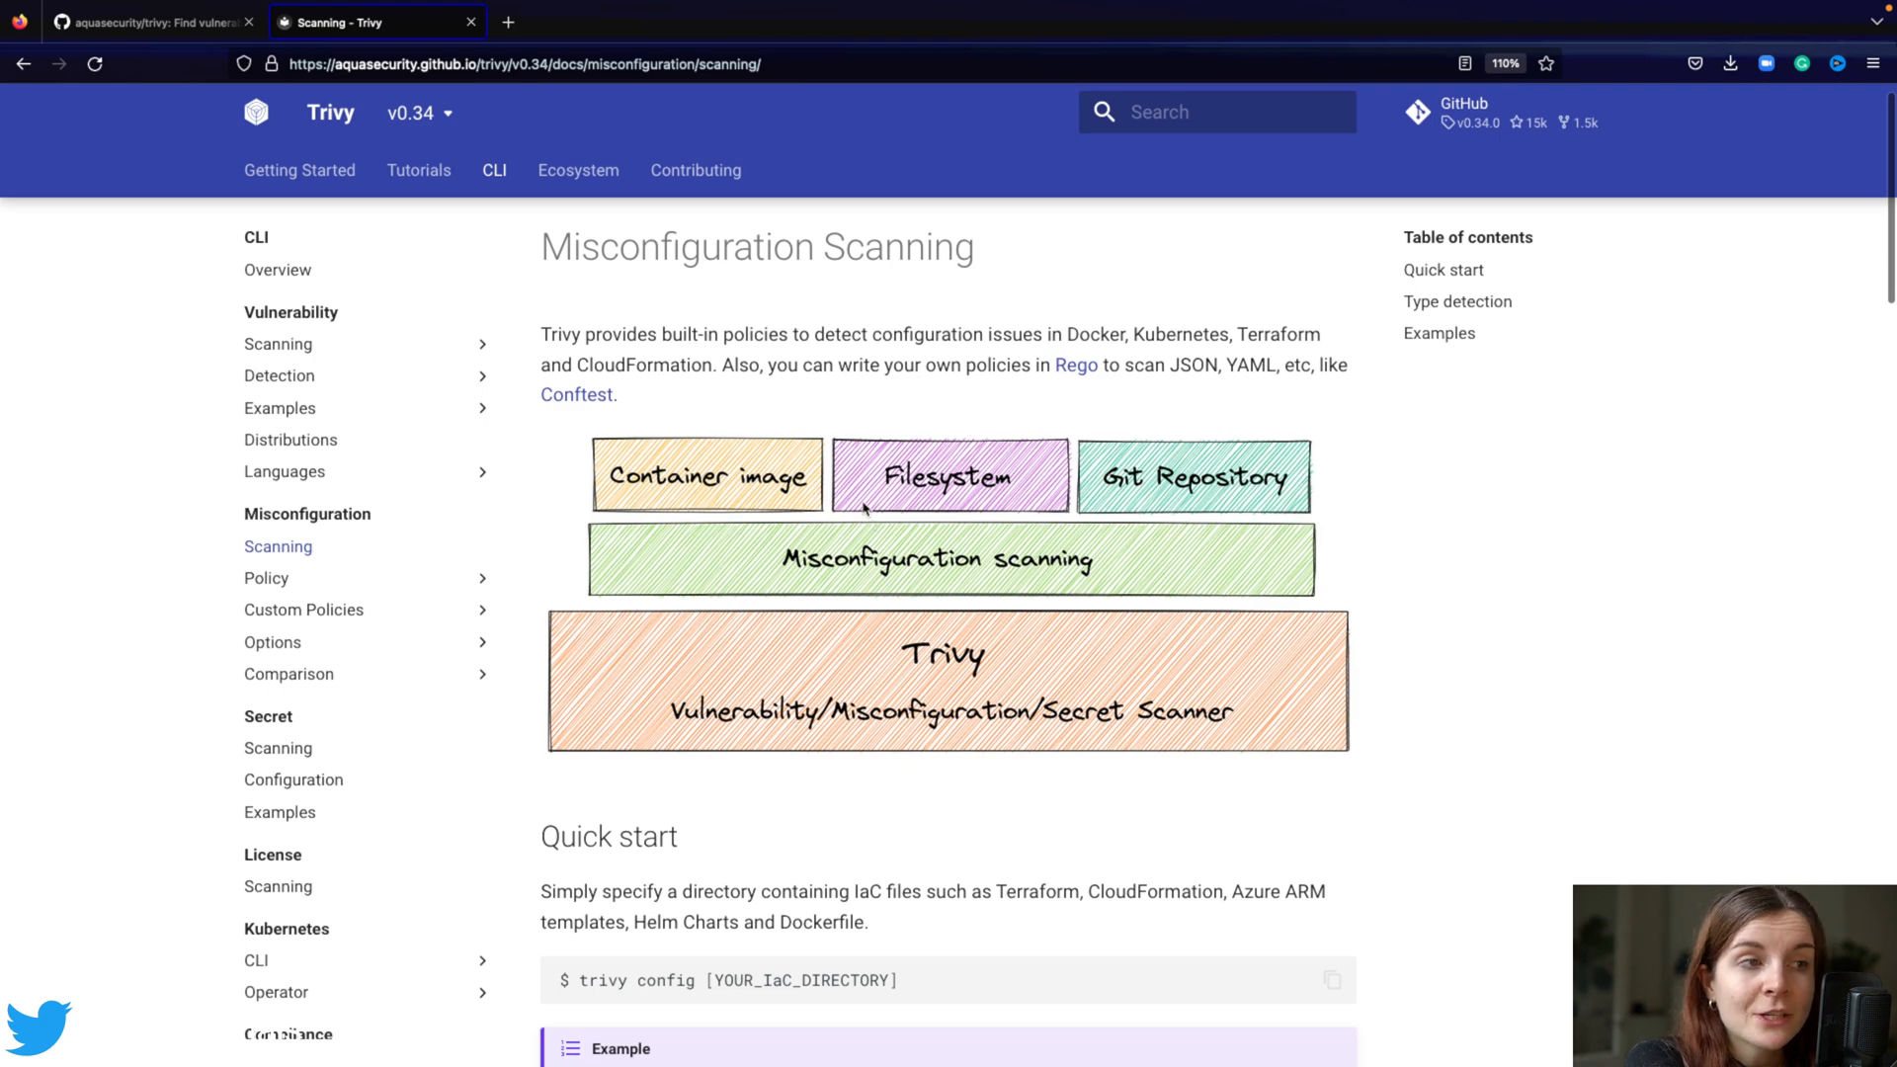
{"action": "mouse_move", "coordinate": [1152, 515]}
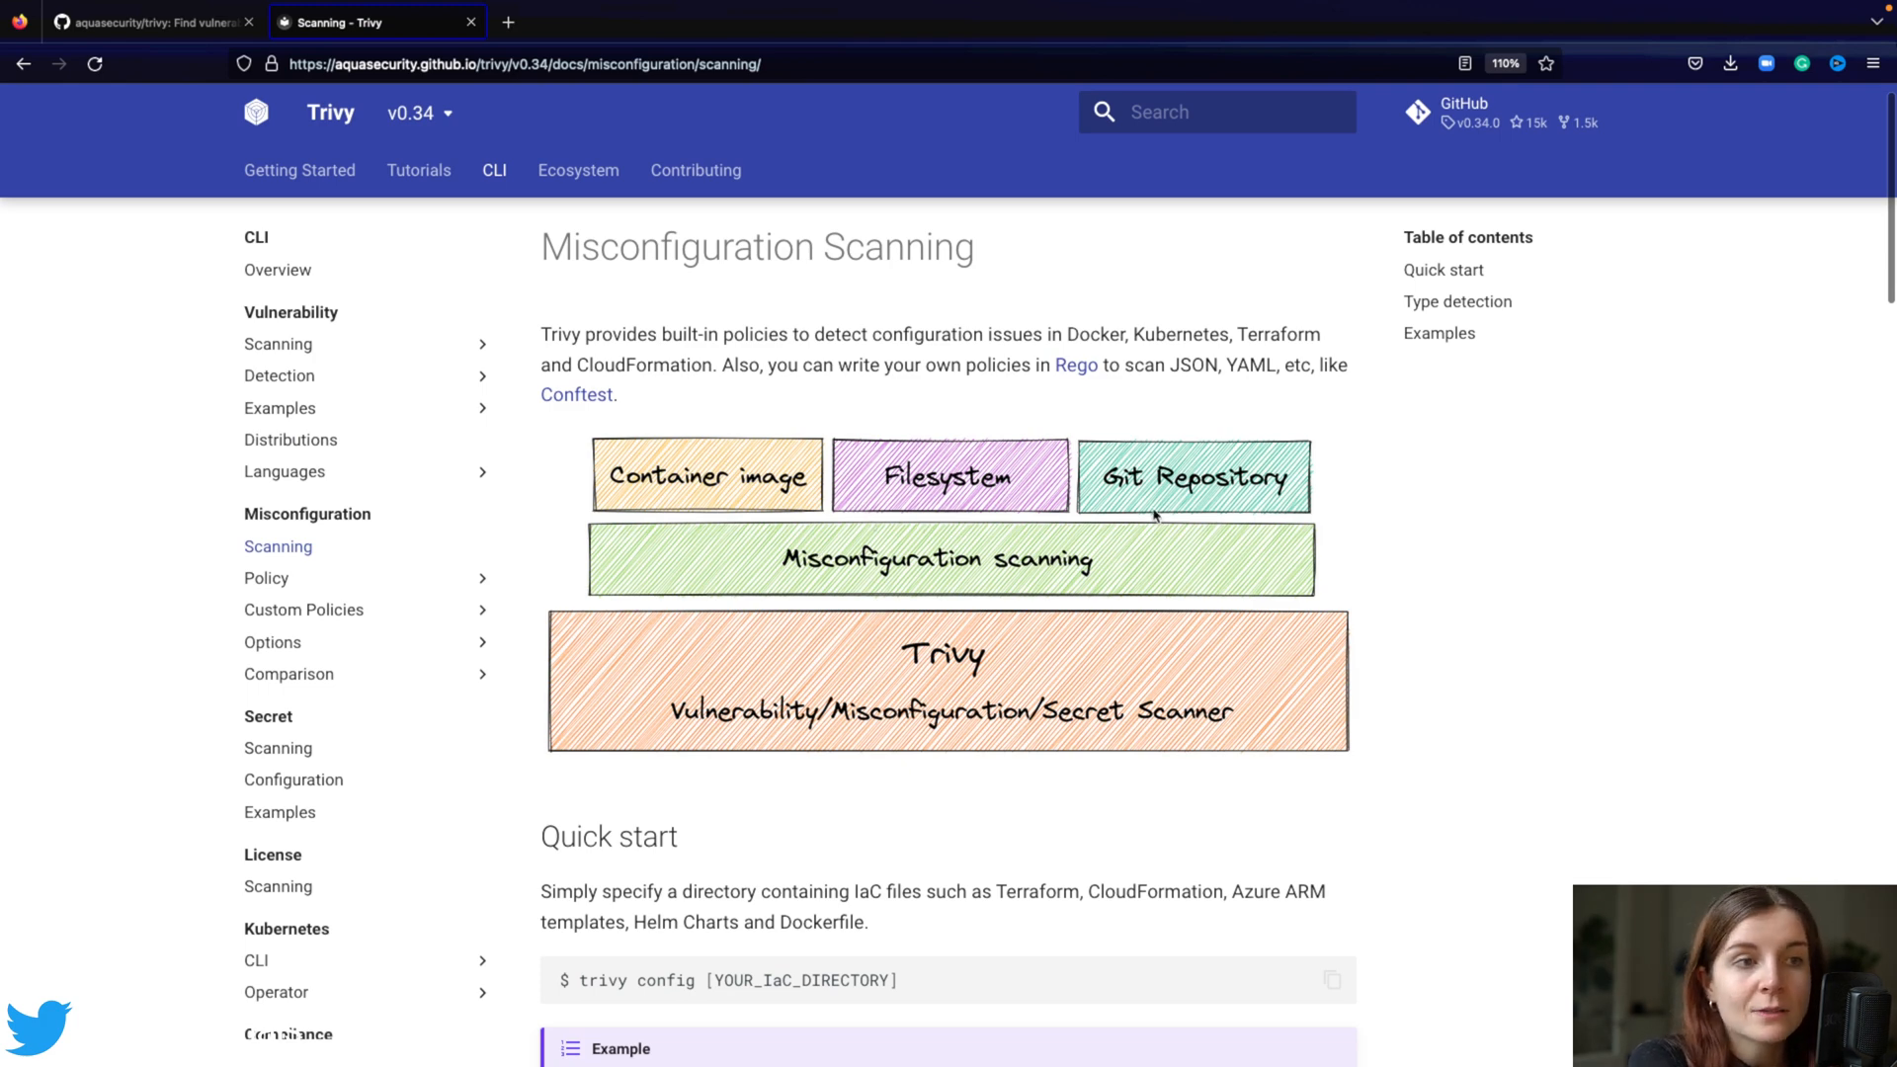
{"action": "scroll", "scroll_direction": "down", "scroll_amount": 3}
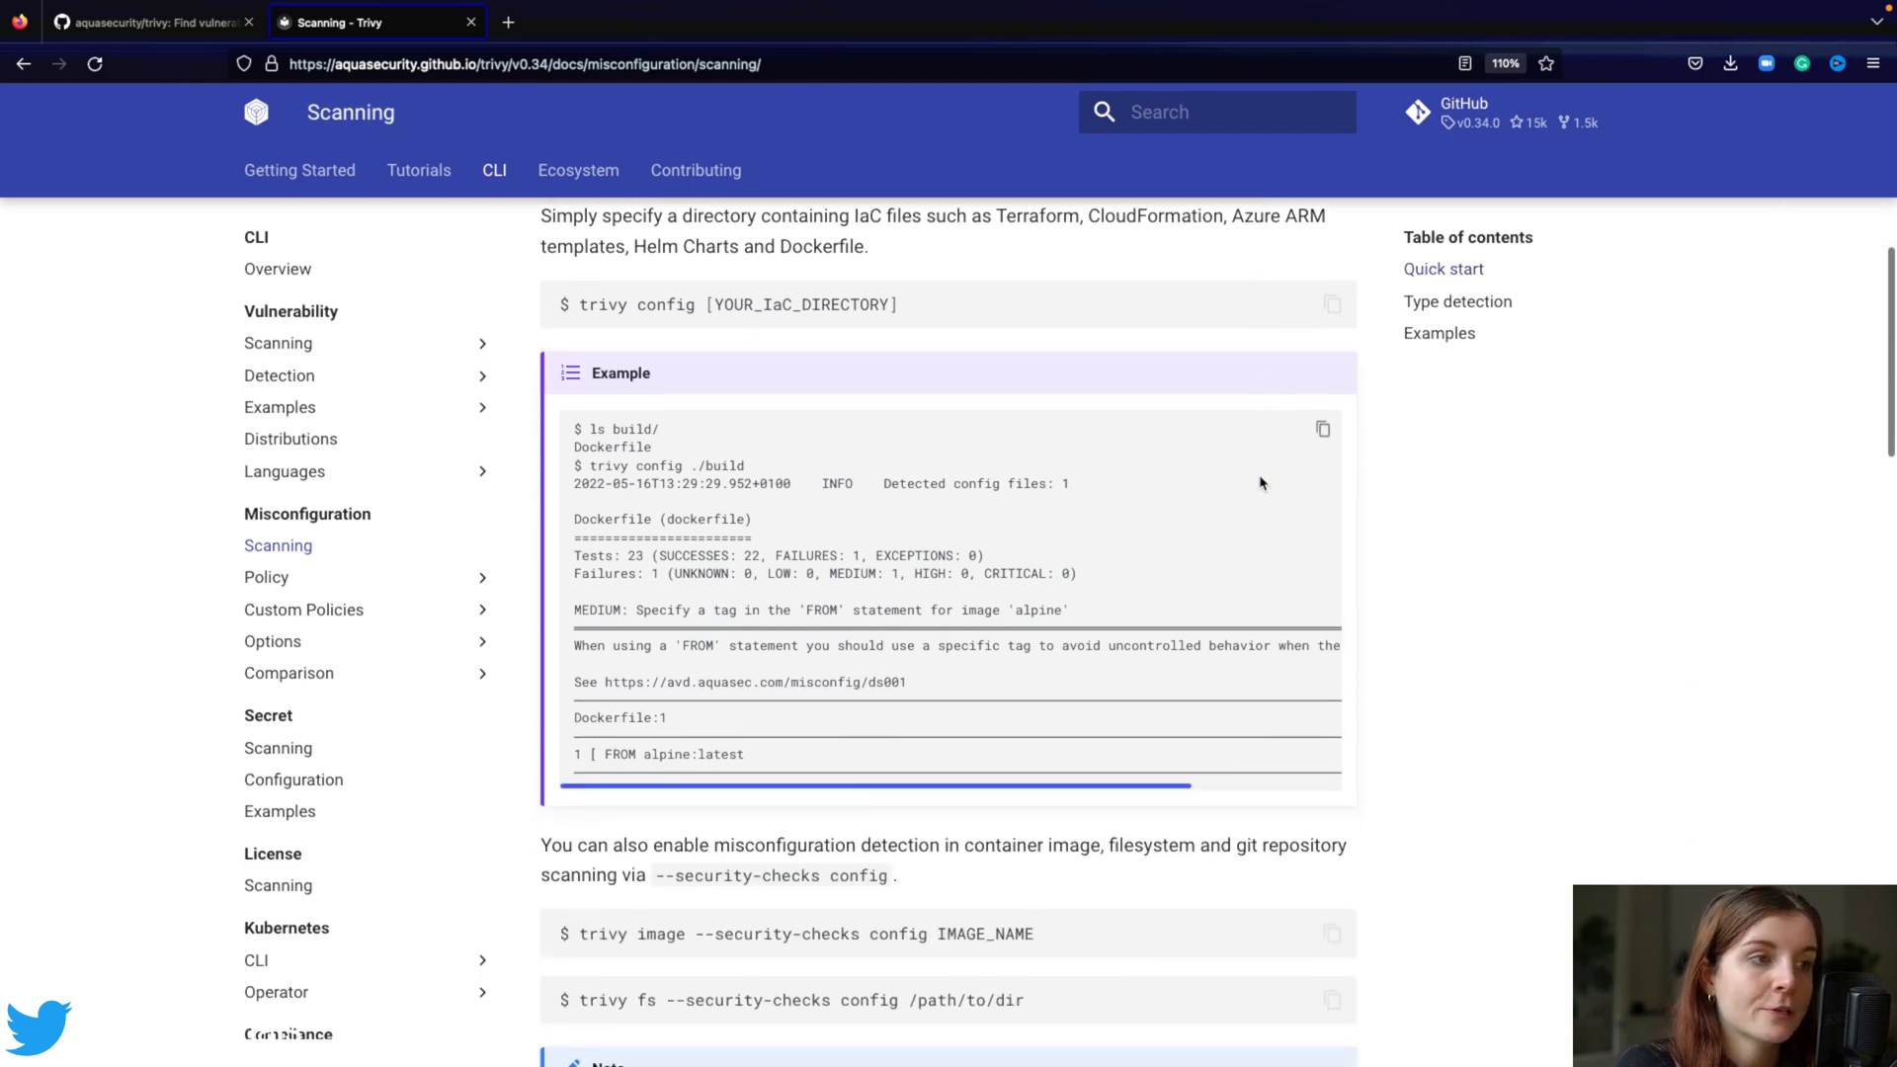
{"action": "scroll", "scroll_direction": "down", "scroll_amount": 3}
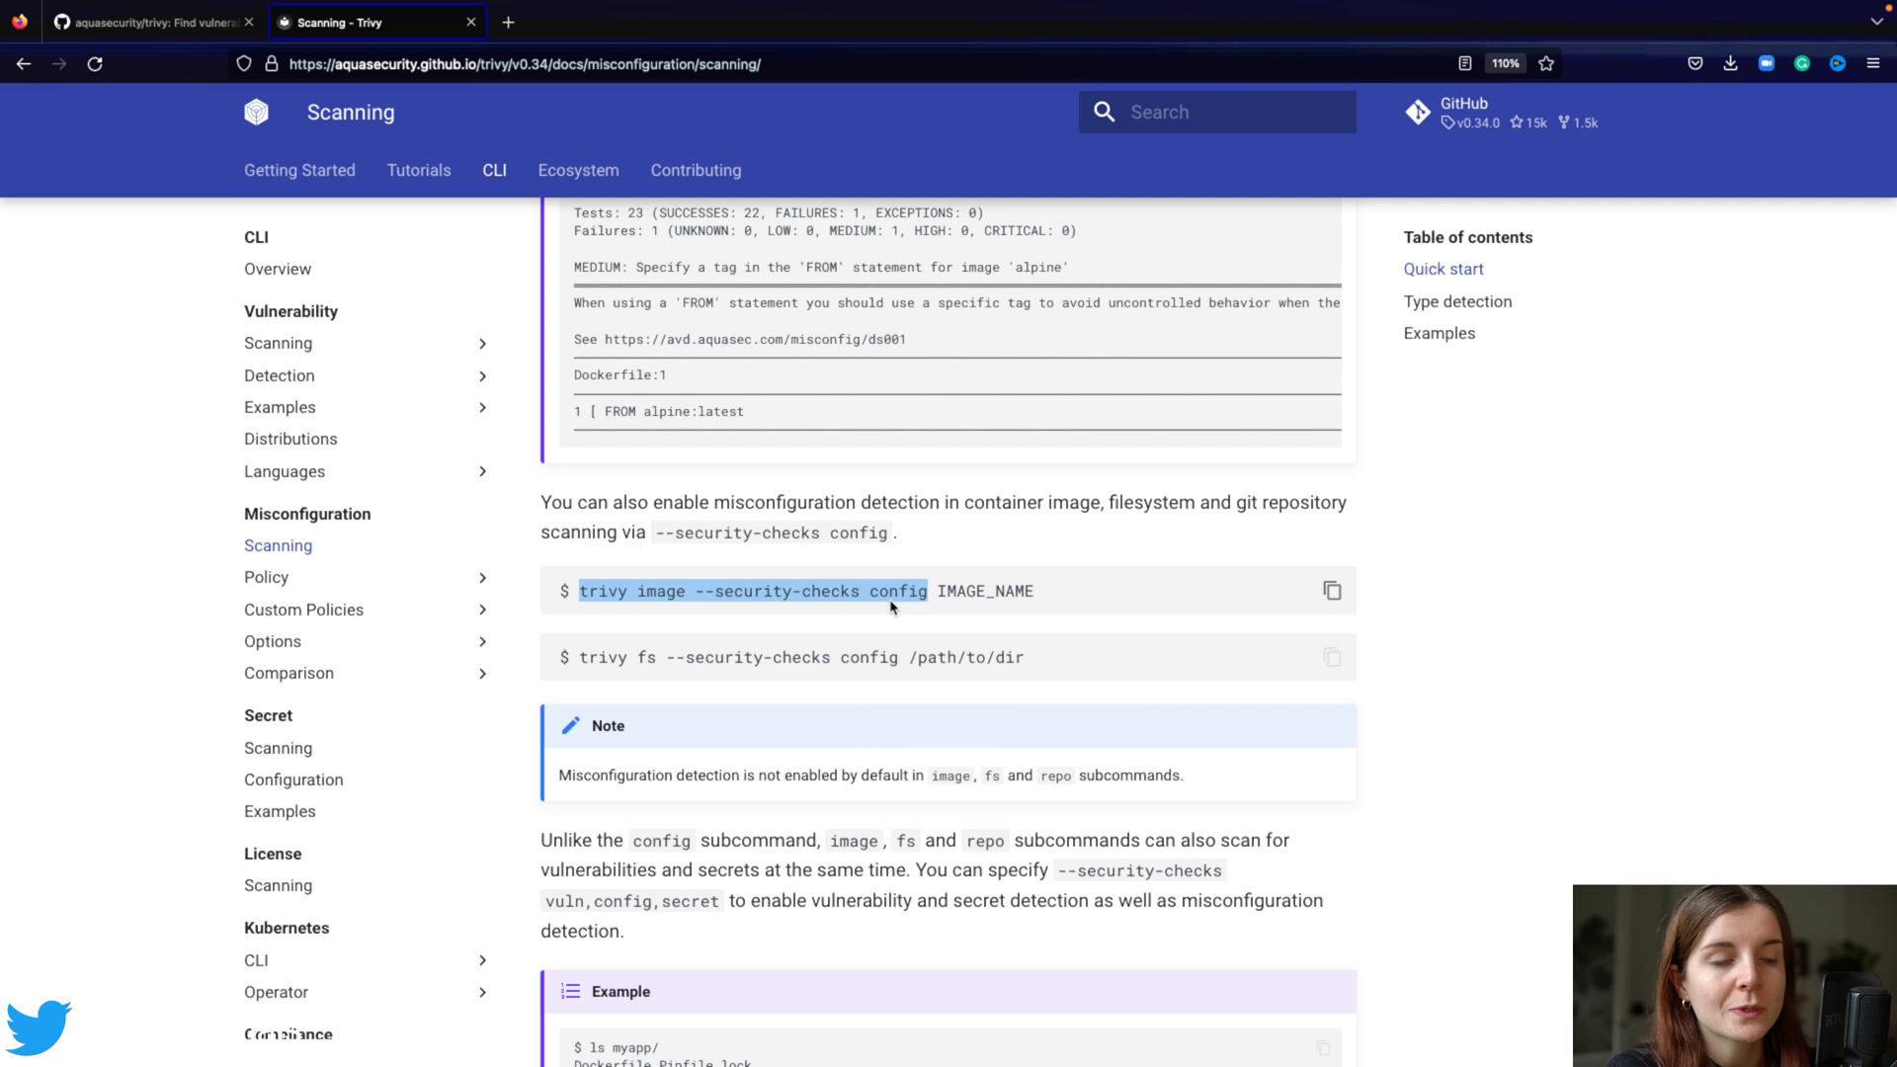
{"action": "mouse_move", "coordinate": [1007, 591]}
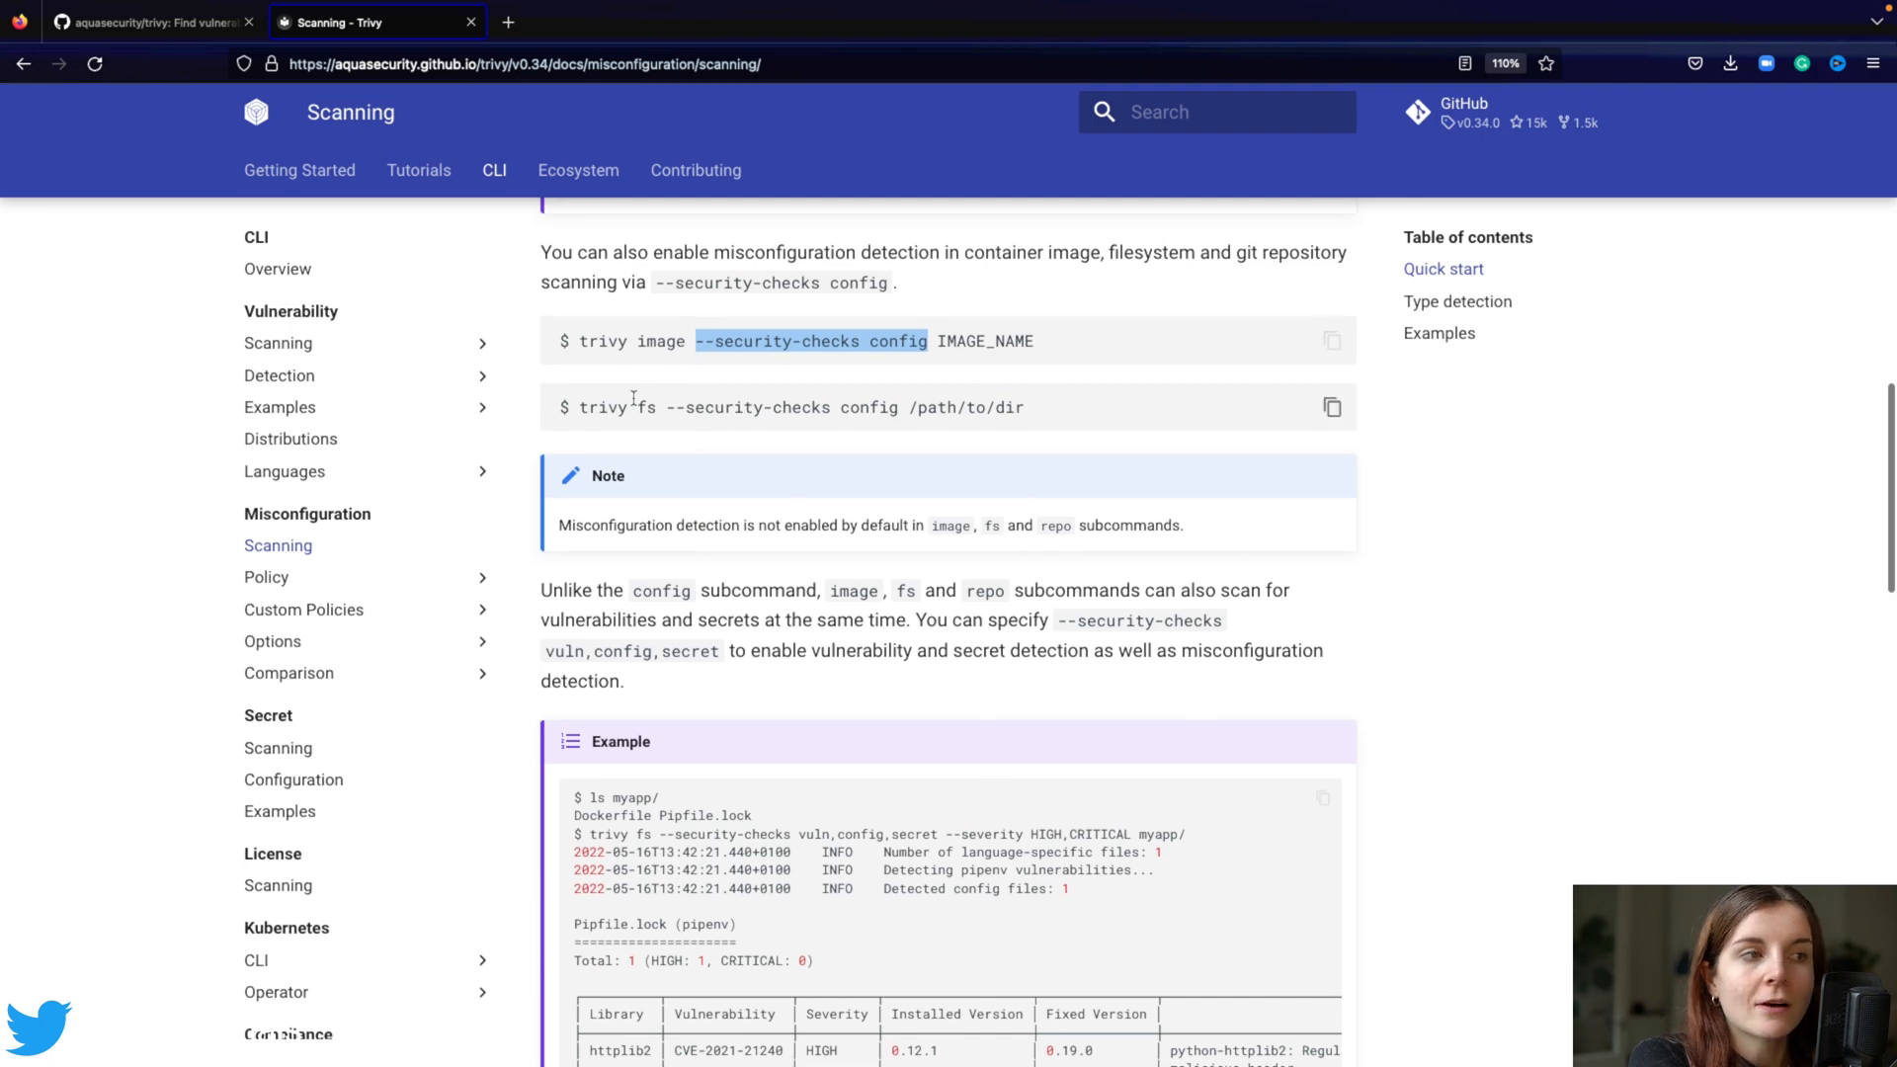
{"action": "scroll", "scroll_direction": "down", "scroll_amount": 3}
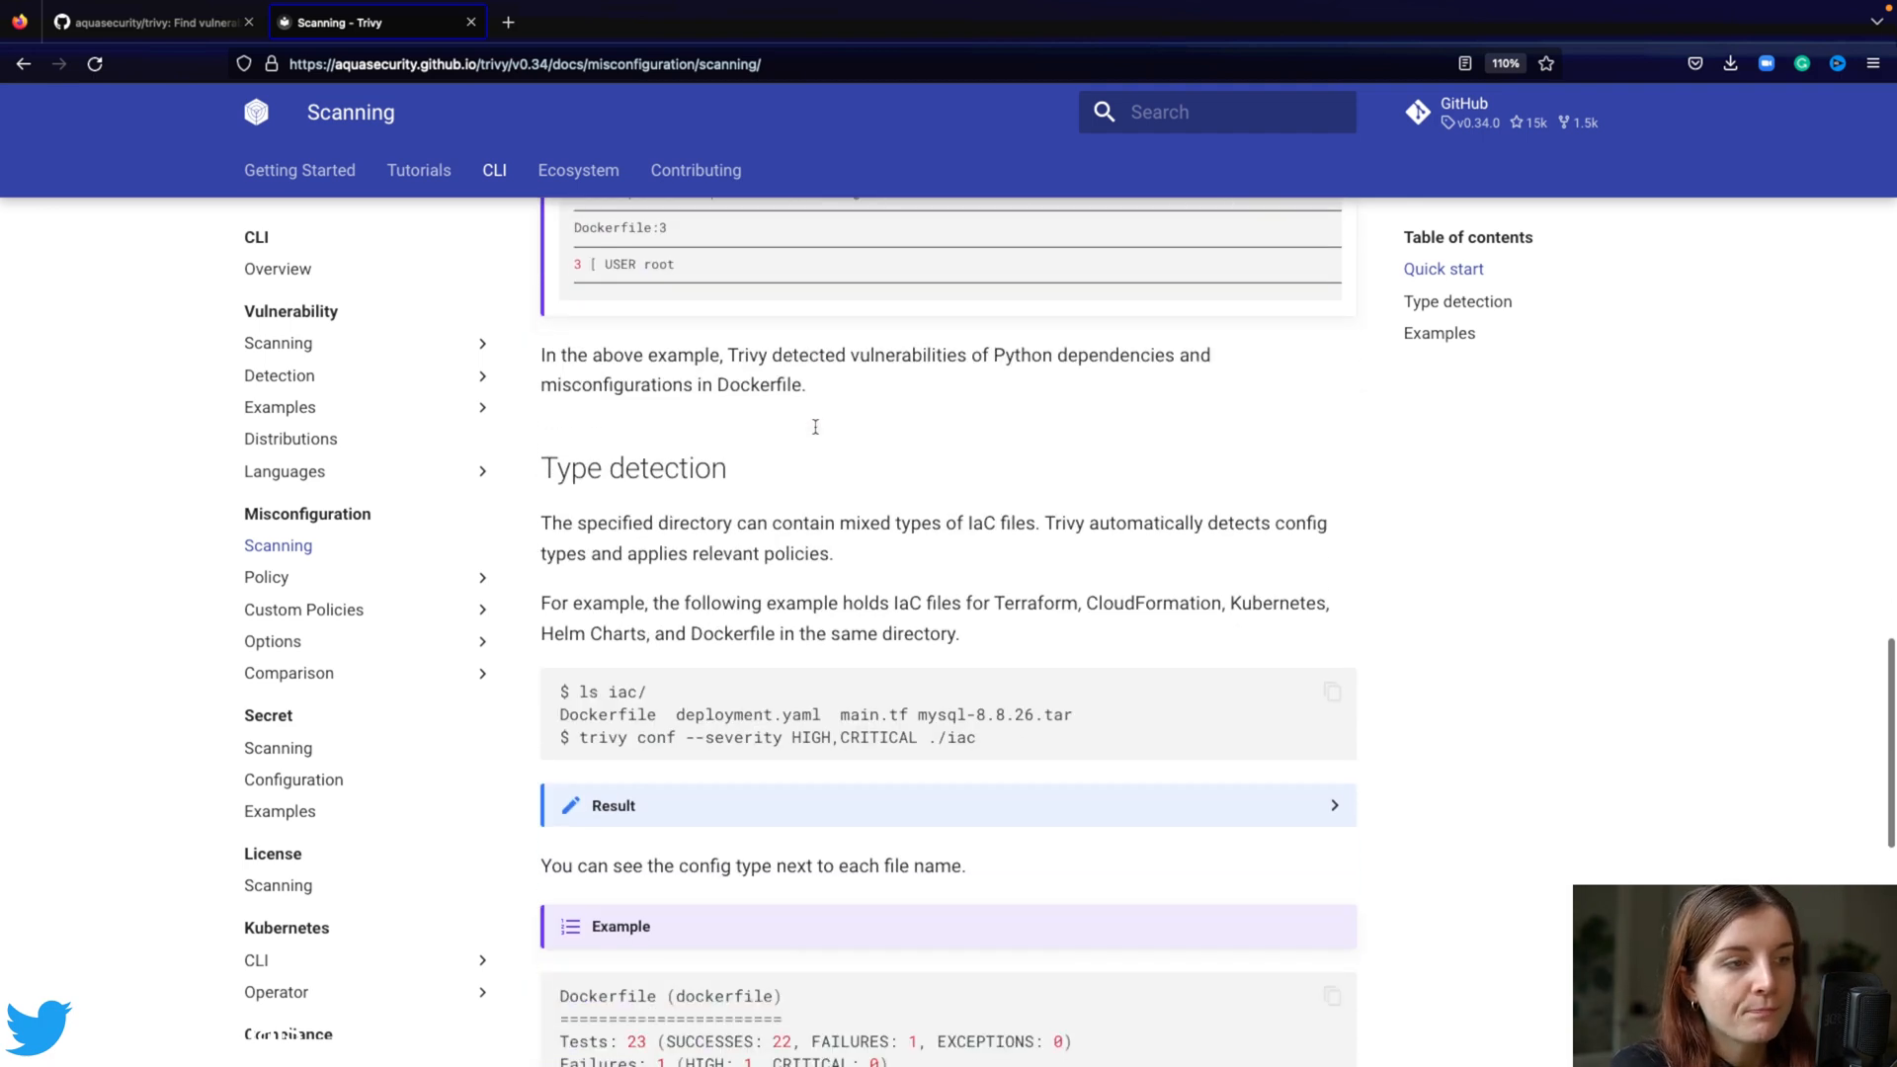
{"action": "scroll", "scroll_direction": "down", "scroll_amount": 3}
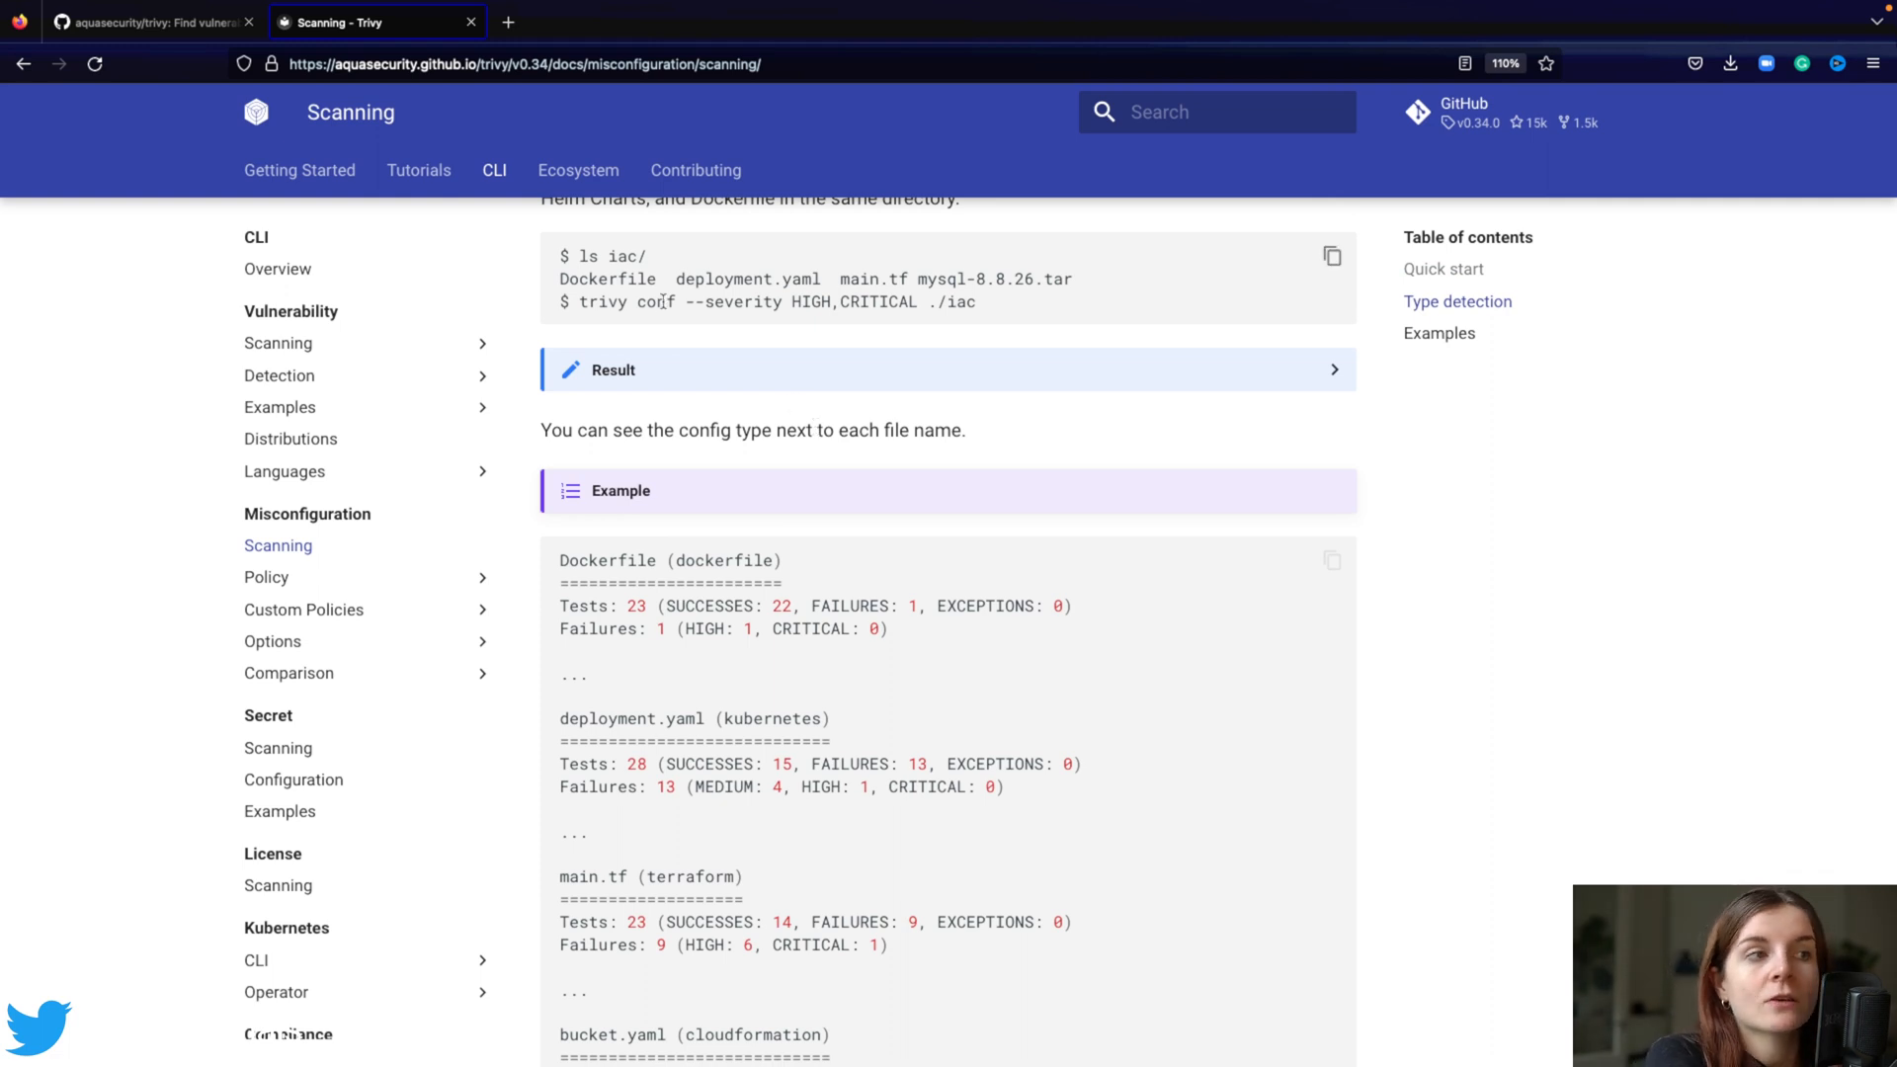
{"action": "left_click_drag", "start_coordinate": [574, 300], "coordinate": [676, 300]}
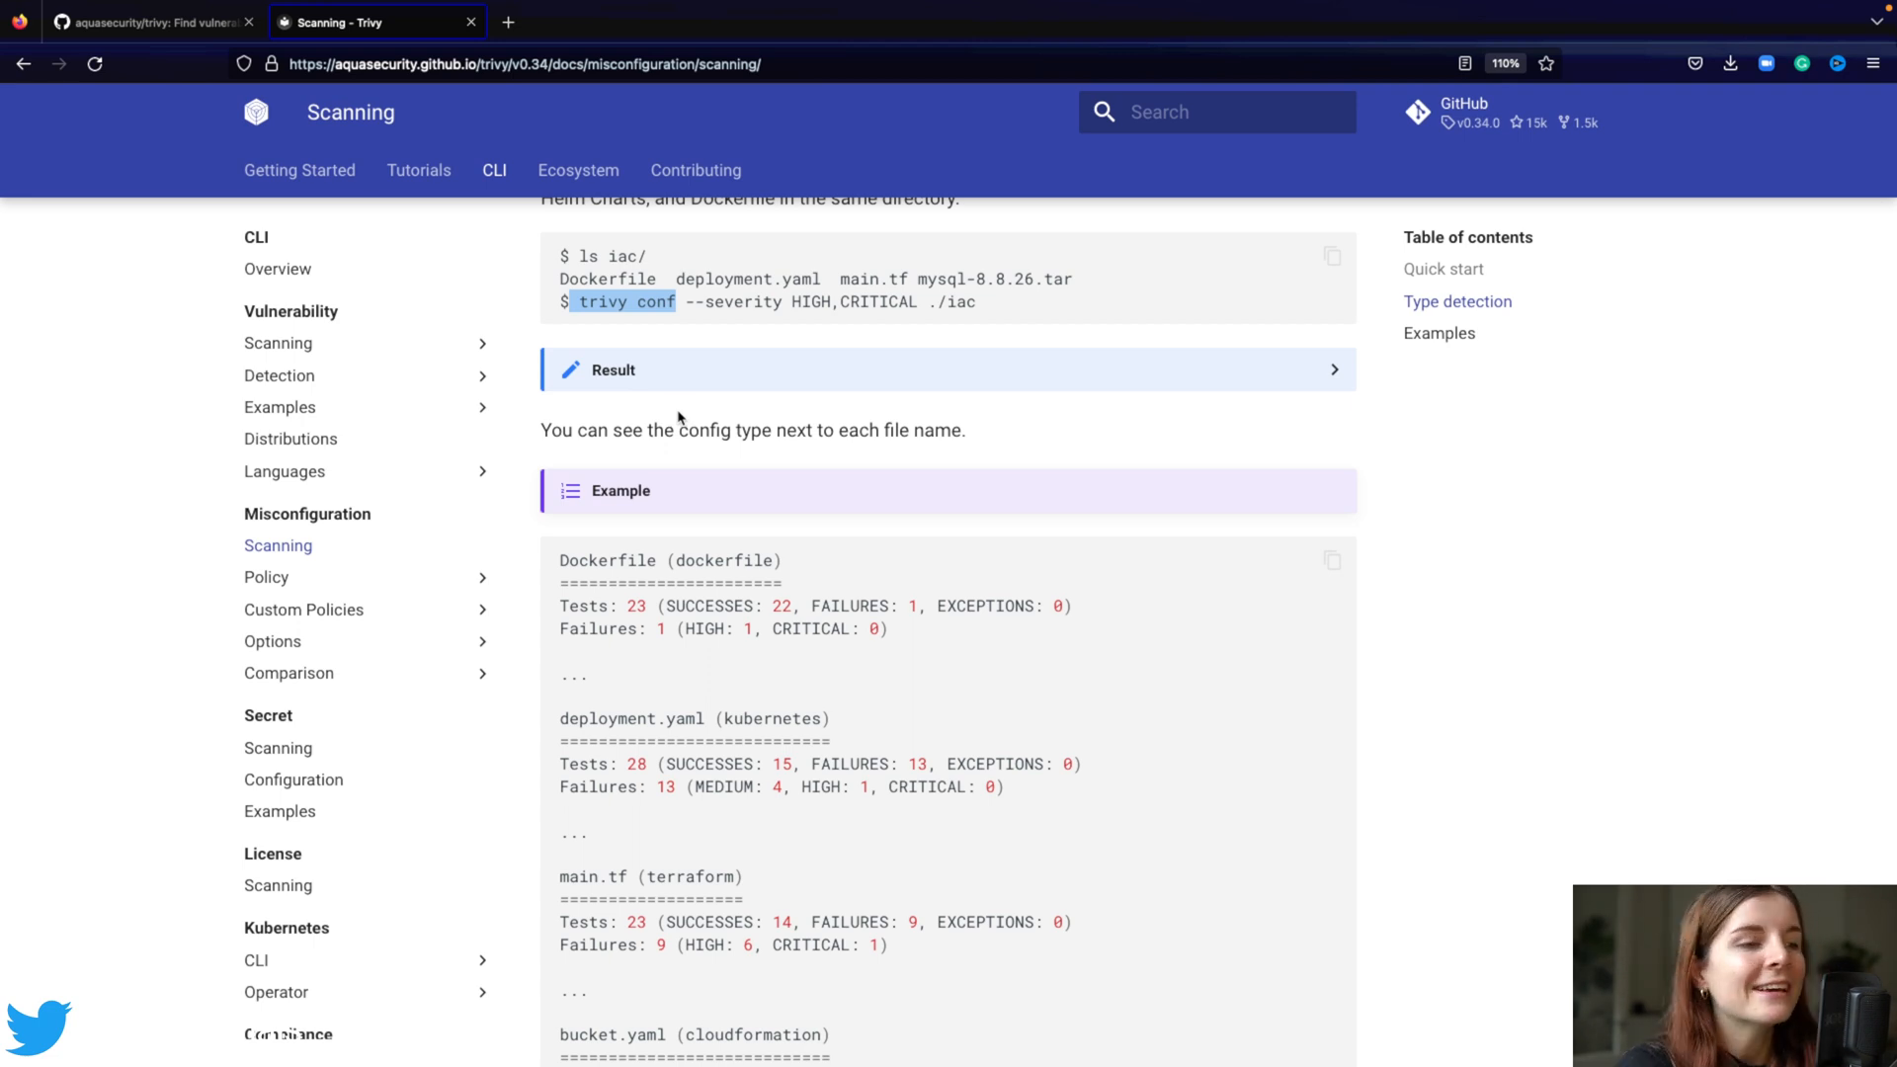
{"action": "scroll", "scroll_direction": "down", "scroll_amount": 3}
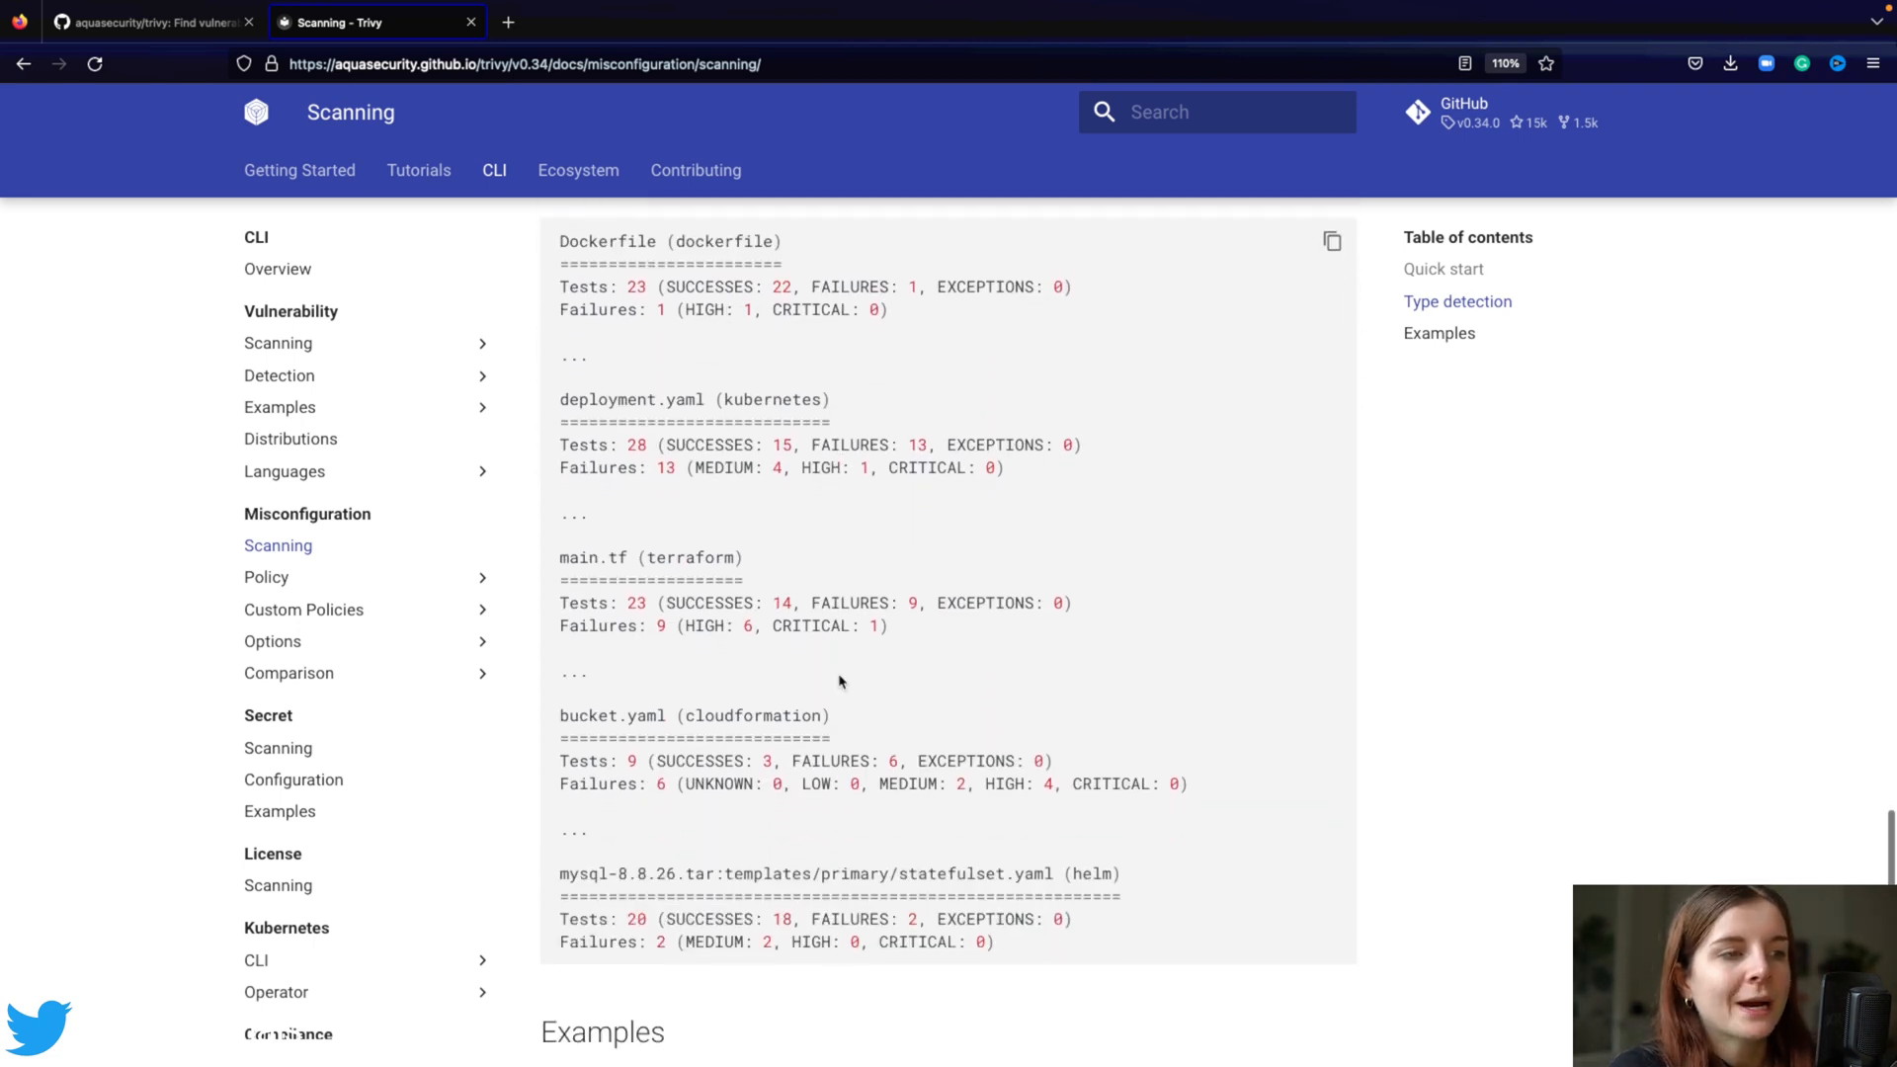
{"action": "scroll", "scroll_direction": "down", "scroll_amount": 3}
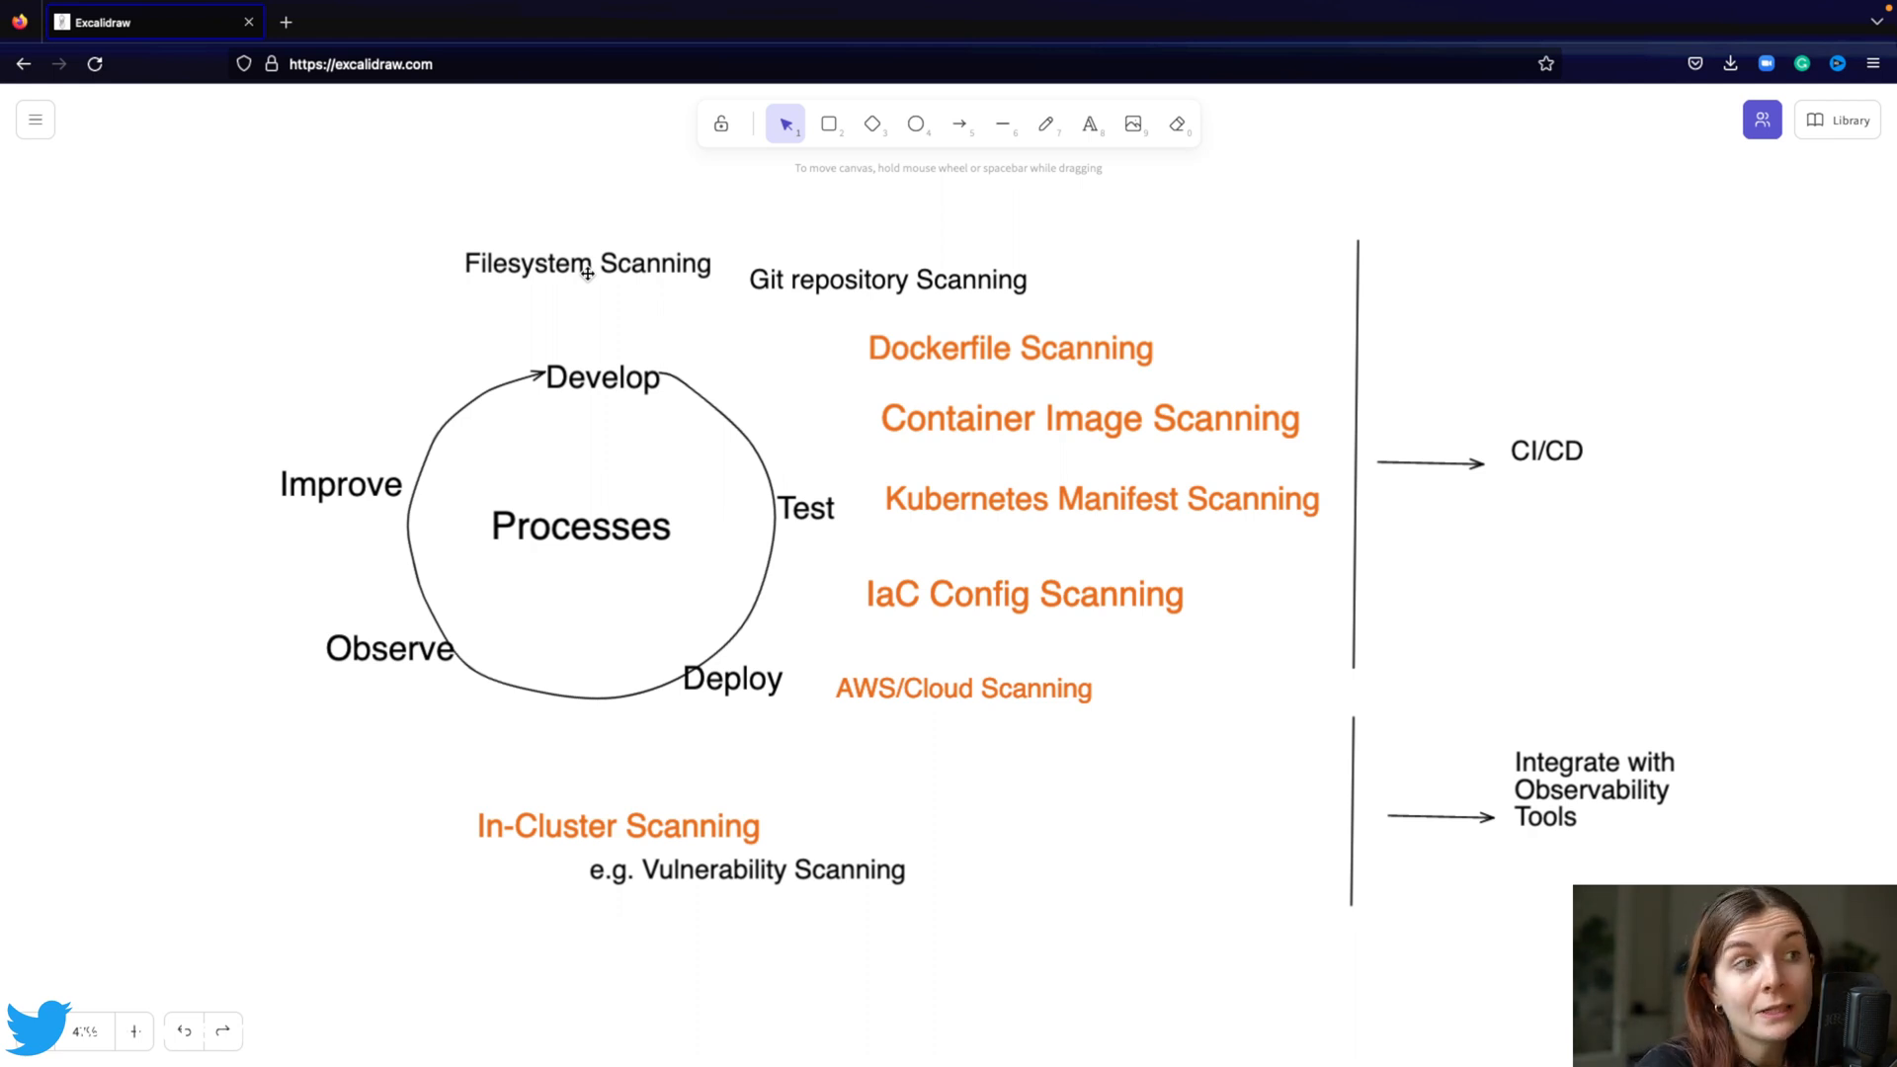
{"action": "mouse_move", "coordinate": [784, 285]}
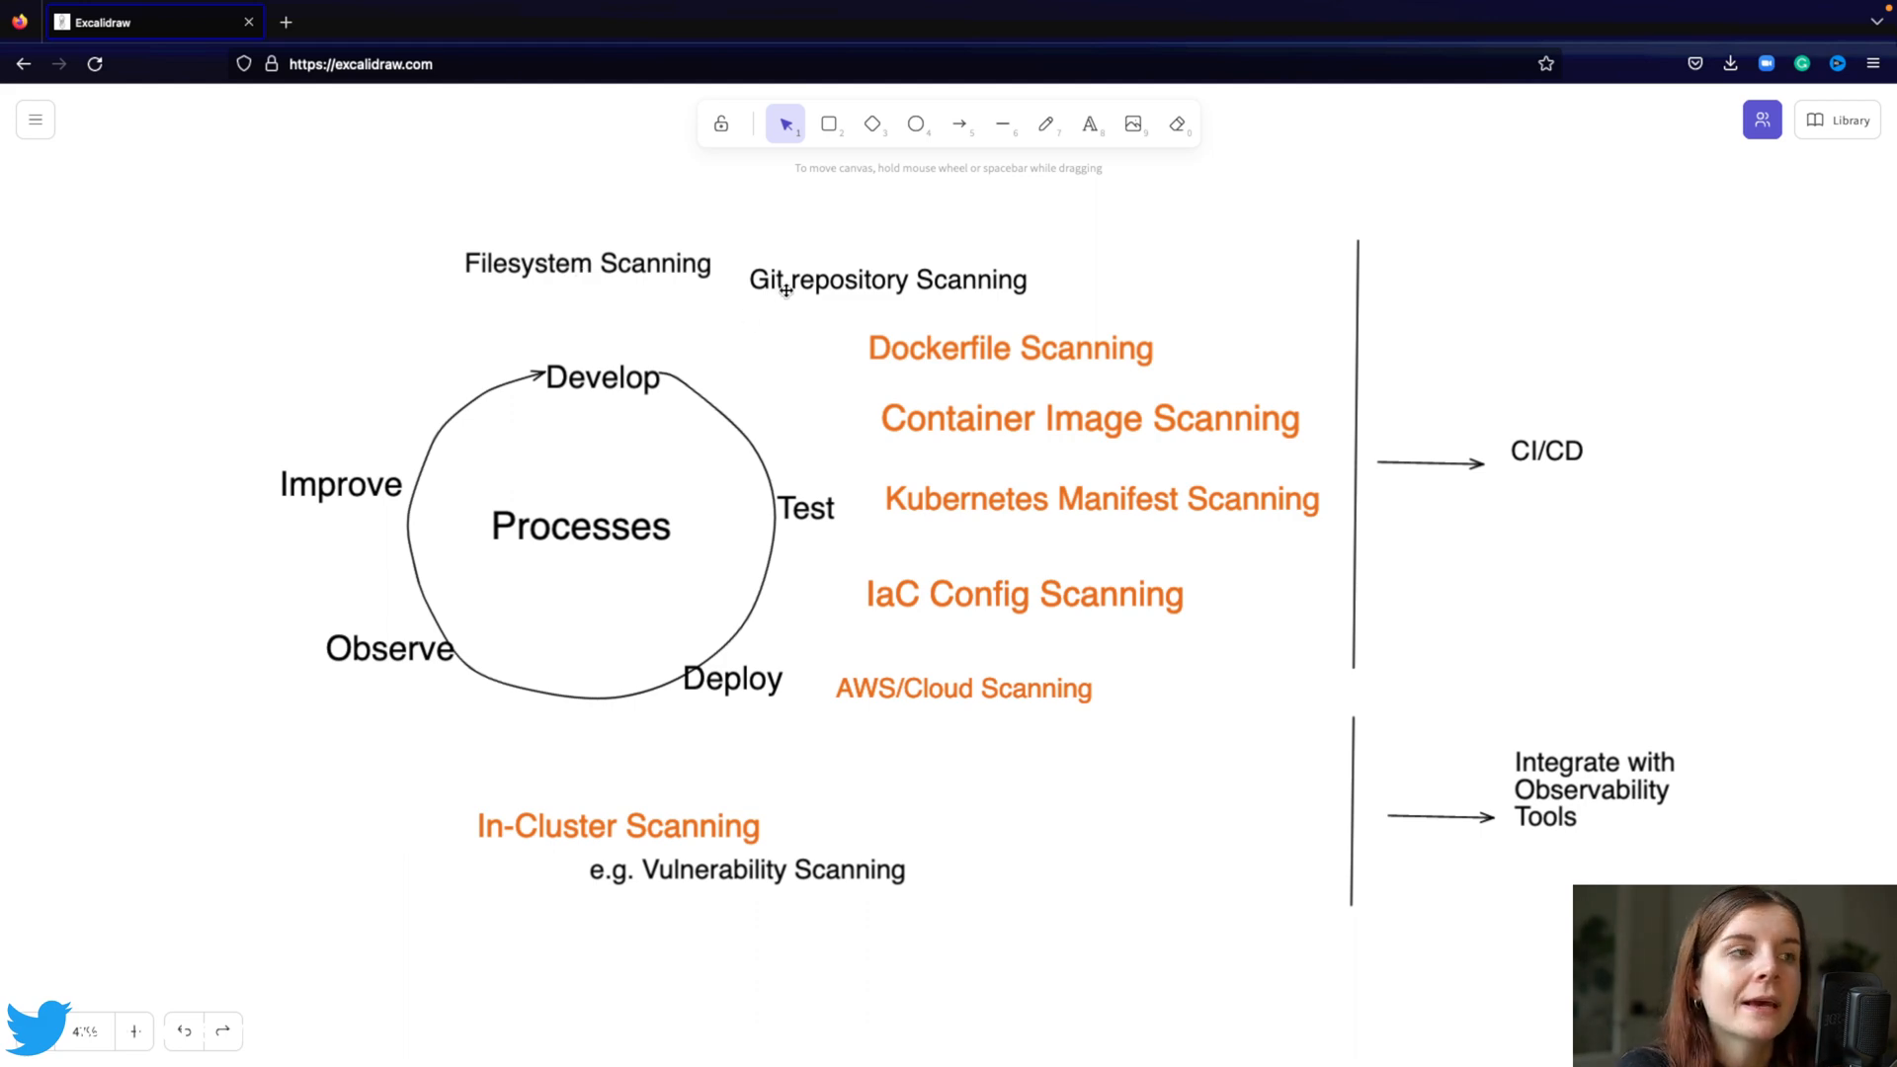
{"action": "double_click", "coordinate": [886, 279]}
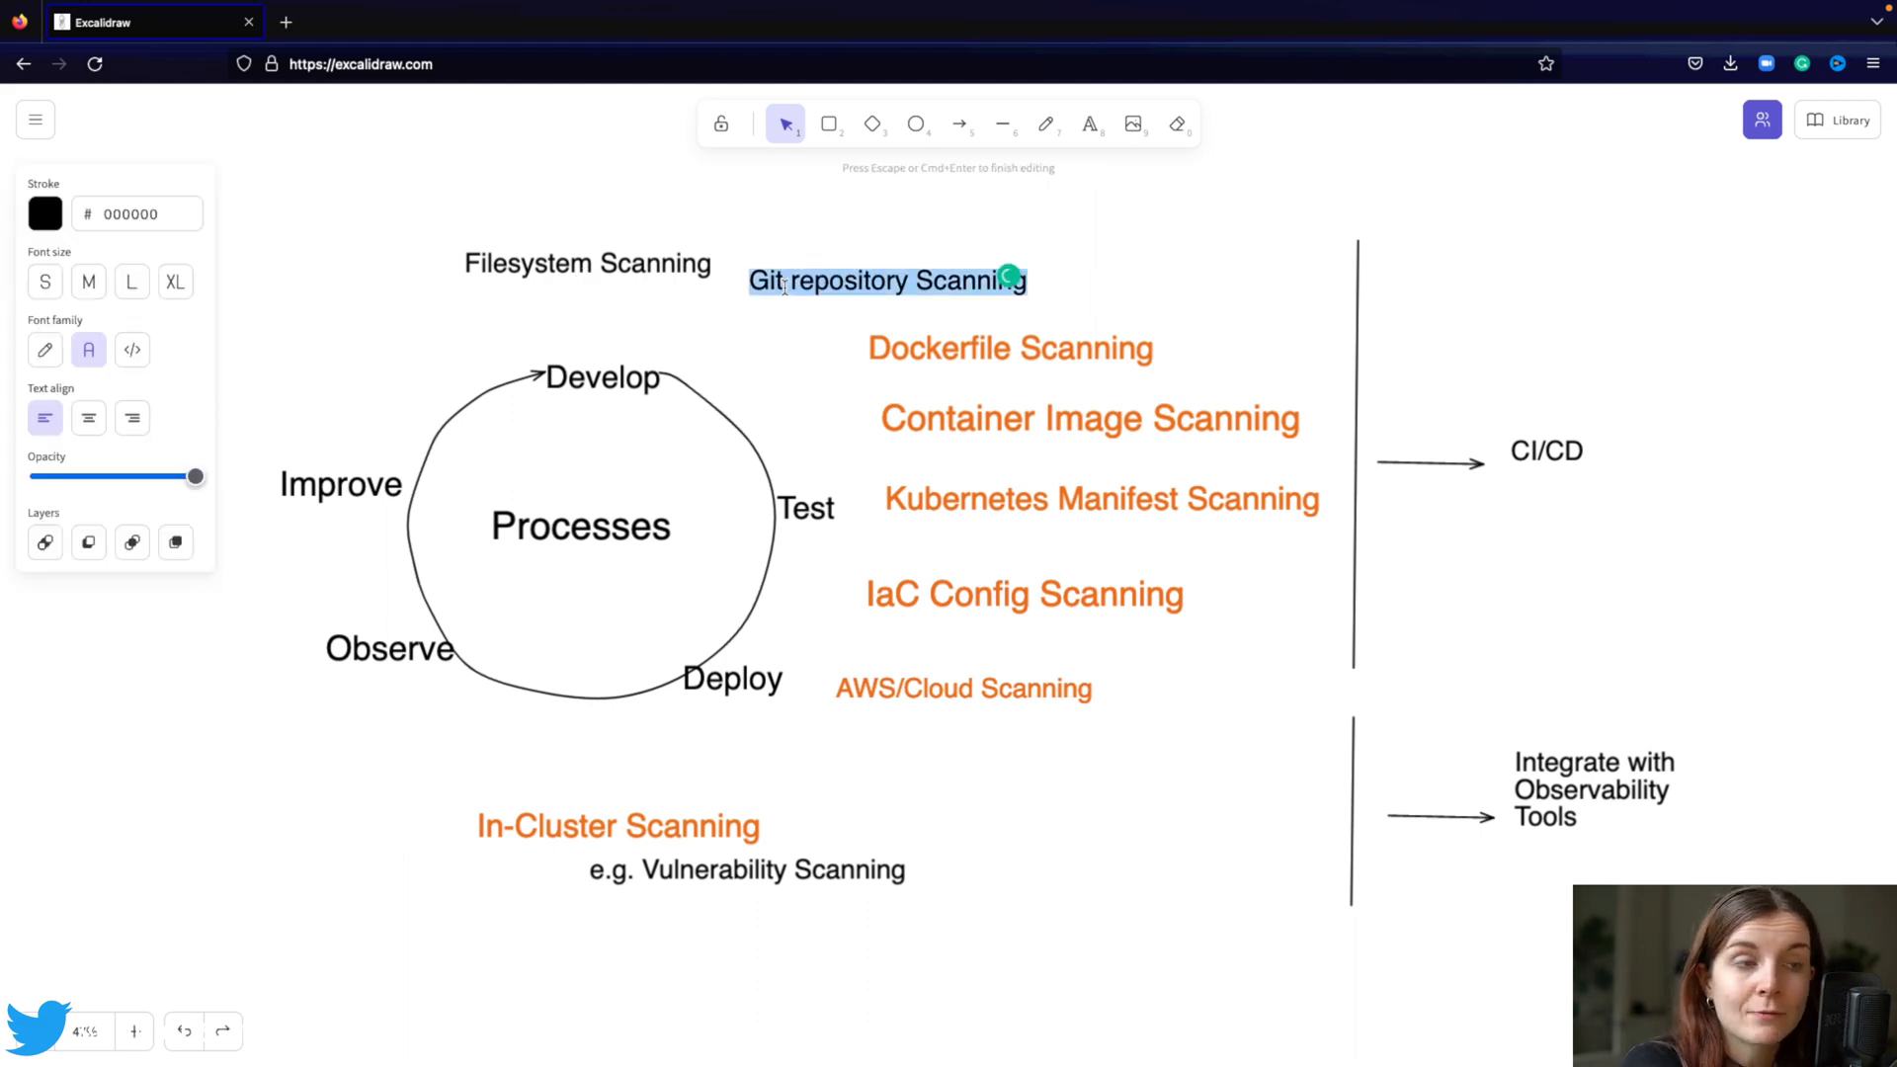
{"action": "left_click", "coordinate": [136, 22]}
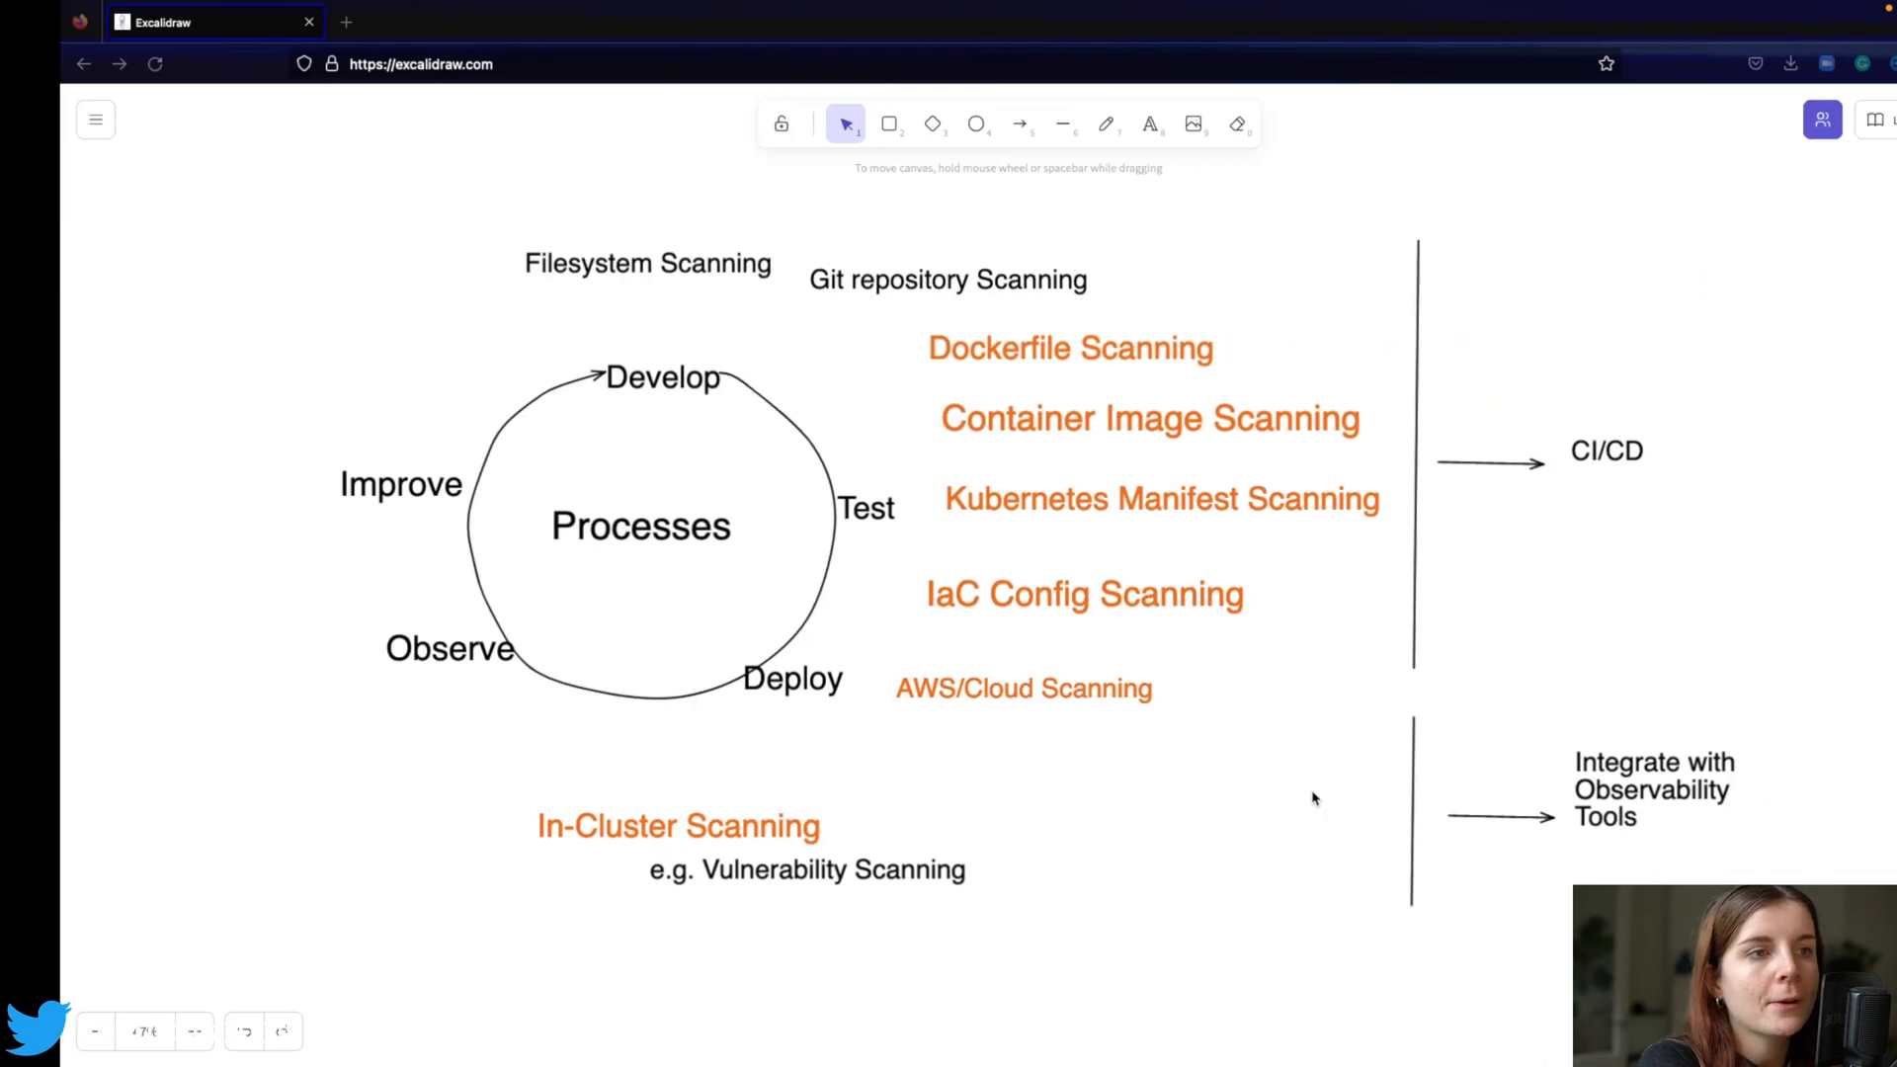
{"action": "left_click", "coordinate": [947, 279]}
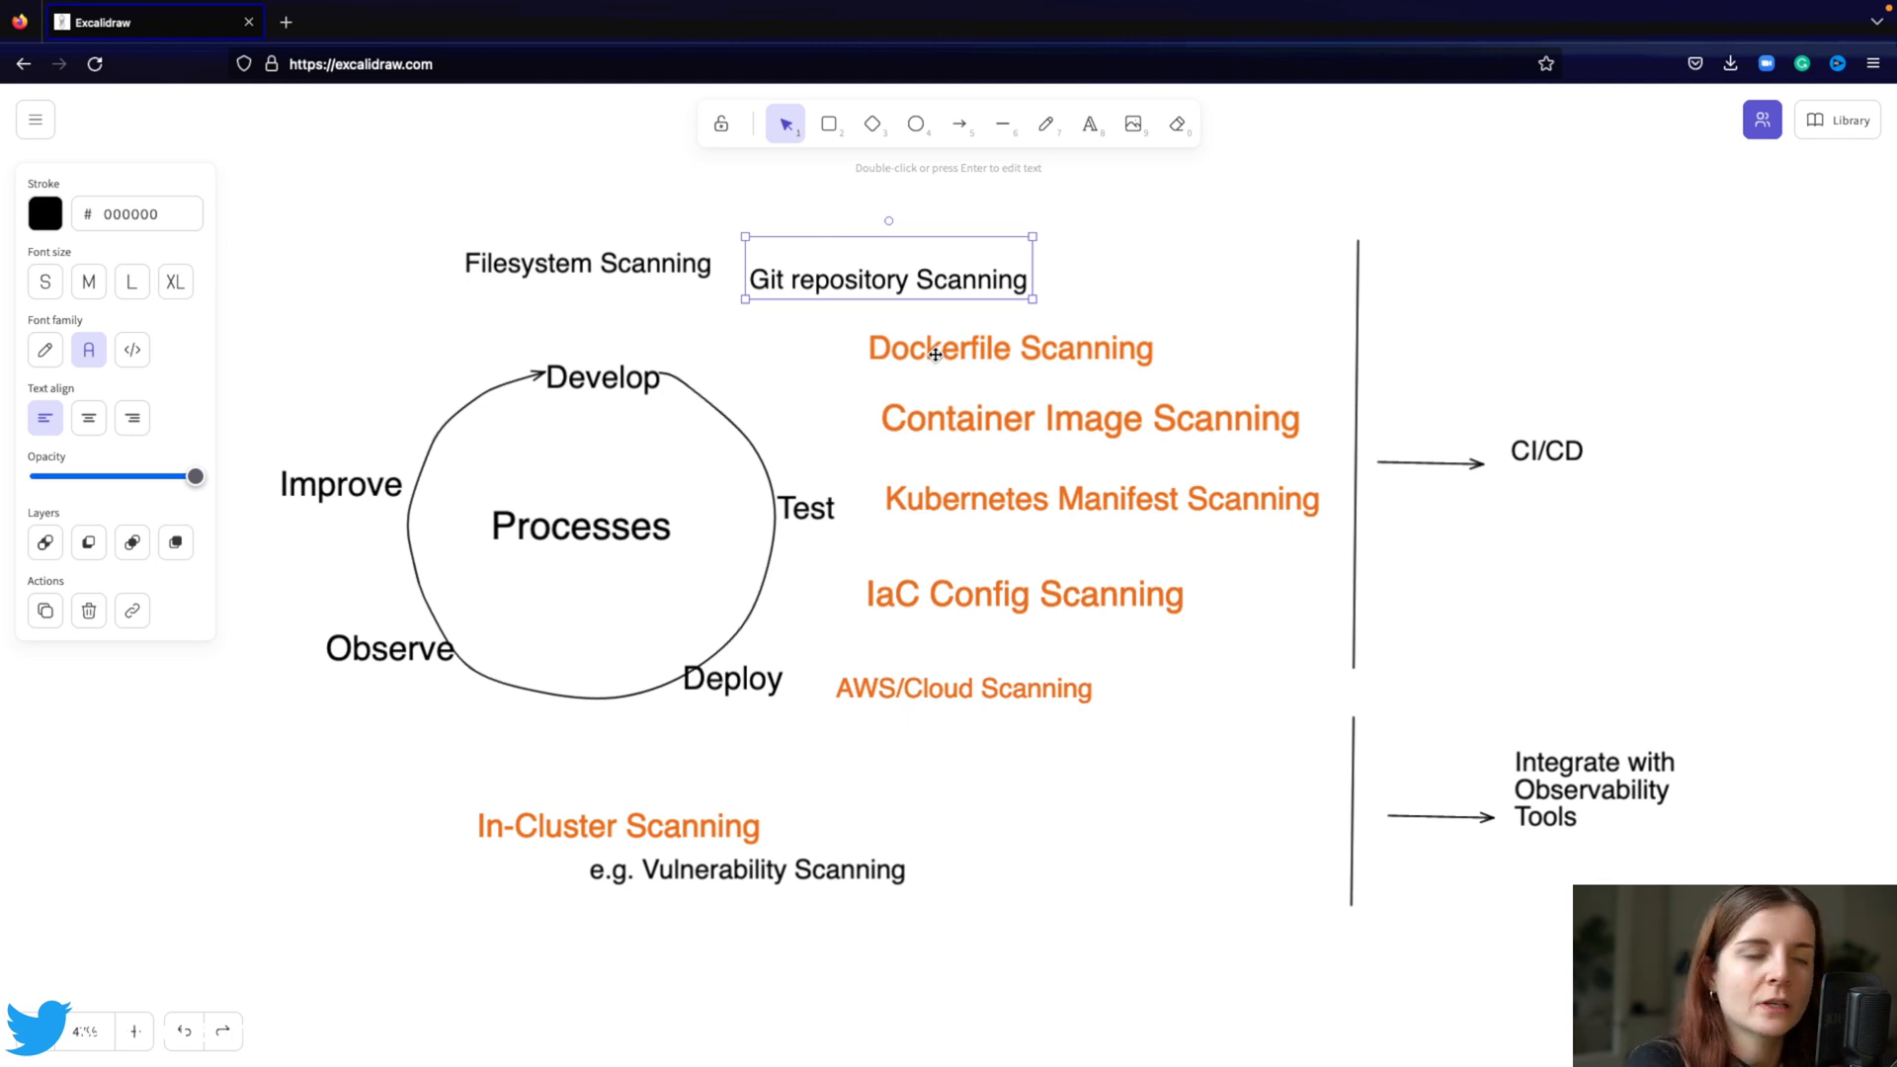
{"action": "double_click", "coordinate": [1086, 417]}
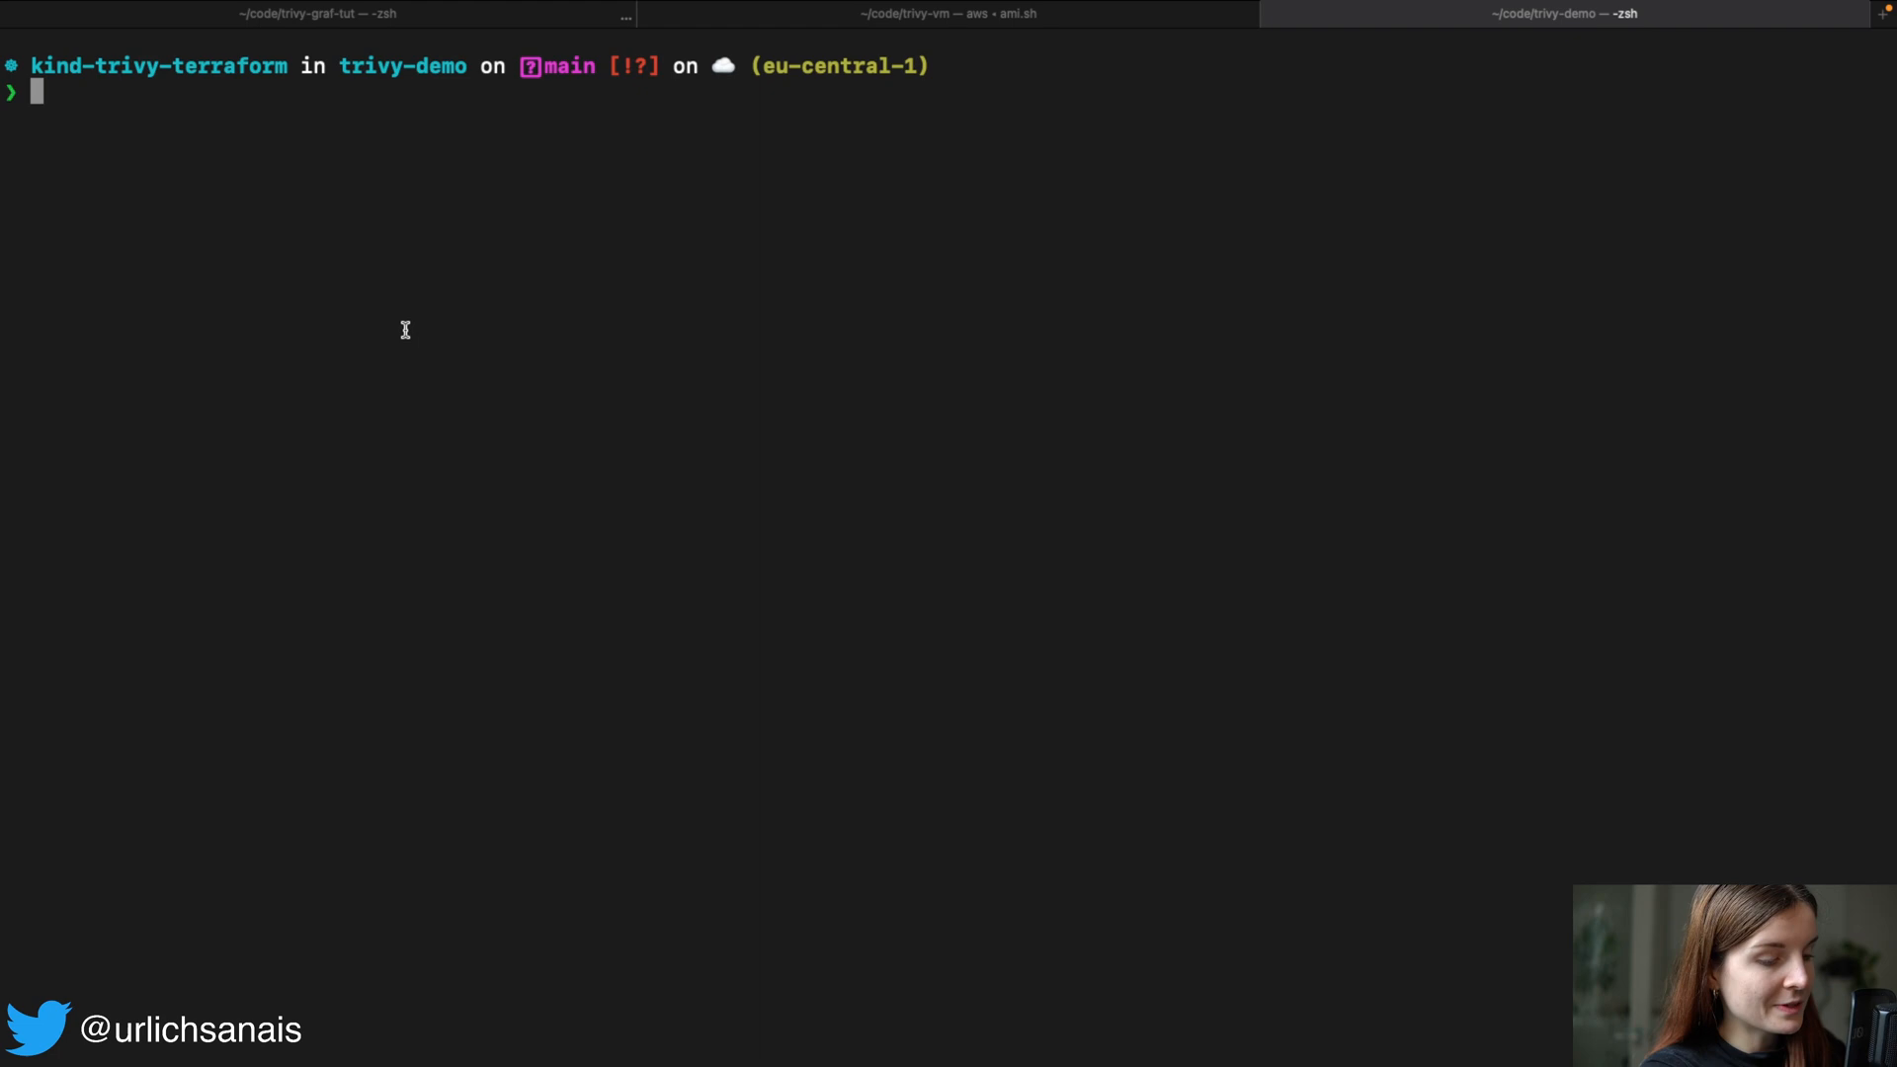
- Run trivy with no arguments to show its help text
{"action": "type", "text": "trivy"}
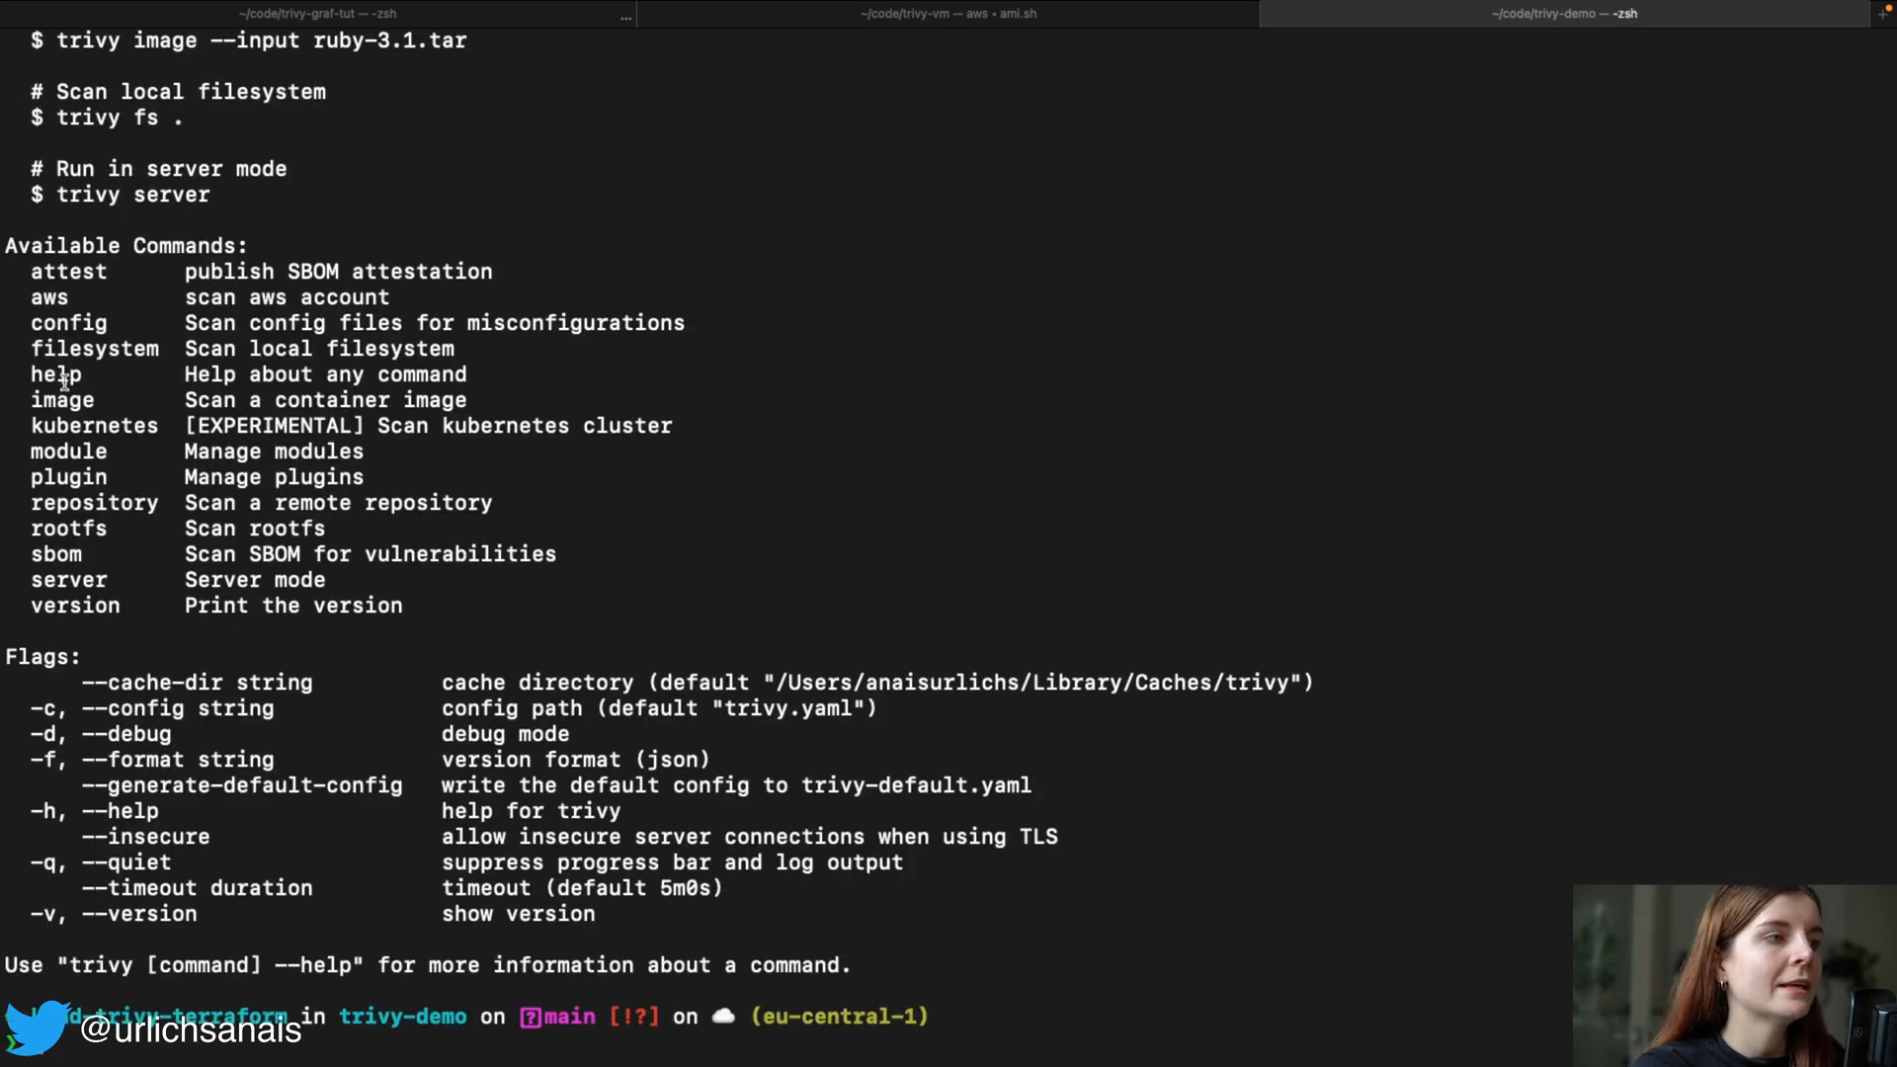
{"action": "double_click", "coordinate": [68, 322]}
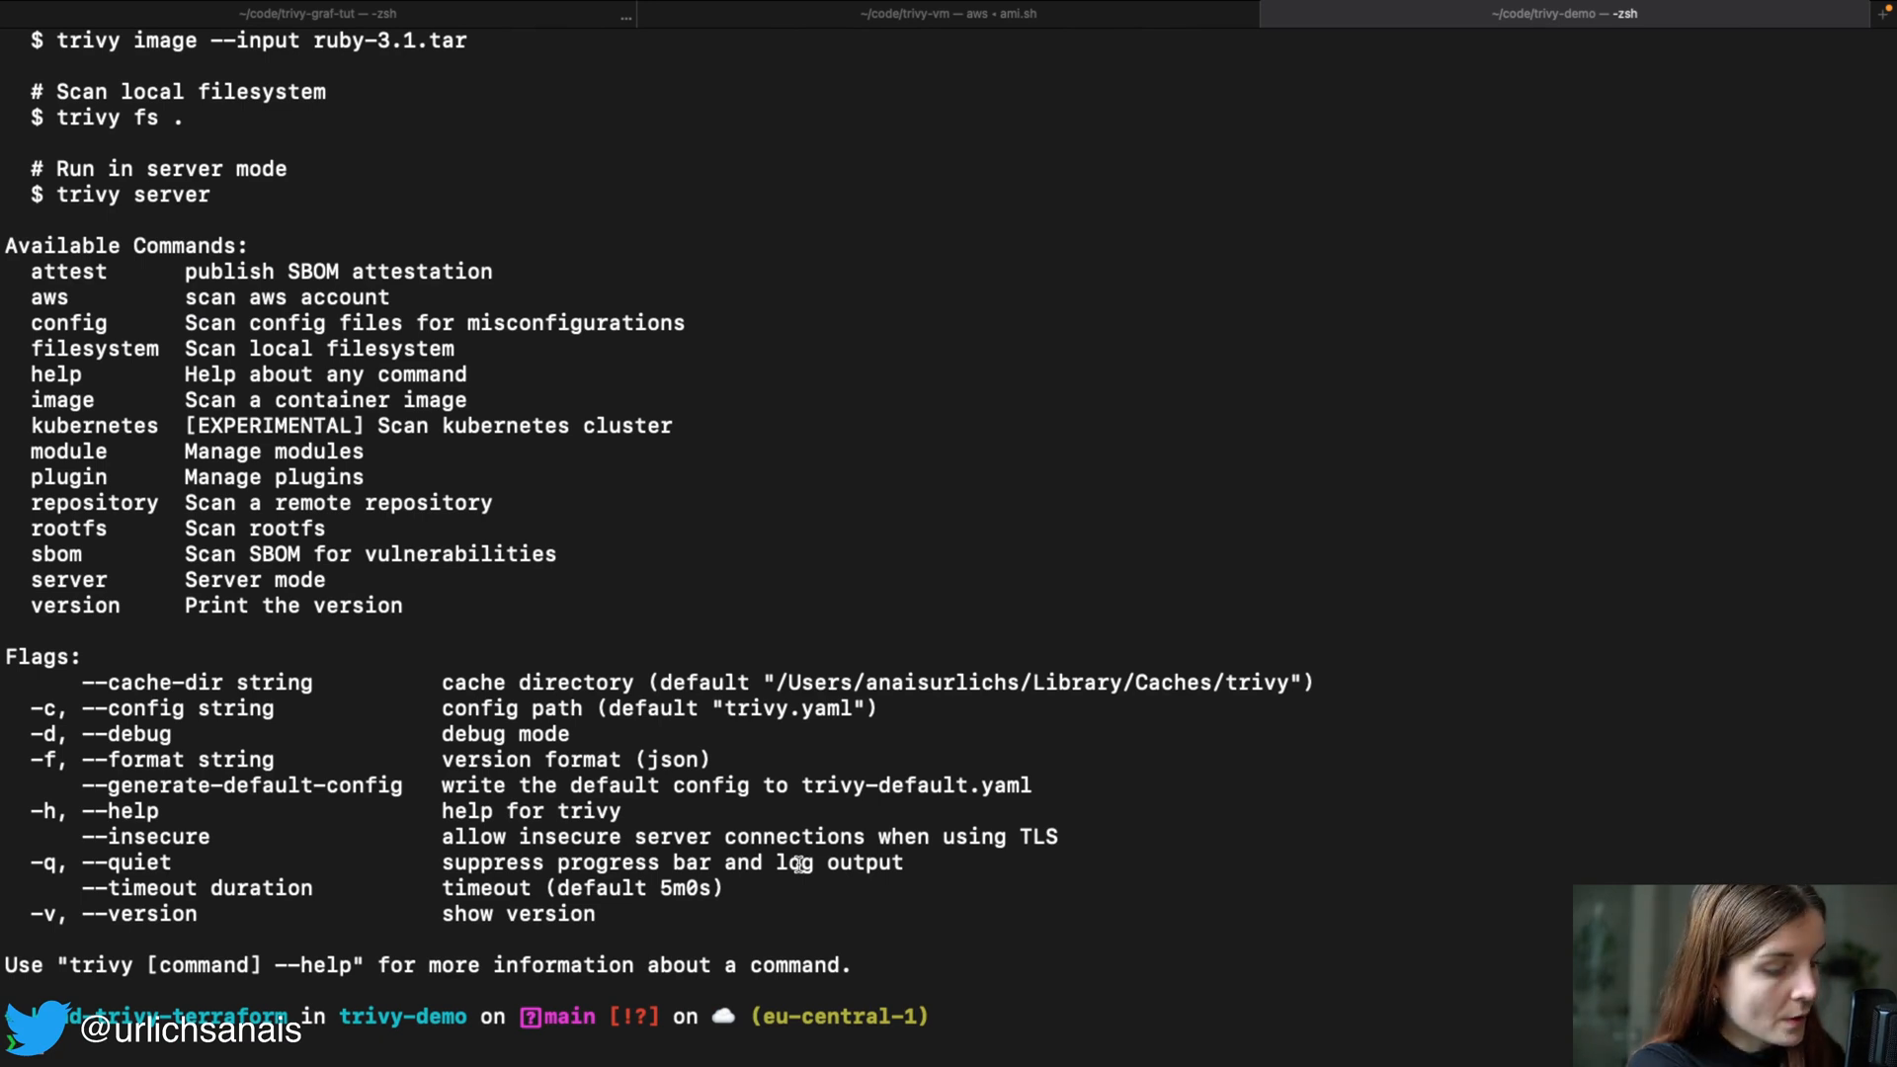
- Run trivy image --security-checks config ubuntu:20.04 and review the result
{"action": "type", "text": "trivy image --security-checks config"}
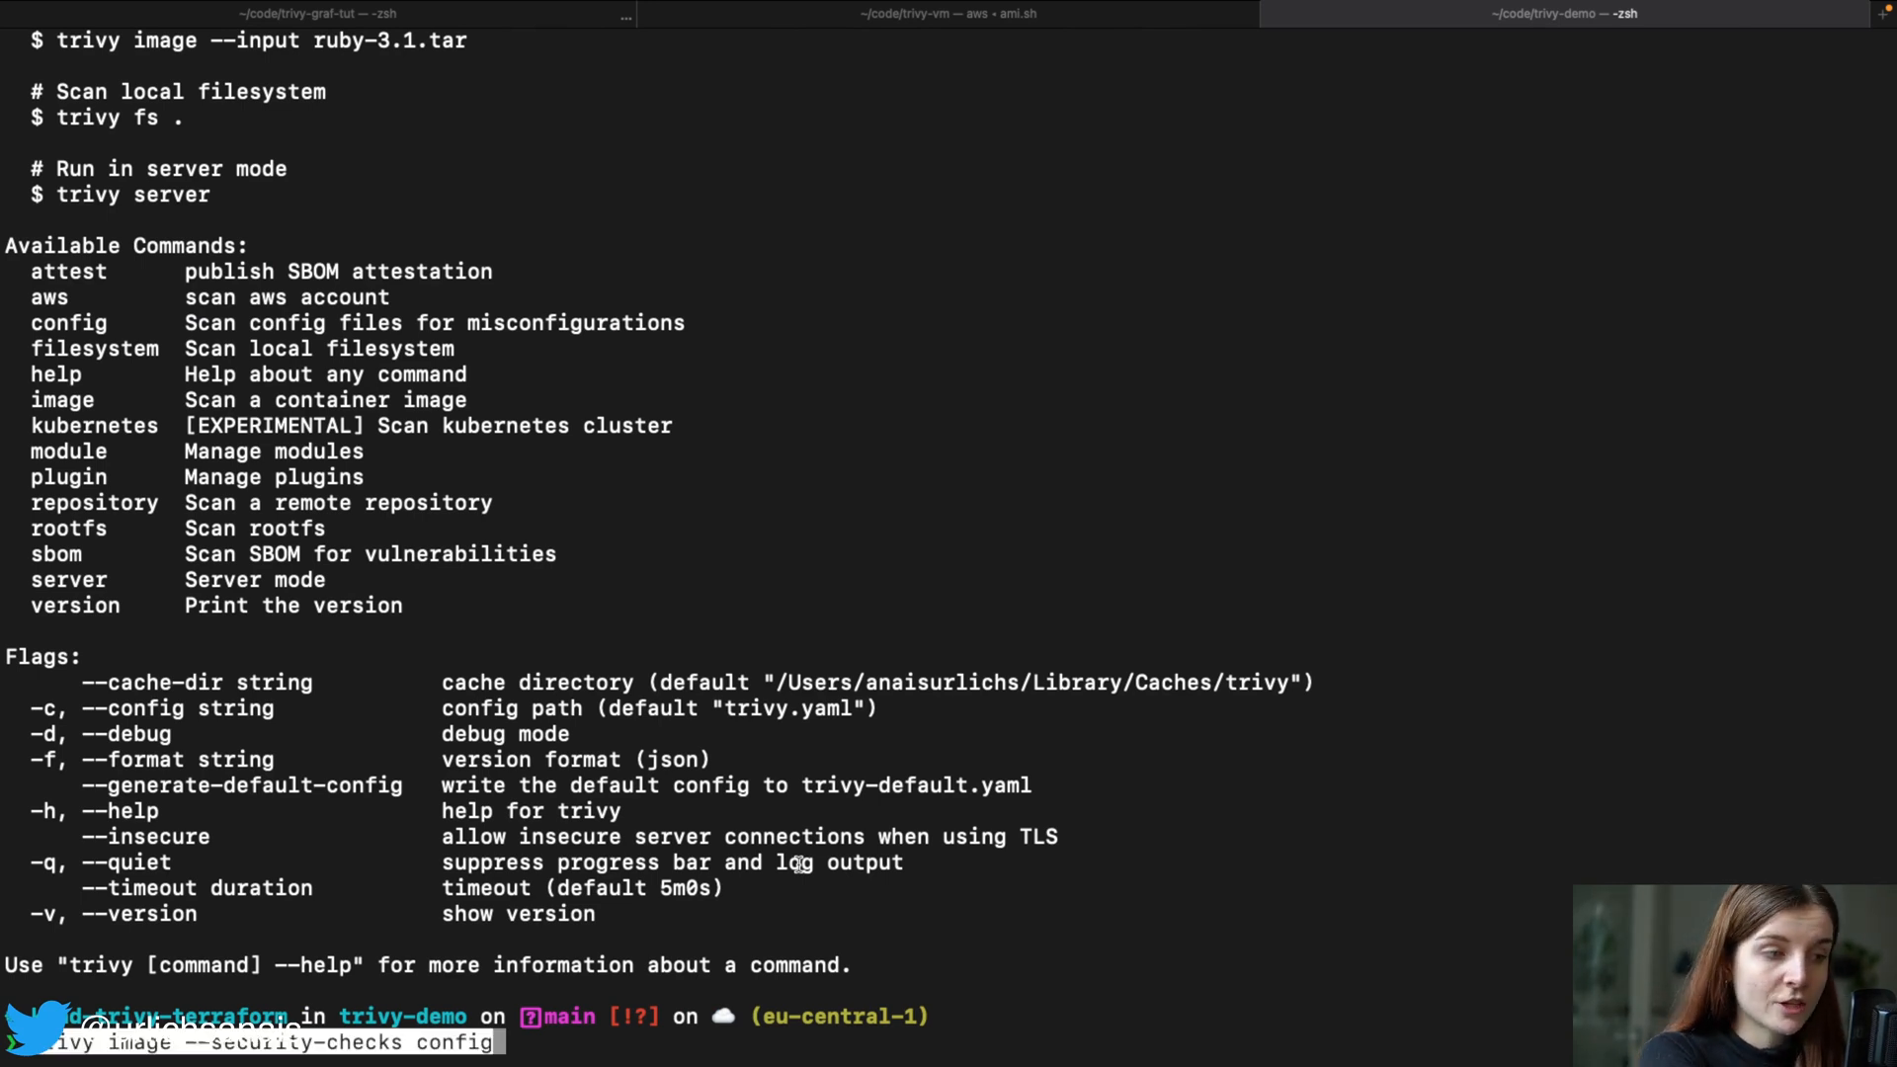
{"action": "type", "text": "ub"}
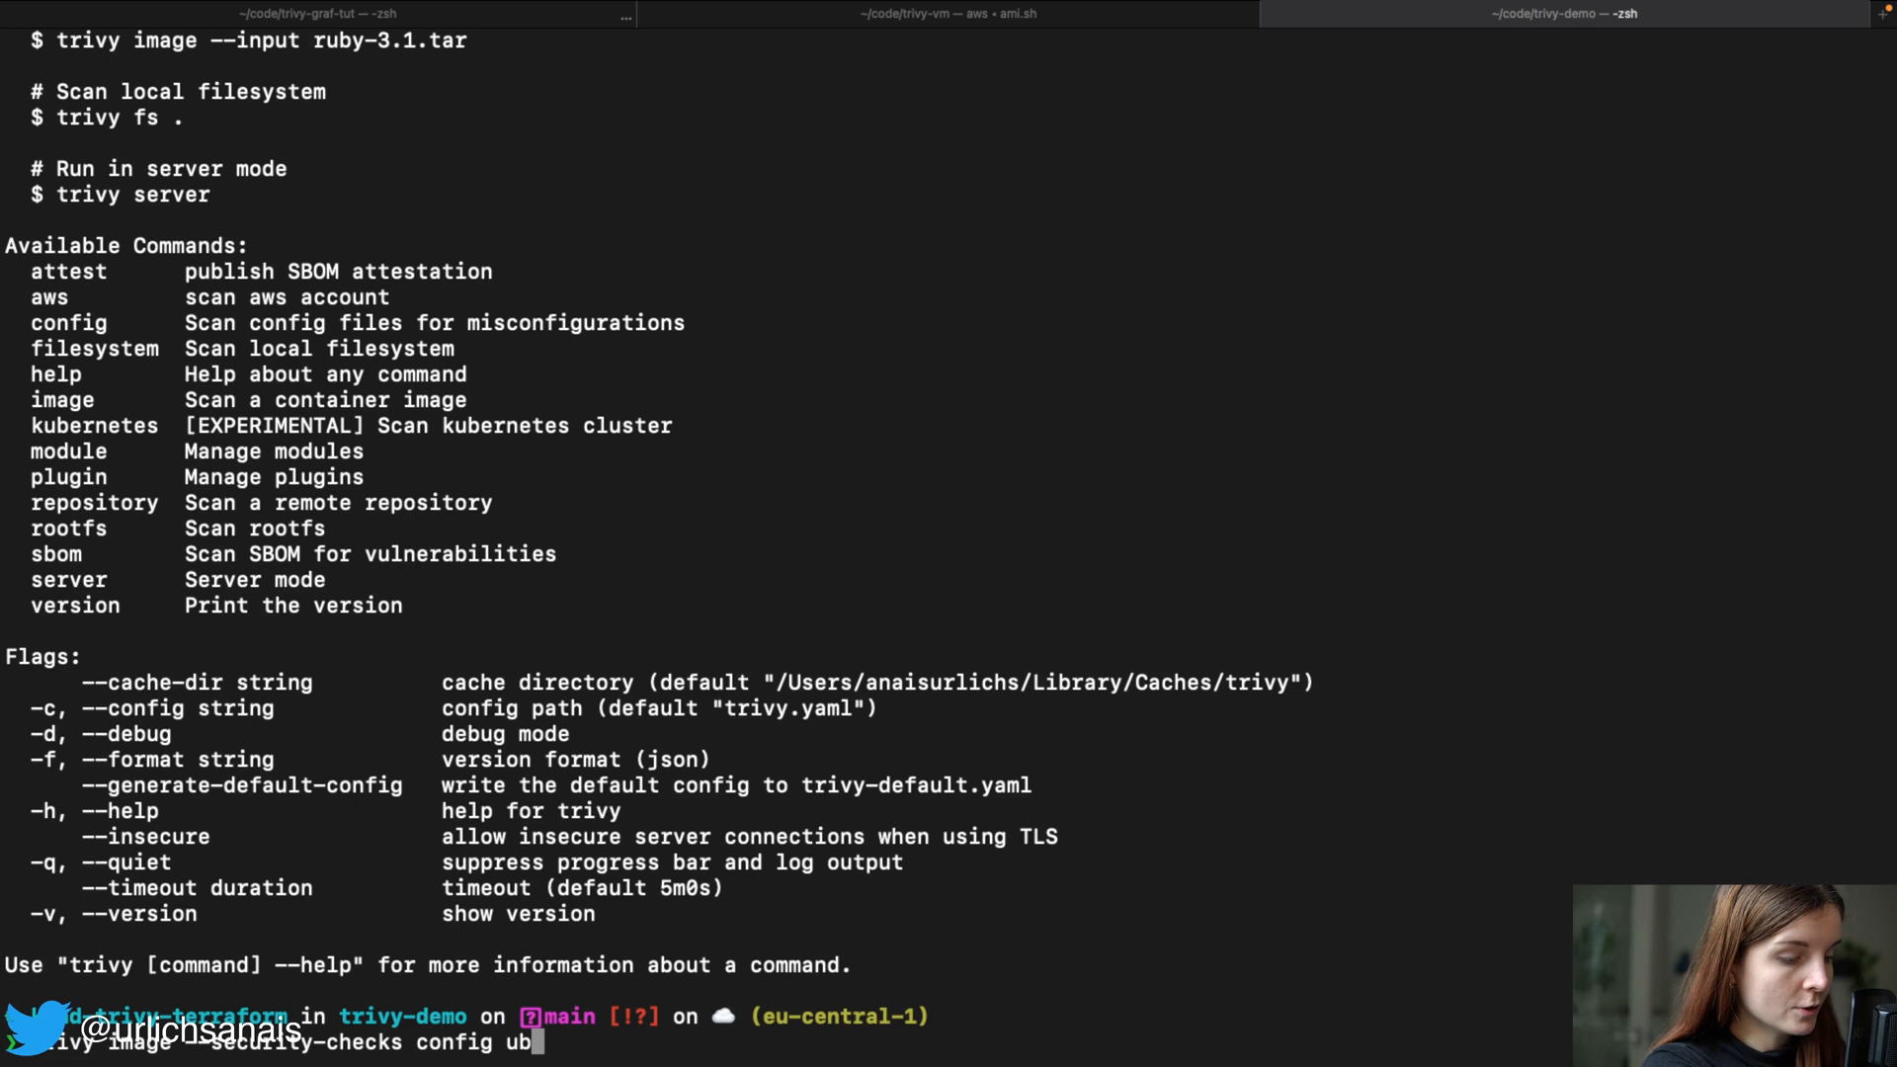
{"action": "type", "text": "ty"}
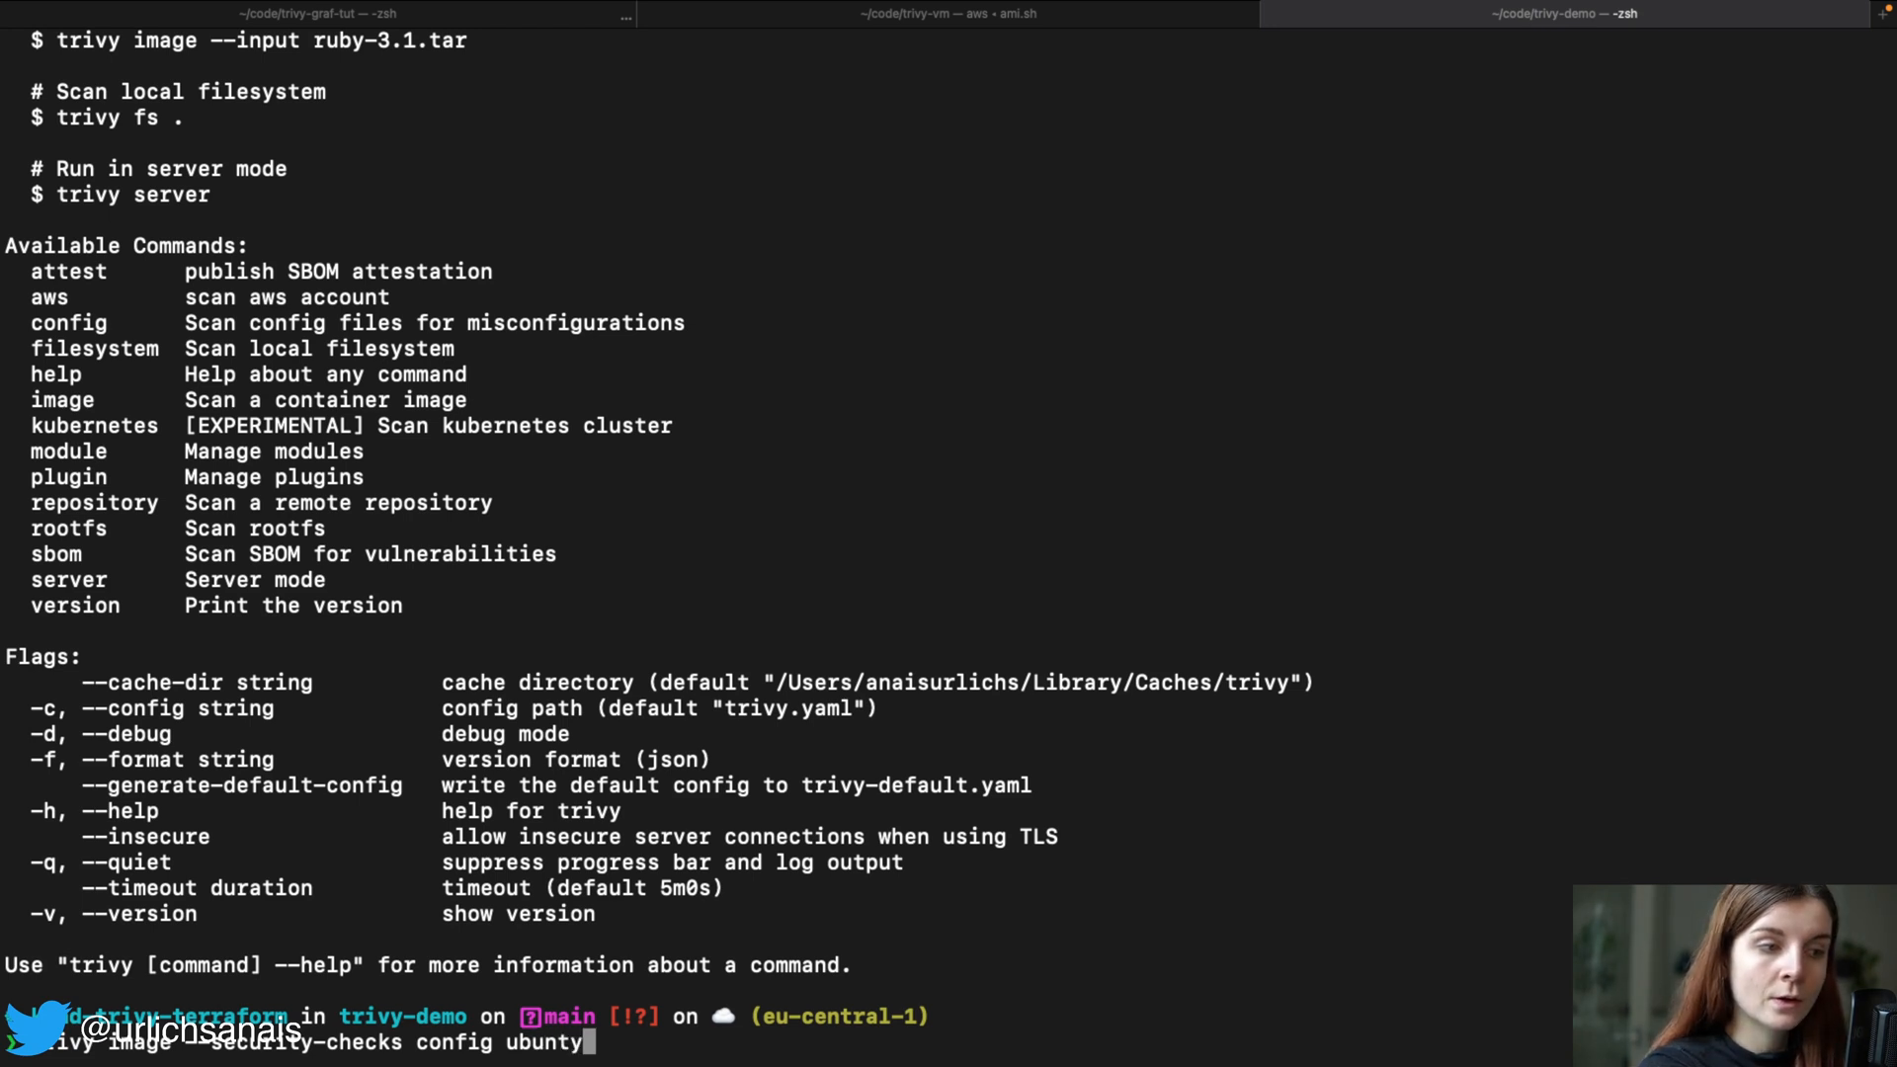
{"action": "type", "text": "u:"}
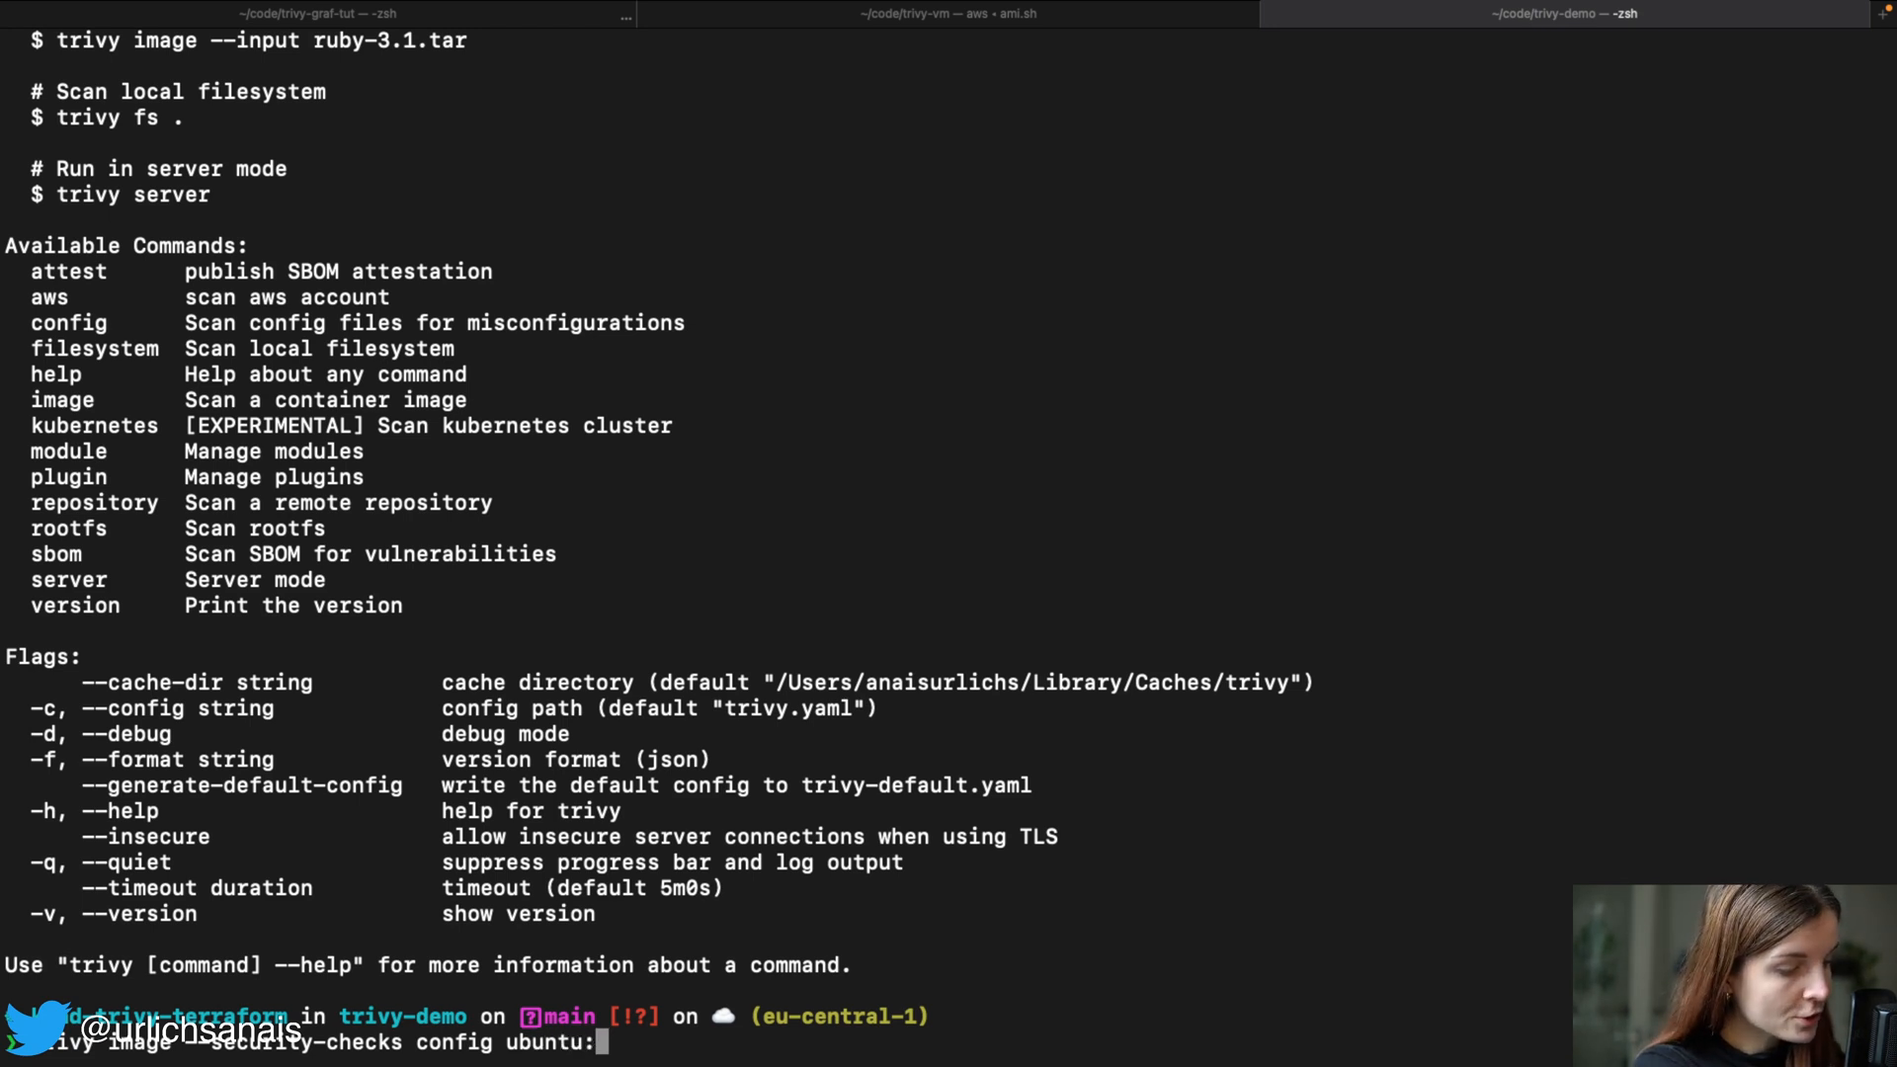
{"action": "type", "text": "20.04"}
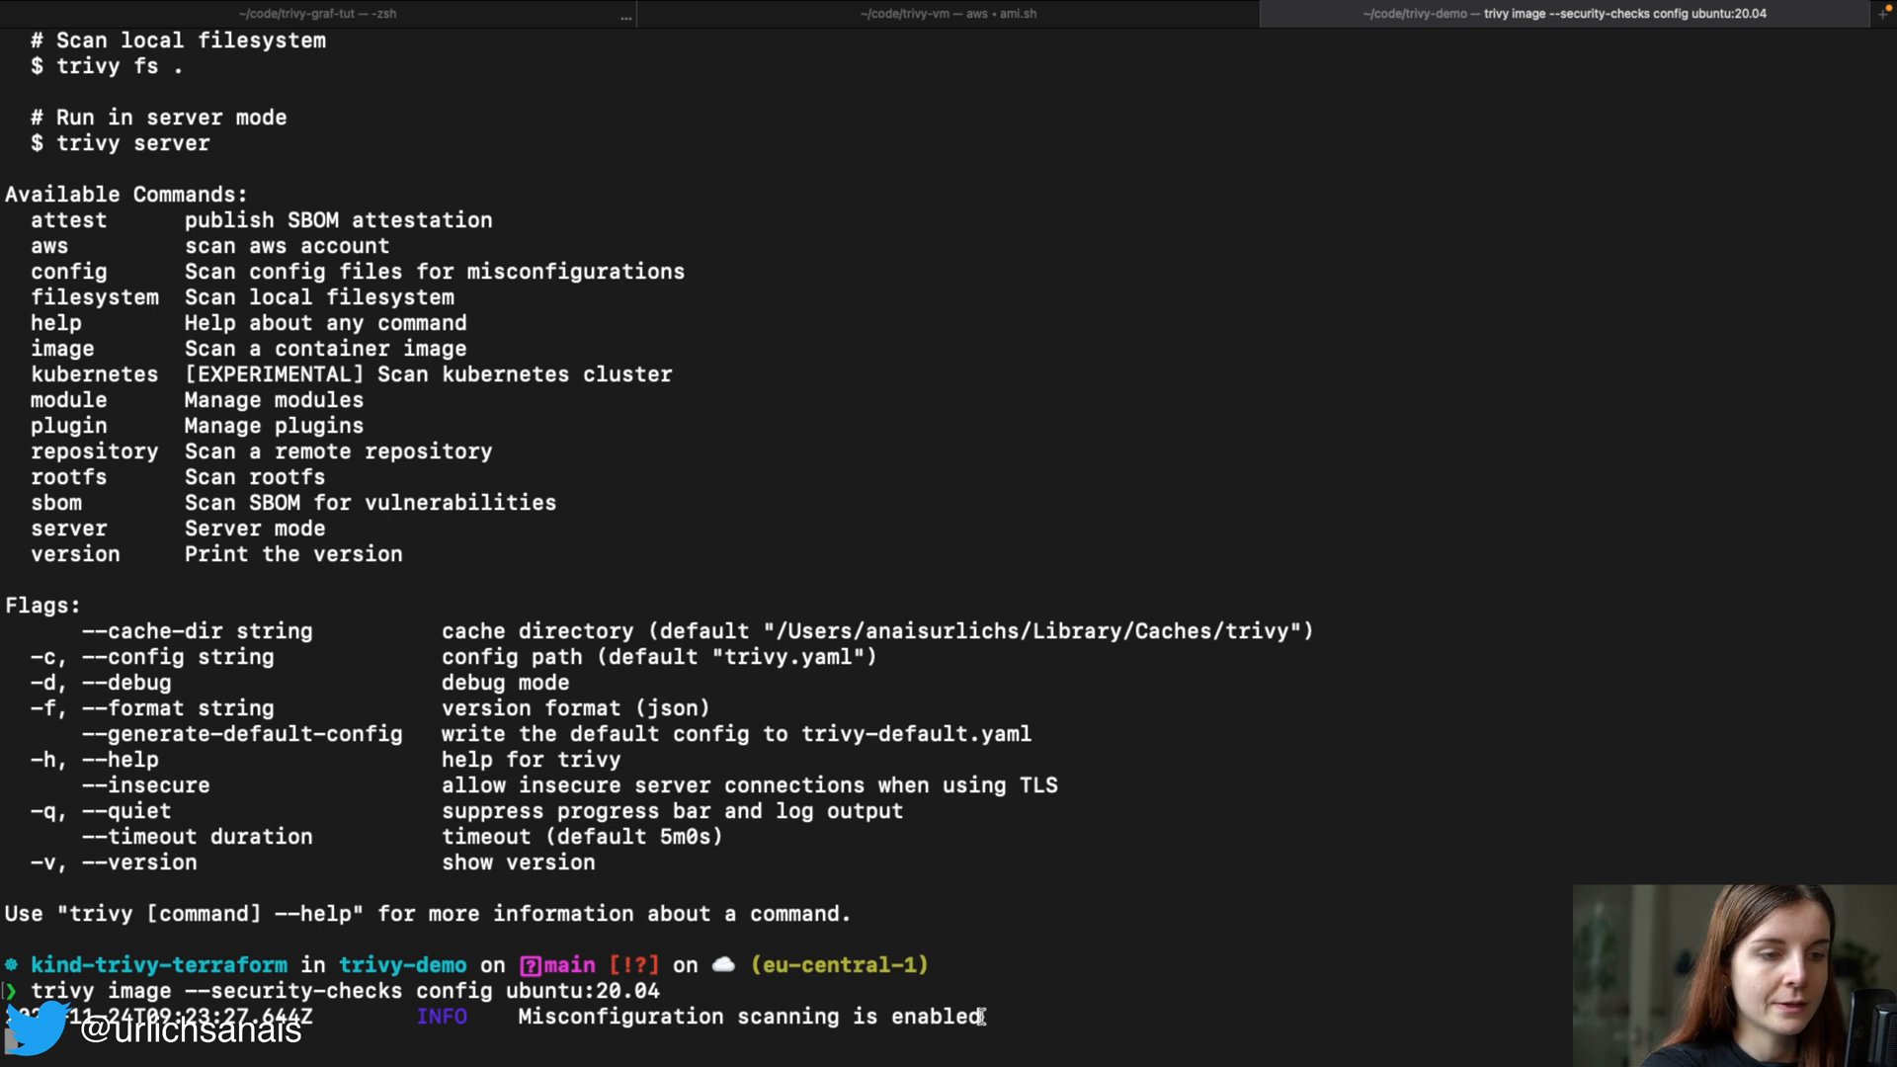
{"action": "left_click_drag", "start_coordinate": [515, 1016], "coordinate": [982, 1016]}
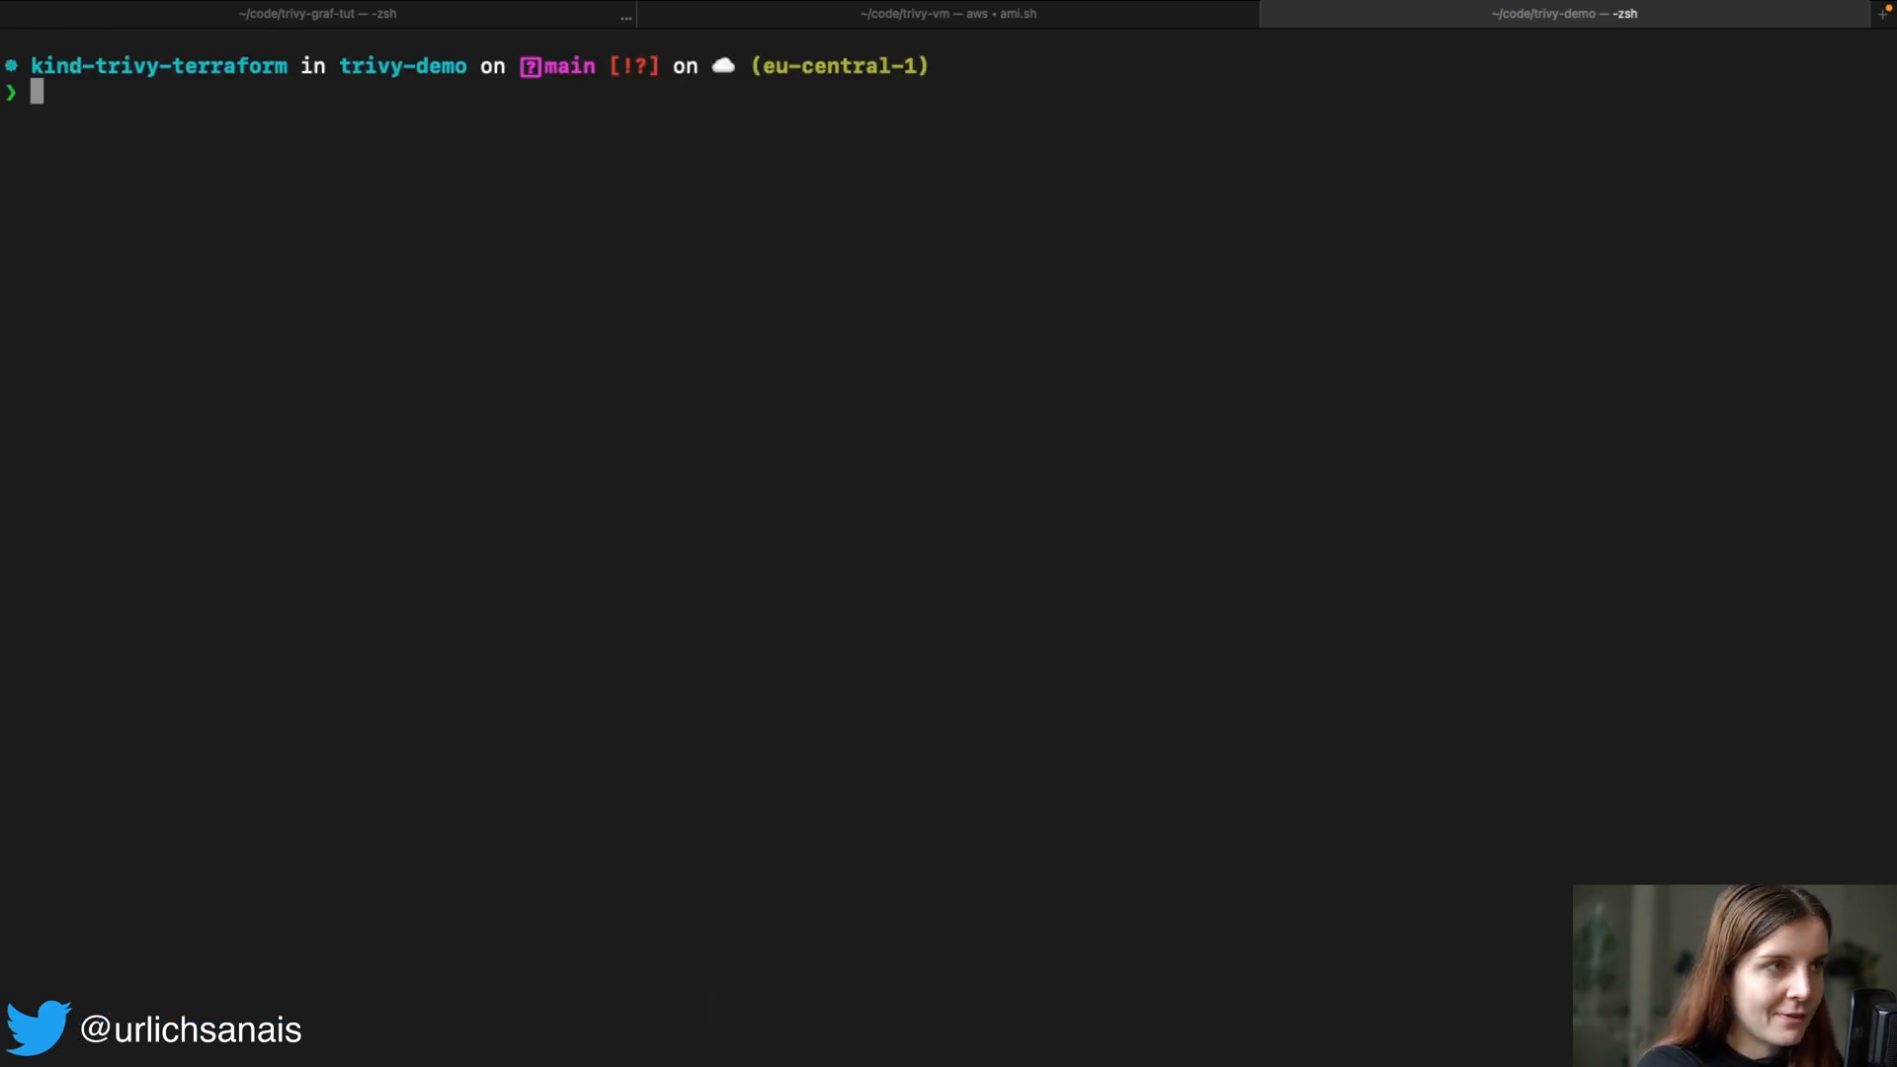
{"action": "type", "text": "trivy -"}
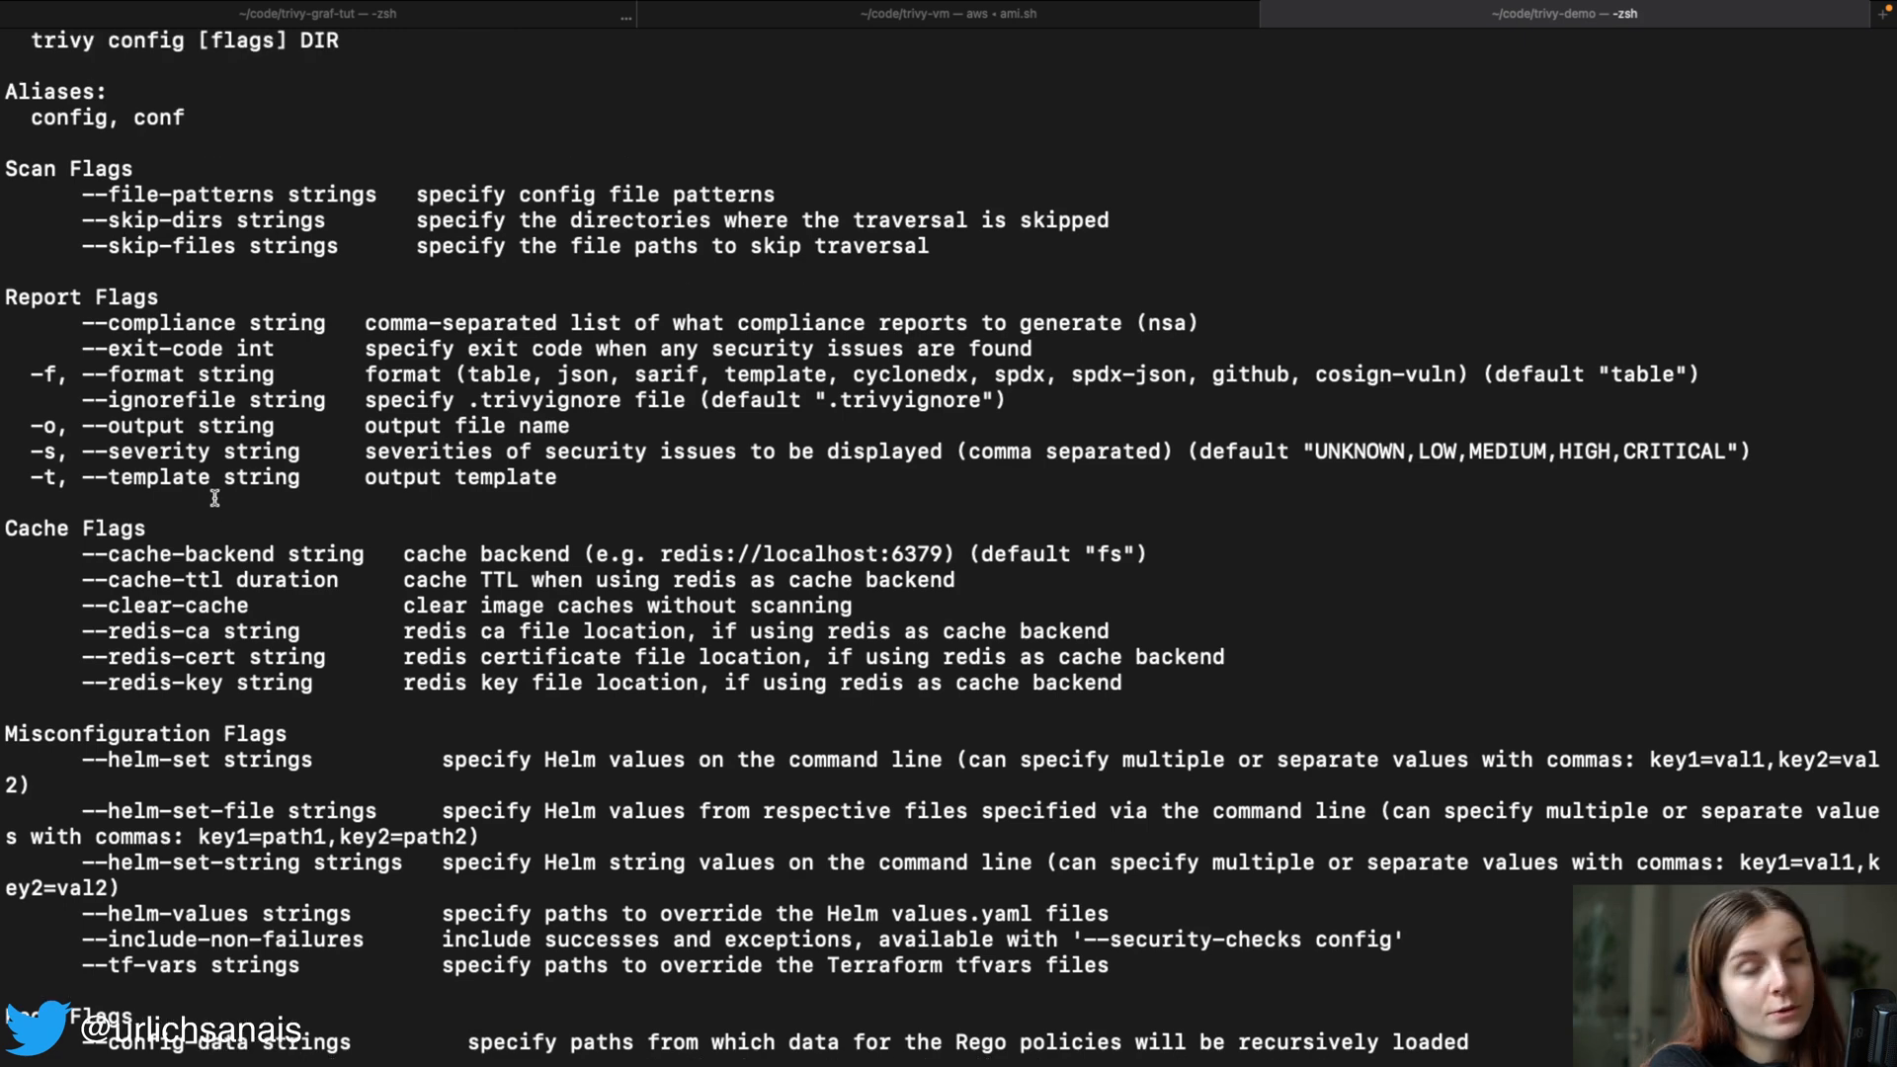
{"action": "scroll", "scroll_direction": "down", "scroll_amount": 3}
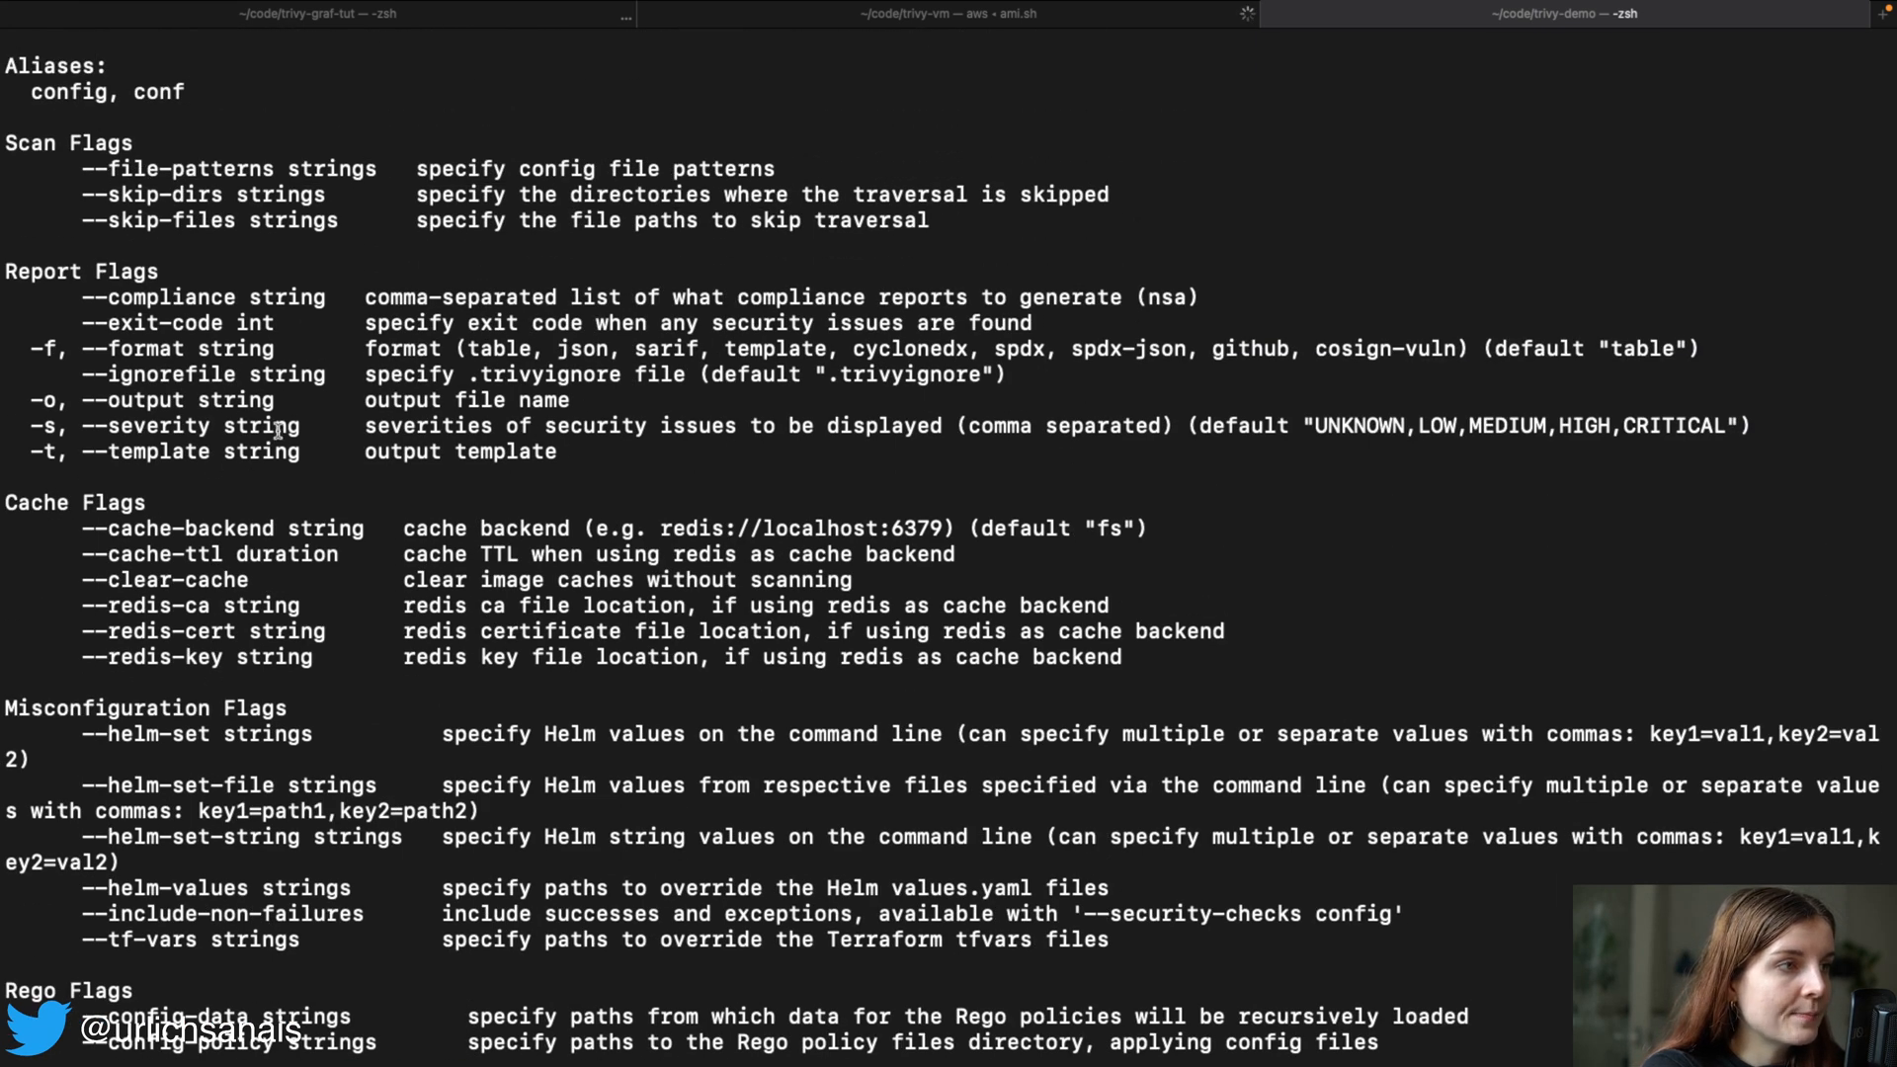
{"action": "double_click", "coordinate": [182, 401]}
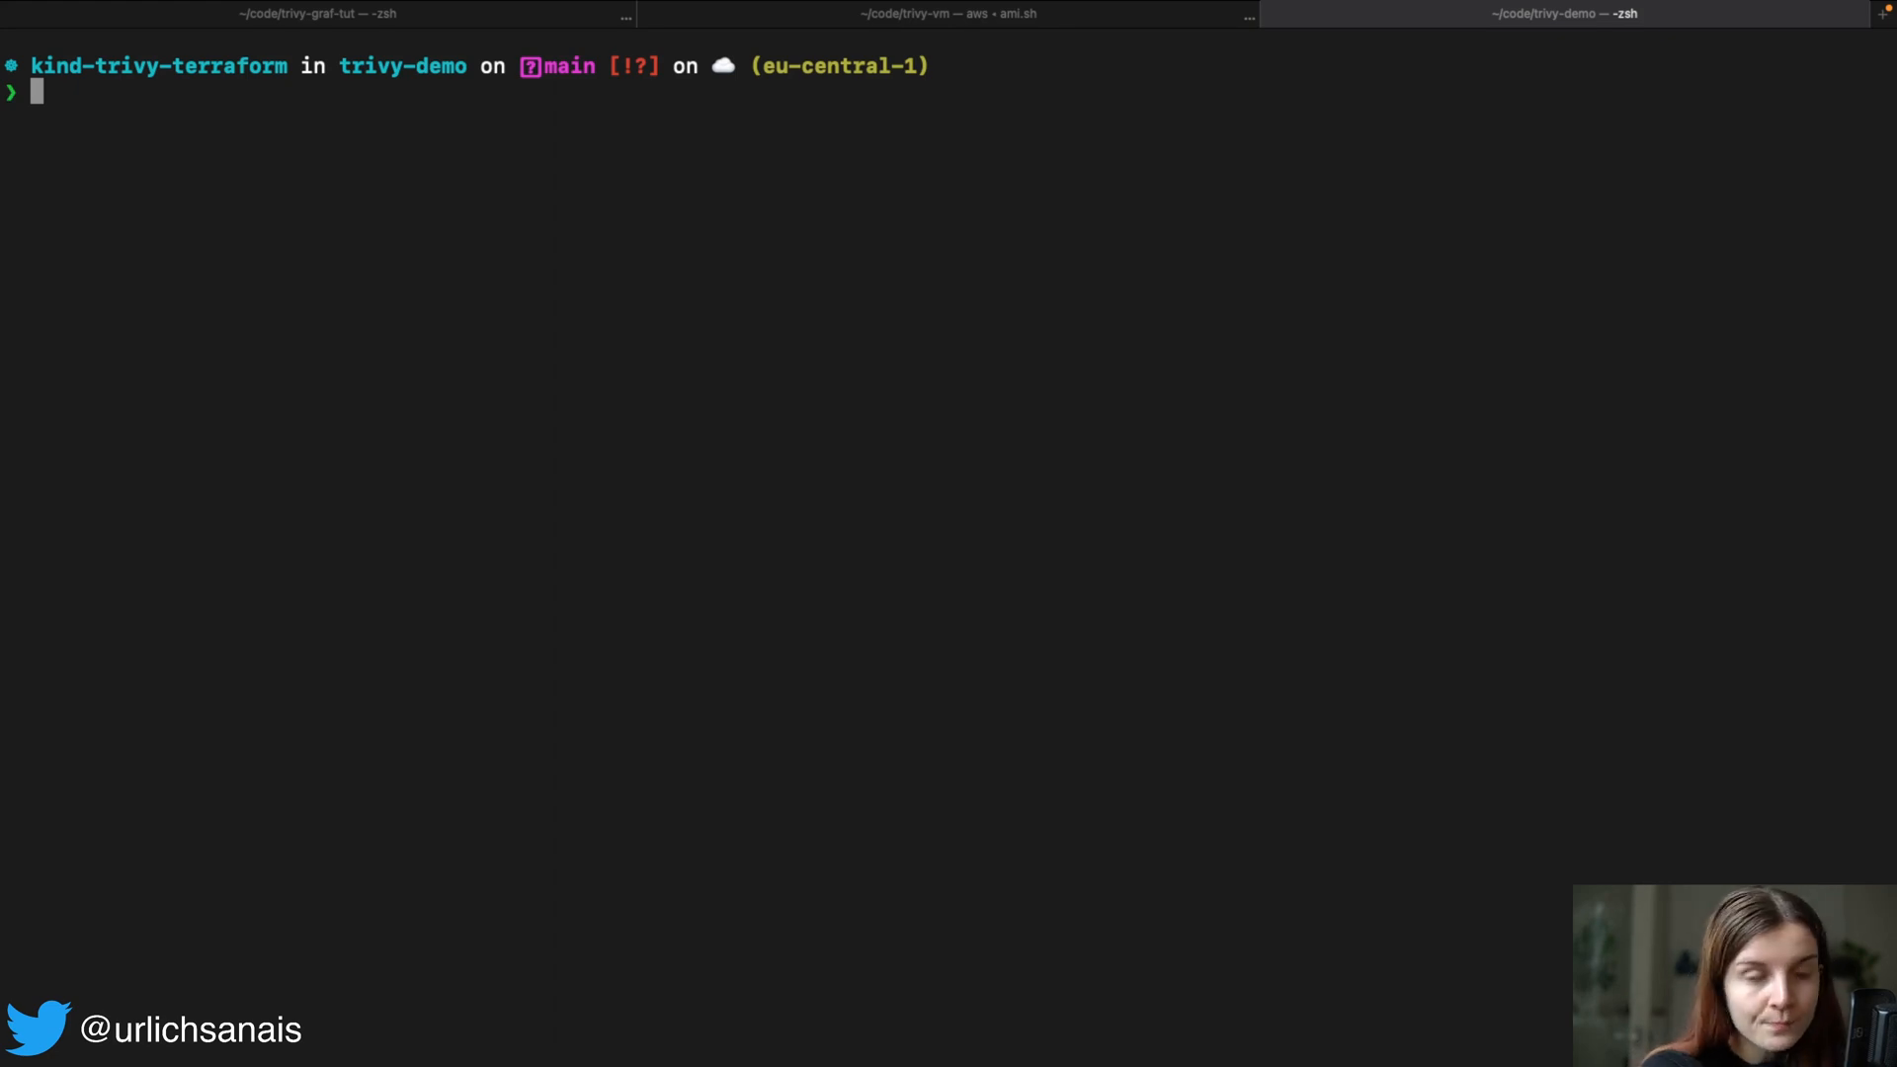
- List the repository and the bad_iac folder contents
{"action": "type", "text": "ls b"}
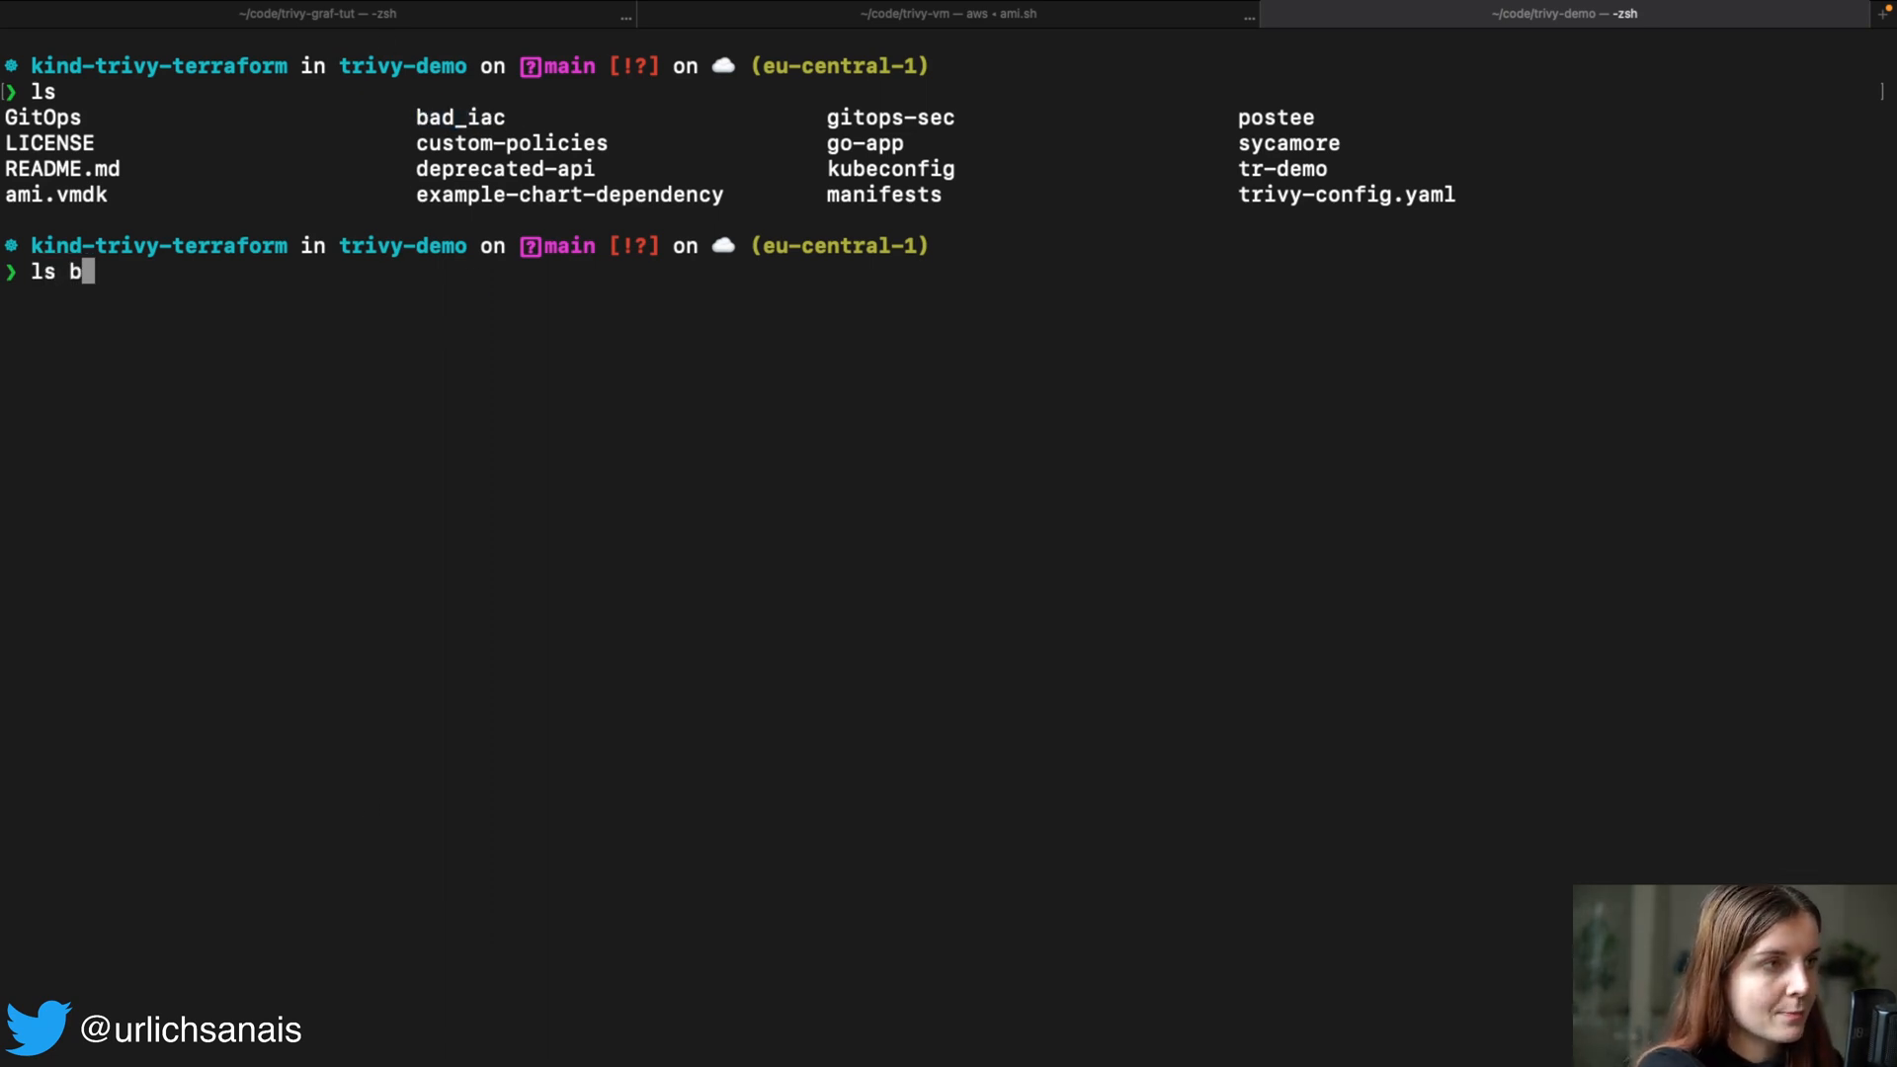
{"action": "key", "text": "Enter"}
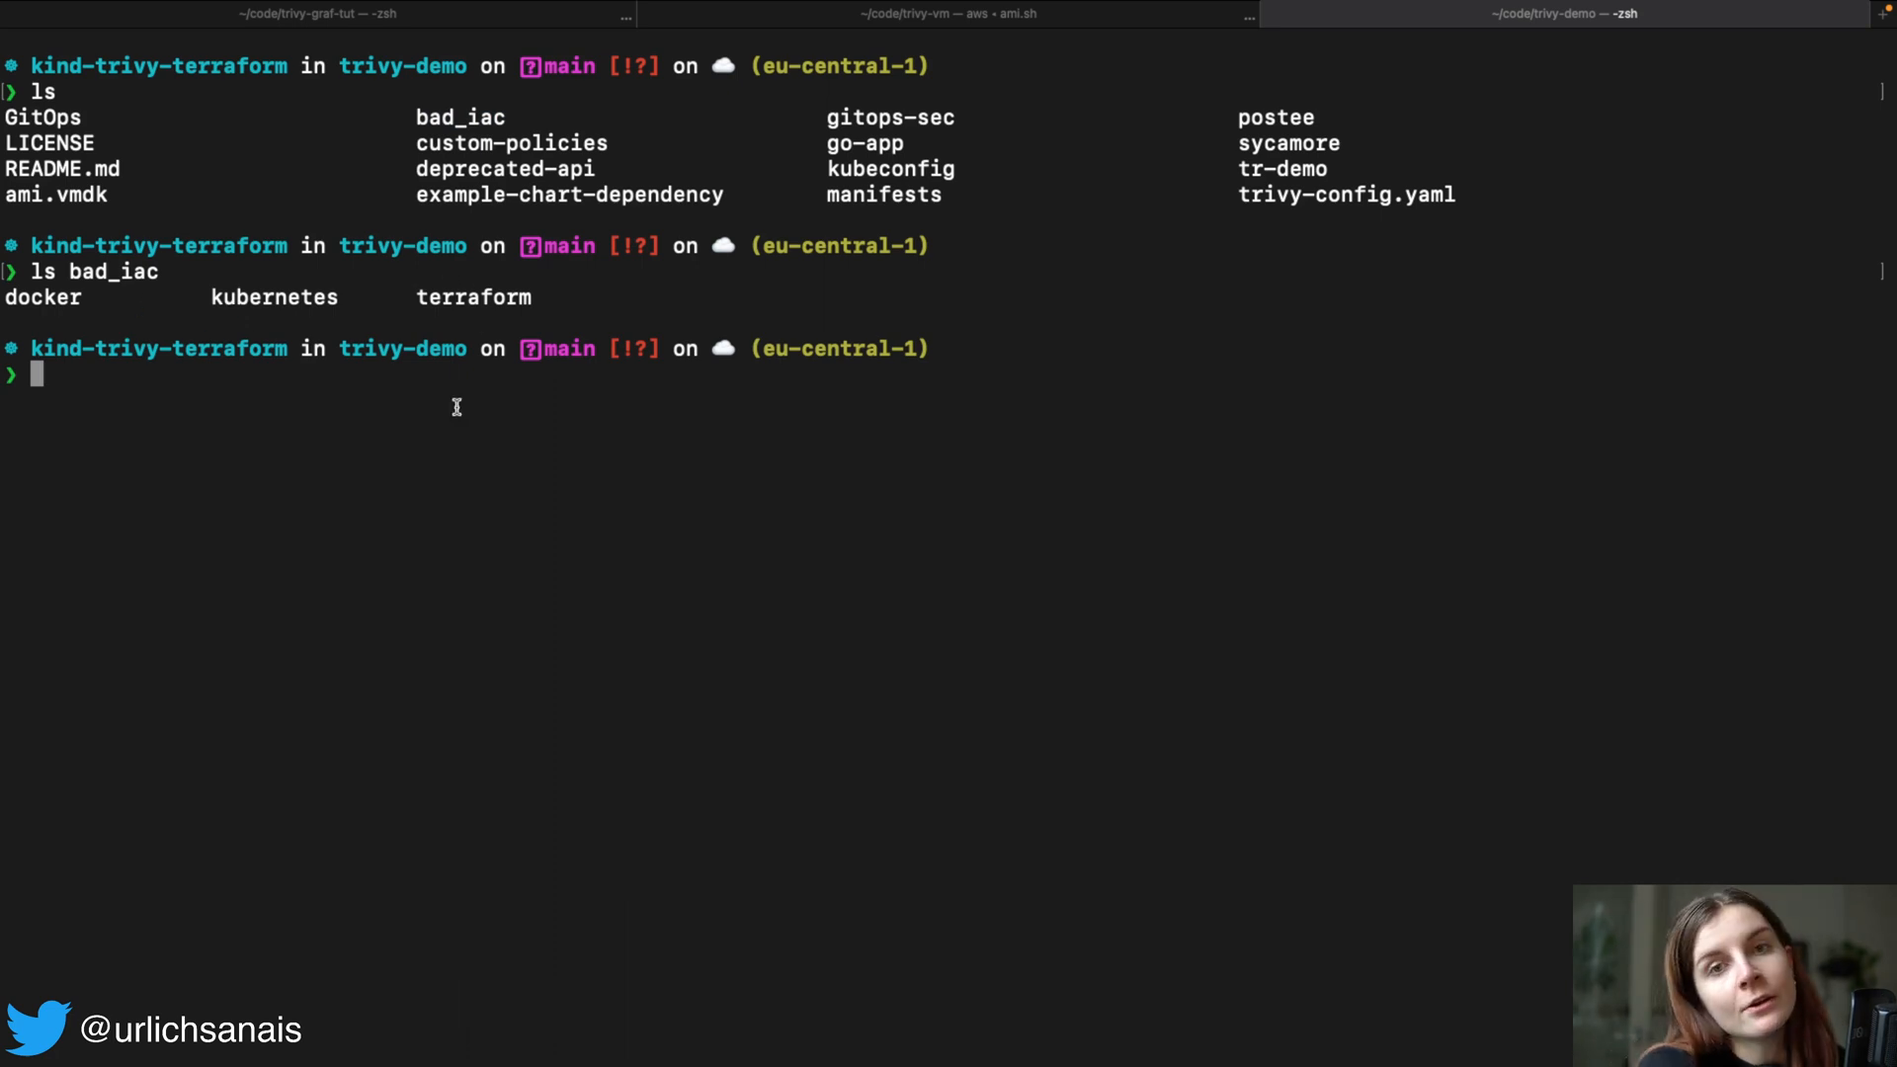
- Compose trivy config bad_iac/docker, tab-completing the docker subfolder
{"action": "type", "text": "t"}
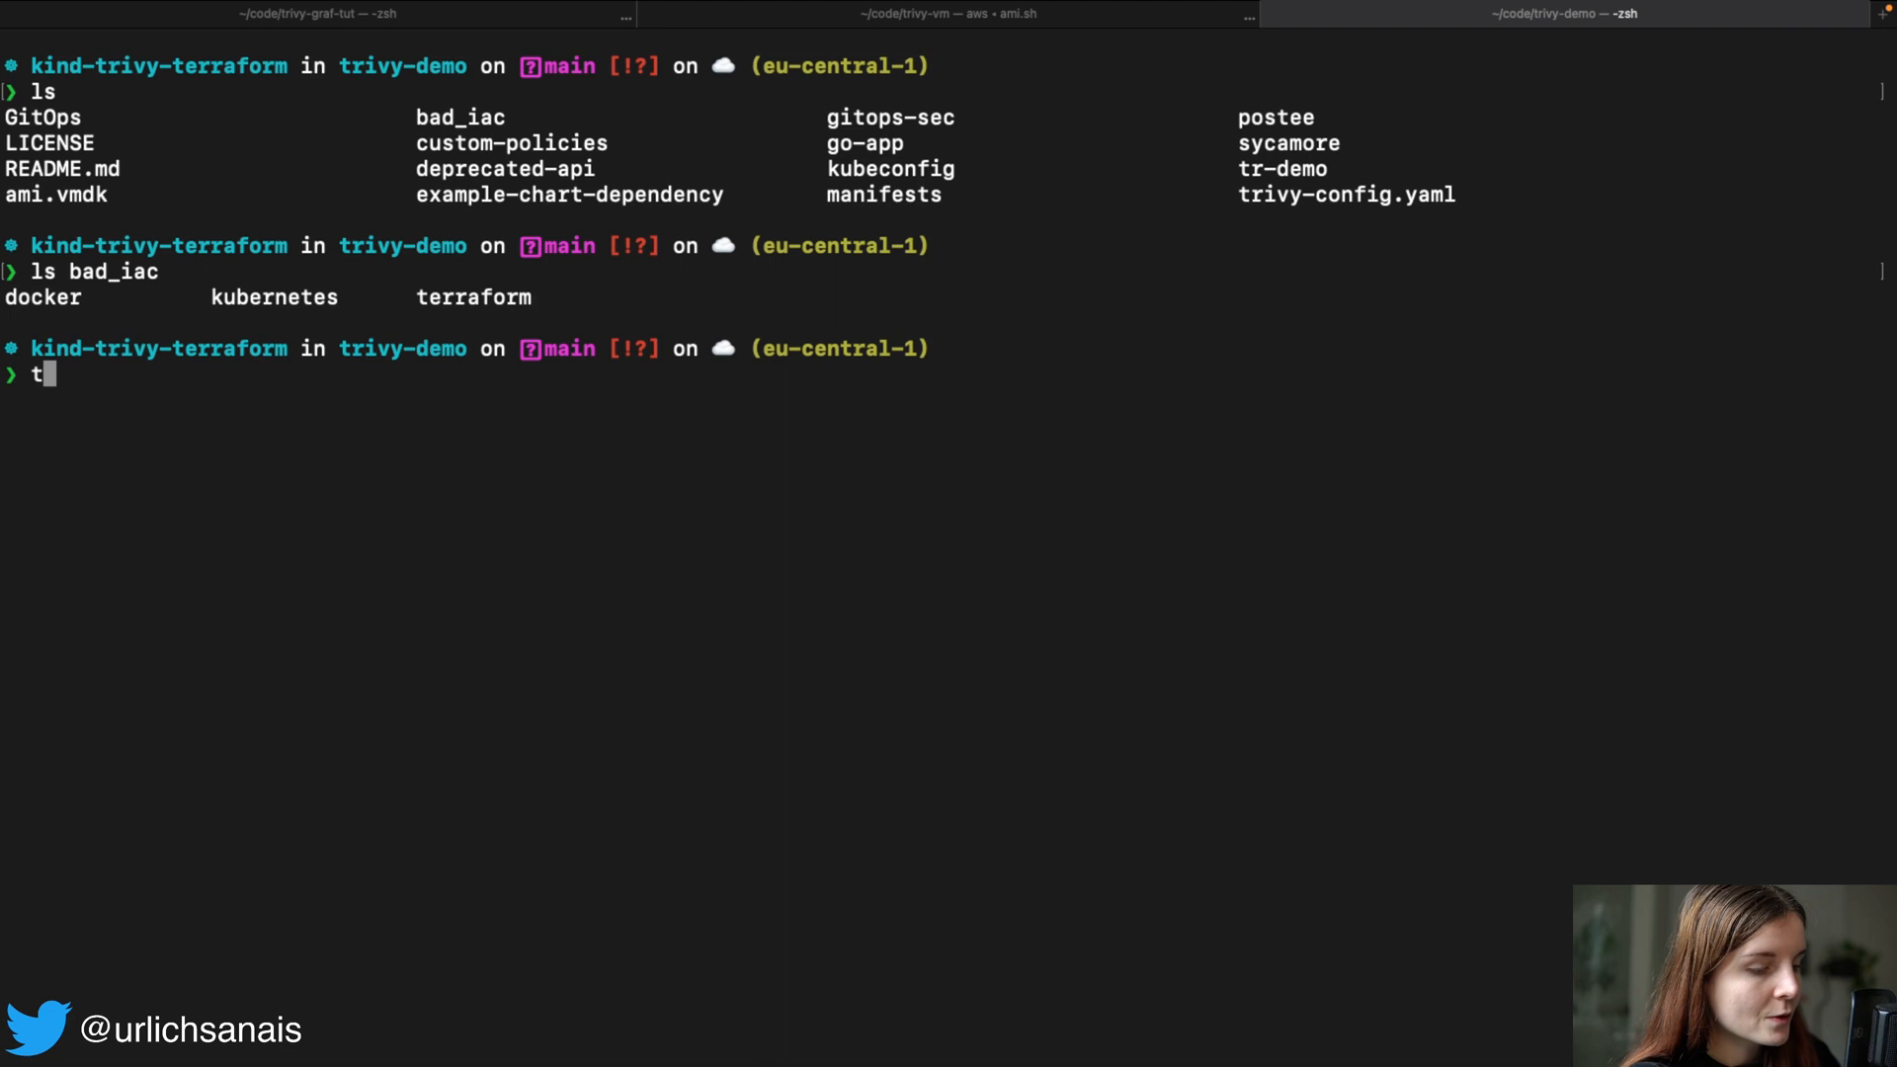
{"action": "type", "text": "rivy bad_iac"}
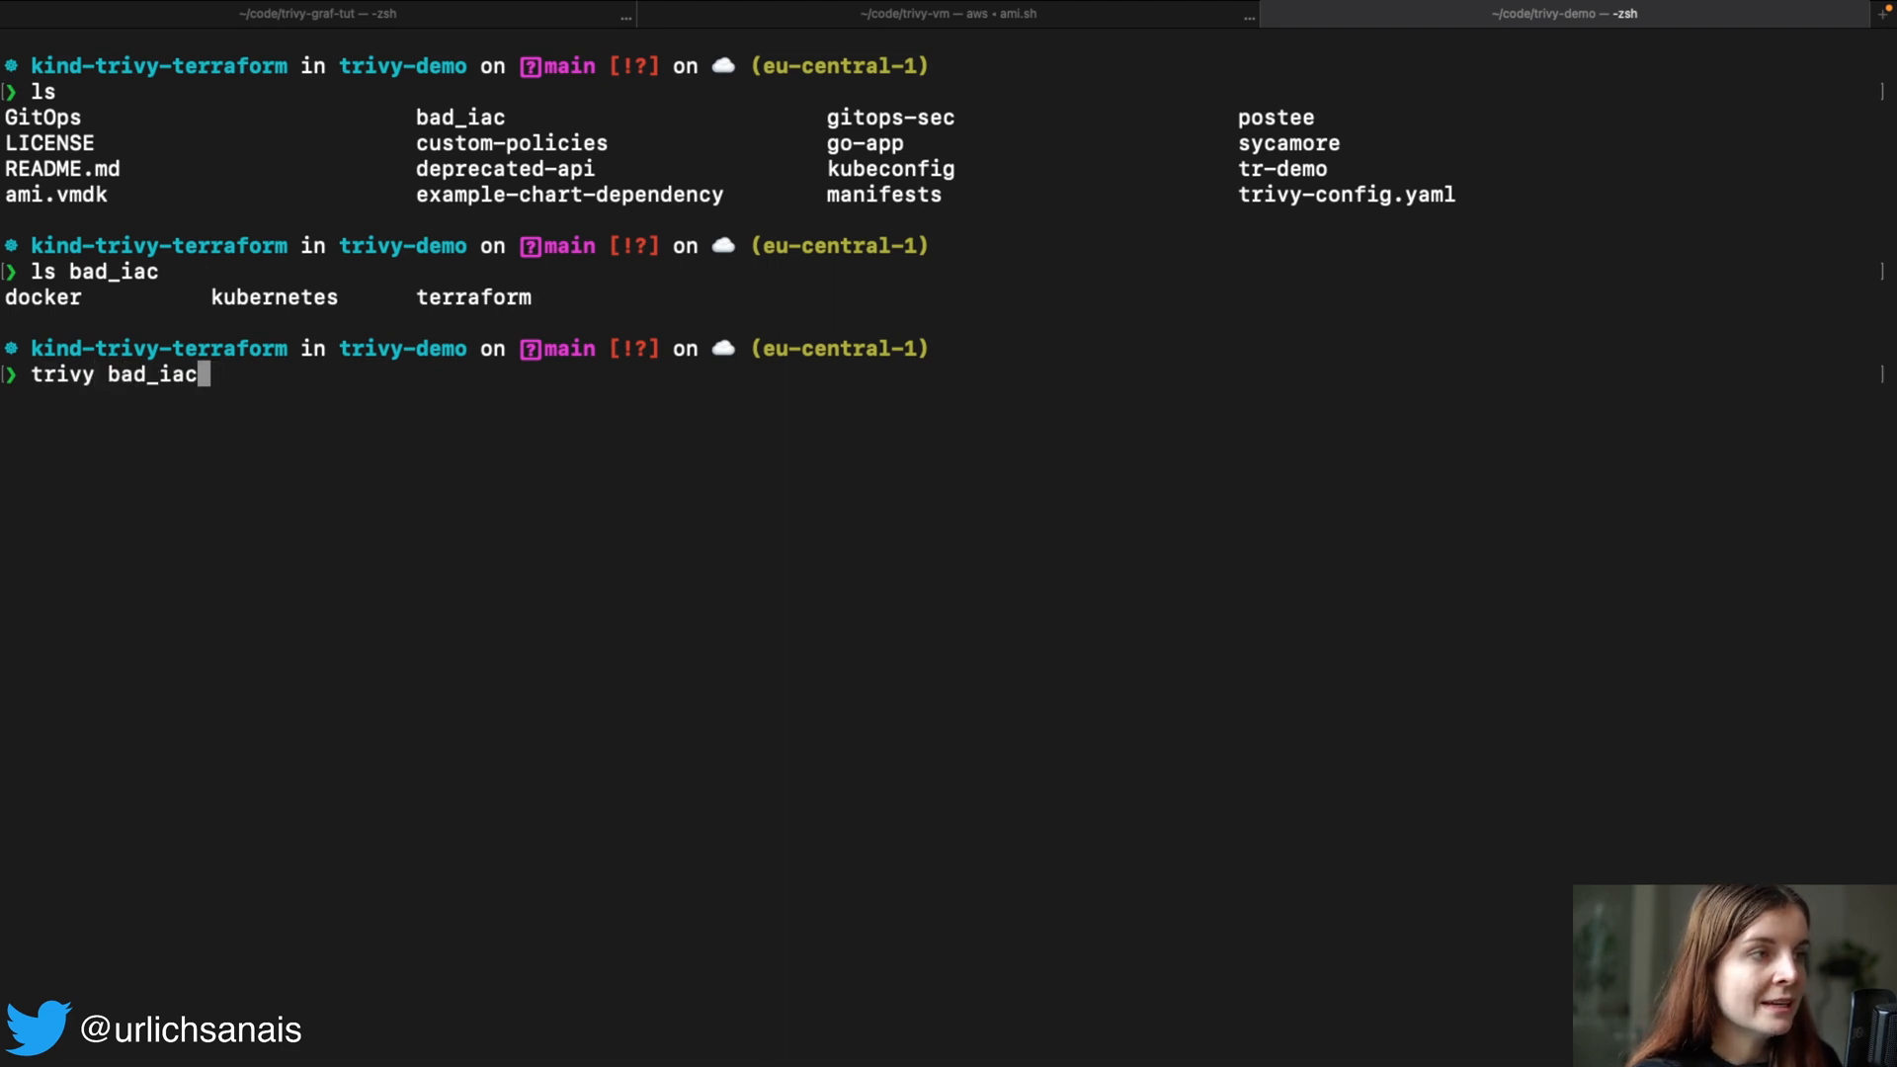
{"action": "type", "text": "config"}
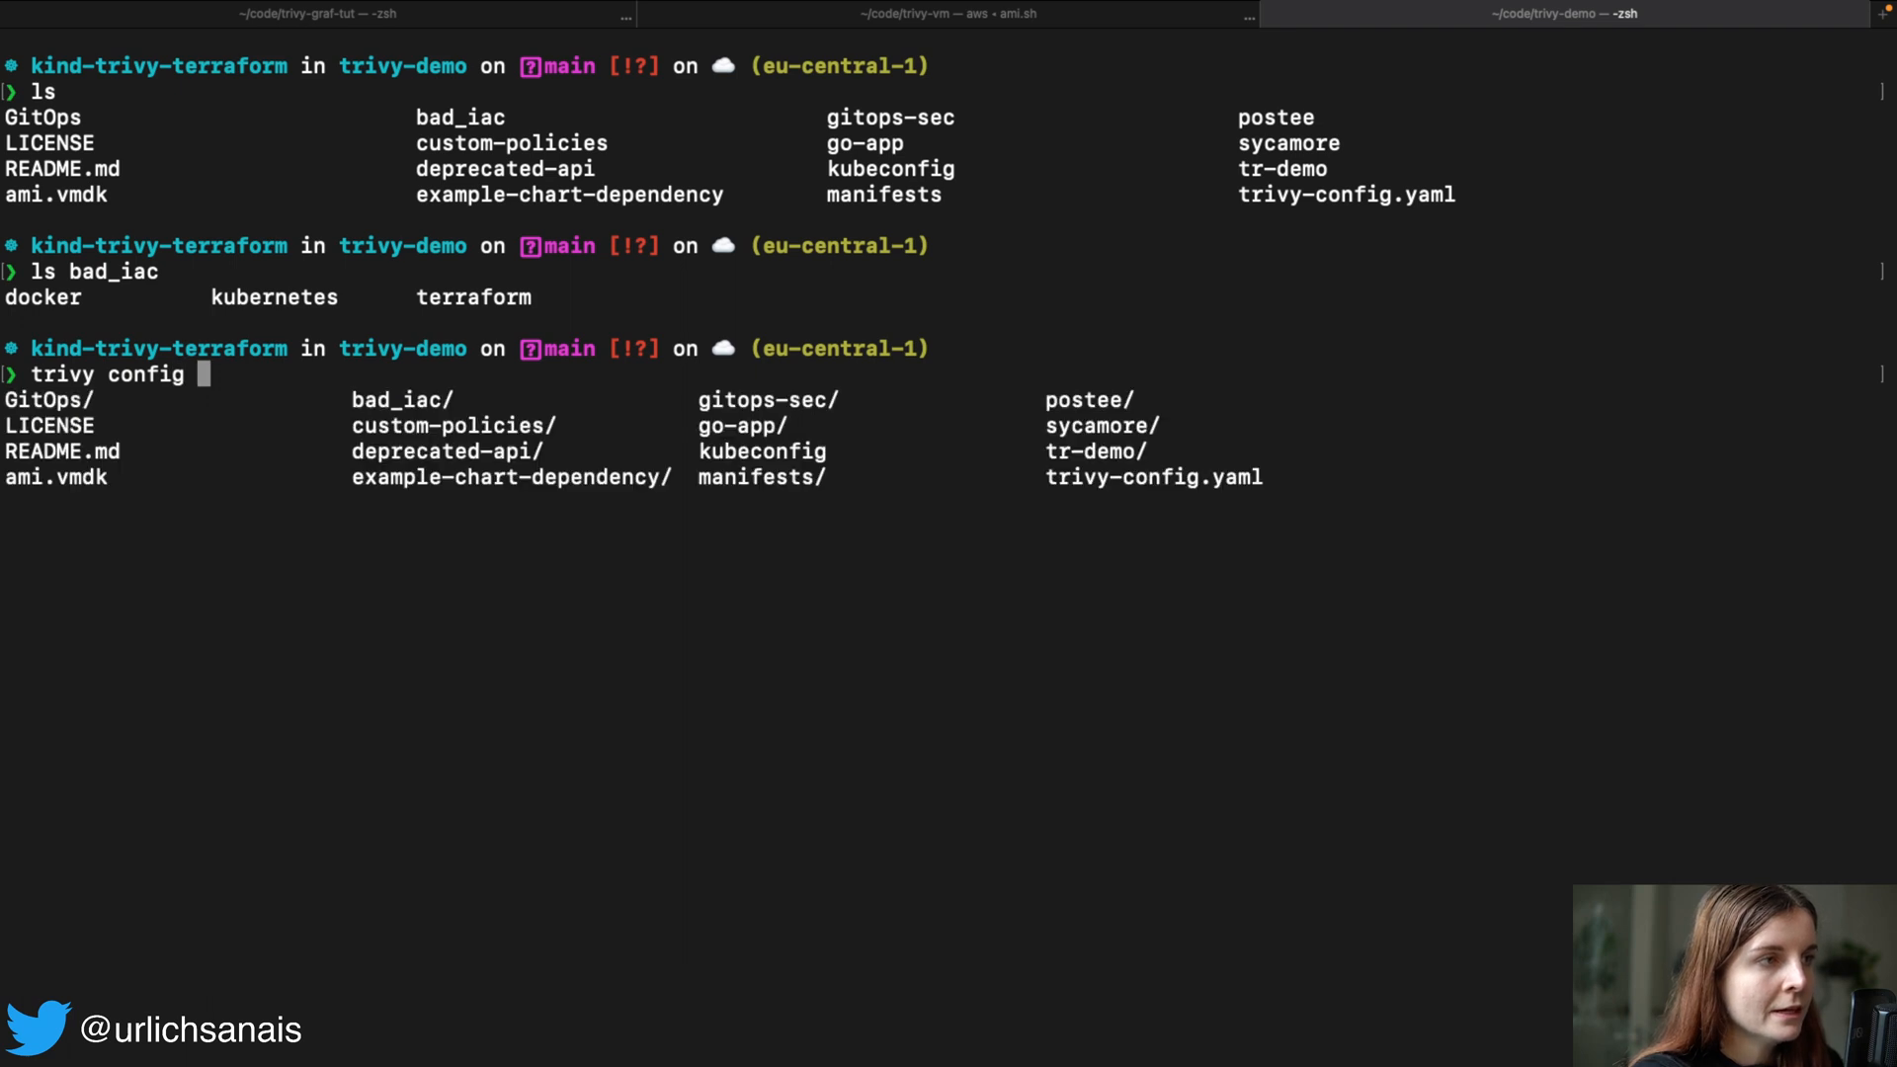
{"action": "type", "text": "bad_iac/"}
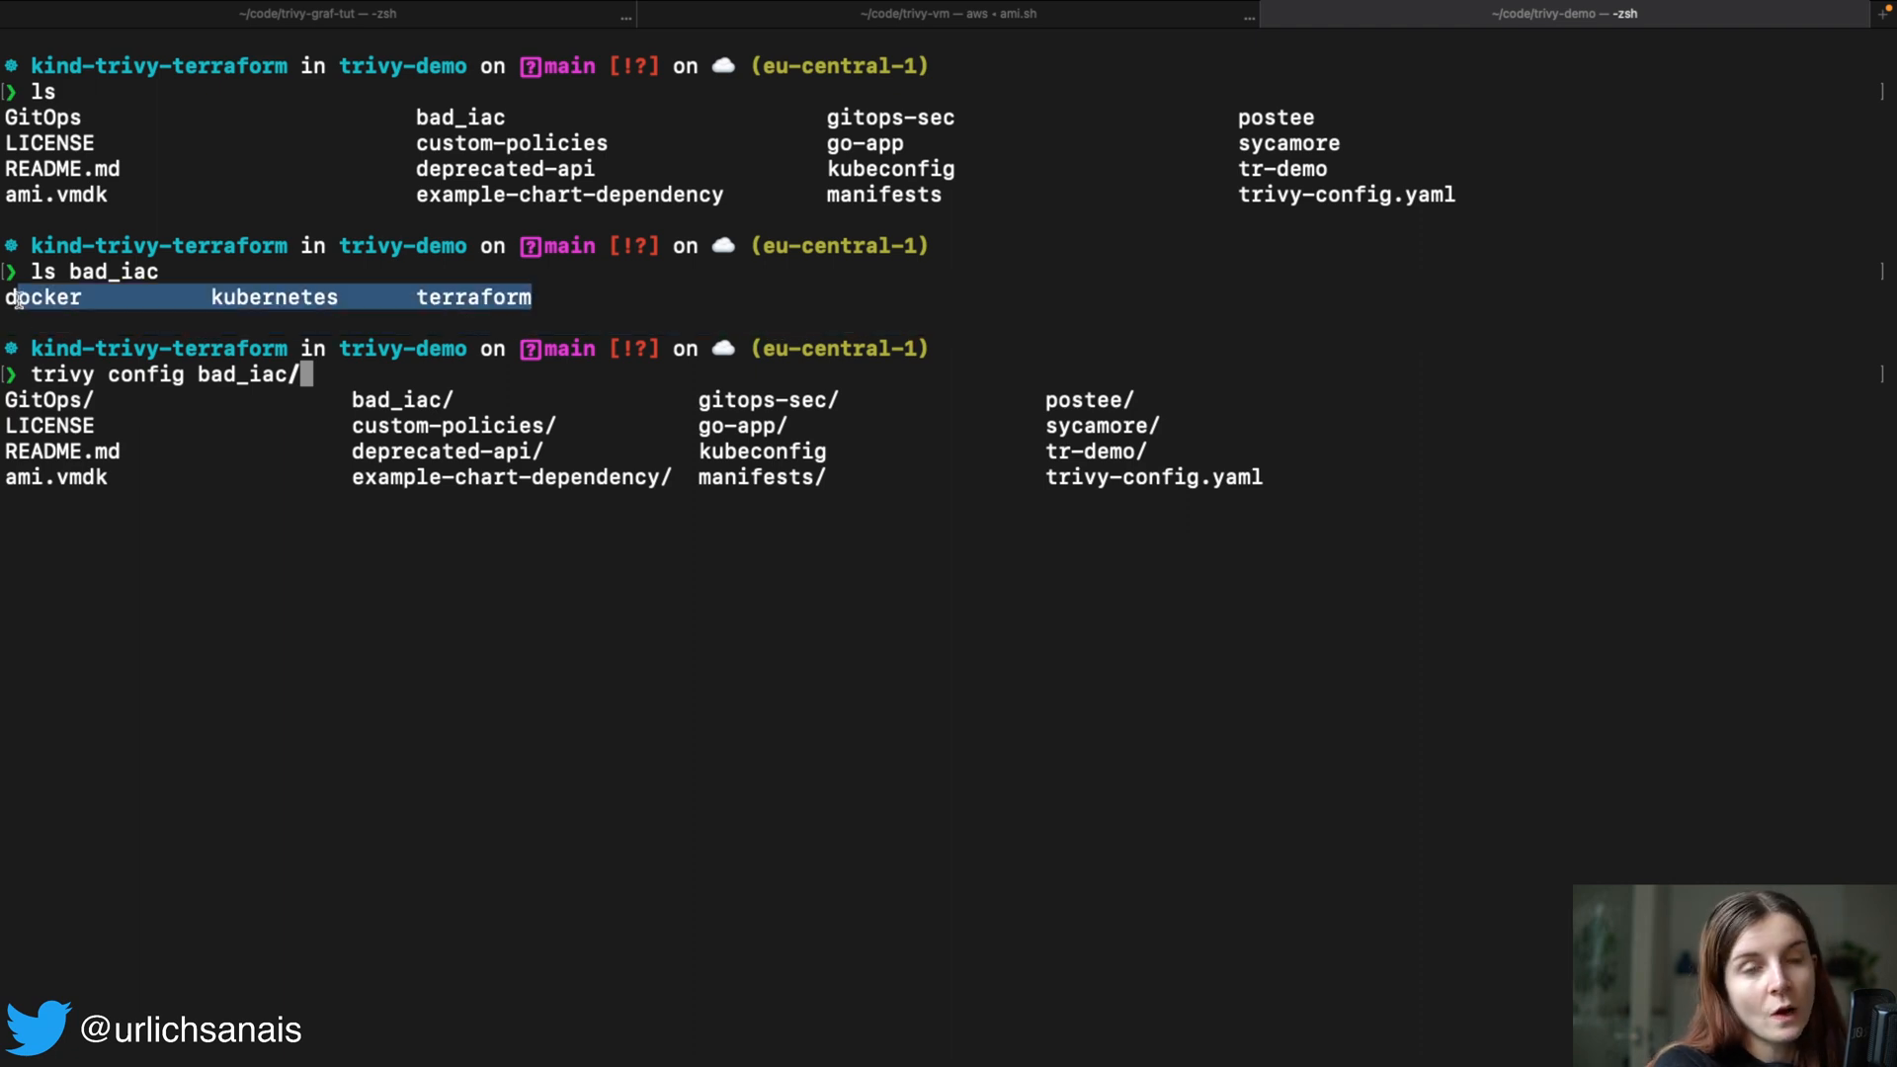
{"action": "type", "text": "d"}
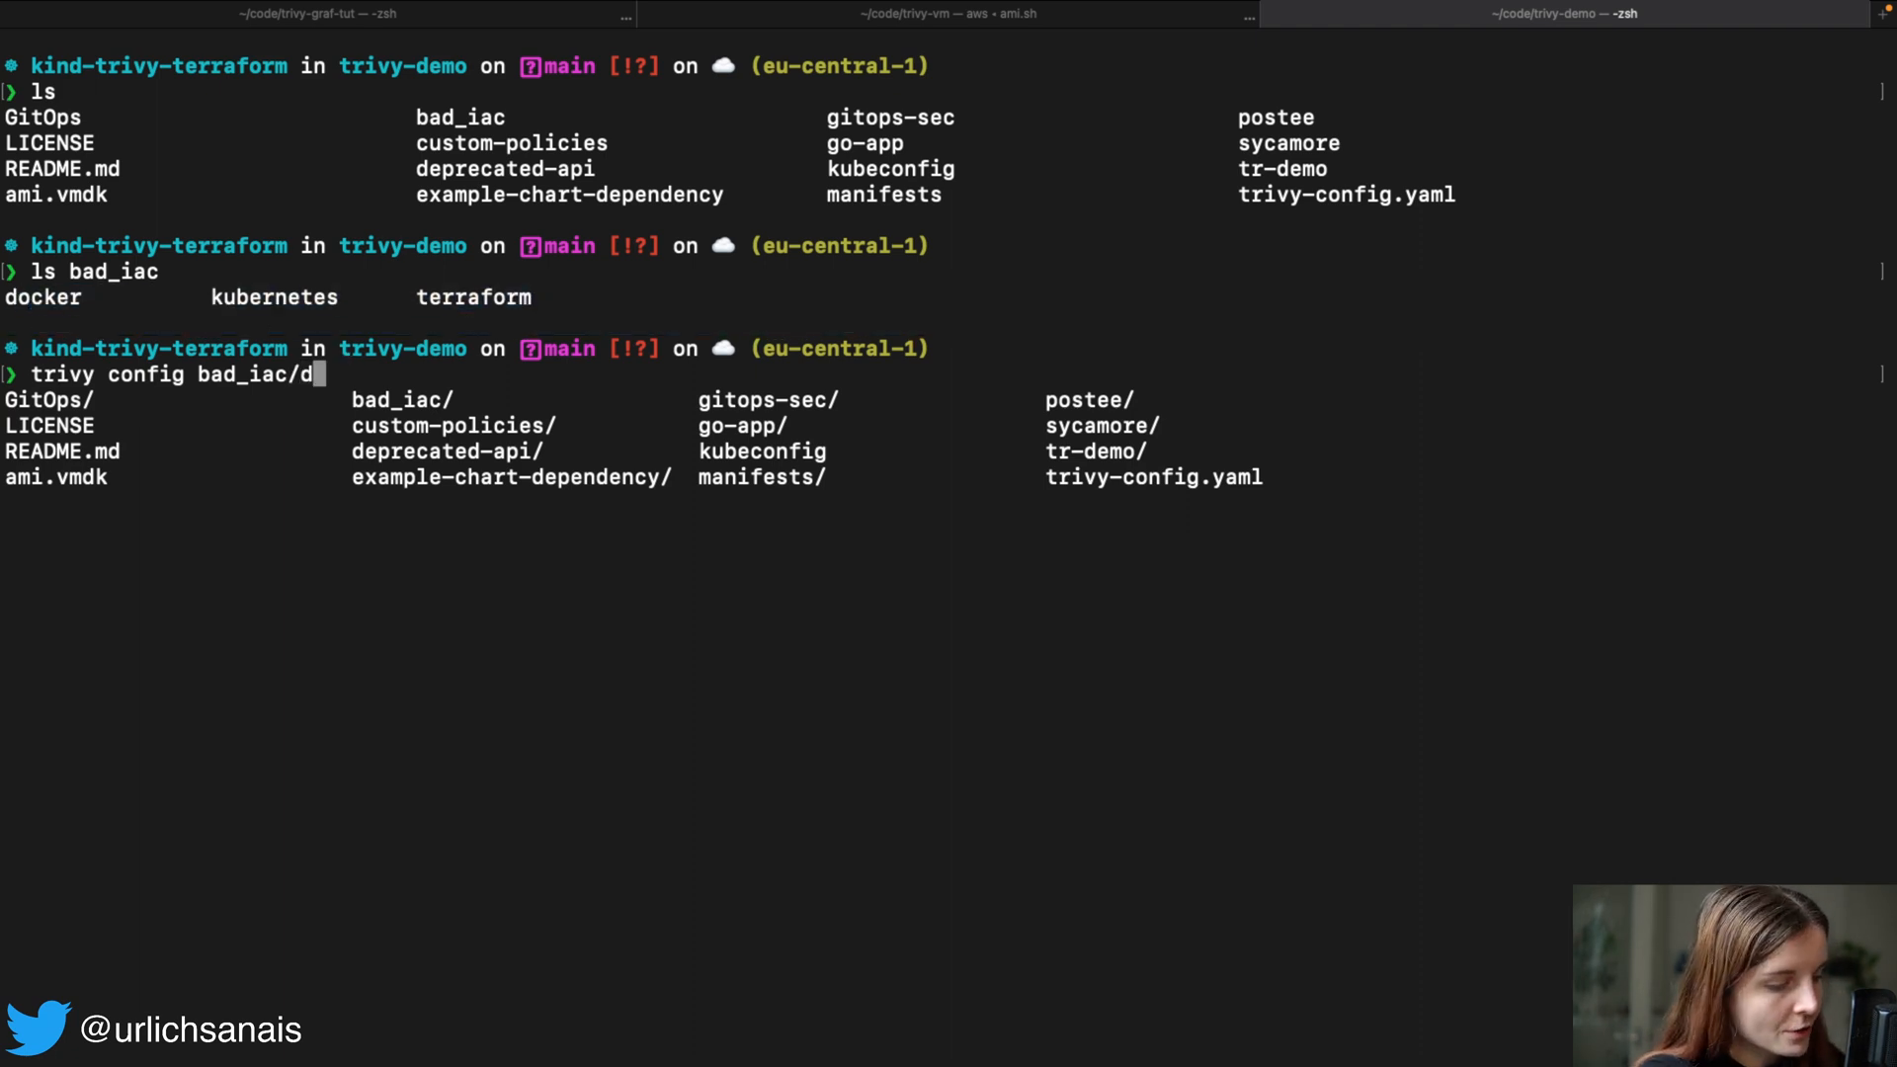
{"action": "key", "text": "Tab"}
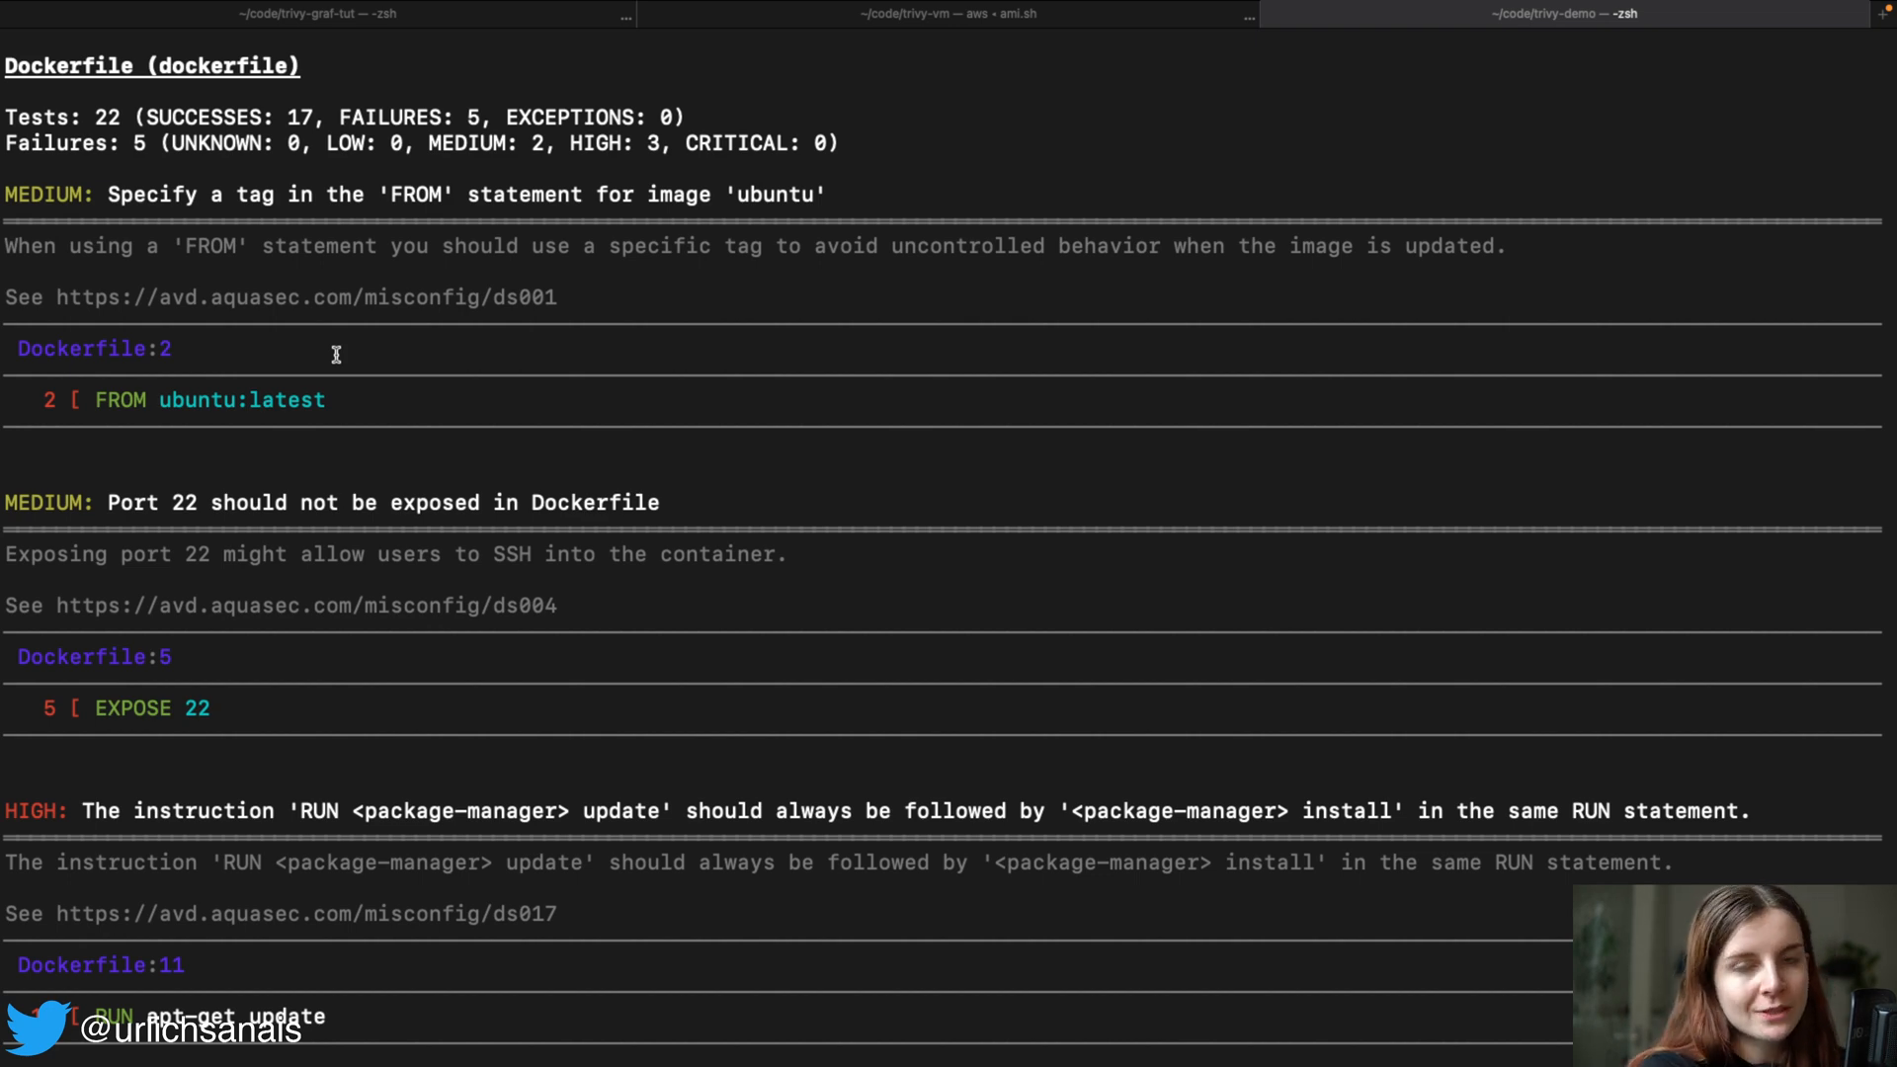
{"action": "mouse_move", "coordinate": [336, 393]}
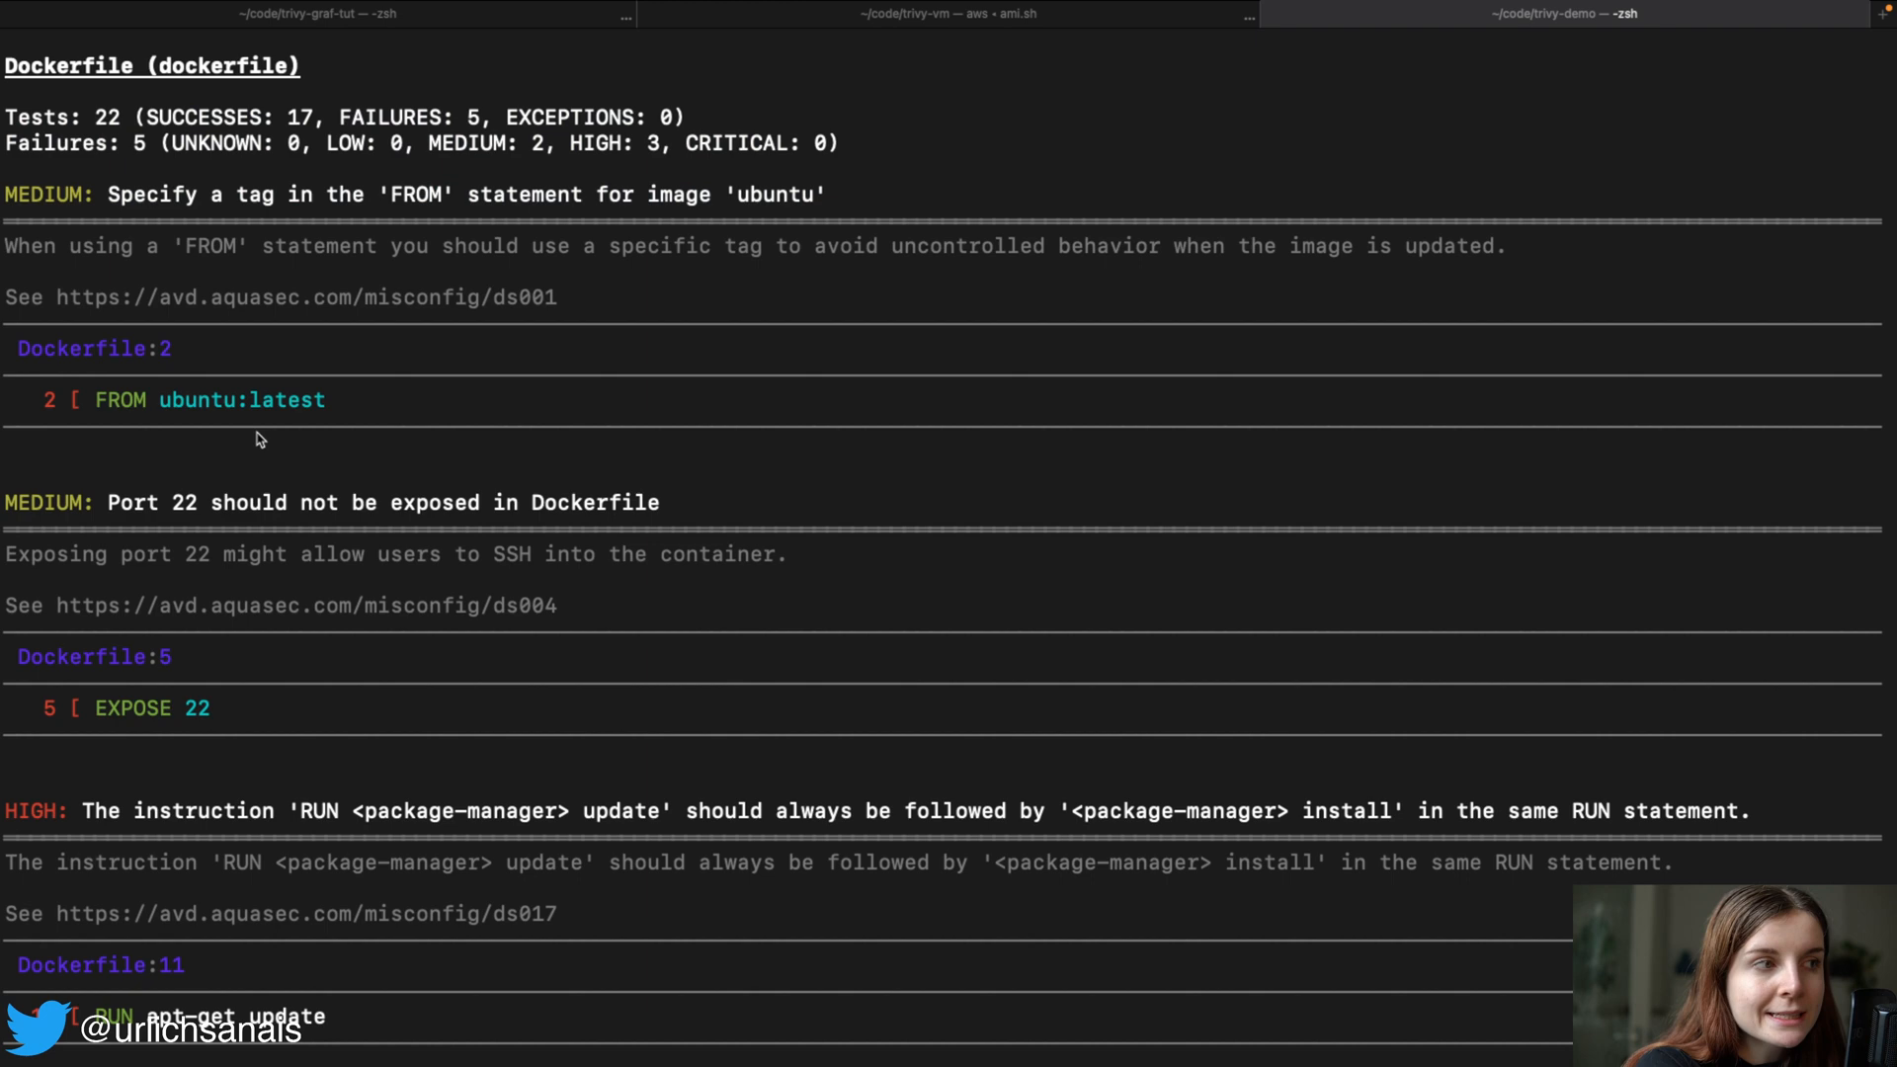
- Scroll through the Dockerfile findings such as the missing apt-get -y flag and deprecated MAINTAINER
{"action": "double_click", "coordinate": [241, 399]}
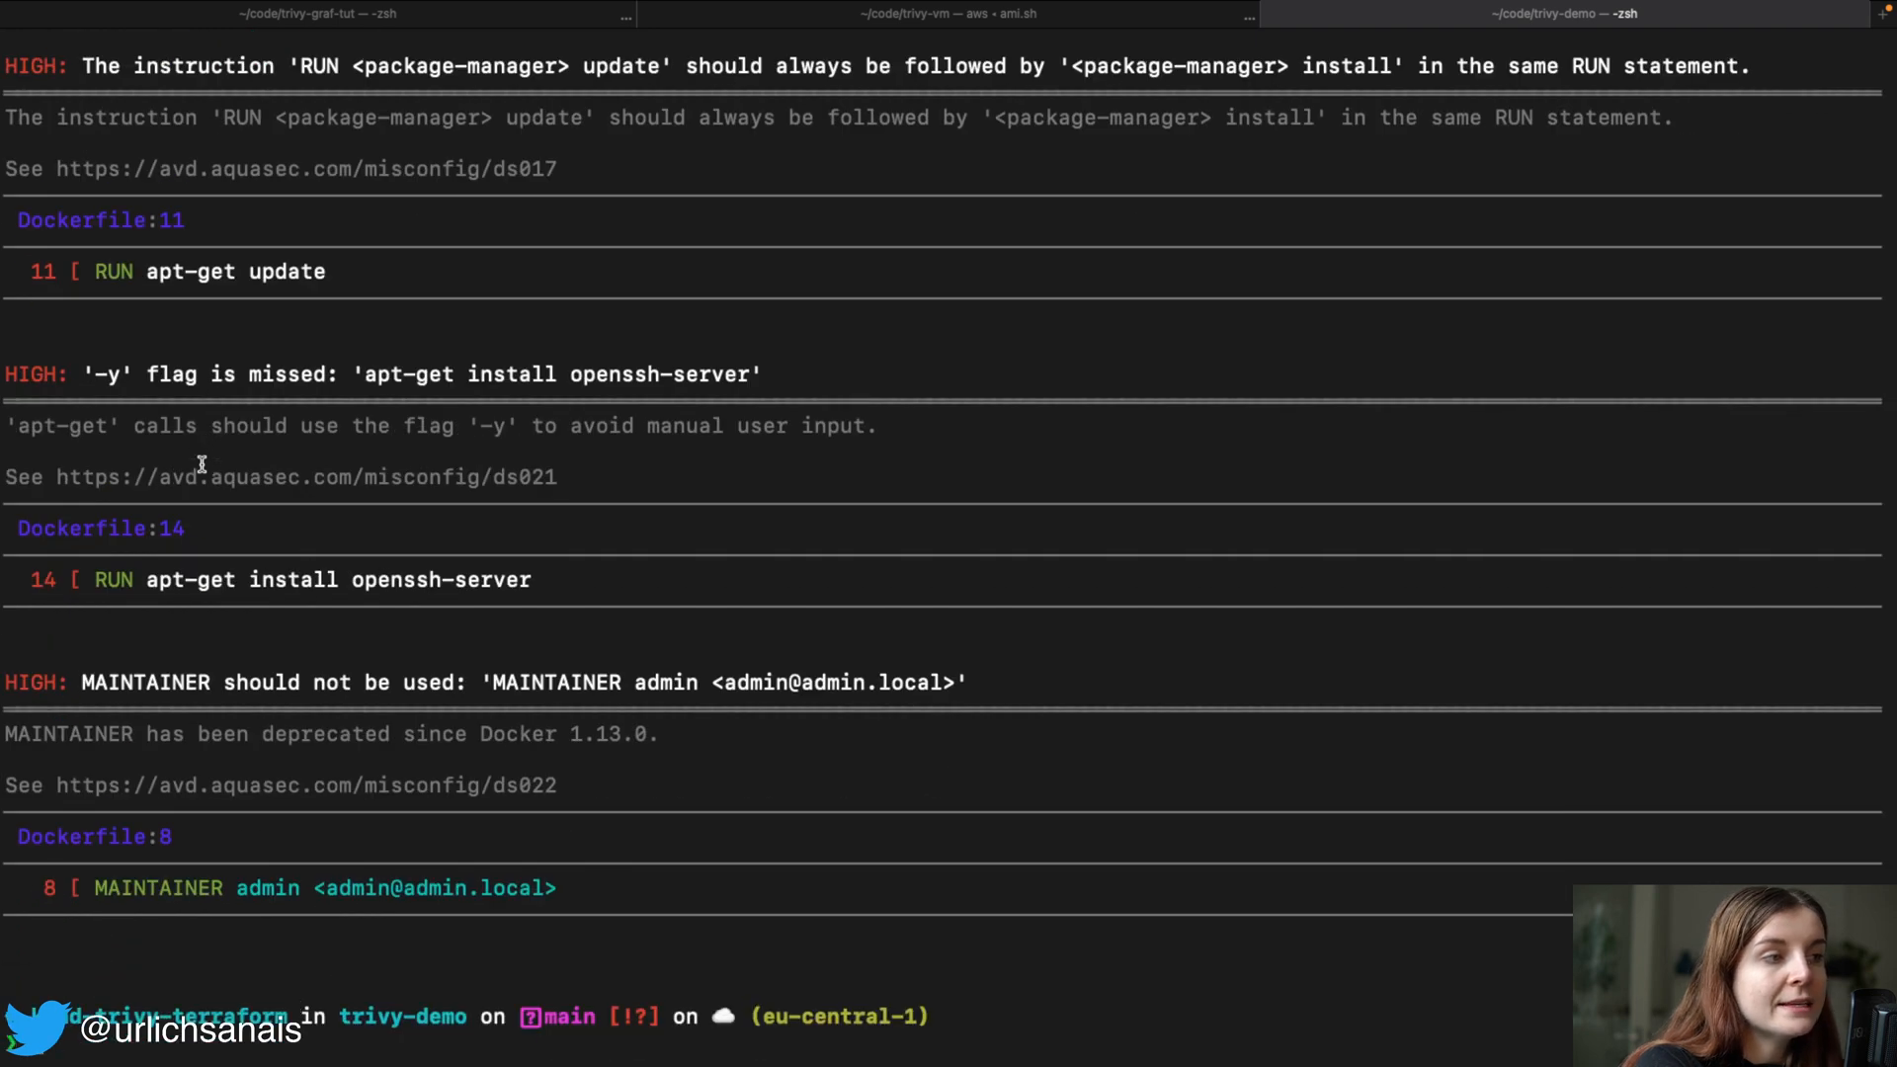
{"action": "mouse_move", "coordinate": [580, 784]}
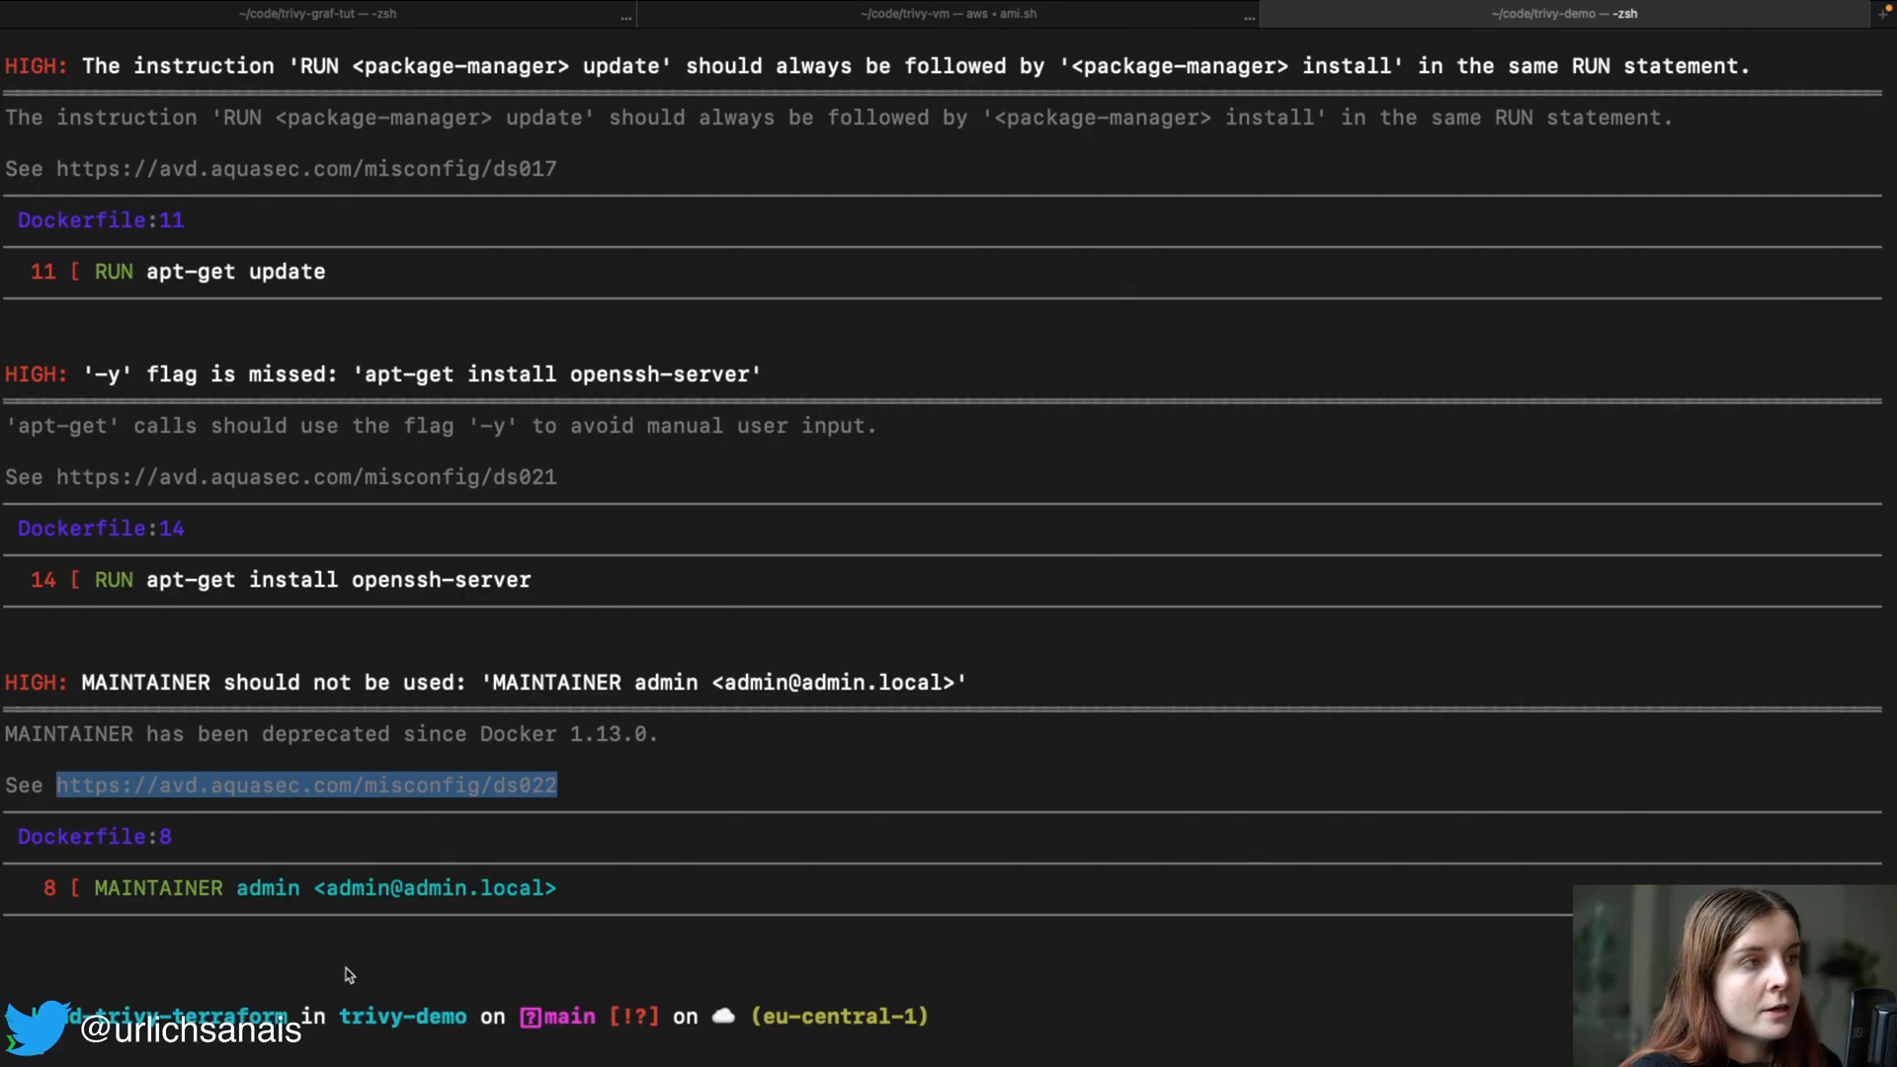
{"action": "scroll", "scroll_direction": "up", "scroll_amount": 3}
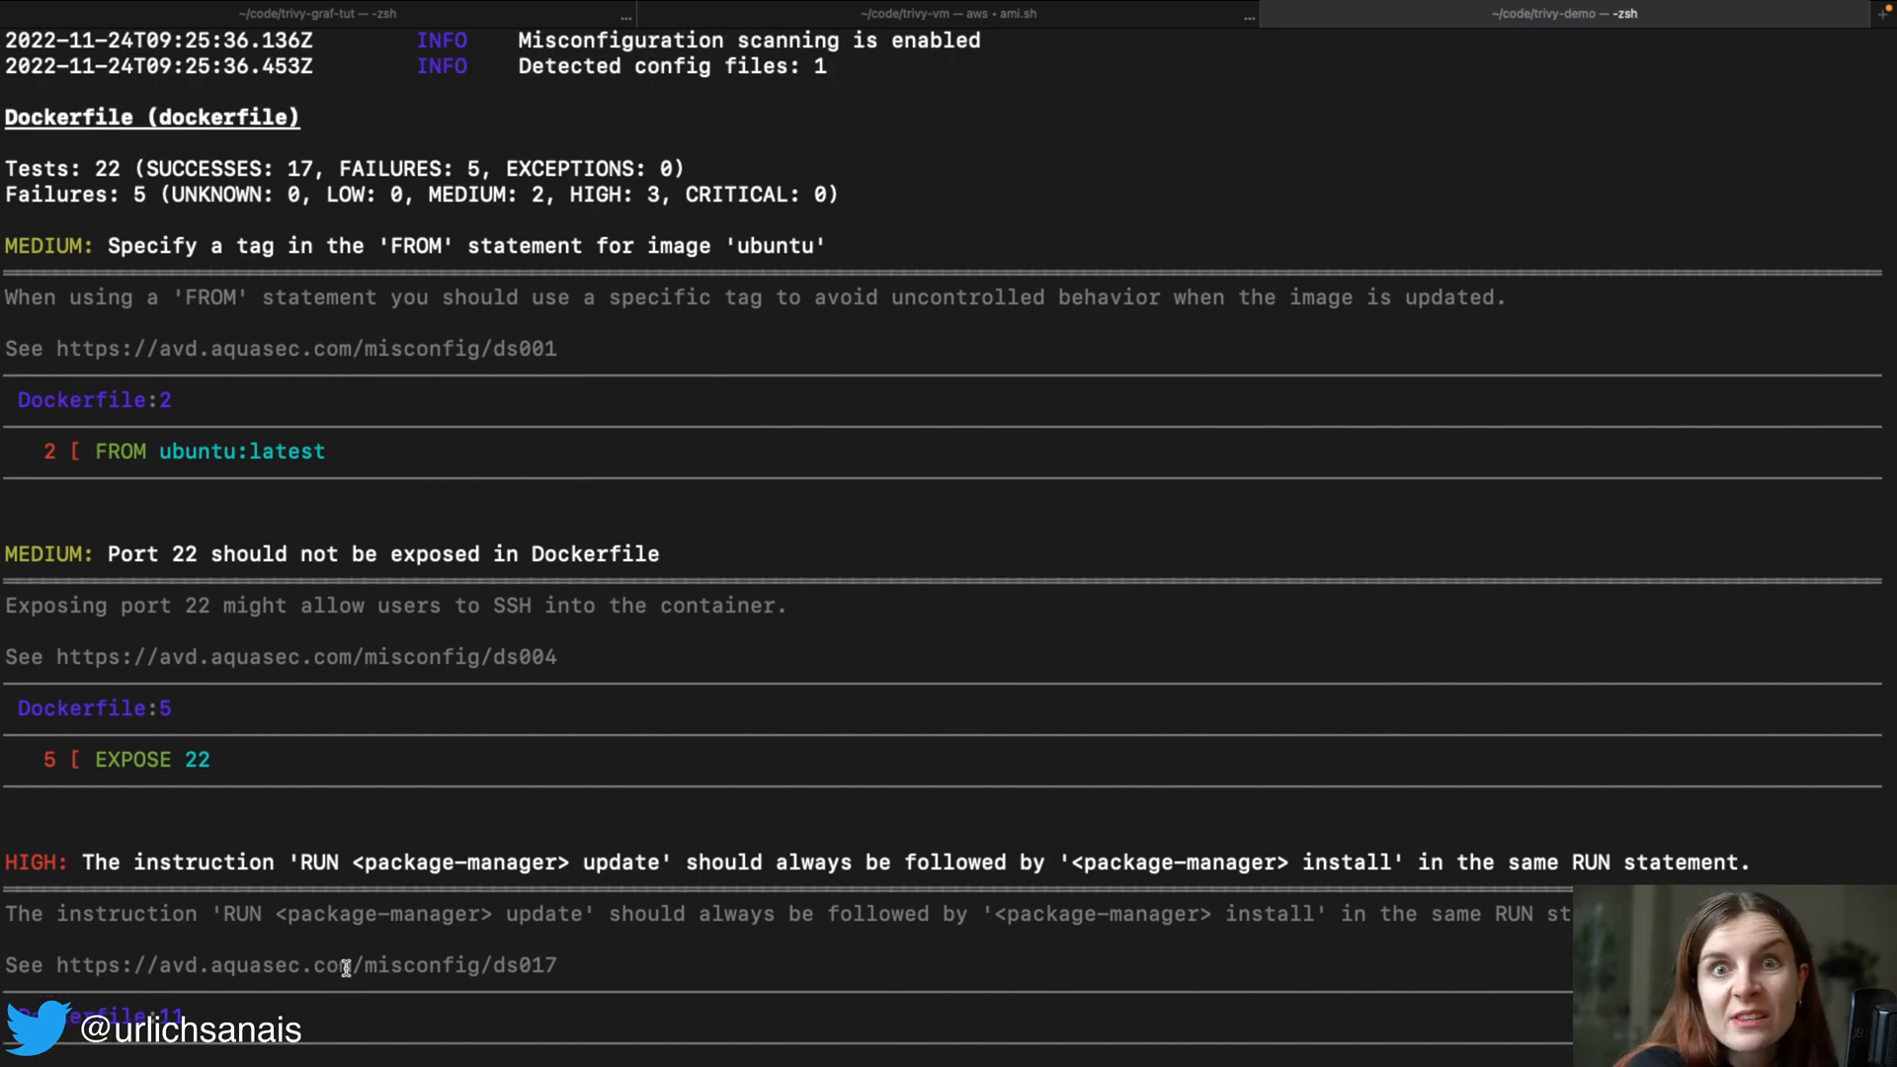
{"action": "scroll", "scroll_direction": "down", "scroll_amount": 3}
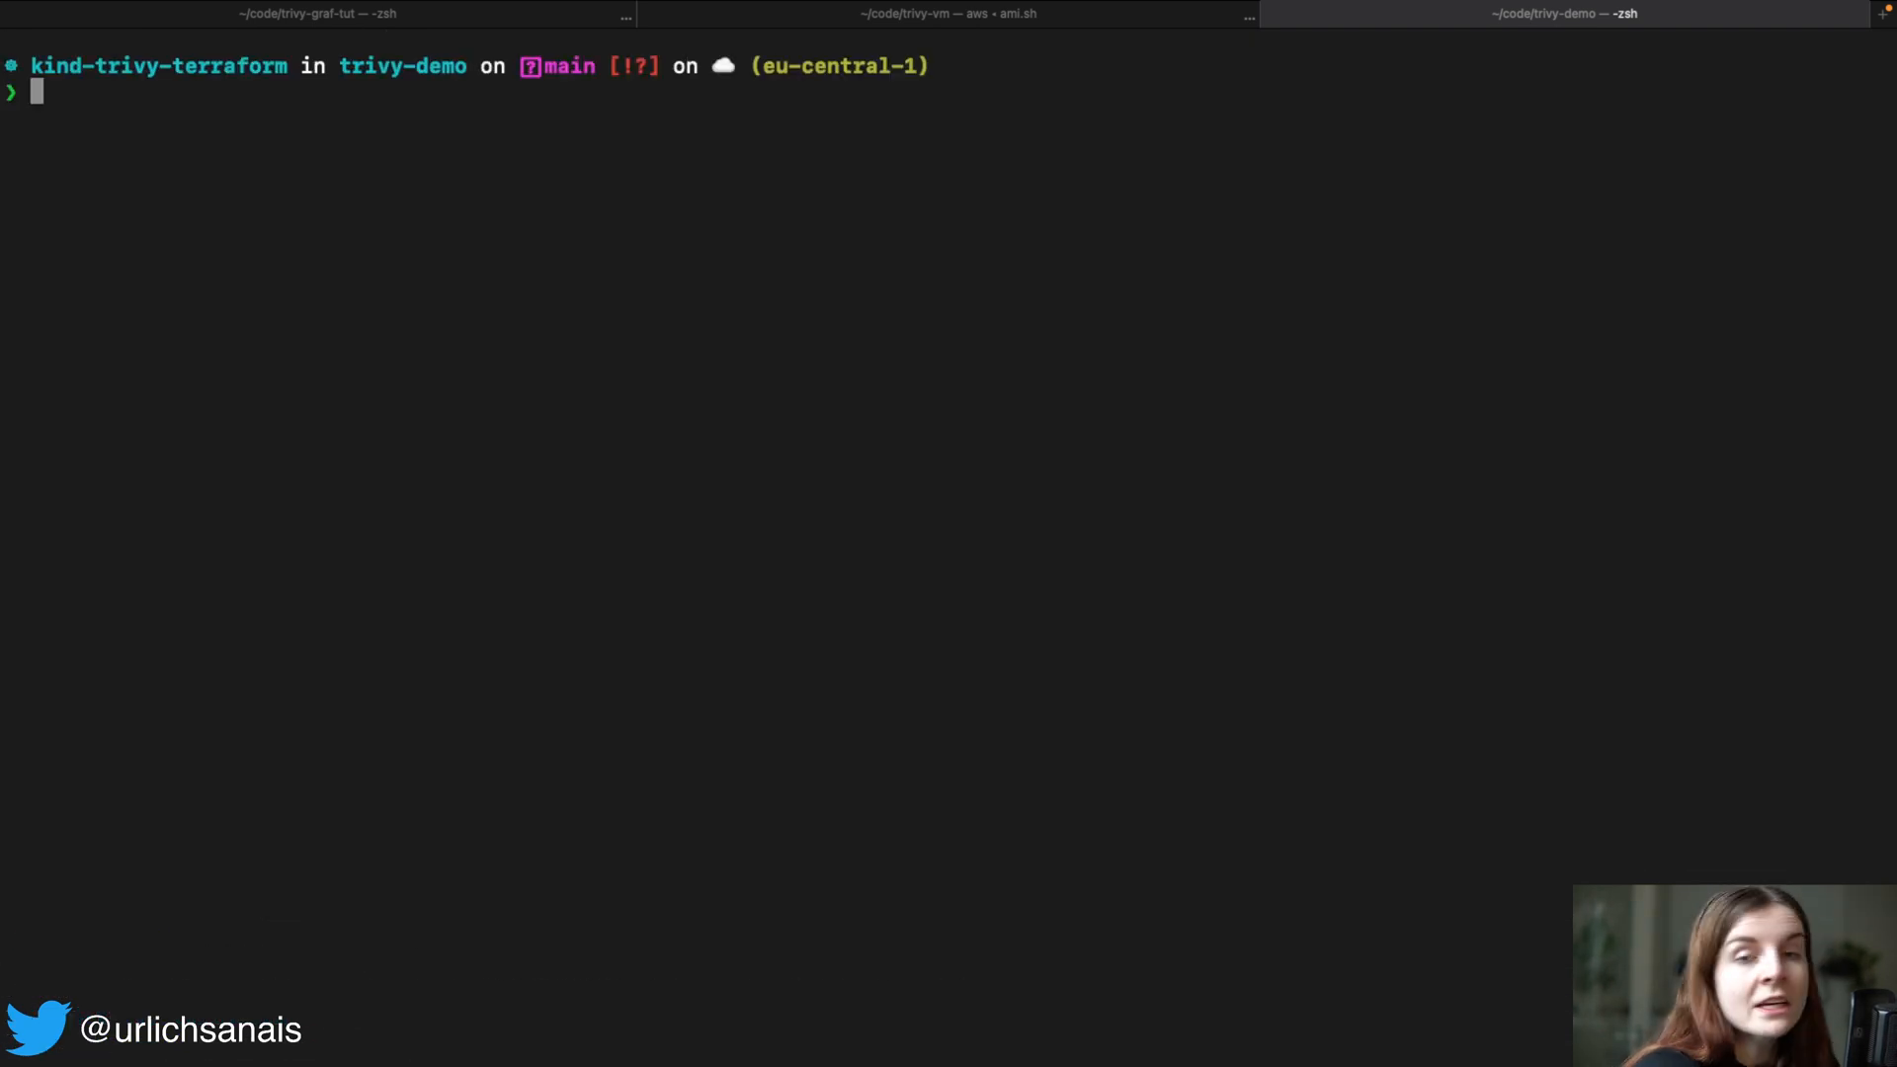
- Run trivy config on bad_iac and review the Kubernetes bad-manifest.yaml findings
{"action": "type", "text": "trivy co"}
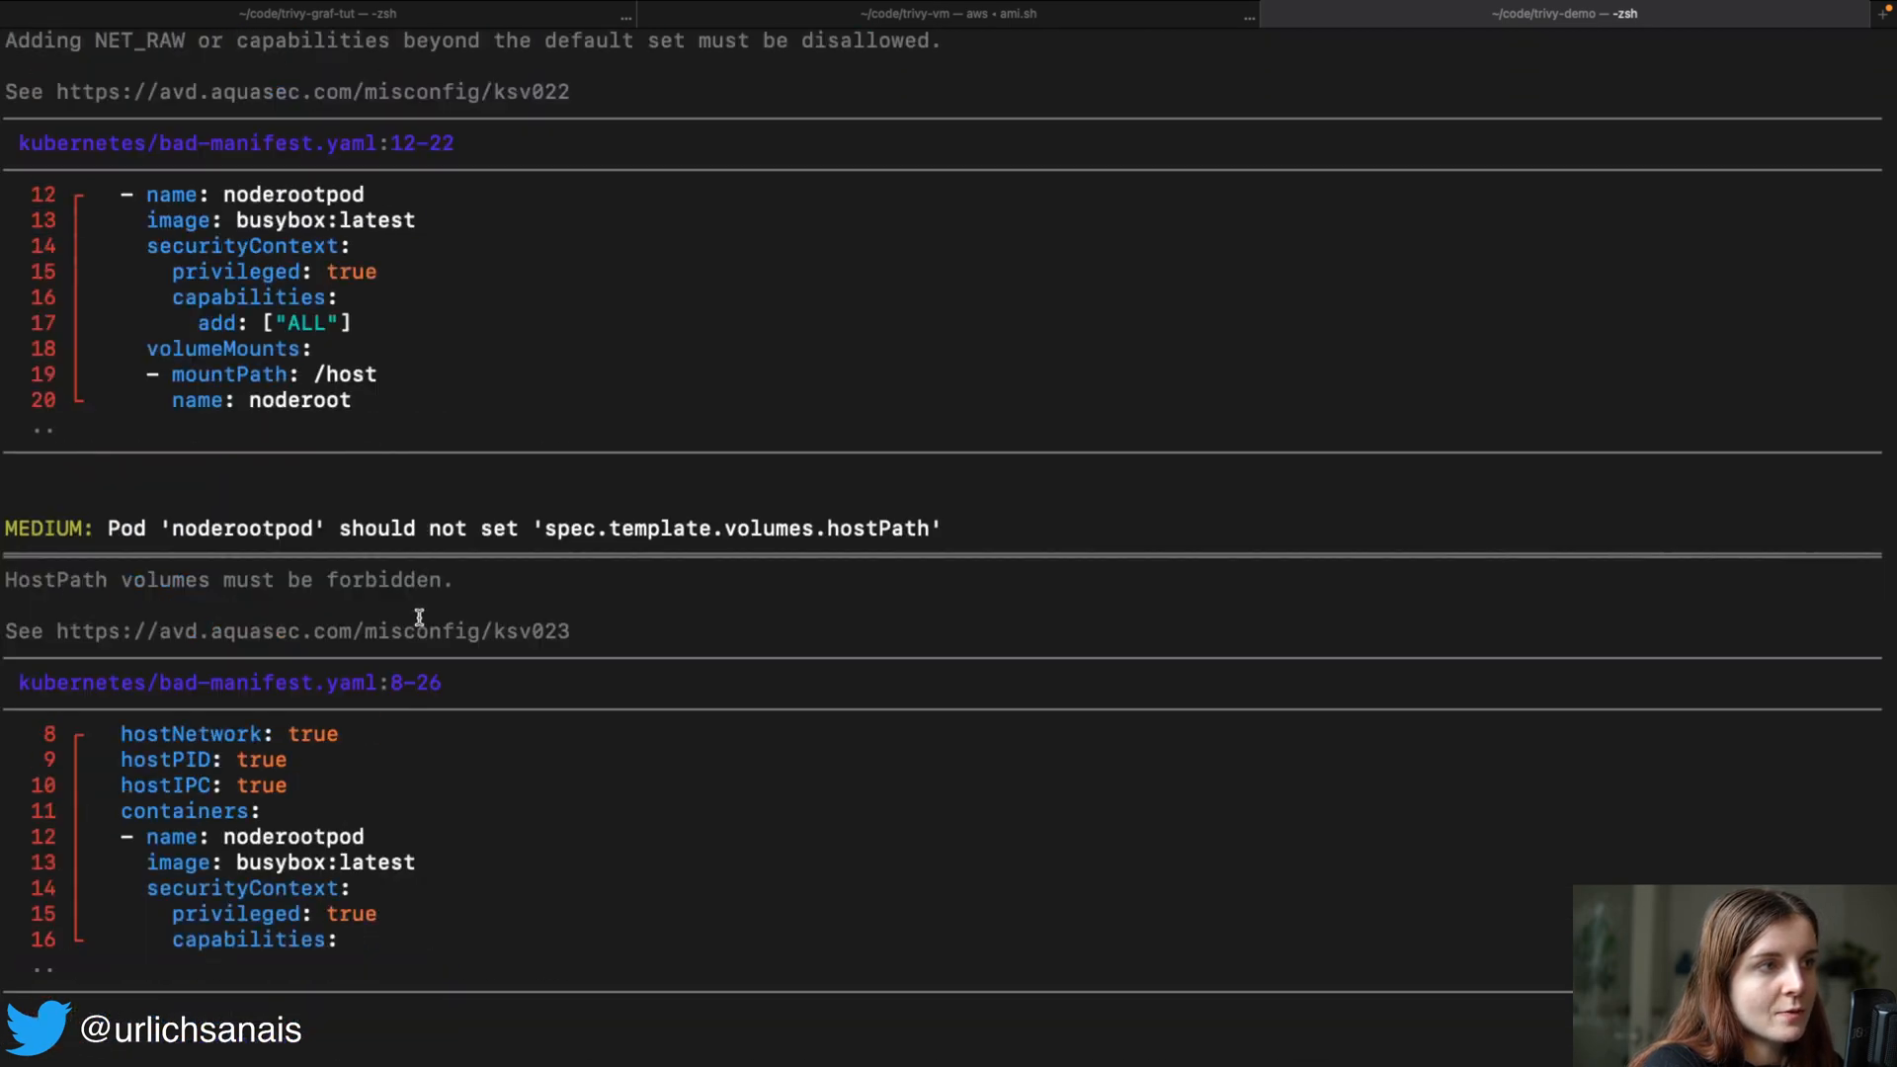
{"action": "scroll", "scroll_direction": "down", "scroll_amount": 3}
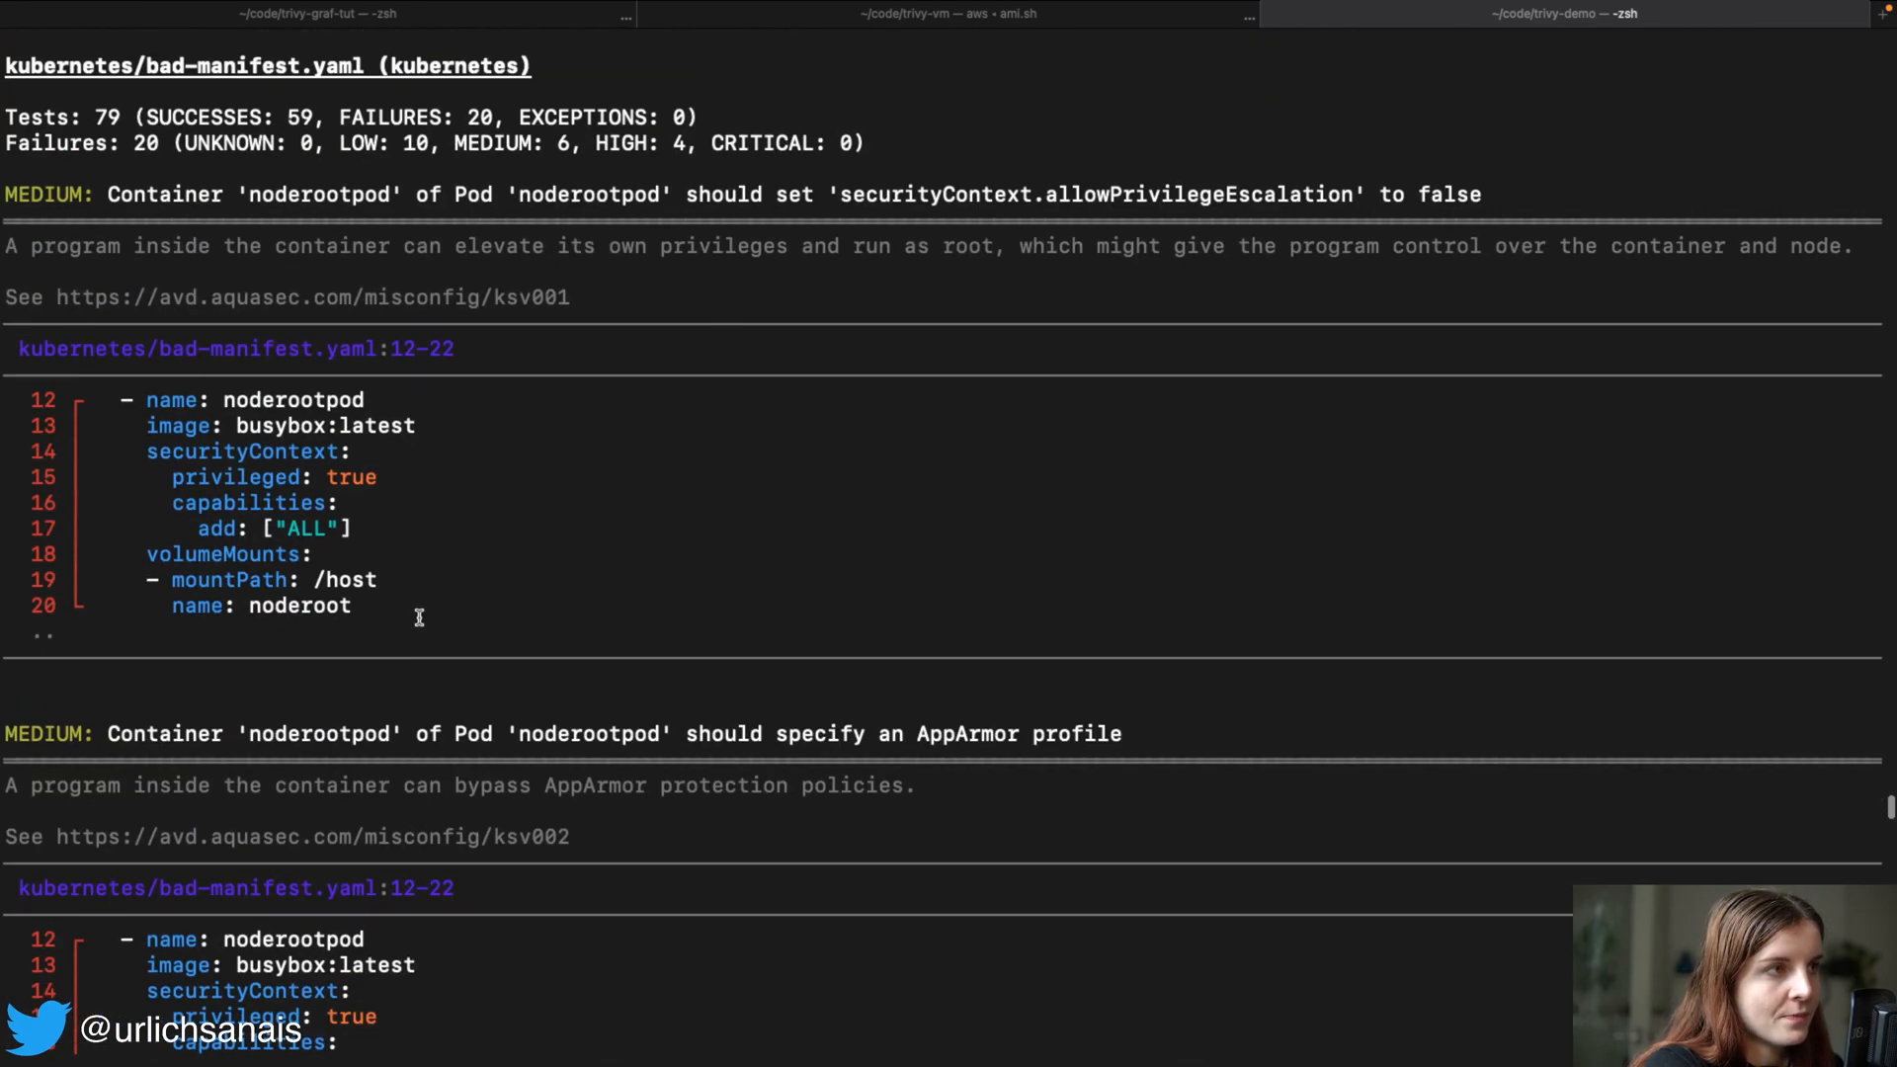
{"action": "double_click", "coordinate": [105, 117]}
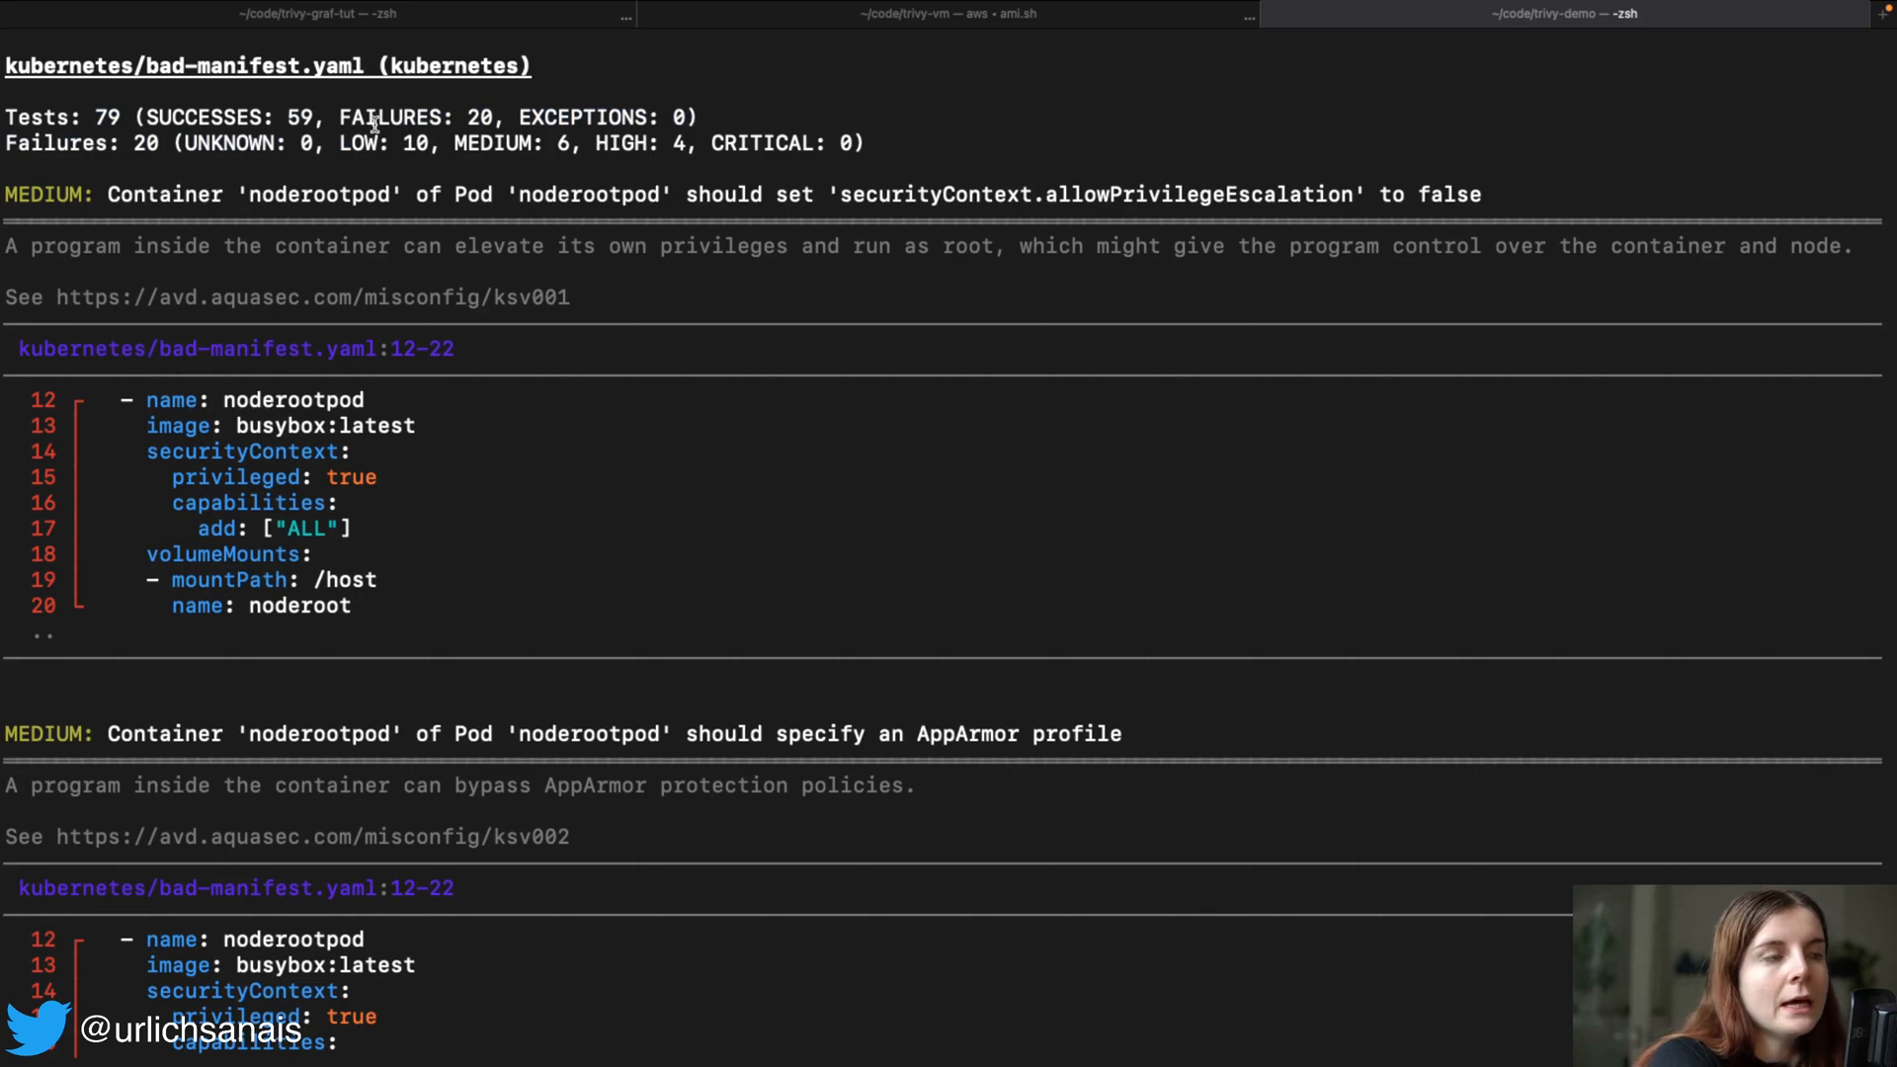
{"action": "mouse_move", "coordinate": [697, 595]}
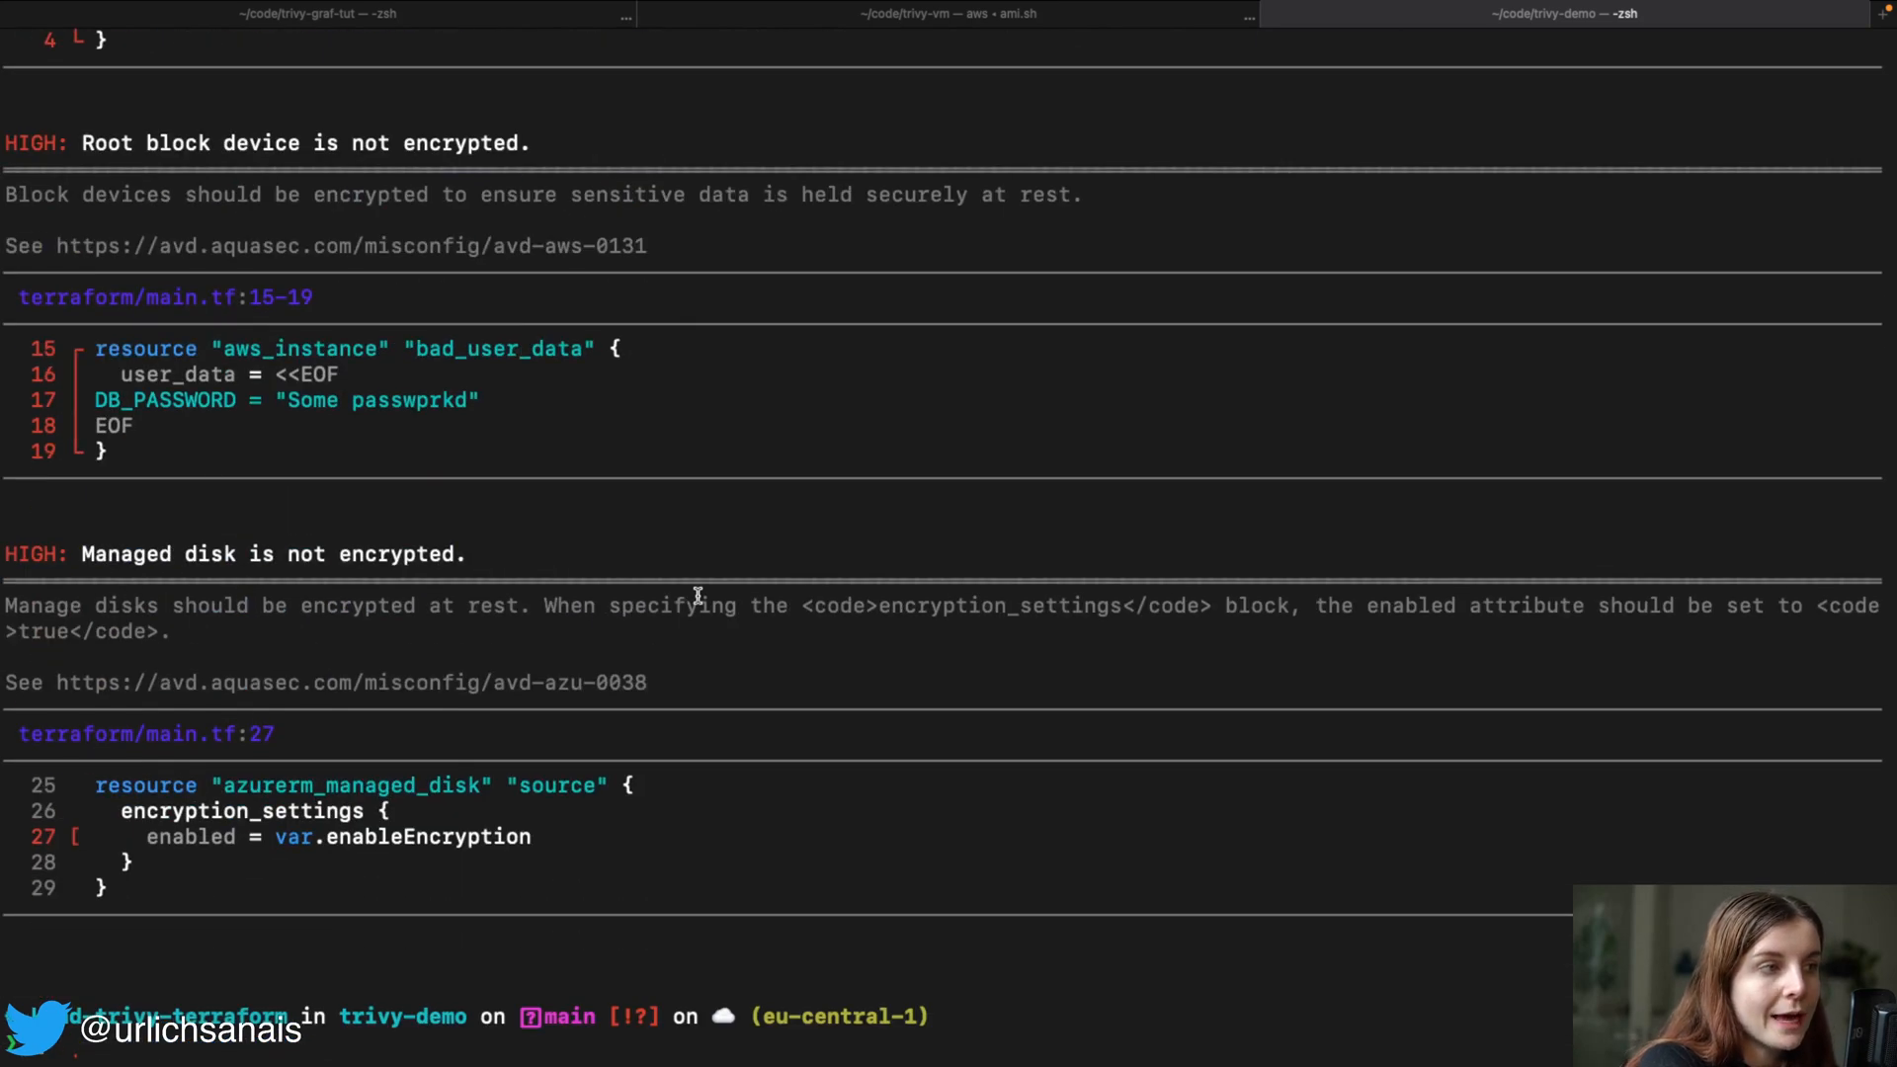
{"action": "mouse_move", "coordinate": [655, 688]}
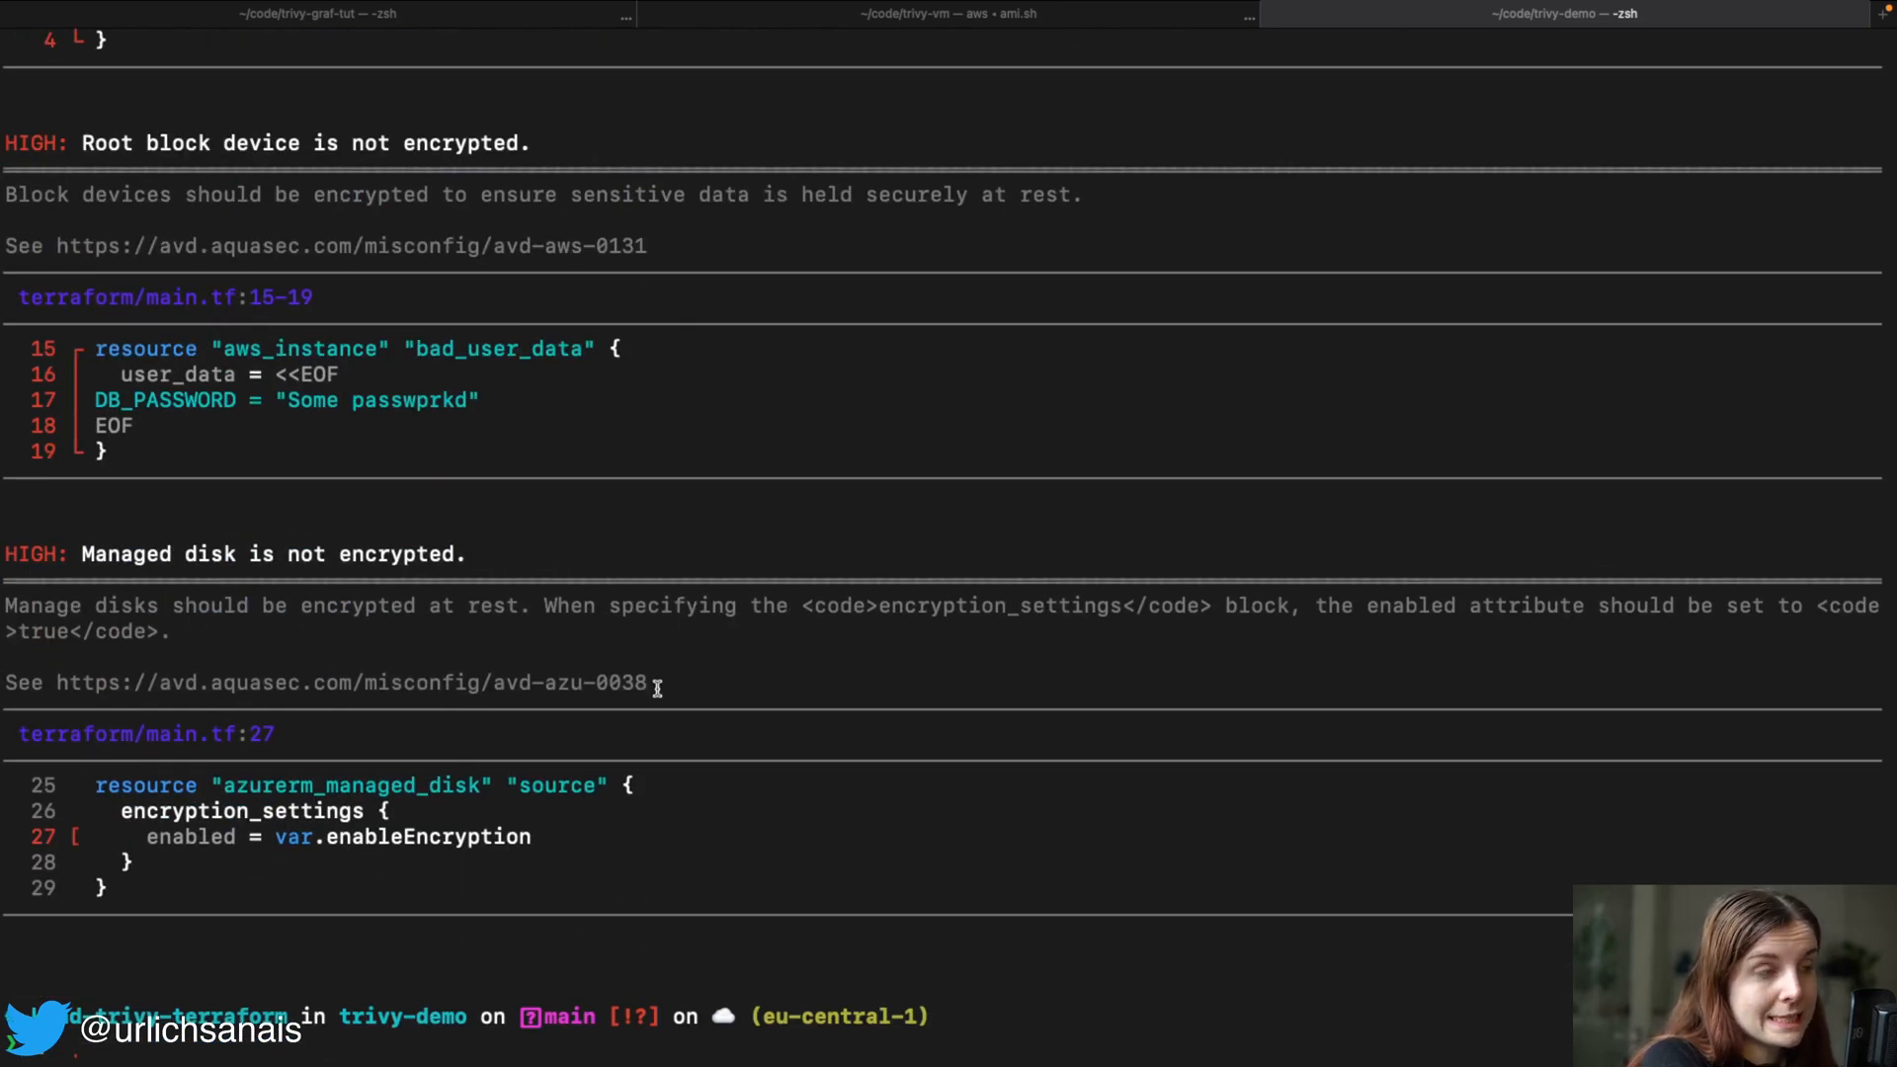
- Run trivy config bad_iac and scroll through the Terraform main.tf findings
{"action": "type", "text": "trivy config bad_iac"}
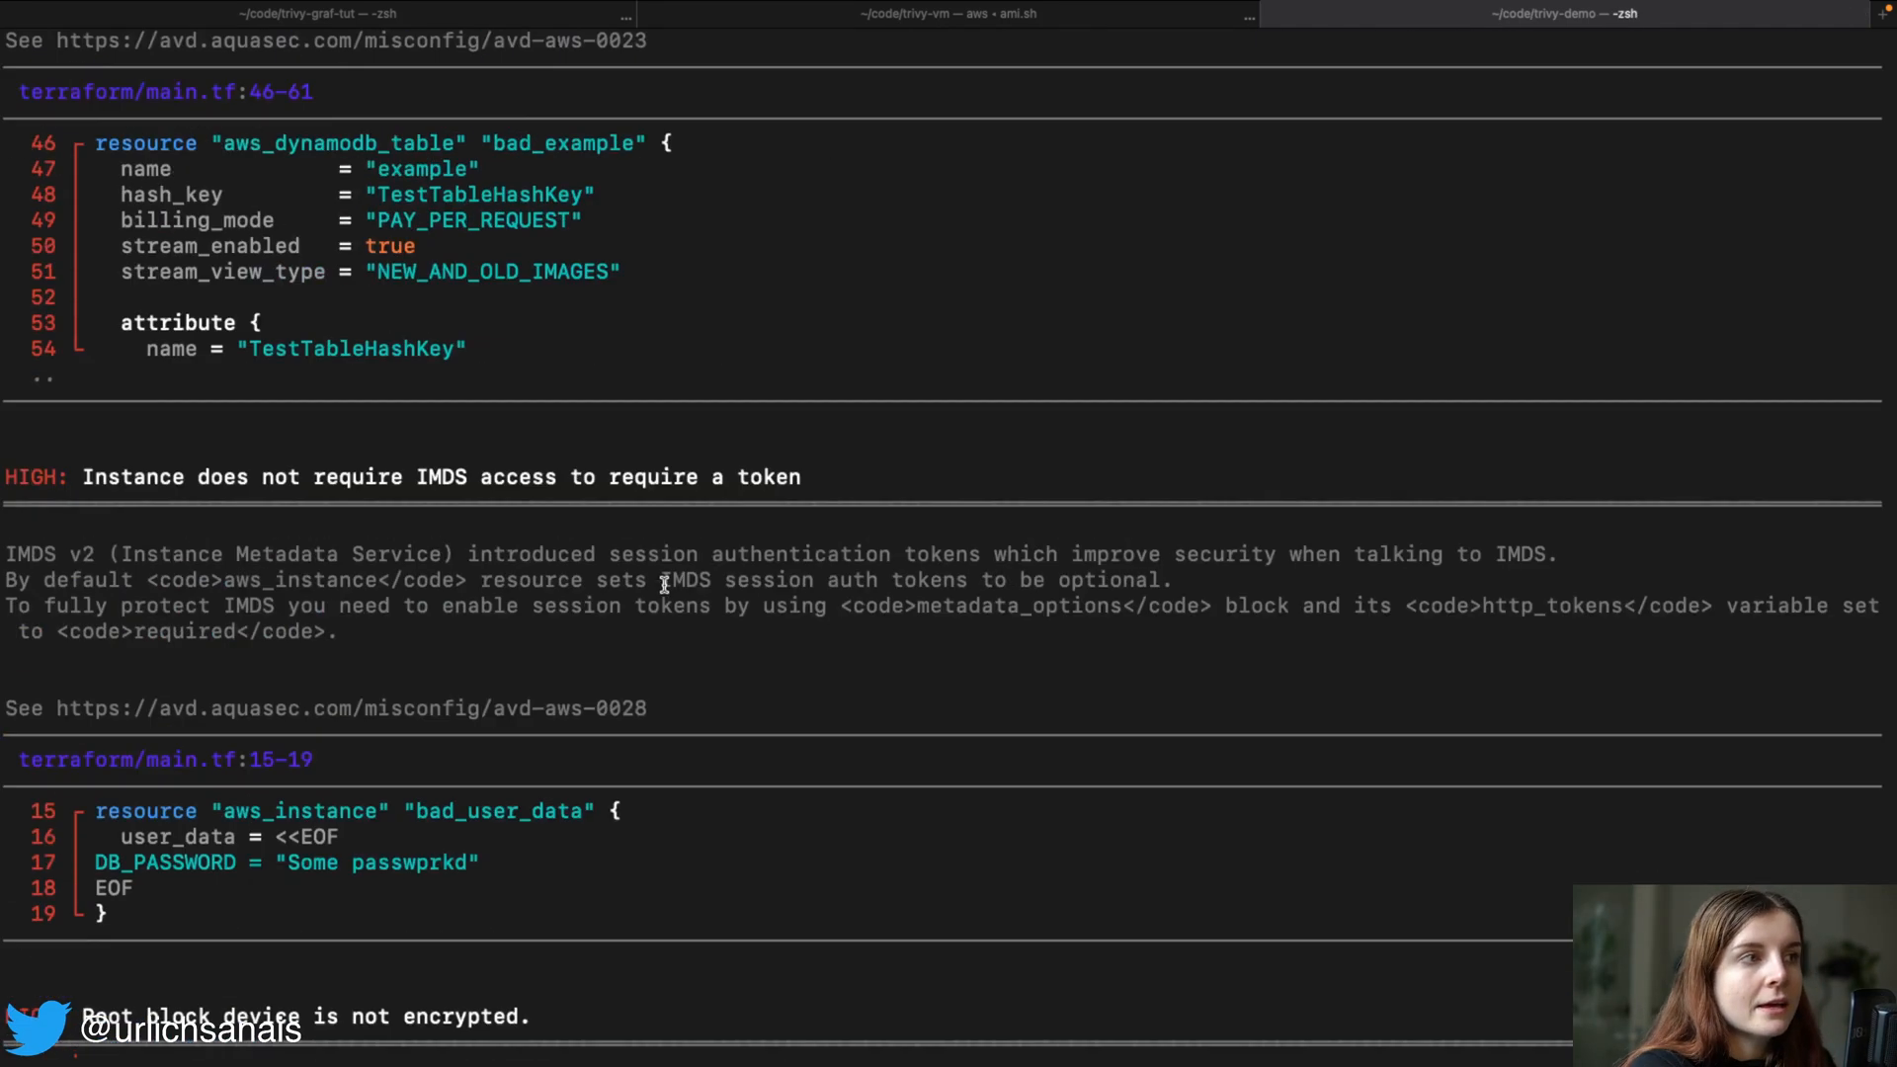
{"action": "scroll", "scroll_direction": "down", "scroll_amount": 3}
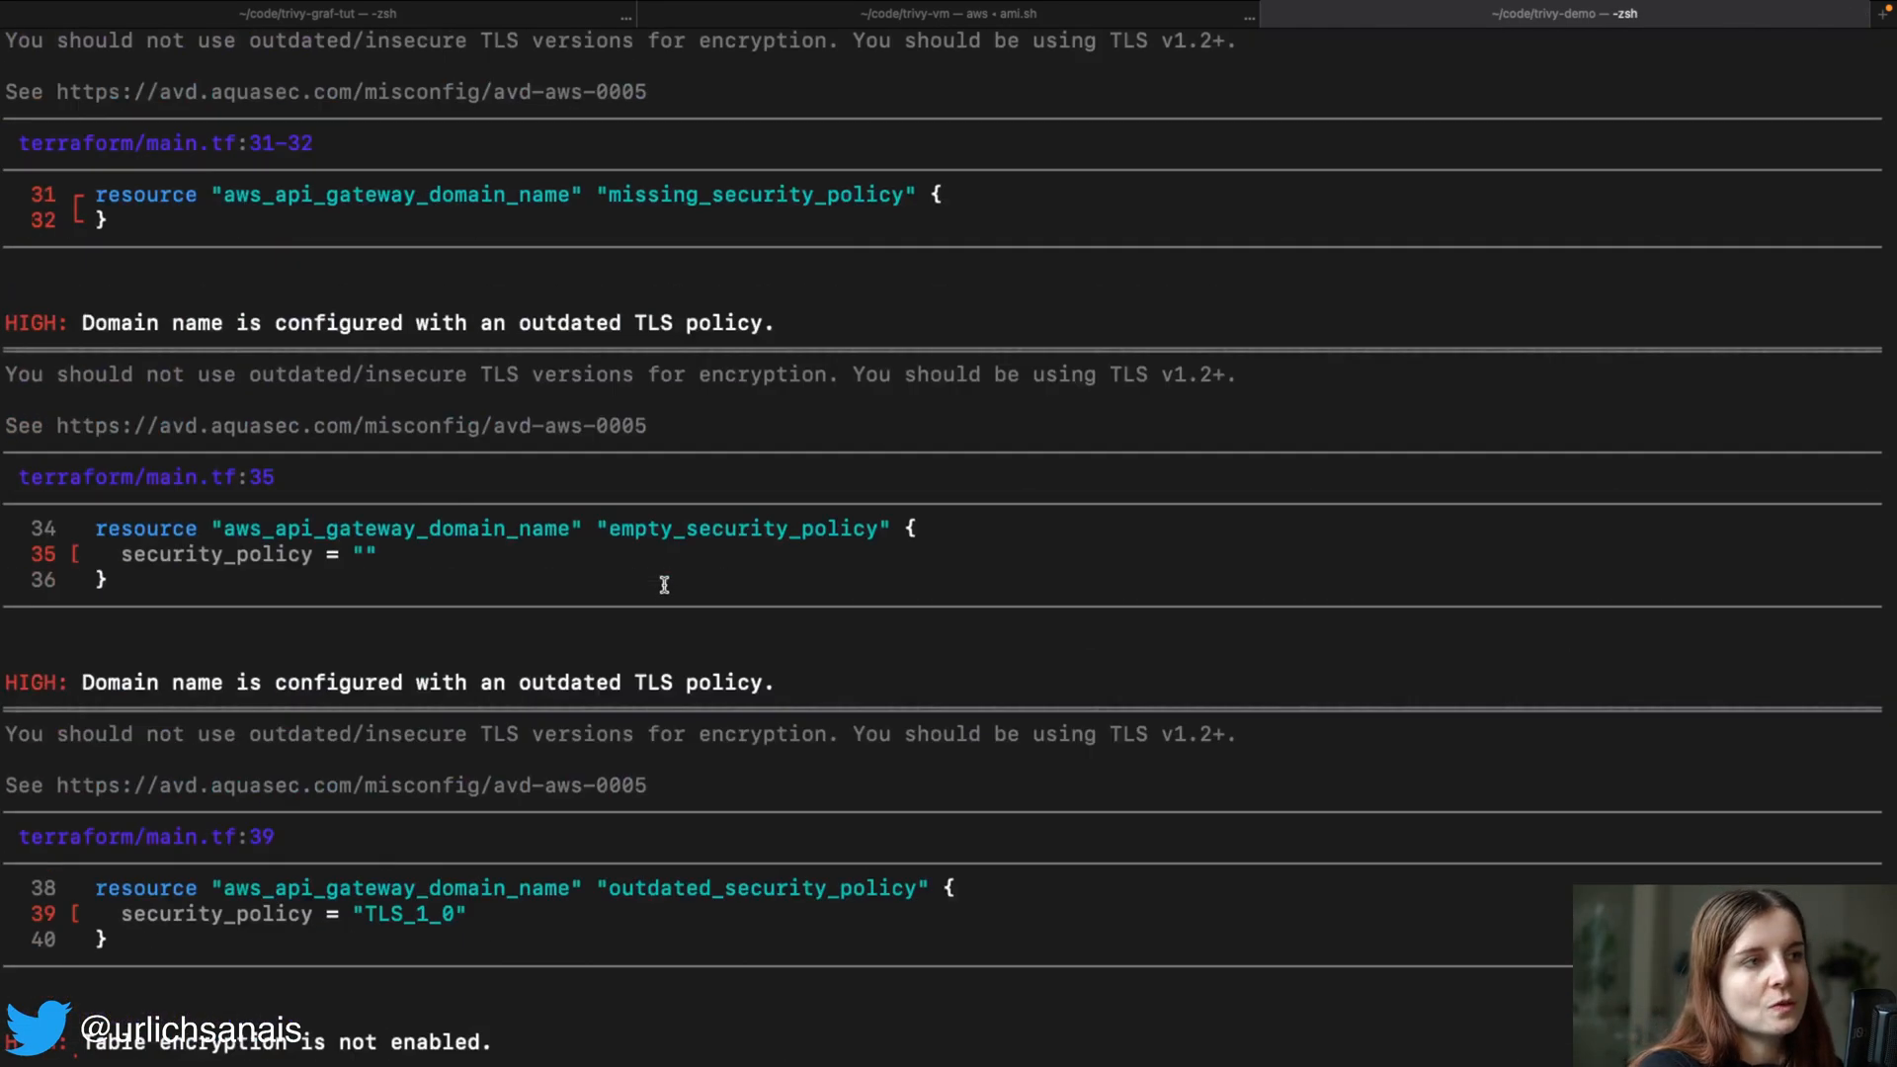
{"action": "scroll", "scroll_direction": "down", "scroll_amount": 3}
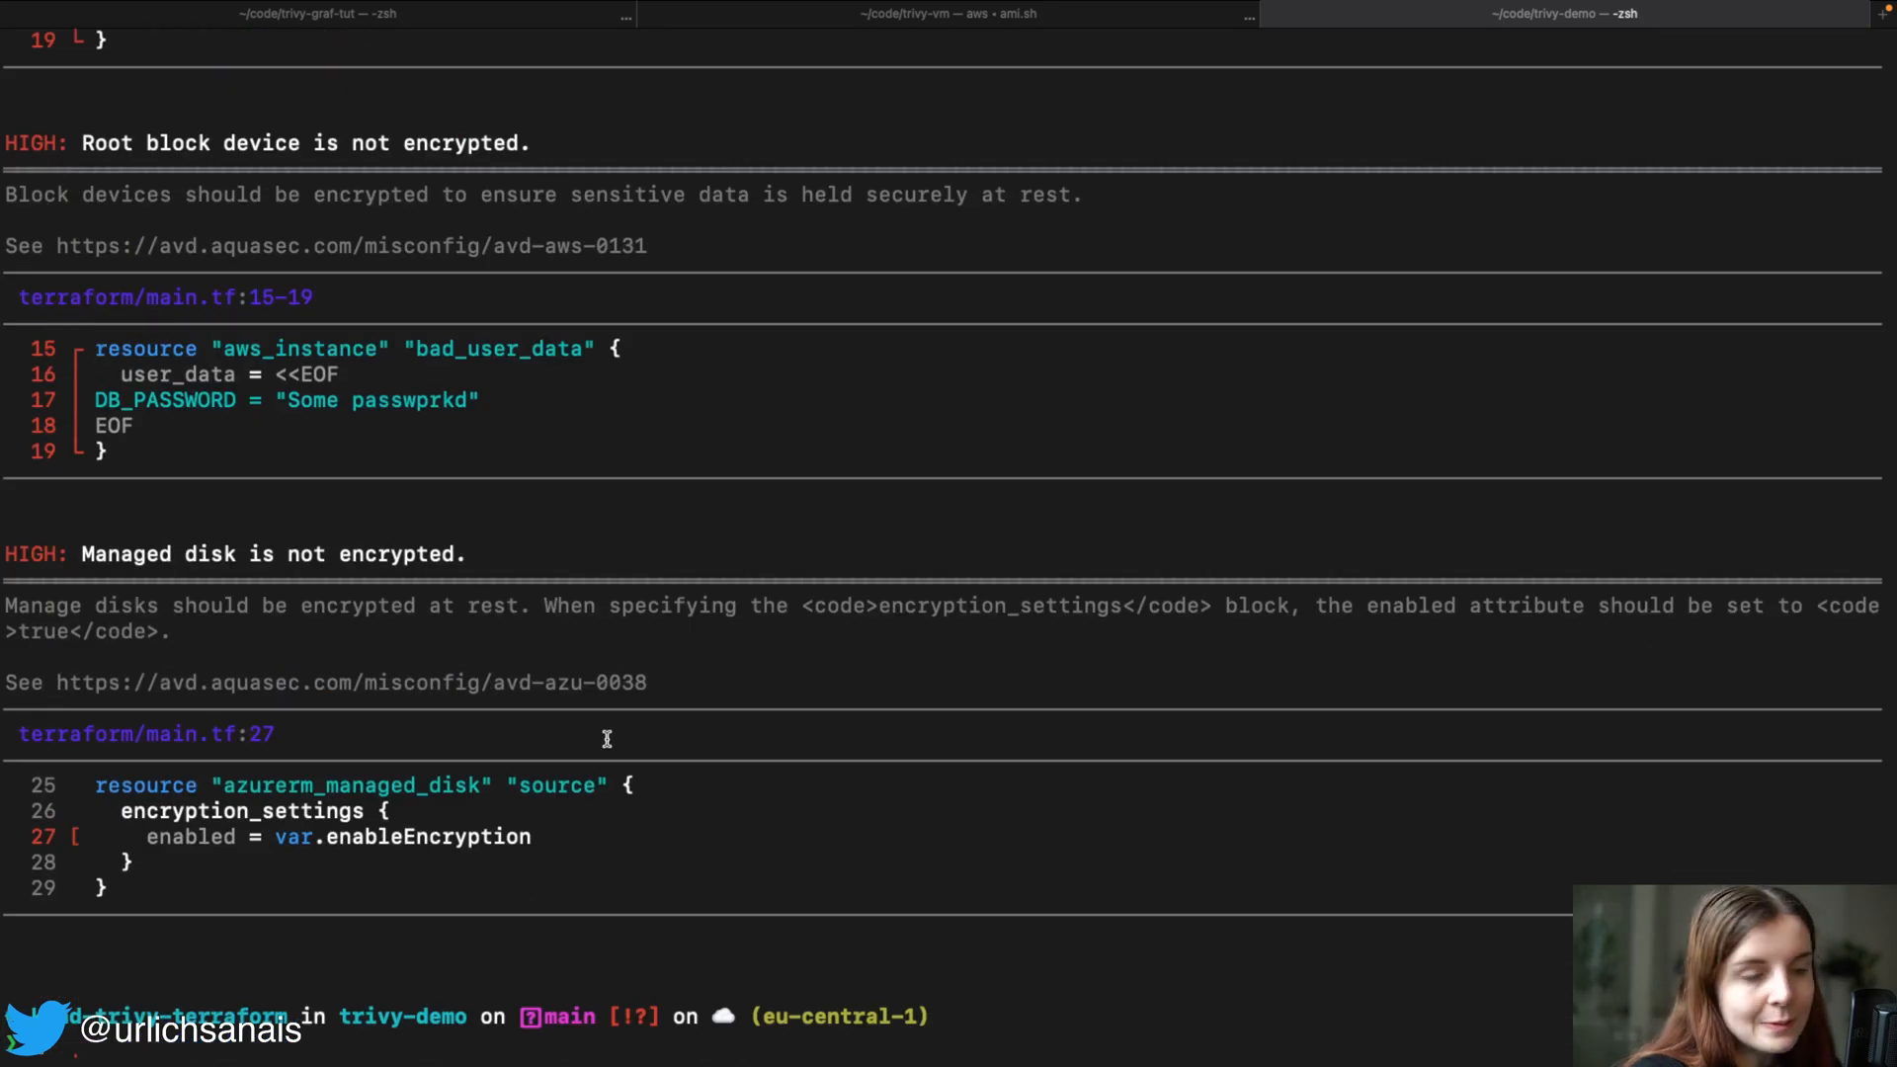
- Enter trivy config --severity HIGH bad_iac to report only HIGH findings
{"action": "type", "text": "trivy config --severity HIGH bad_iac"}
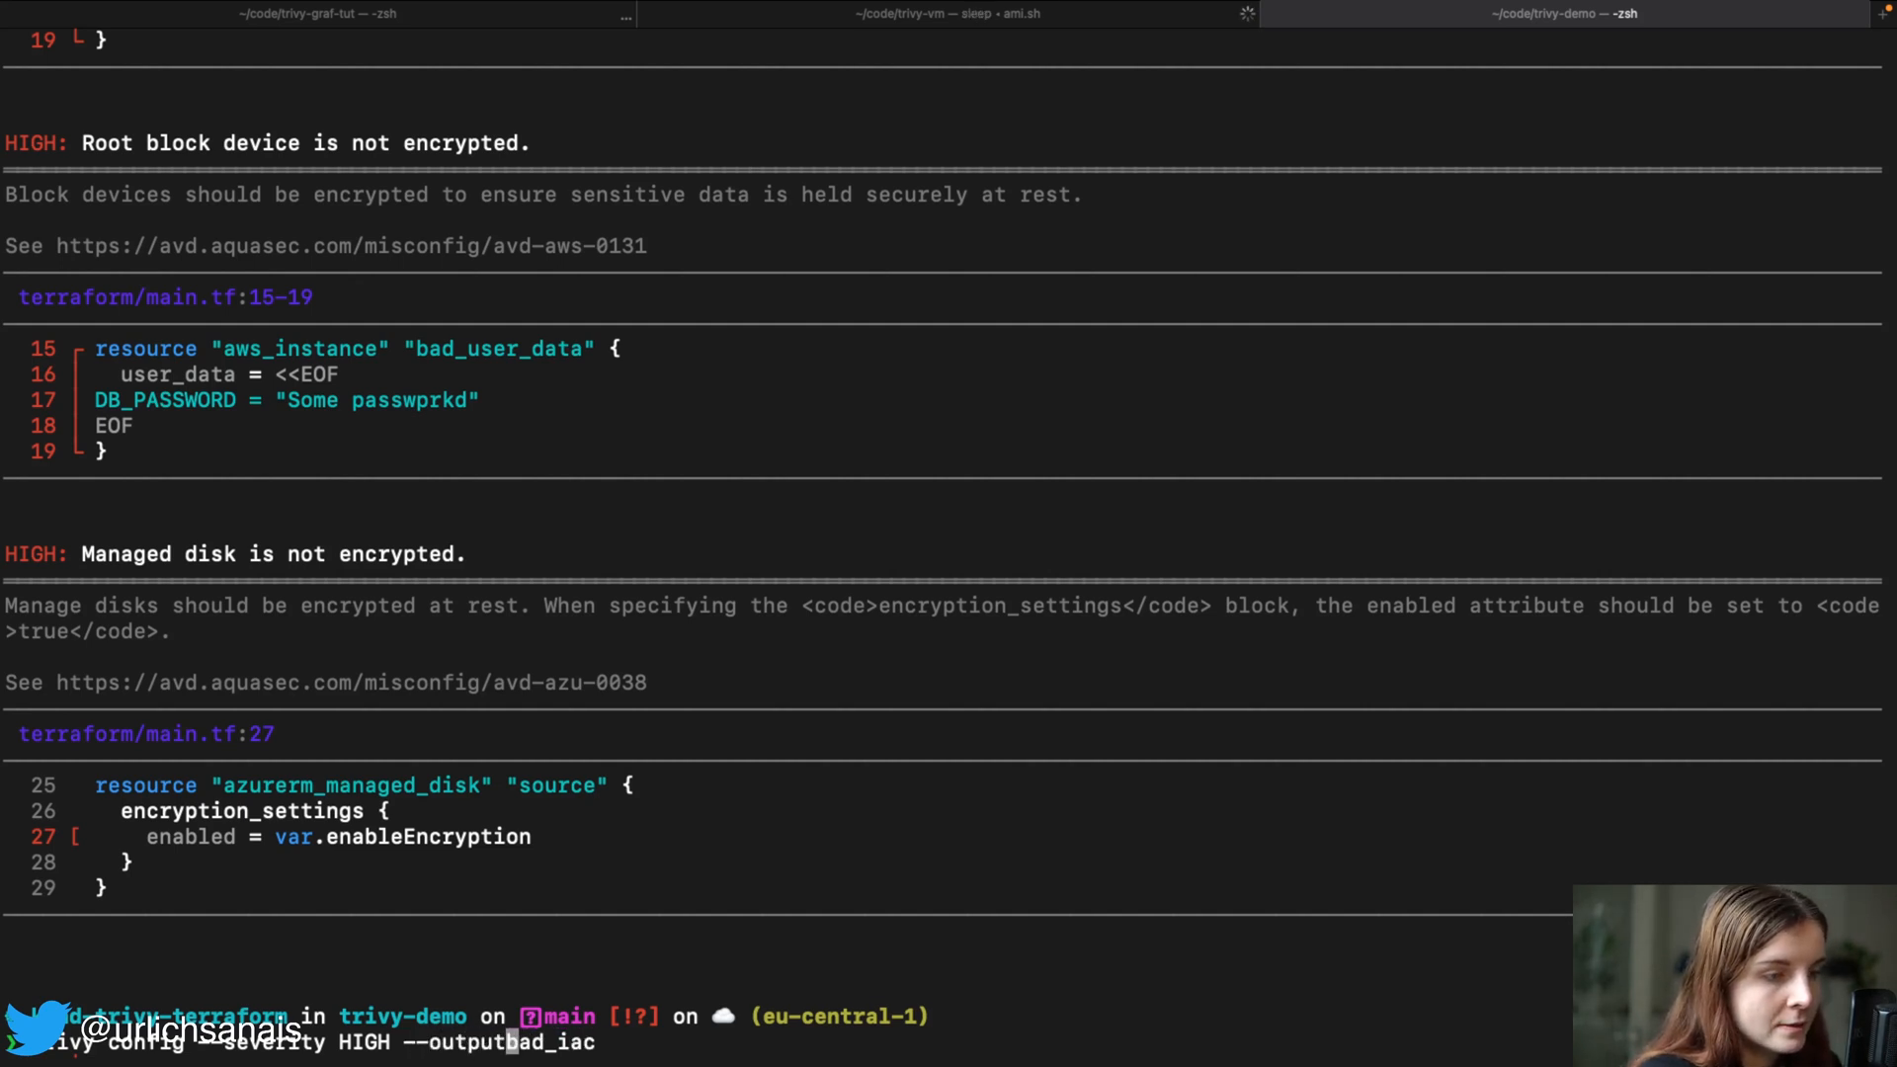
- Write the HIGH-severity bad_iac scan to test.json, then cat test.json and review its contents
{"action": "type", "text": "test."}
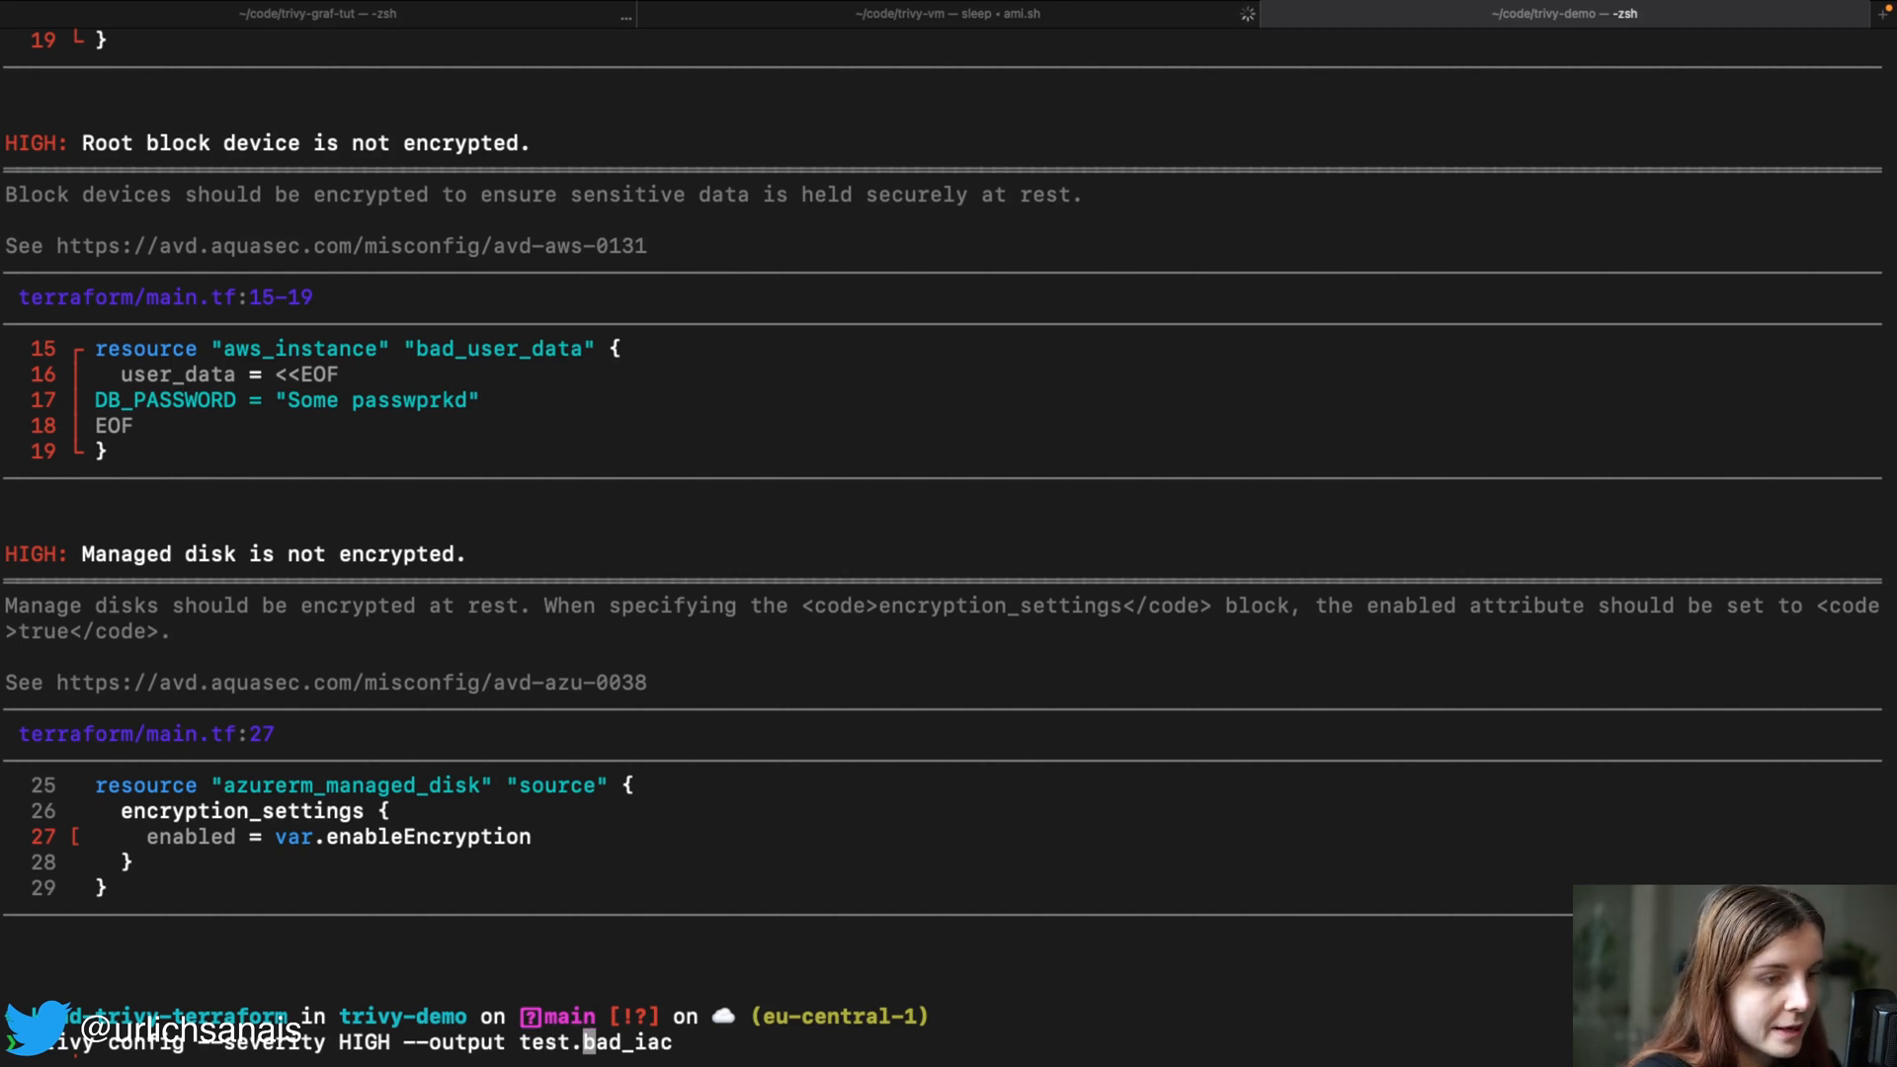
{"action": "type", "text": ".json"}
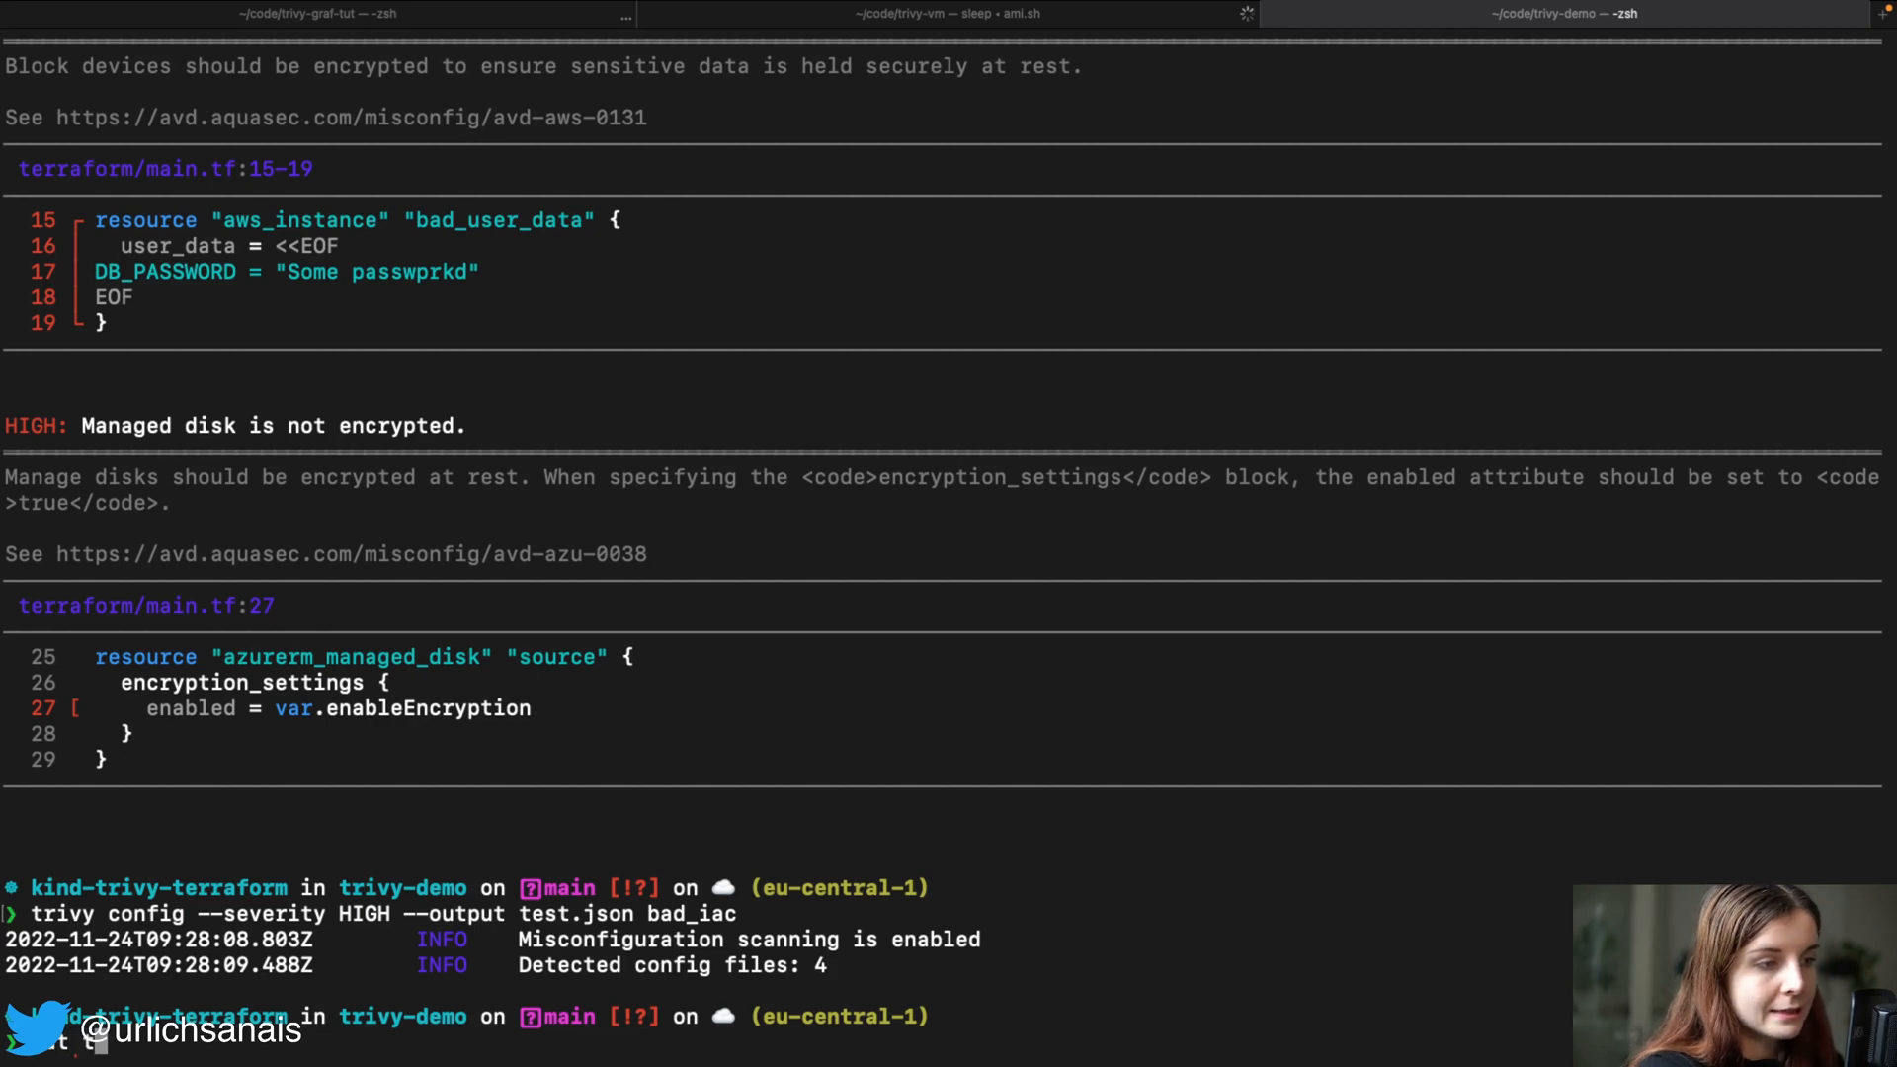
{"action": "type", "text": "test.json"}
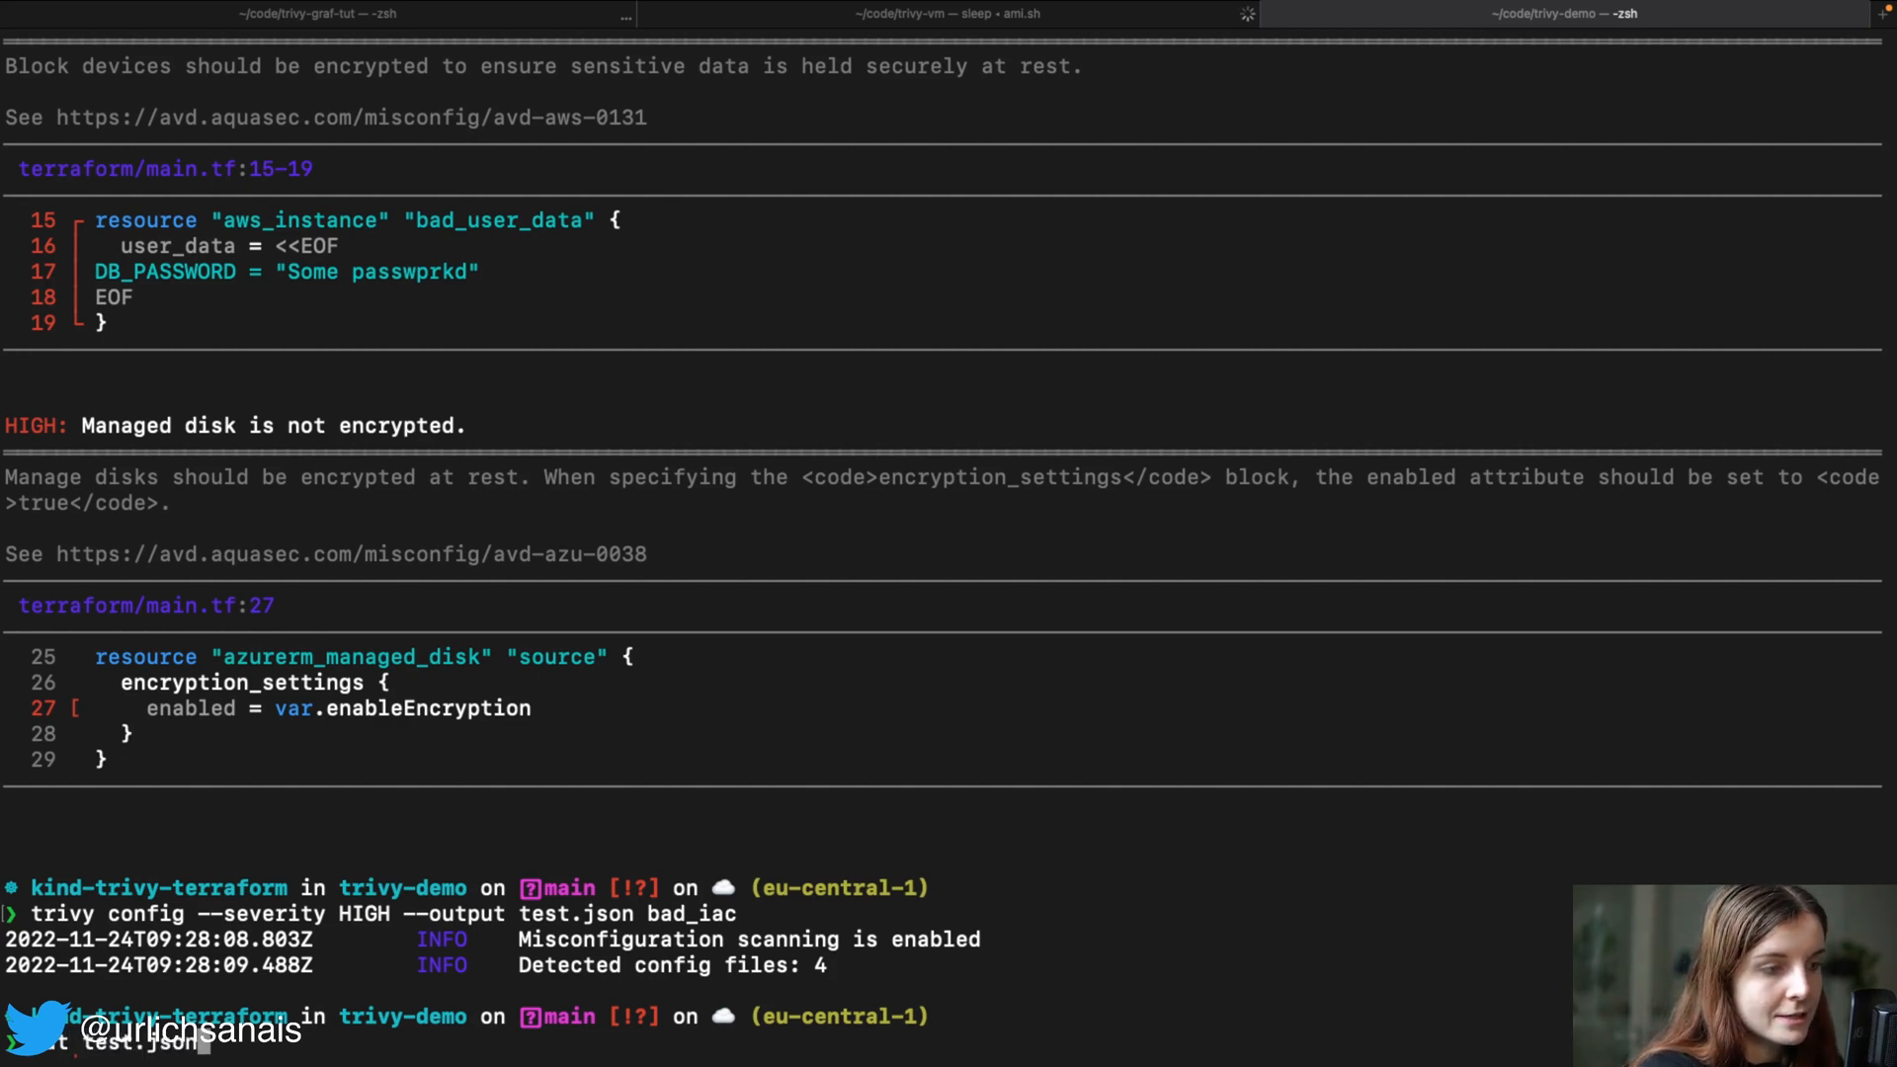
{"action": "scroll", "scroll_direction": "down", "scroll_amount": 3}
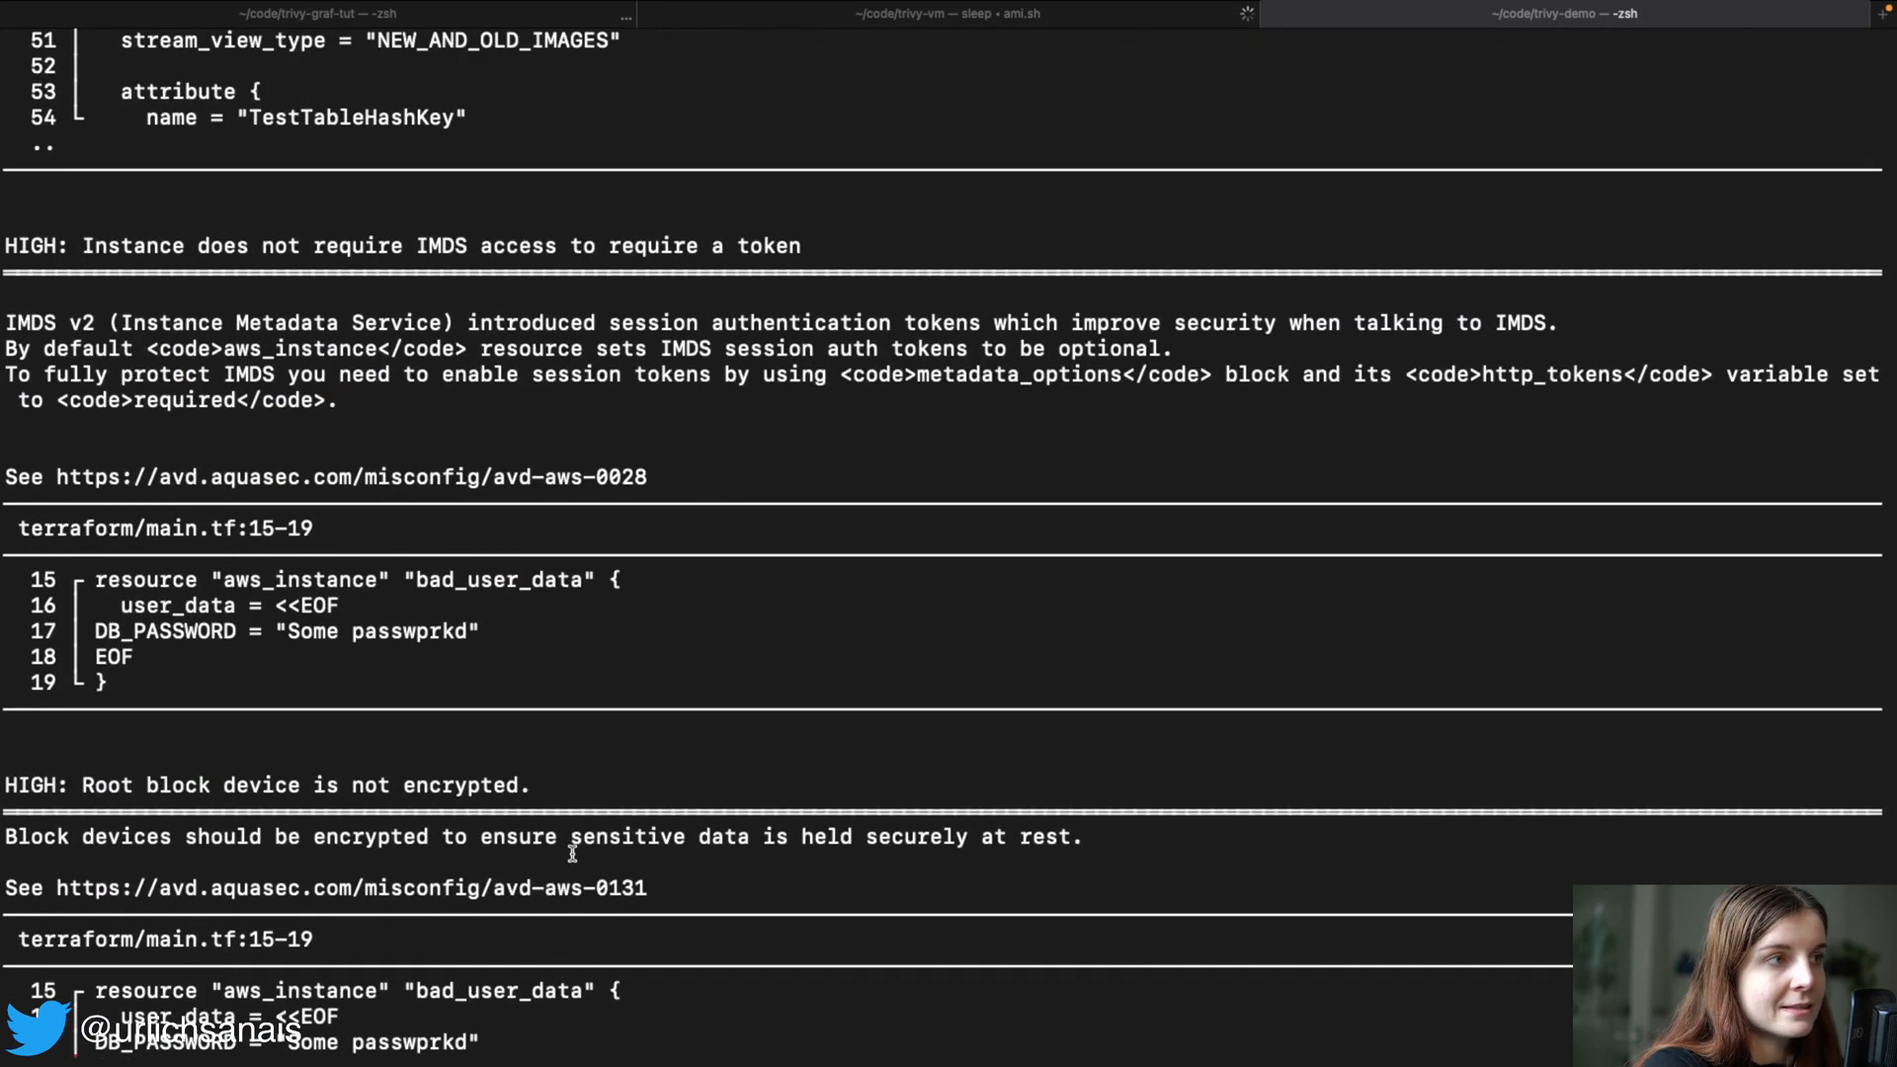
{"action": "scroll", "scroll_direction": "down", "scroll_amount": 3}
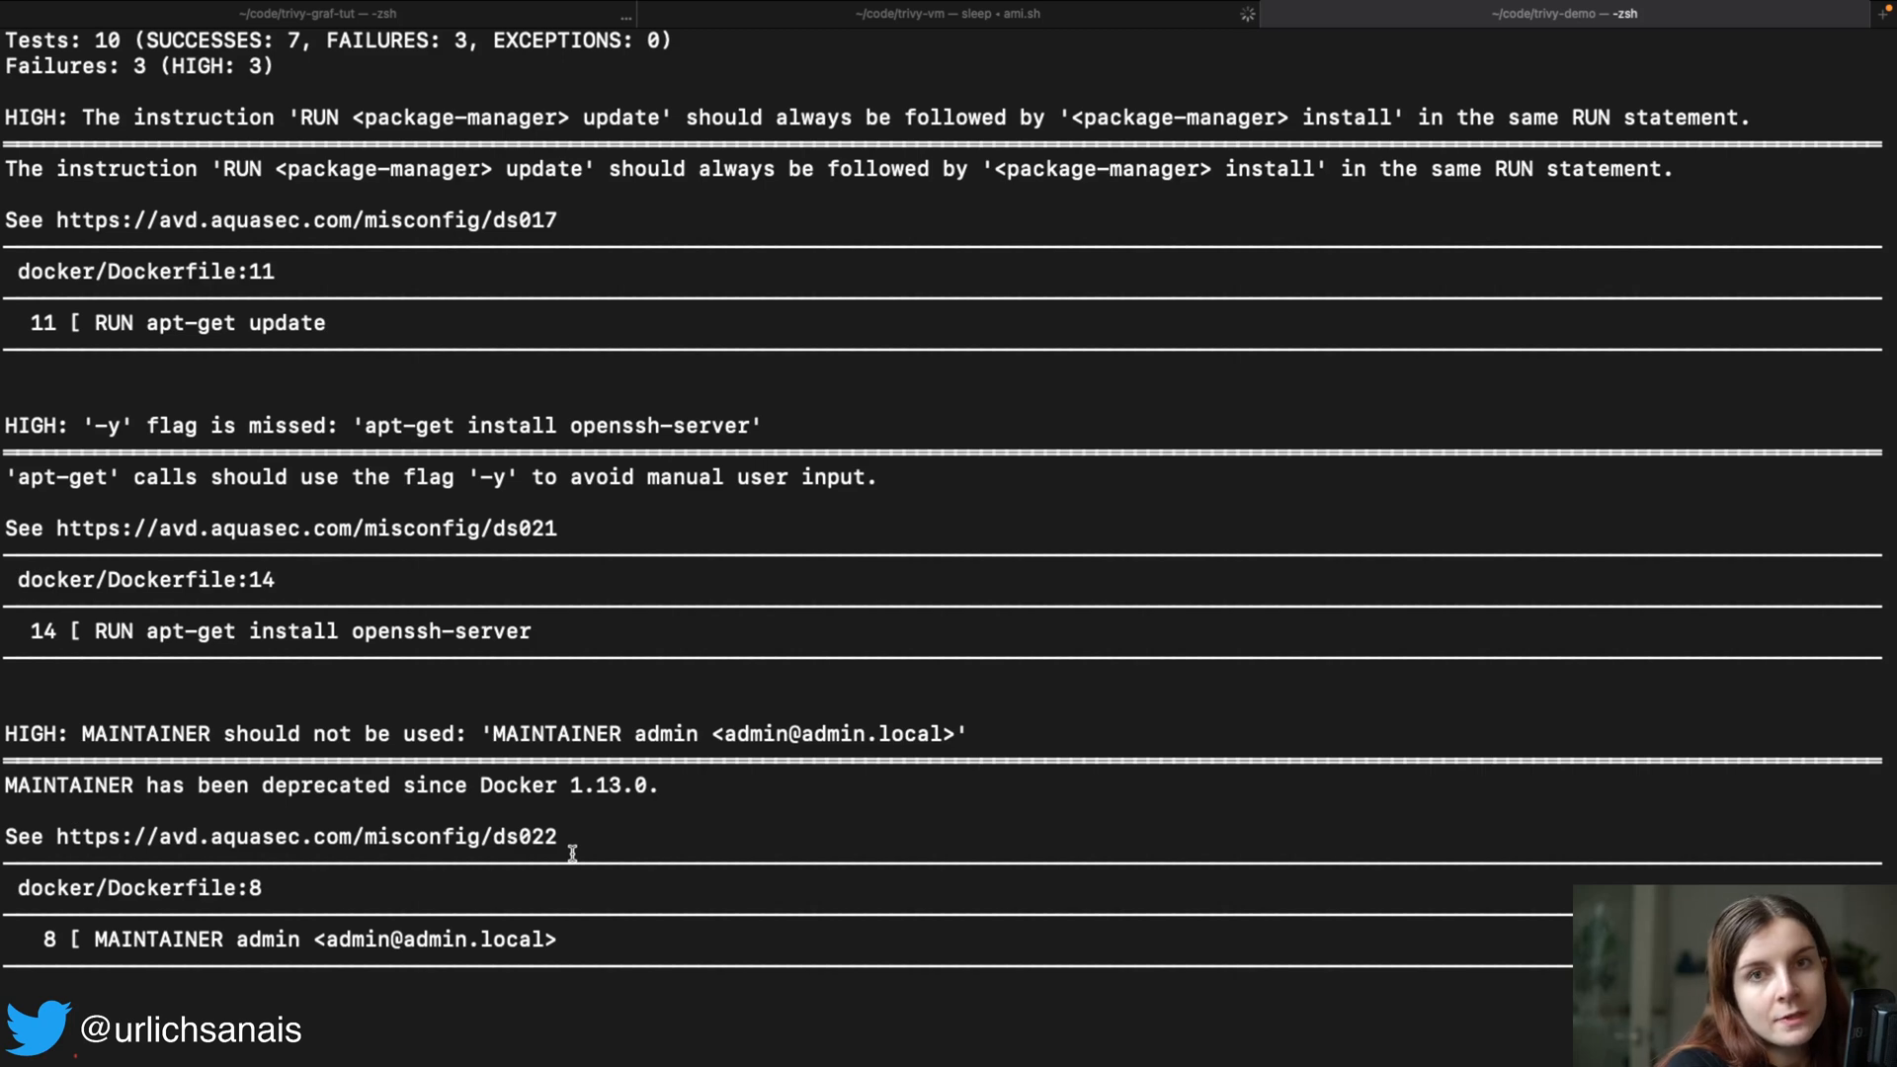
{"action": "scroll", "scroll_direction": "down", "scroll_amount": 3}
{"action": "type", "text": "terraform, k"}
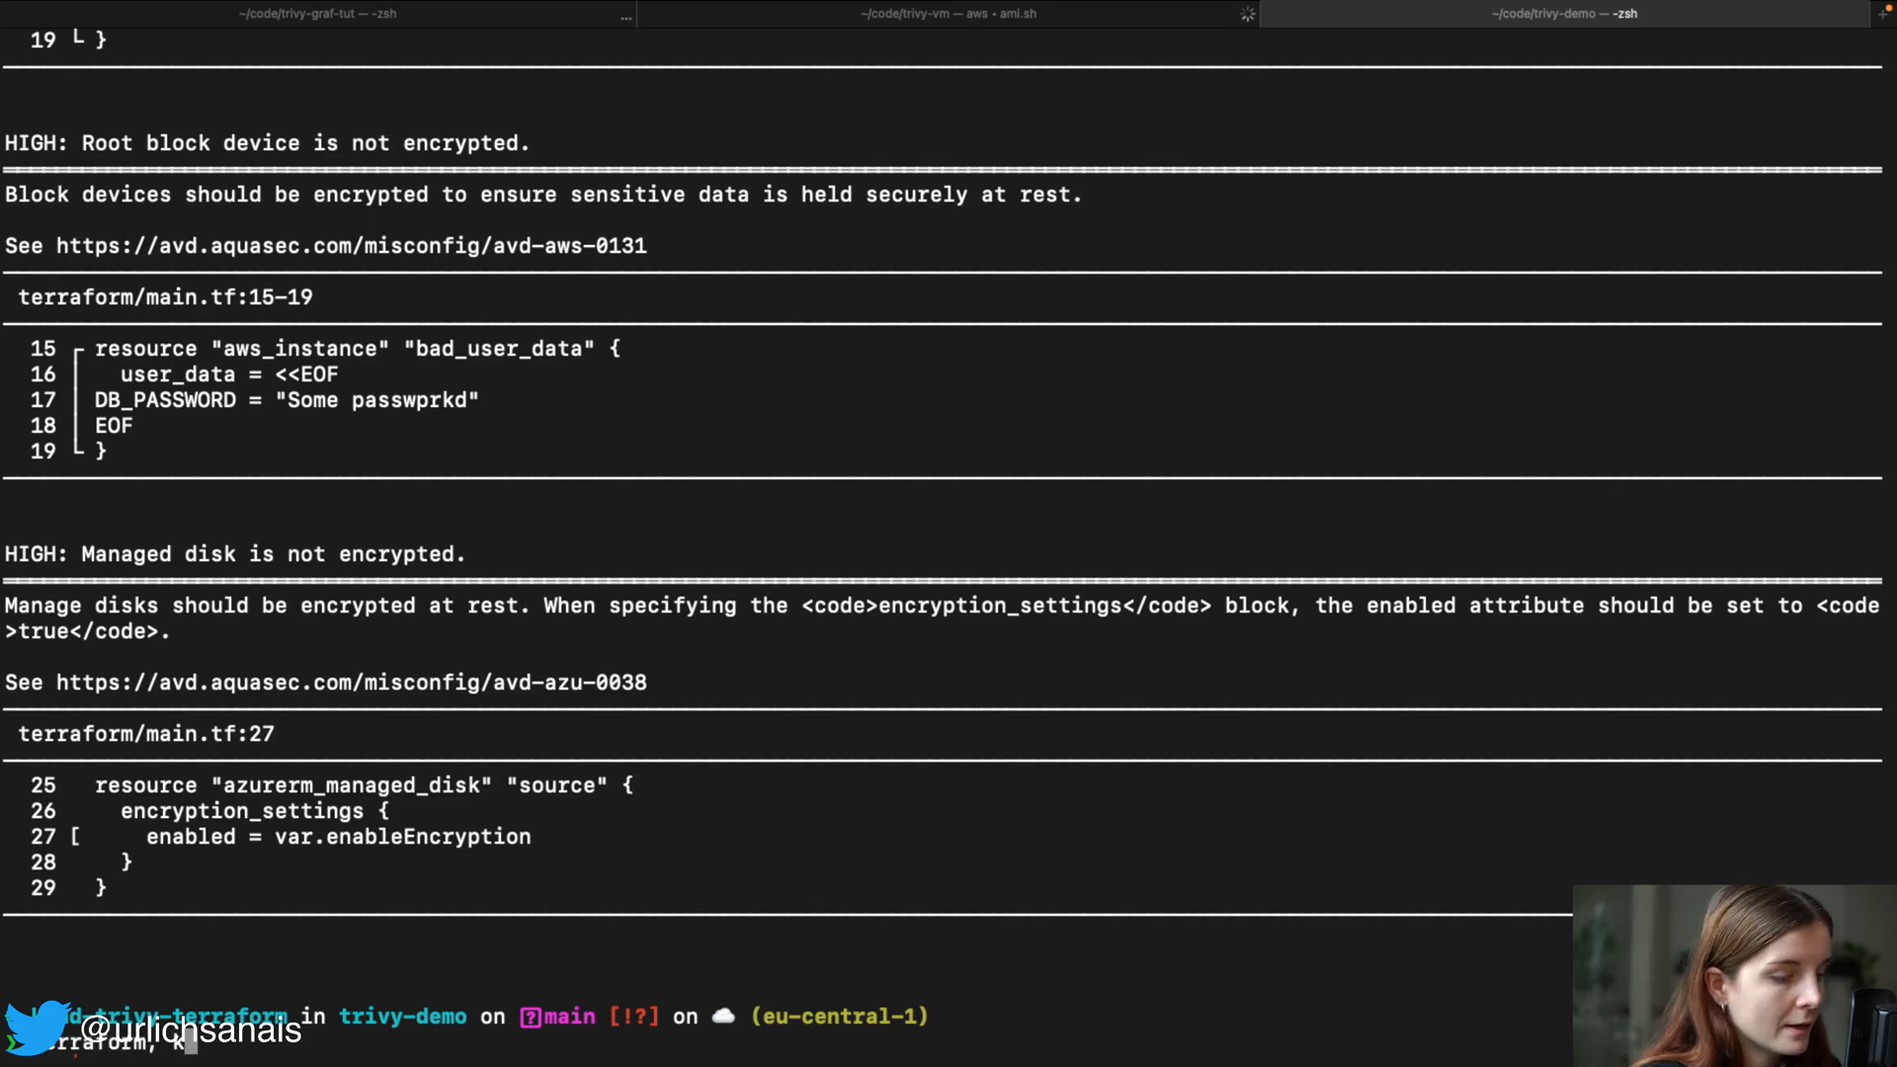
- Enter the supported types line: terraform, Kubernetes, Dockerfile, Cloudformation, Helm, Kustomize
{"action": "type", "text": "ubernet"}
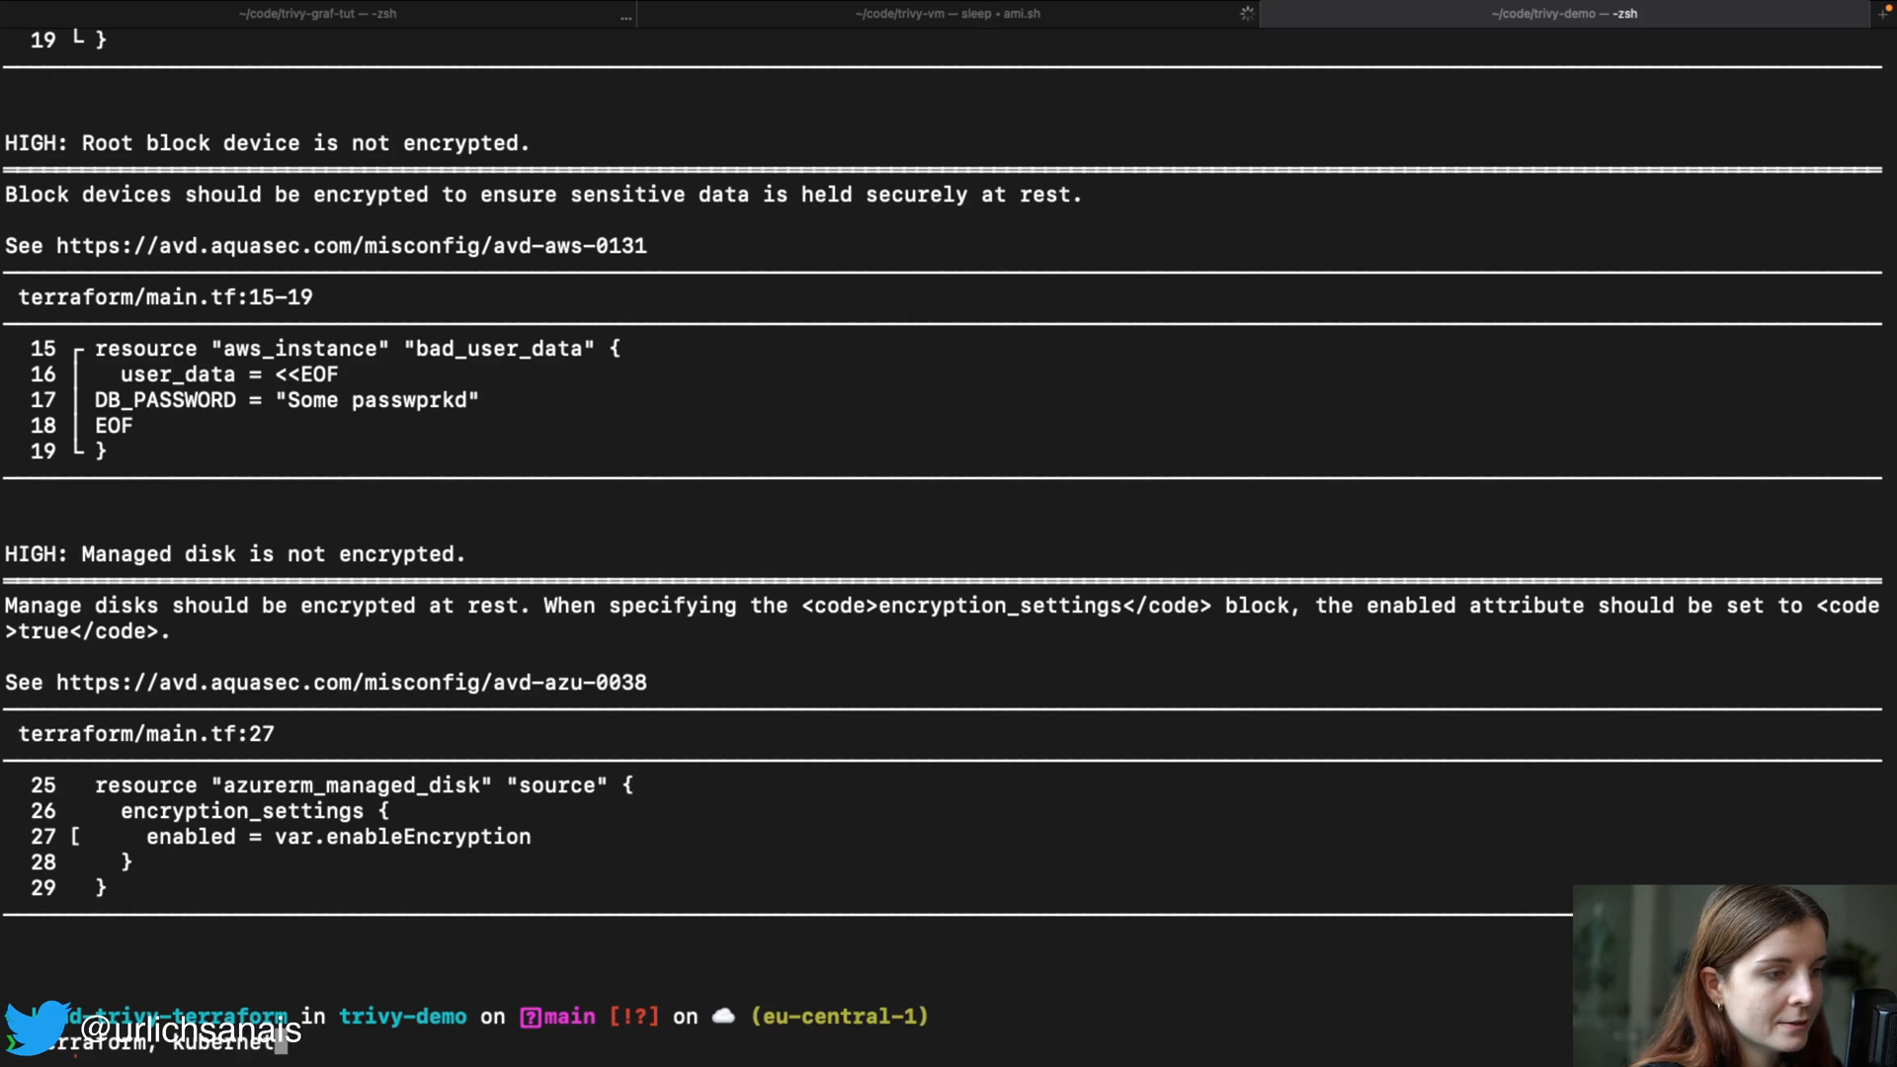
{"action": "type", "text": "D"}
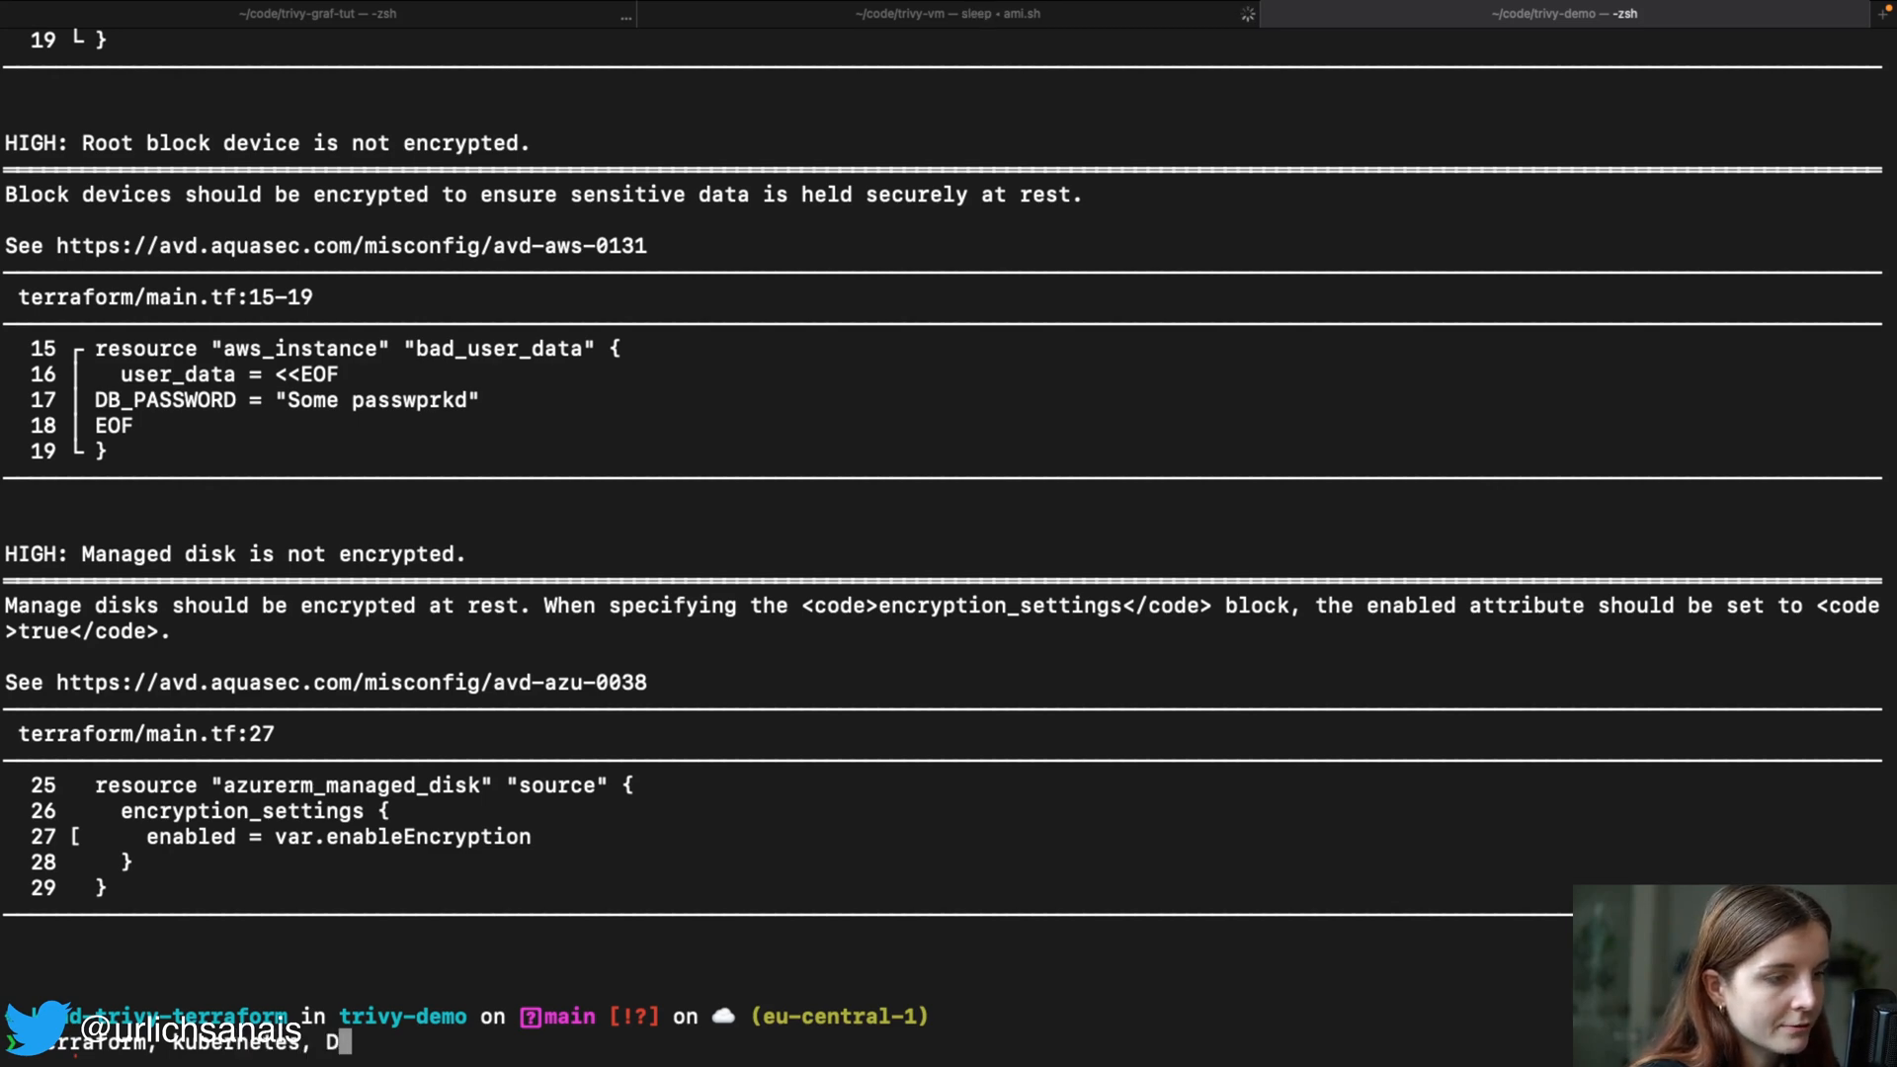
{"action": "type", "text": "Dockerfile, Cloudformation,"}
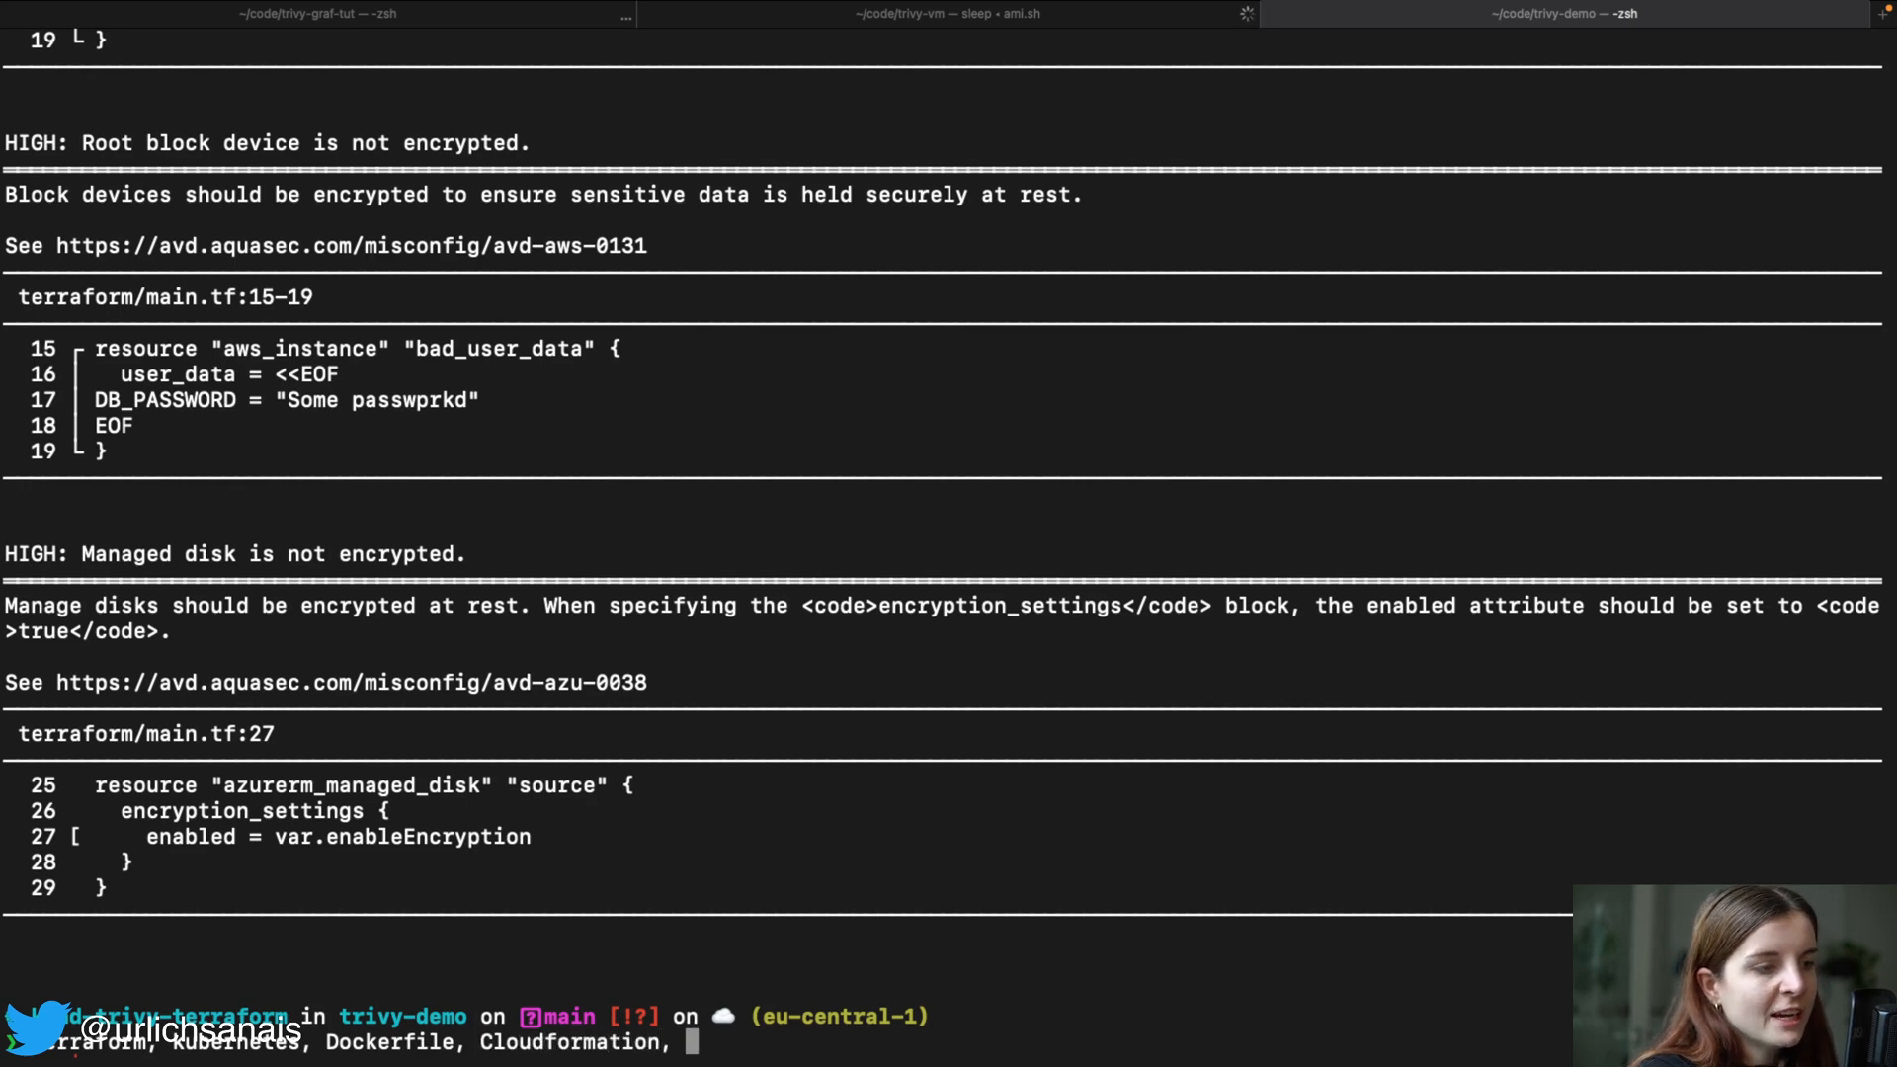
{"action": "type", "text": "HE"}
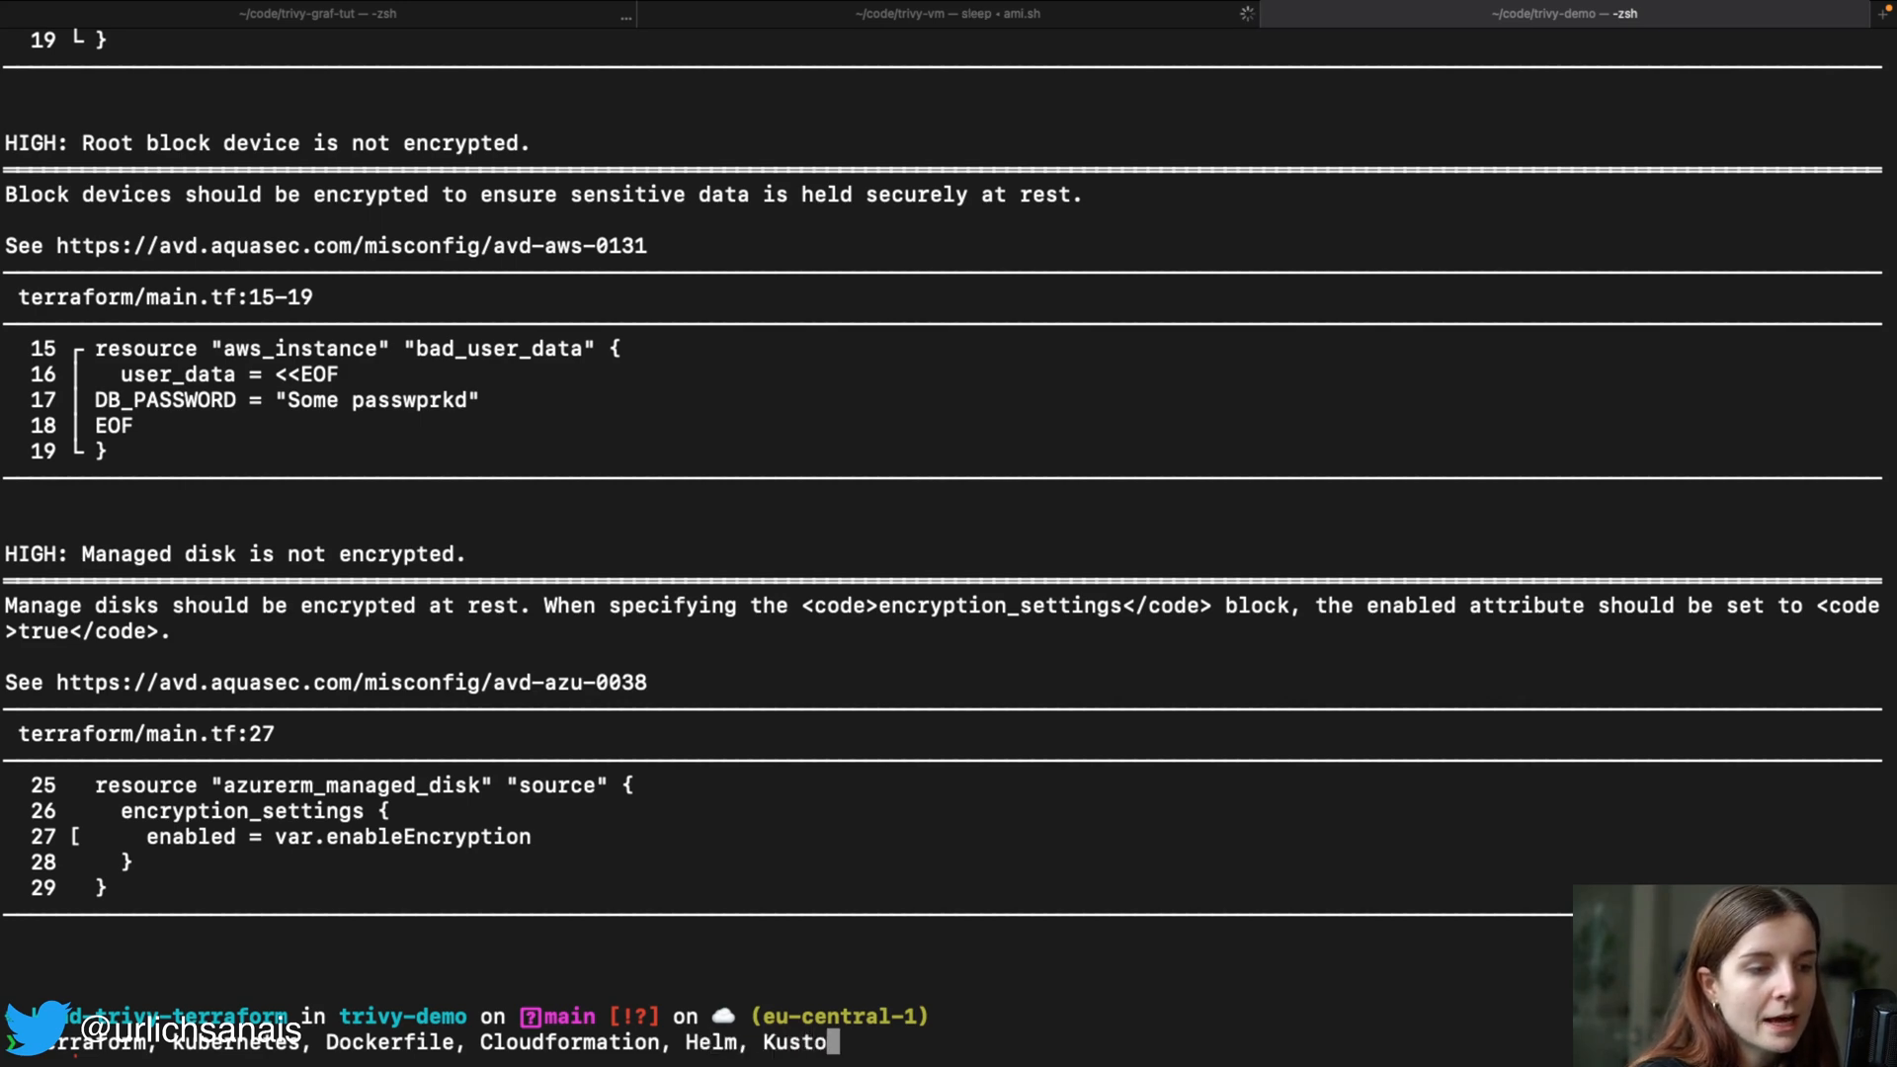
{"action": "type", "text": "mize"}
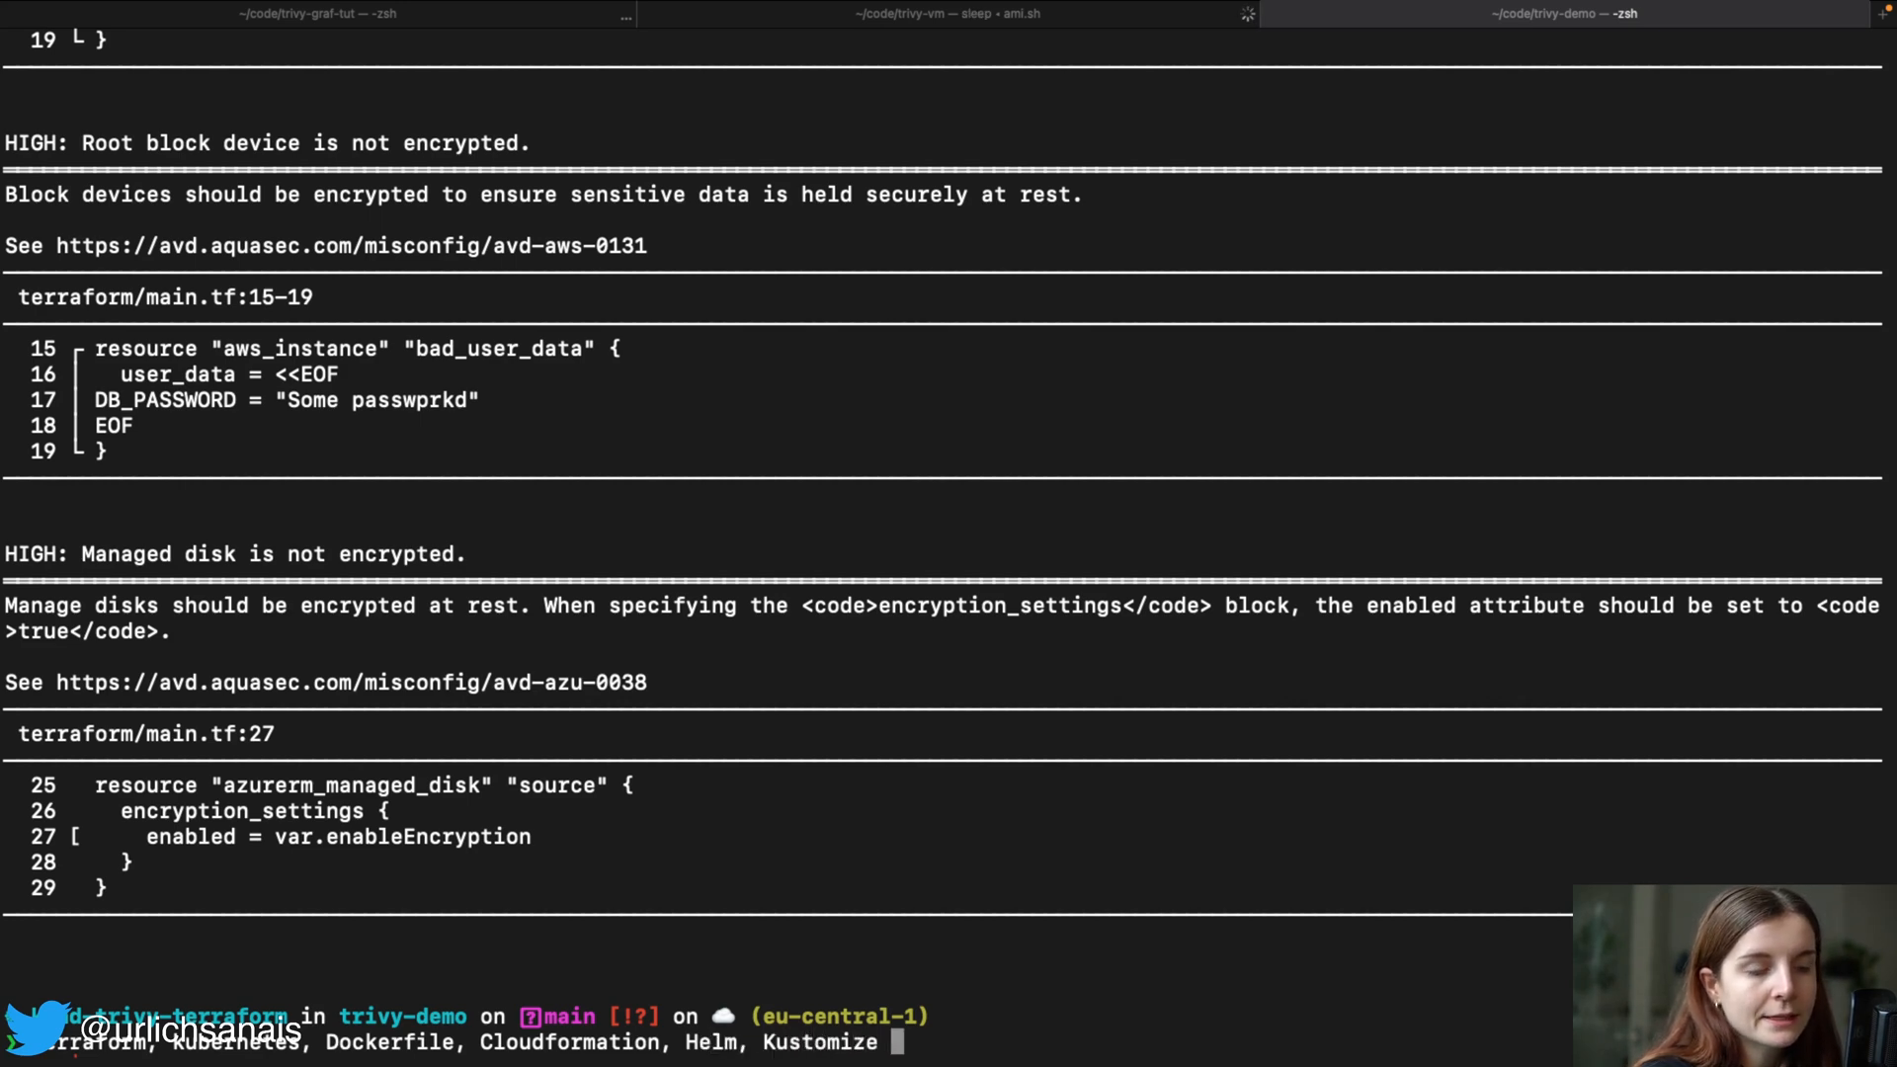